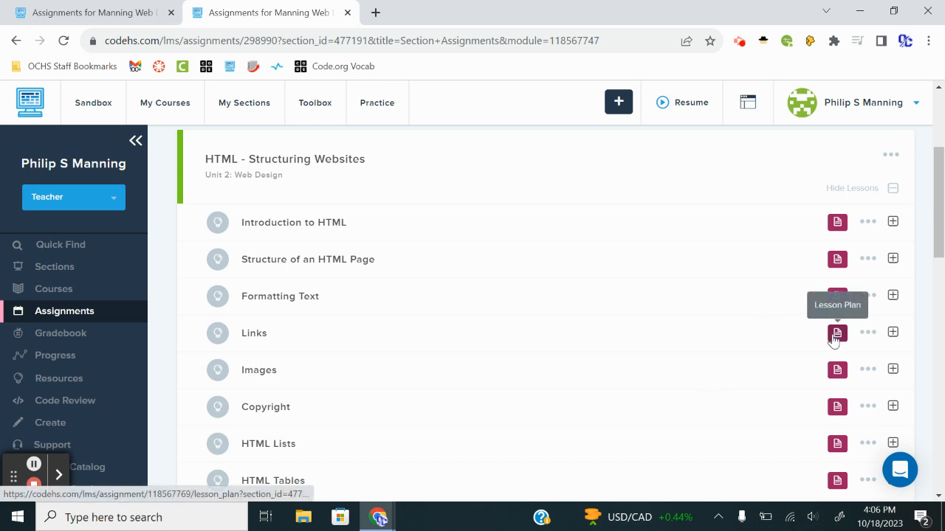
{"action": "mouse_move", "coordinate": [767, 276]}
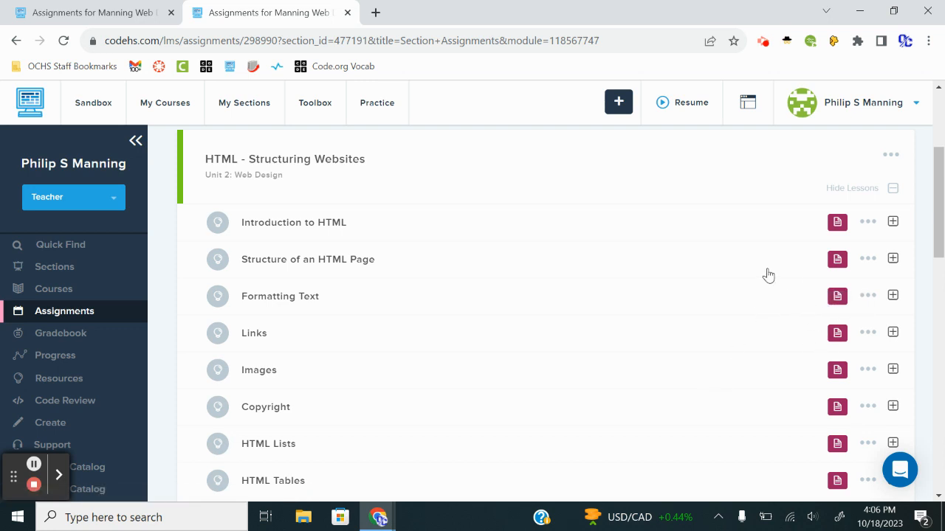
{"action": "mouse_move", "coordinate": [298, 190]}
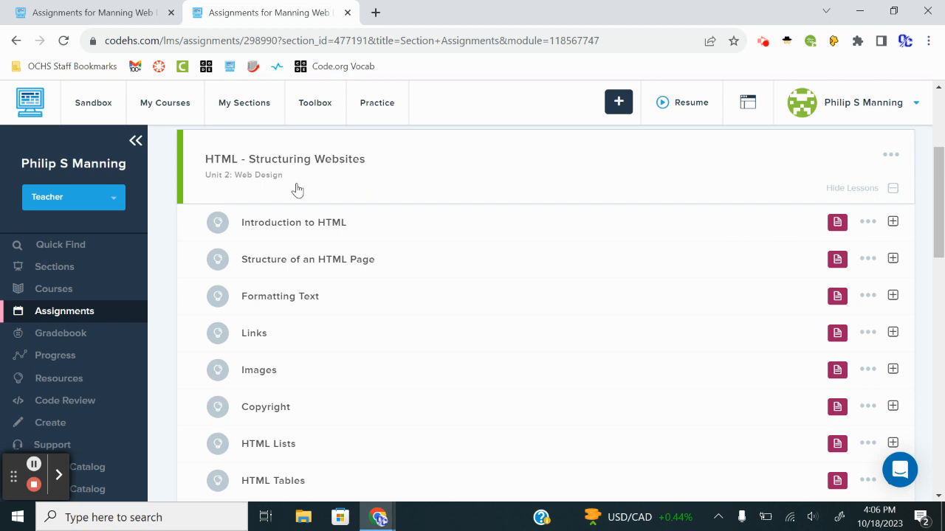
{"action": "mouse_move", "coordinate": [327, 412]}
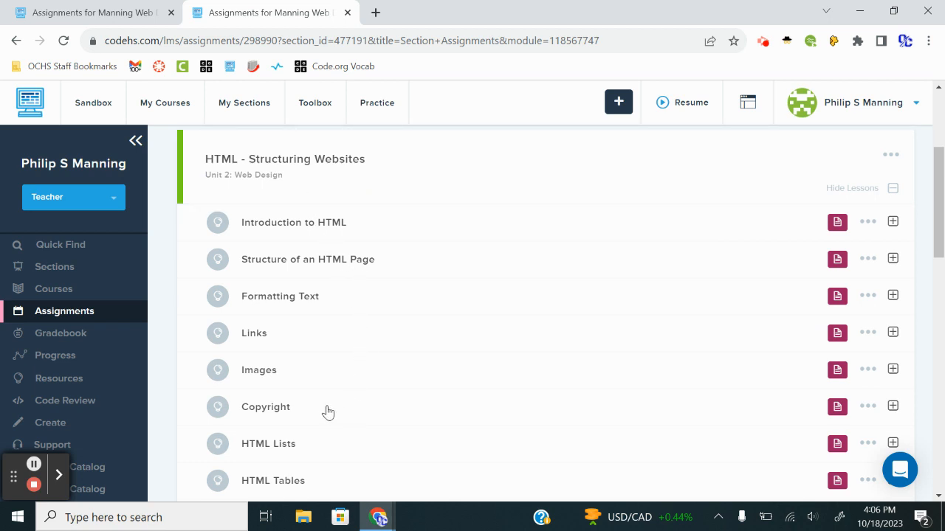
{"action": "mouse_move", "coordinate": [296, 414]}
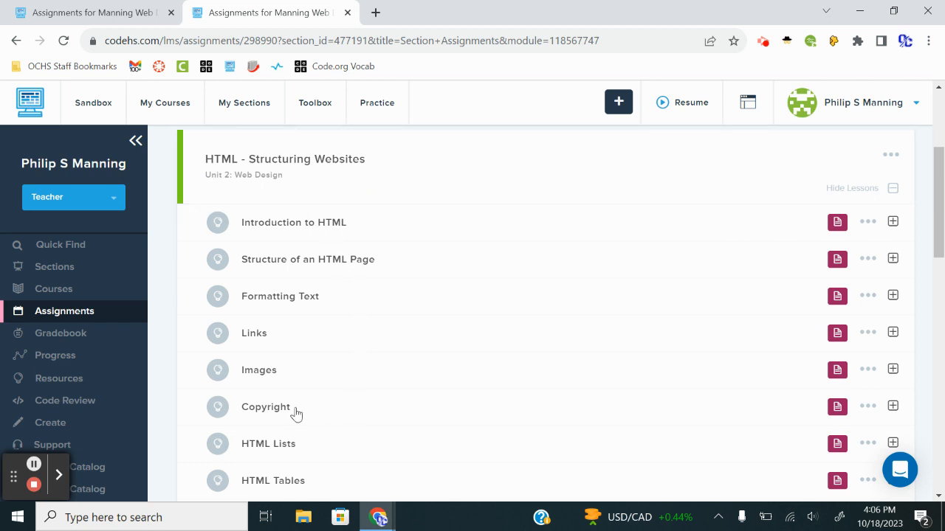
{"action": "mouse_move", "coordinate": [899, 413]}
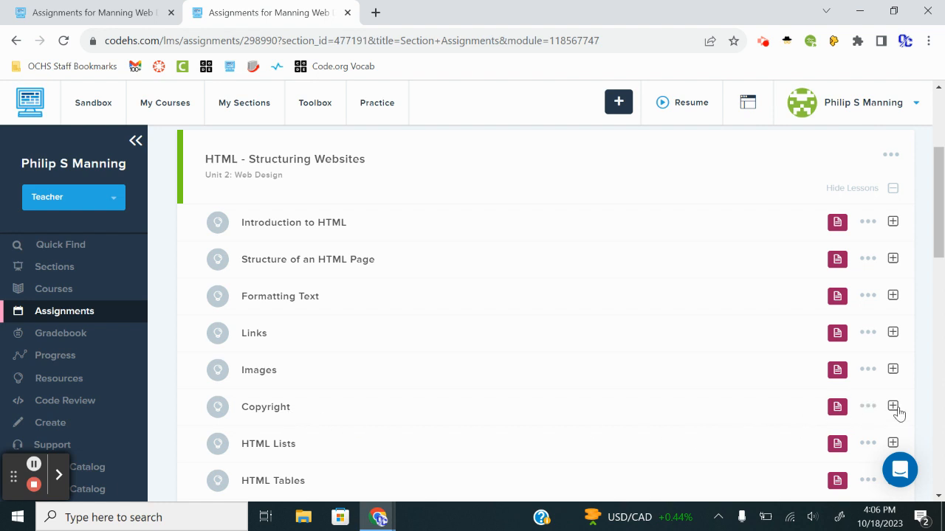
Expand the Copyright lesson in the HTML Structuring Websites unit to list its activities.
{"action": "left_click", "coordinate": [892, 408]}
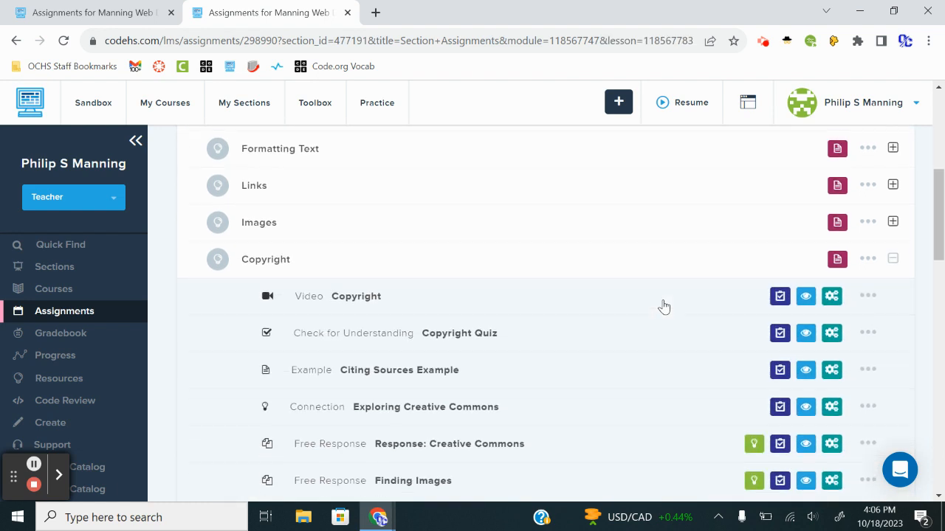
{"action": "scroll", "scroll_direction": "down", "scroll_amount": 3}
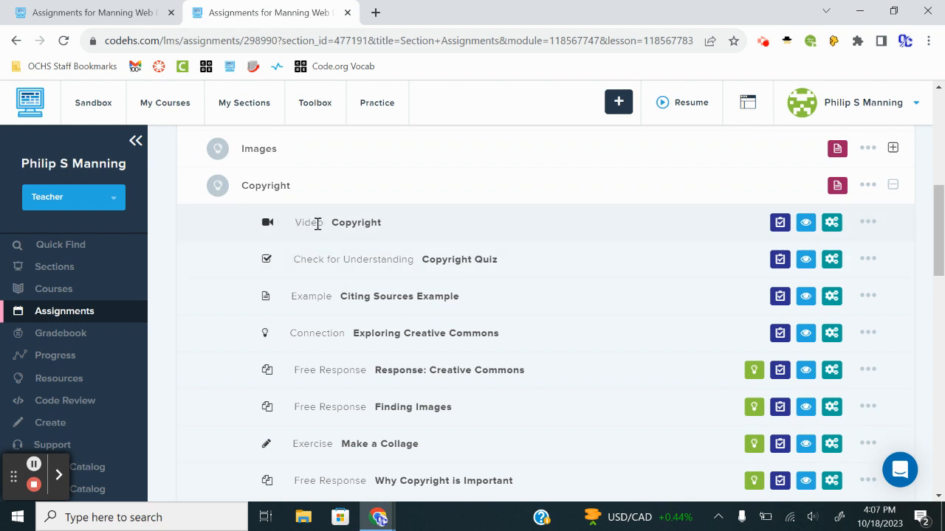
{"action": "mouse_move", "coordinate": [310, 320]}
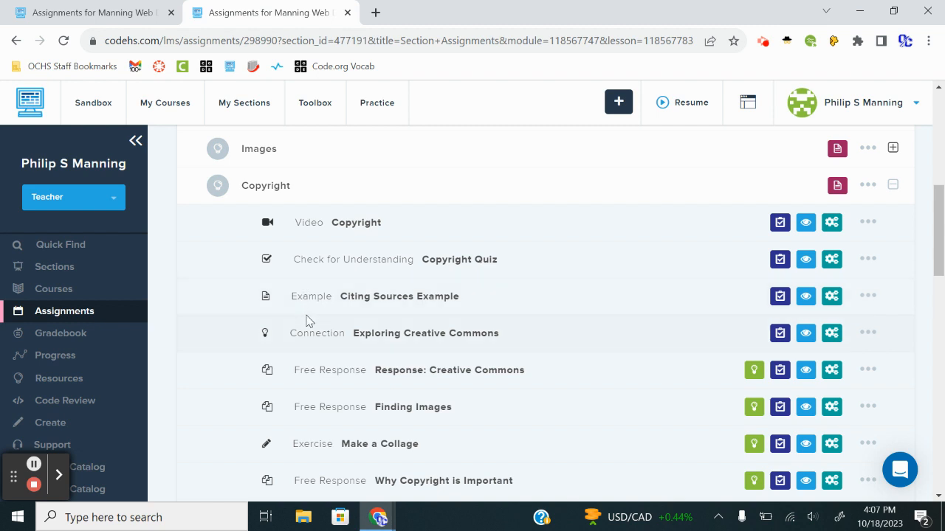
{"action": "mouse_move", "coordinate": [380, 337]}
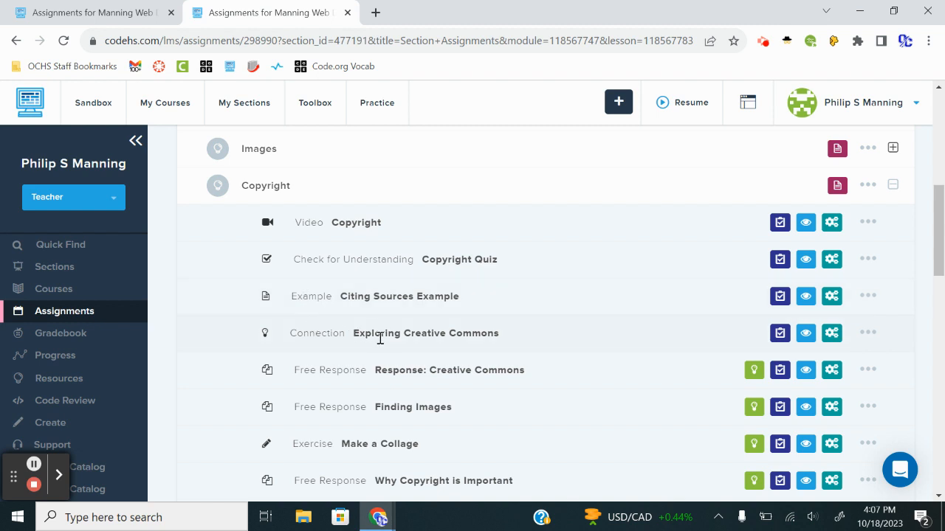
{"action": "mouse_move", "coordinate": [425, 351]}
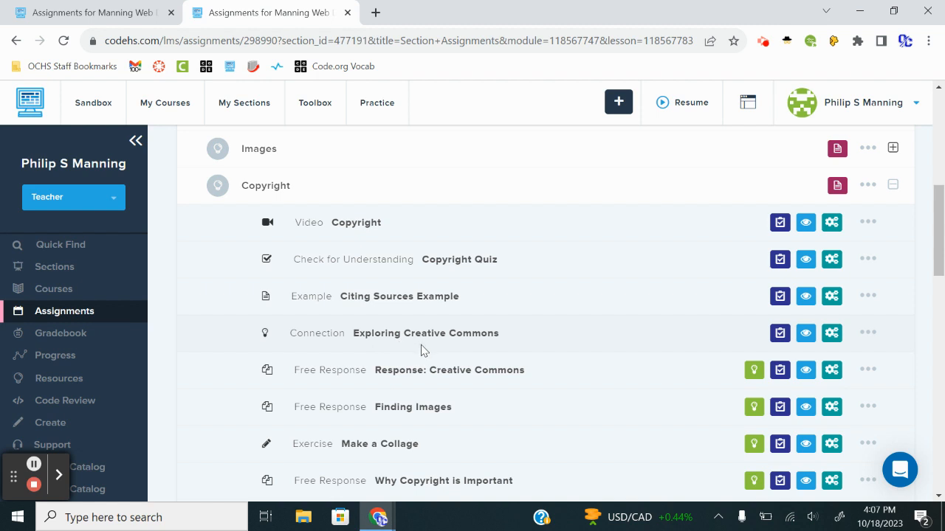
{"action": "mouse_move", "coordinate": [407, 372]}
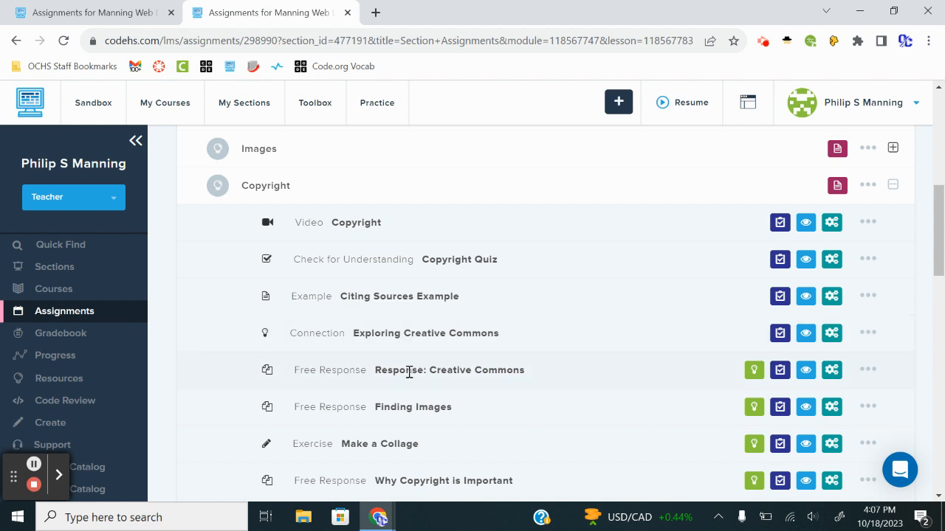
{"action": "scroll", "scroll_direction": "down", "scroll_amount": 3}
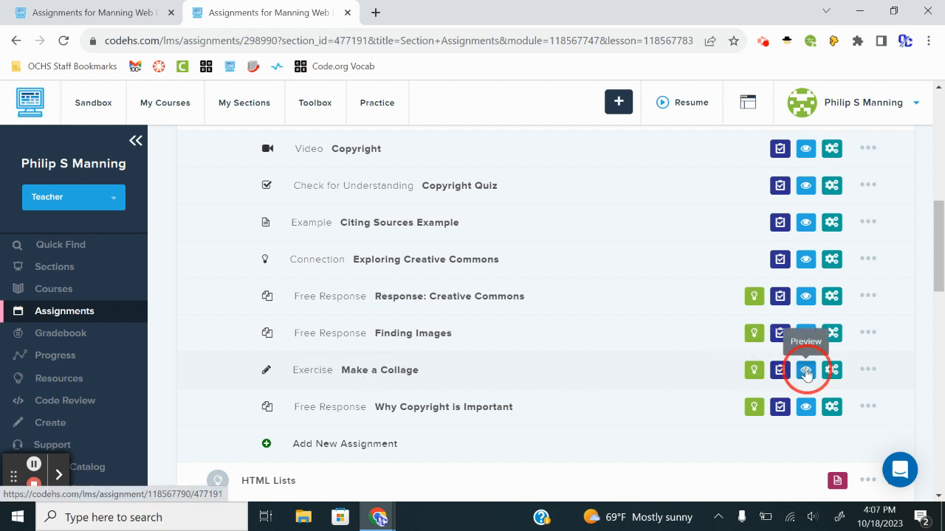
Preview the Make a Collage exercise and start it to load the index.html starter code.
{"action": "left_click", "coordinate": [806, 369]}
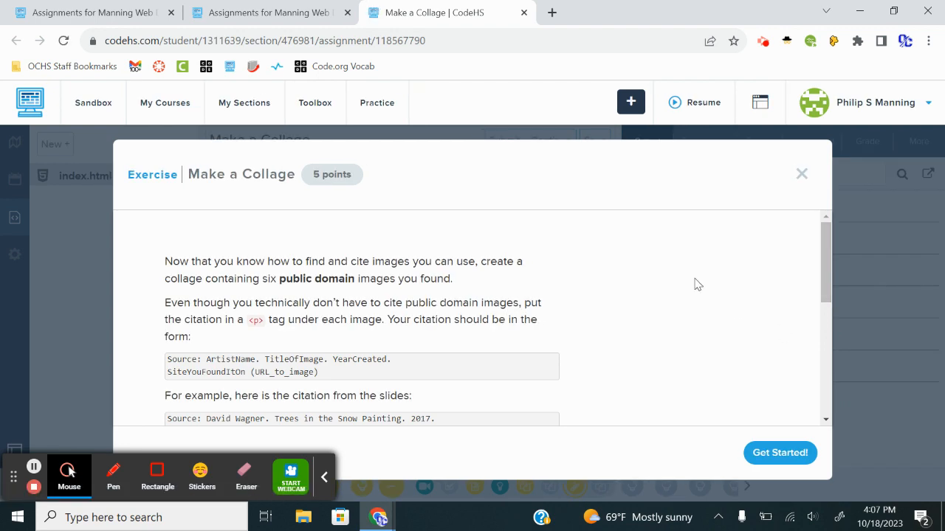
{"action": "scroll", "scroll_direction": "down", "scroll_amount": 3}
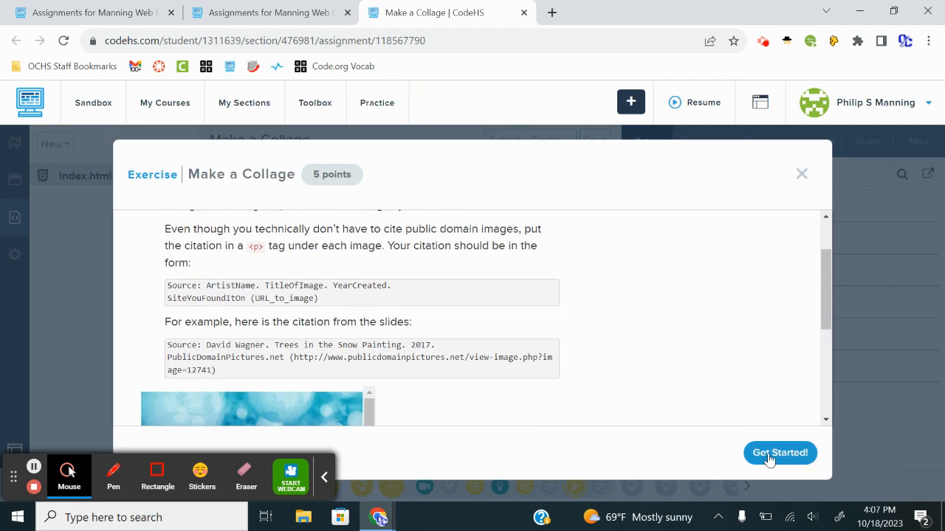
{"action": "left_click", "coordinate": [779, 452]}
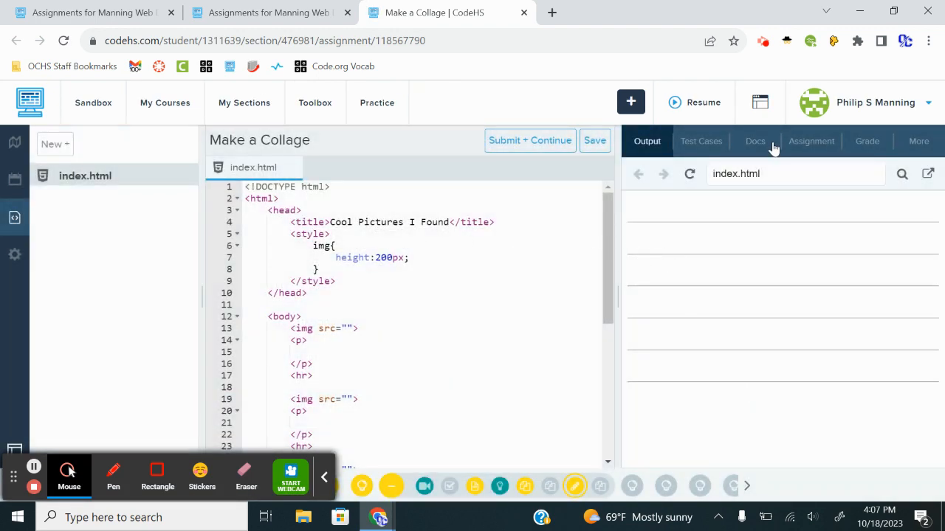
Show the assignment instructions beside index.html and place the cursor in the first citation paragraph.
{"action": "left_click", "coordinate": [810, 142]}
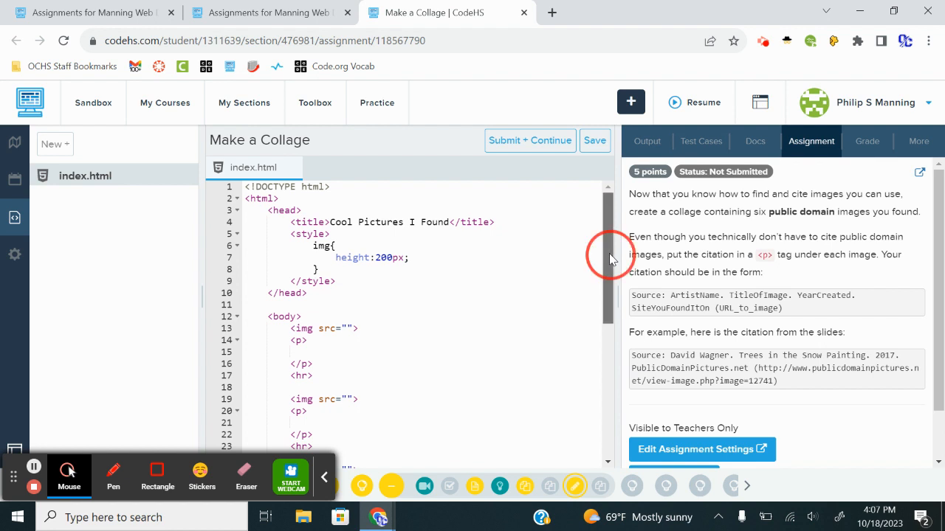
{"action": "scroll", "scroll_direction": "down", "scroll_amount": 3}
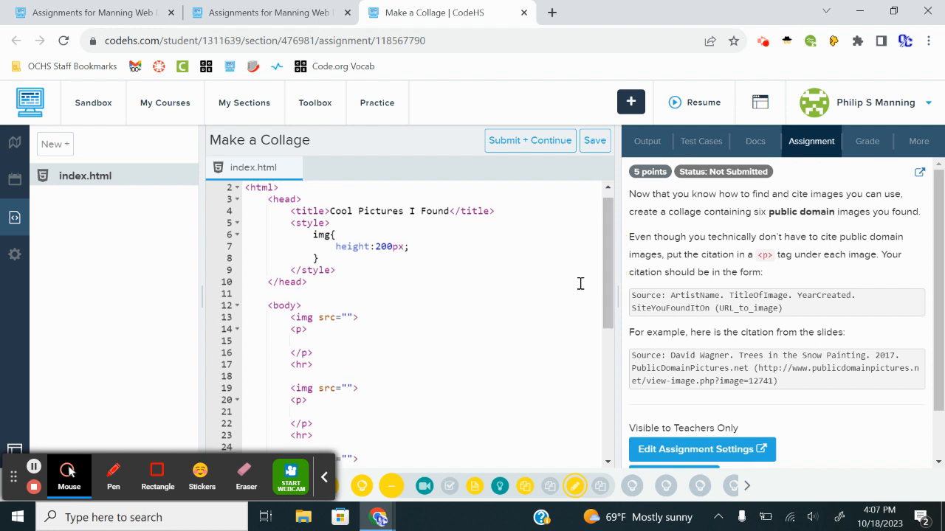
{"action": "scroll", "scroll_direction": "down", "scroll_amount": 3}
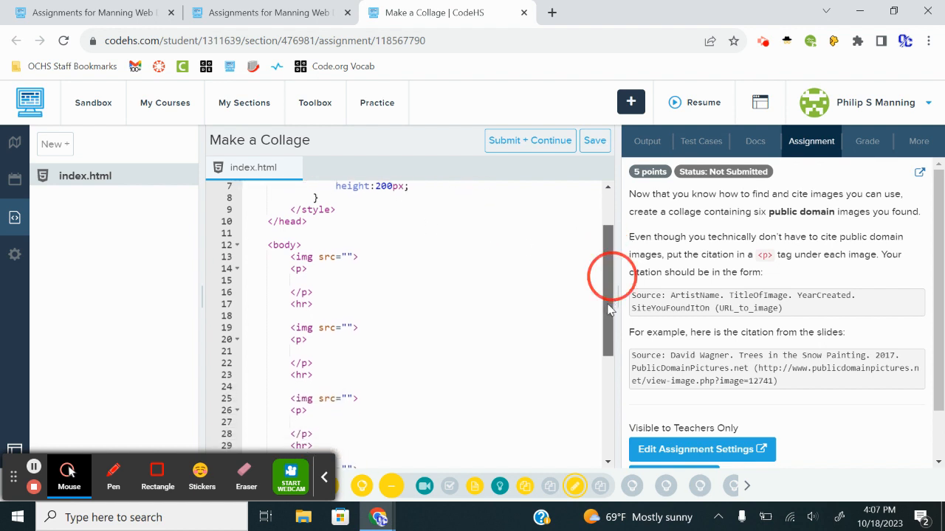
{"action": "left_click", "coordinate": [345, 255]}
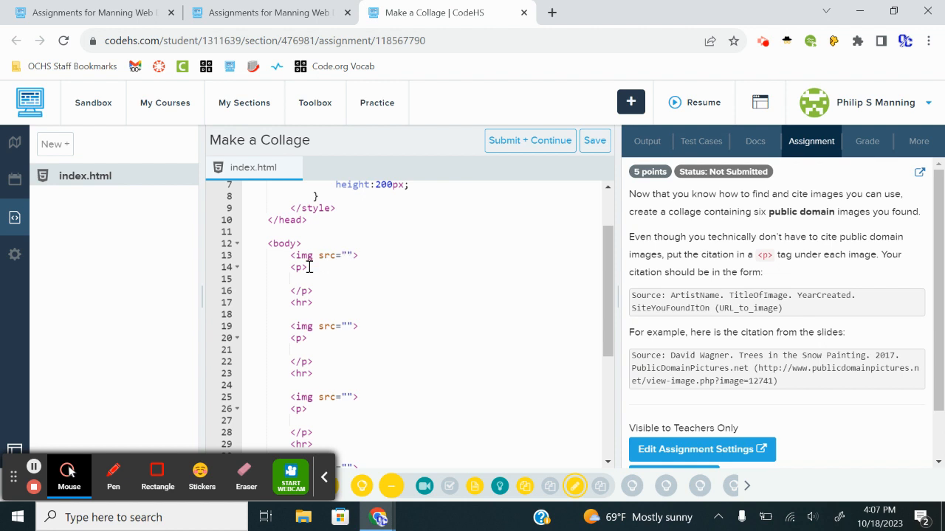
{"action": "left_click", "coordinate": [348, 255]}
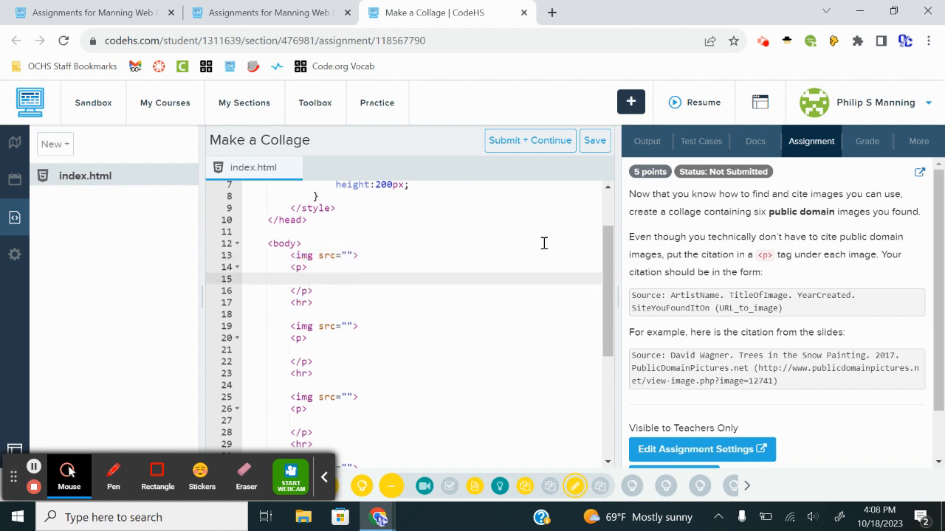
{"action": "mouse_move", "coordinate": [685, 228]}
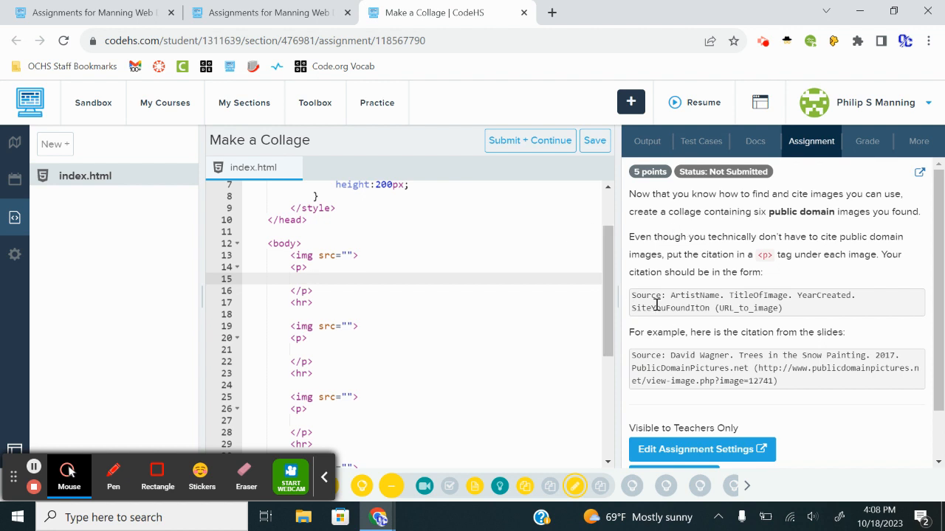
{"action": "mouse_move", "coordinate": [676, 298]}
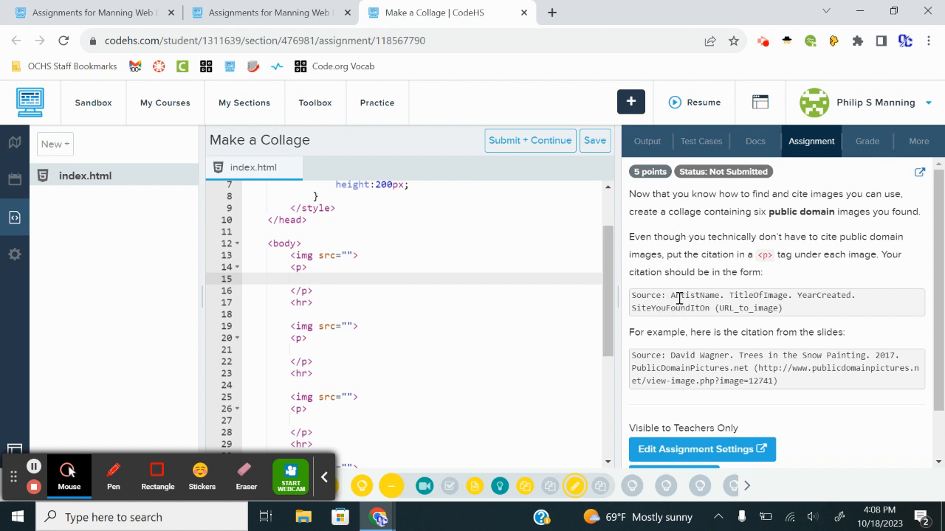
{"action": "mouse_move", "coordinate": [804, 297]}
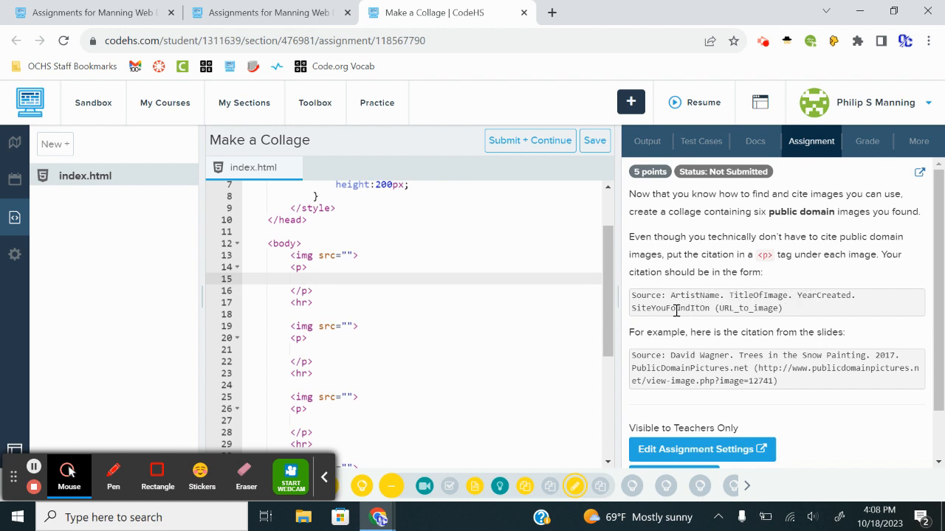
{"action": "mouse_move", "coordinate": [784, 308]}
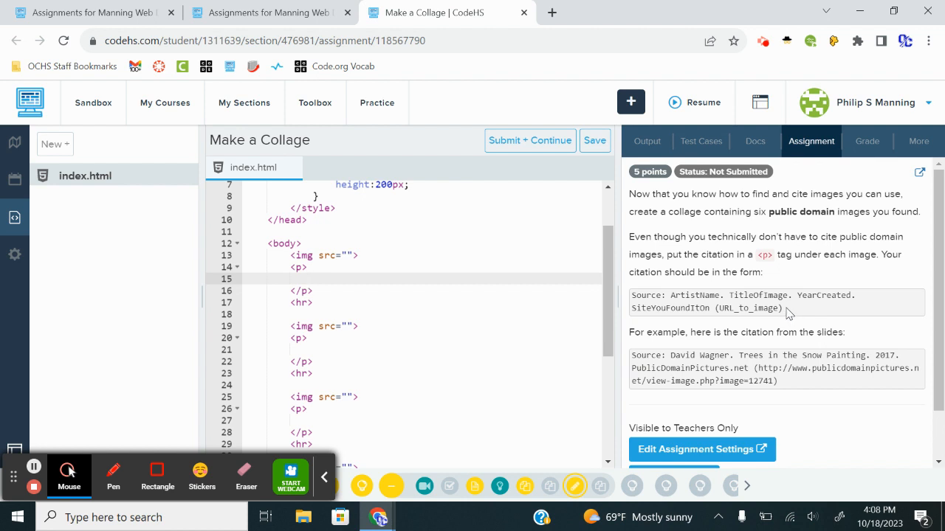
{"action": "mouse_move", "coordinate": [779, 294]}
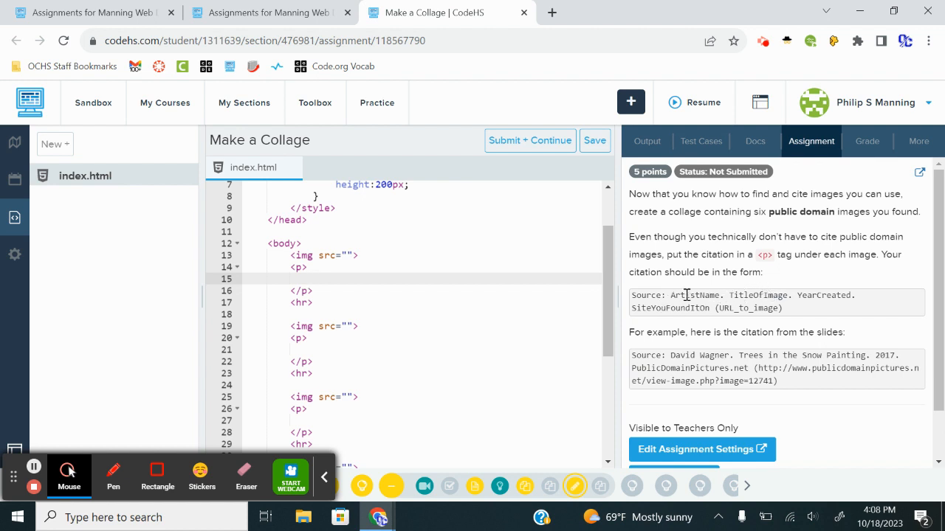
{"action": "mouse_move", "coordinate": [776, 295]}
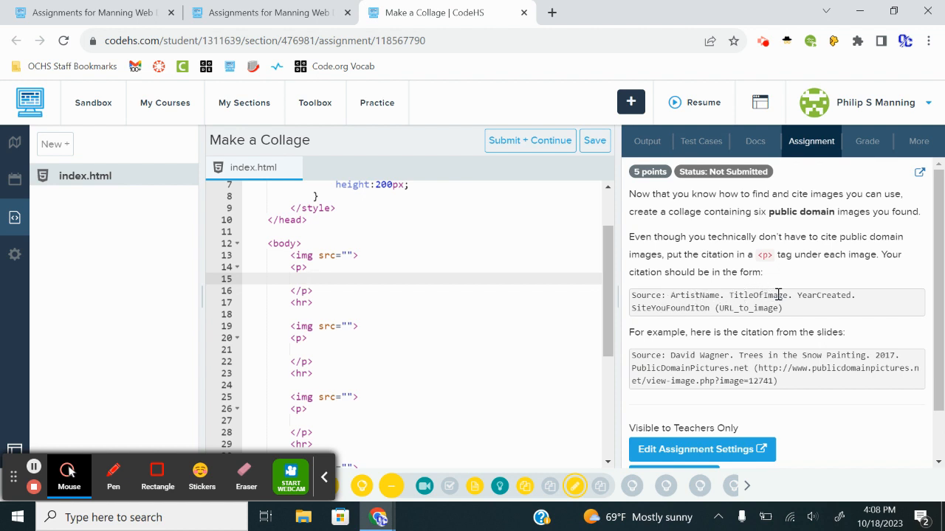
{"action": "mouse_move", "coordinate": [844, 294]}
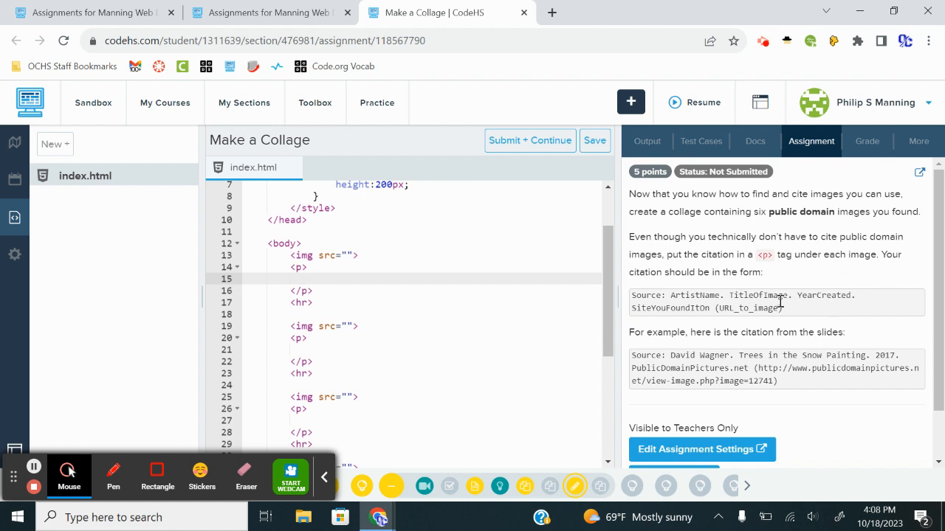
{"action": "mouse_move", "coordinate": [898, 308]}
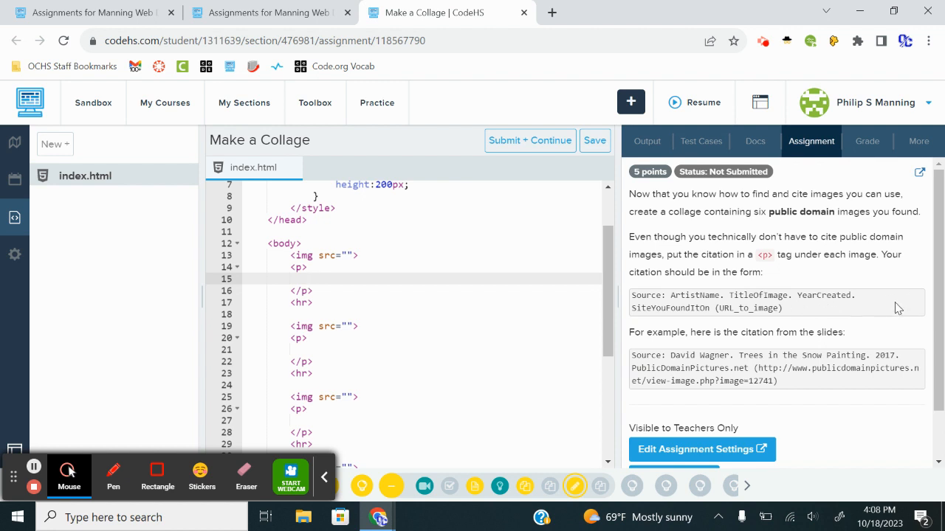
{"action": "mouse_move", "coordinate": [874, 258]}
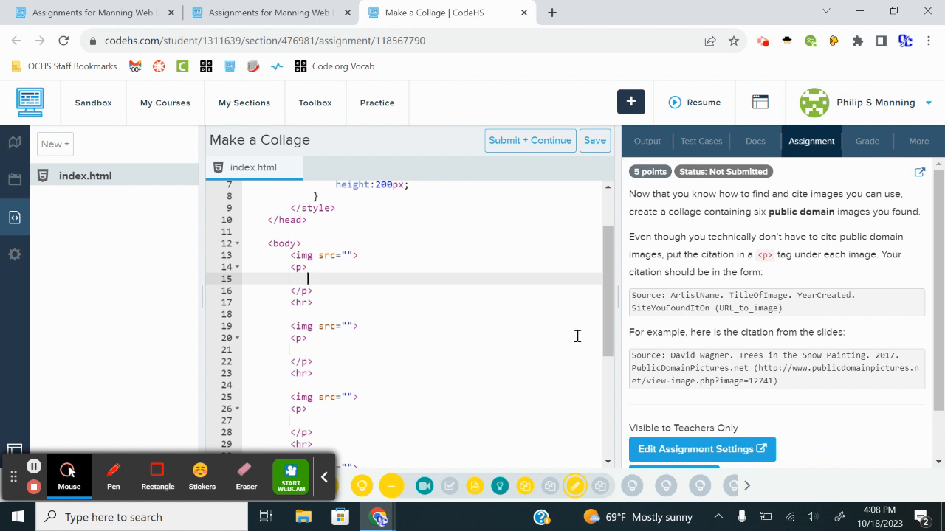
{"action": "mouse_move", "coordinate": [339, 243]}
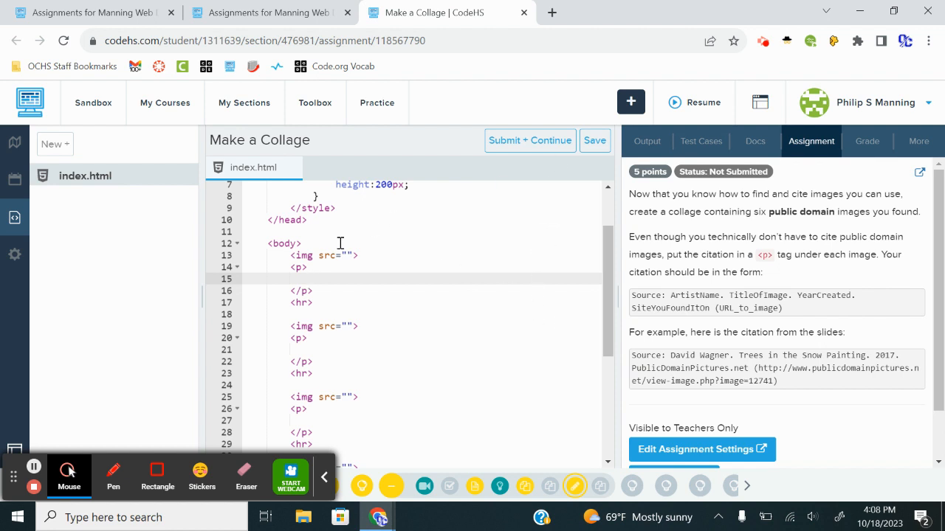
{"action": "mouse_move", "coordinate": [750, 308]}
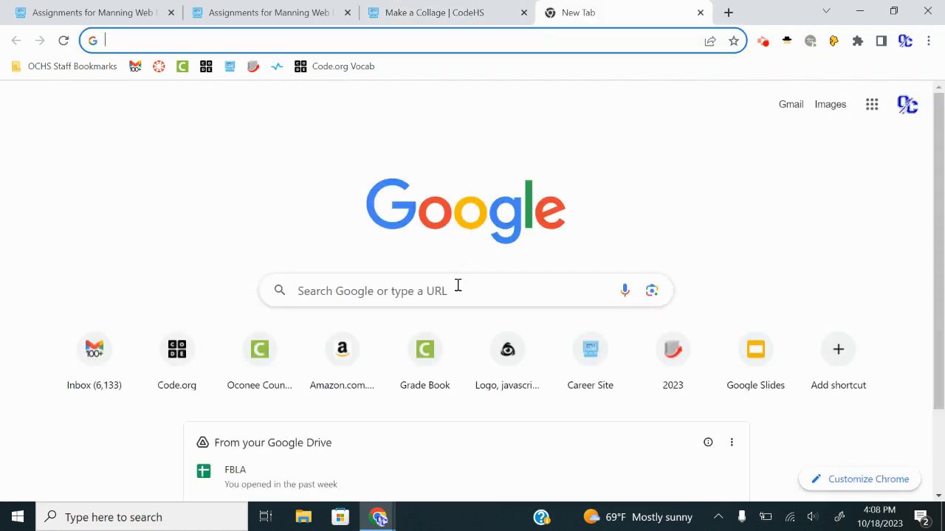
Search Google for 'halloween images' and switch to image results.
{"action": "type", "text": "hallow"}
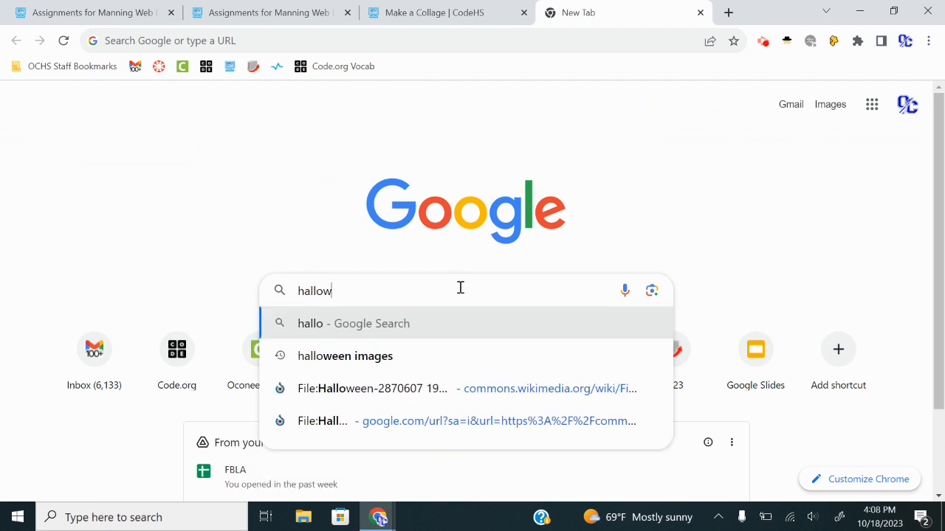
{"action": "left_click", "coordinate": [345, 356]}
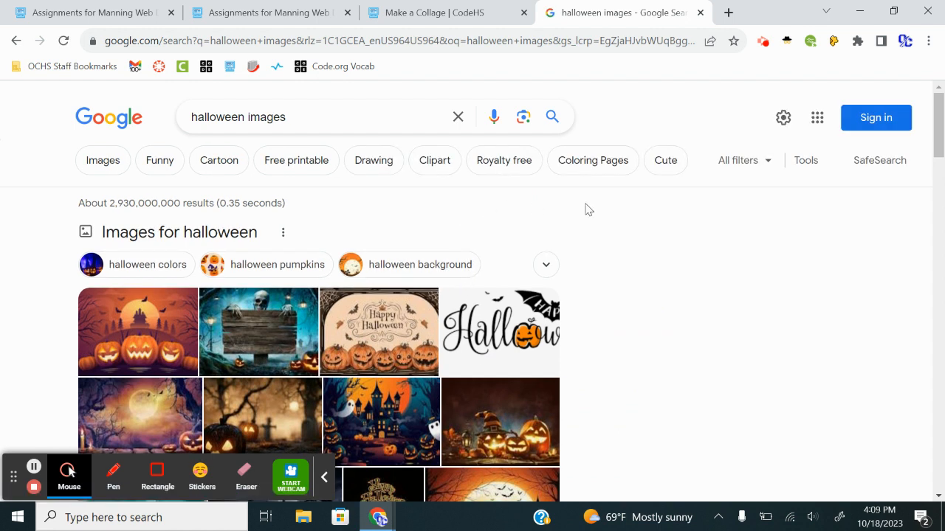
{"action": "left_click", "coordinate": [806, 160]}
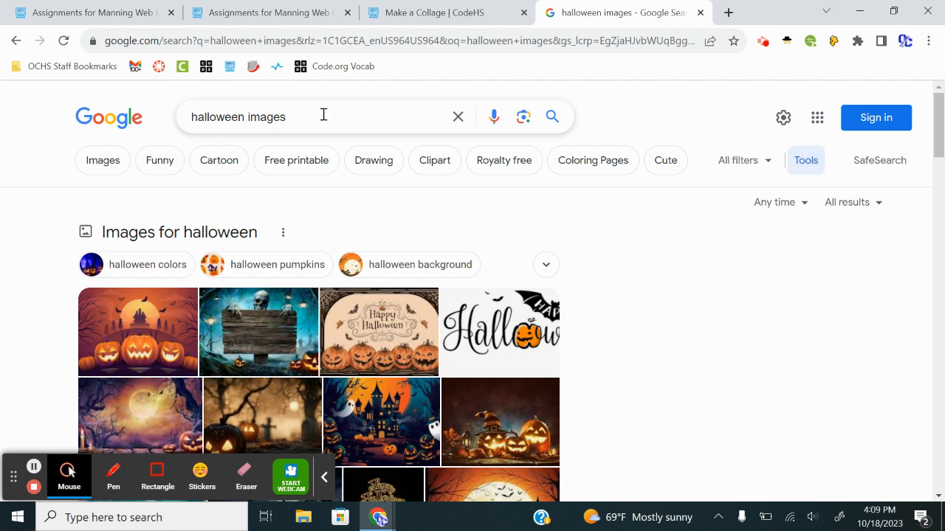
{"action": "left_click", "coordinate": [103, 159]}
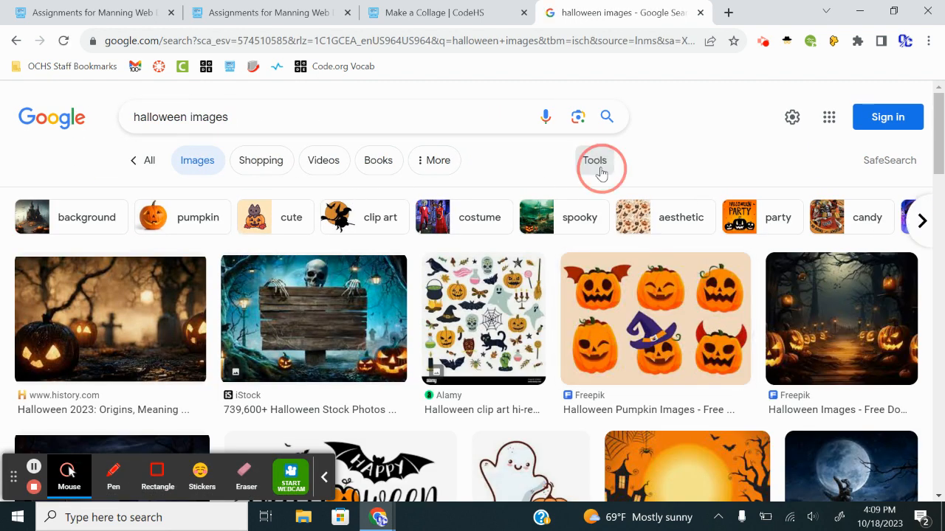
Filter the image results to Creative Commons licenses via Tools > Usage Rights.
{"action": "left_click", "coordinate": [593, 160]}
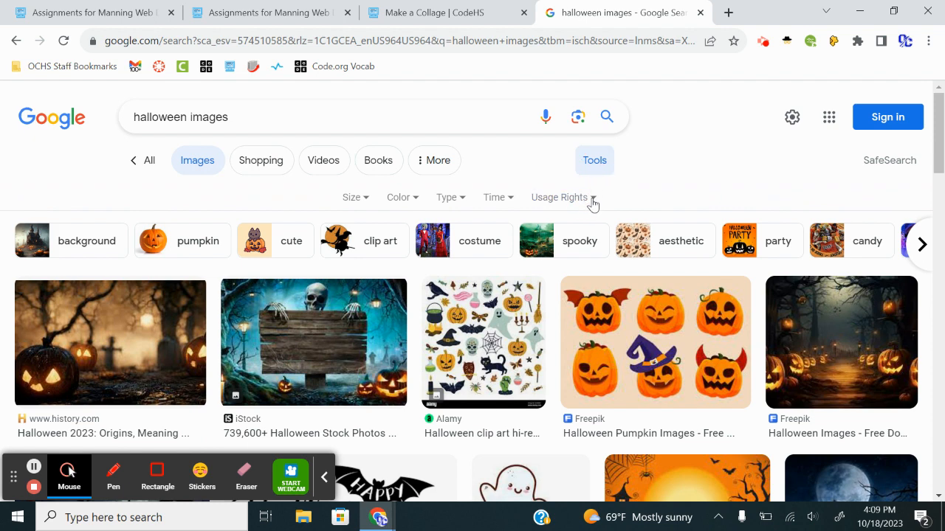
{"action": "left_click", "coordinate": [563, 198]}
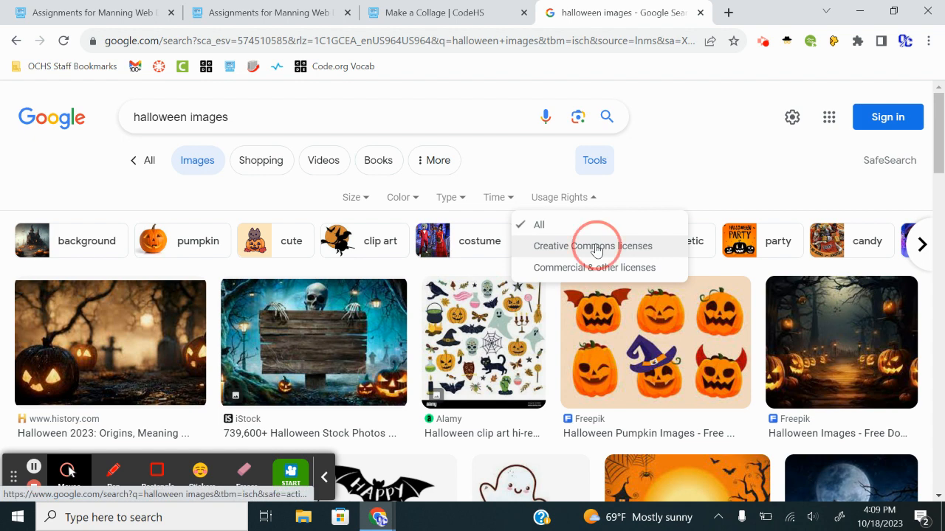
{"action": "left_click", "coordinate": [593, 245]}
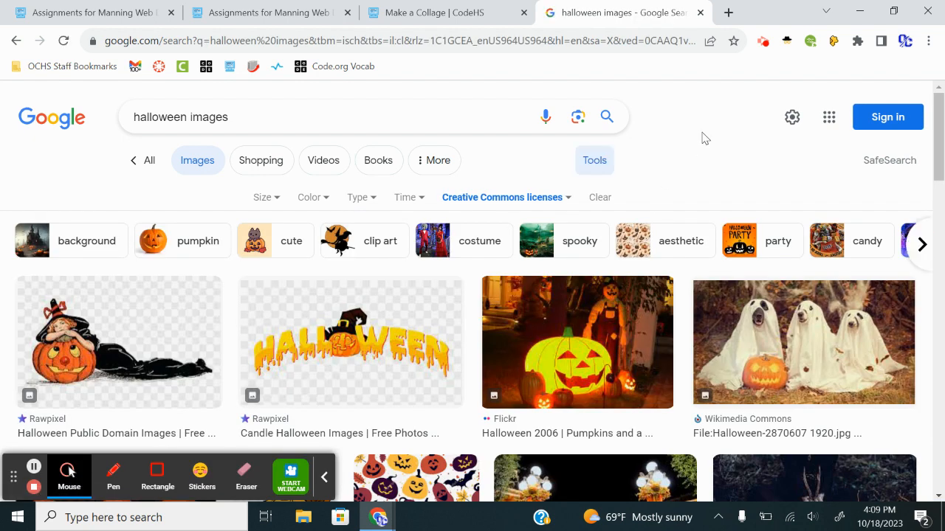
Preview the Rawpixel witch-on-pumpkin image and copy its image address.
{"action": "scroll", "scroll_direction": "down", "scroll_amount": 3}
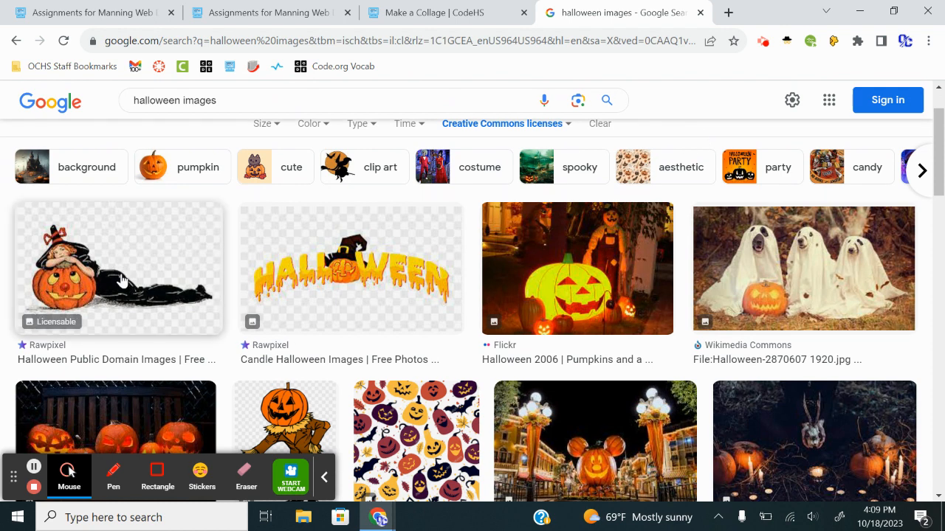
{"action": "left_click", "coordinate": [118, 269]}
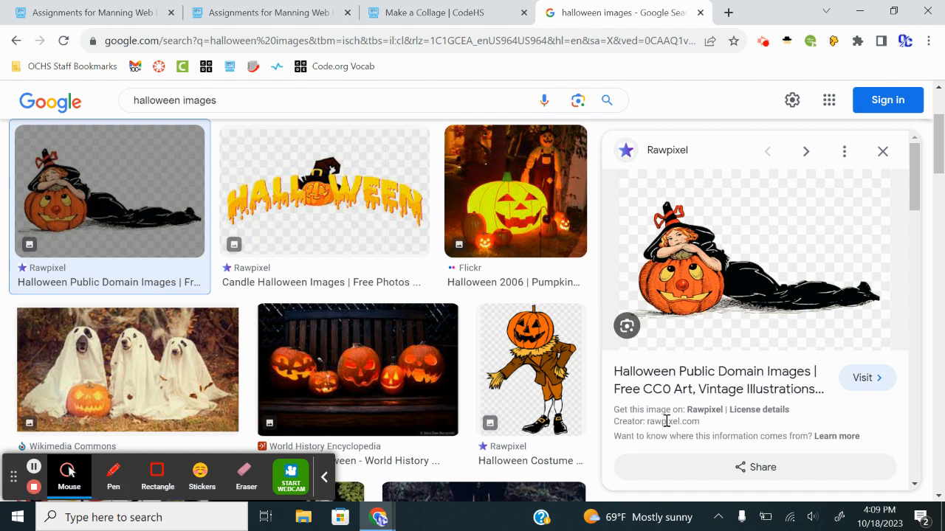
{"action": "mouse_move", "coordinate": [704, 410]}
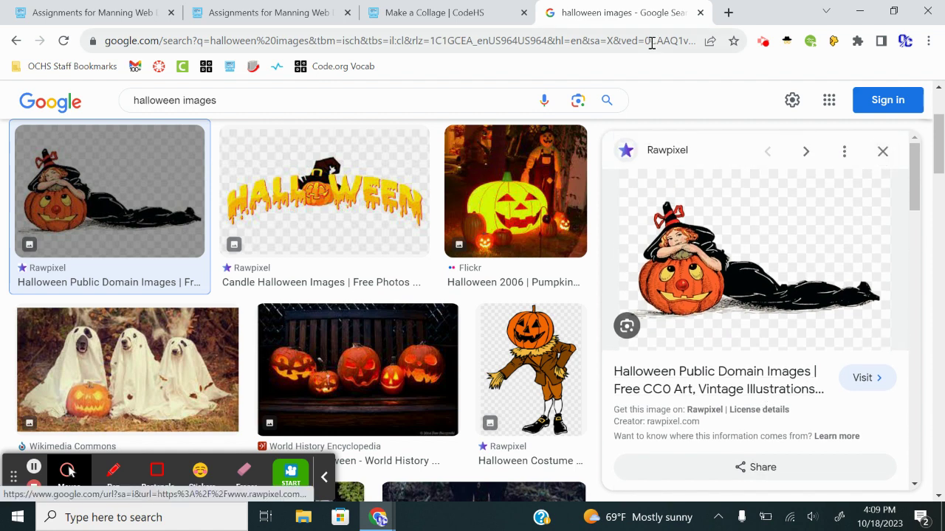
{"action": "mouse_move", "coordinate": [623, 304]}
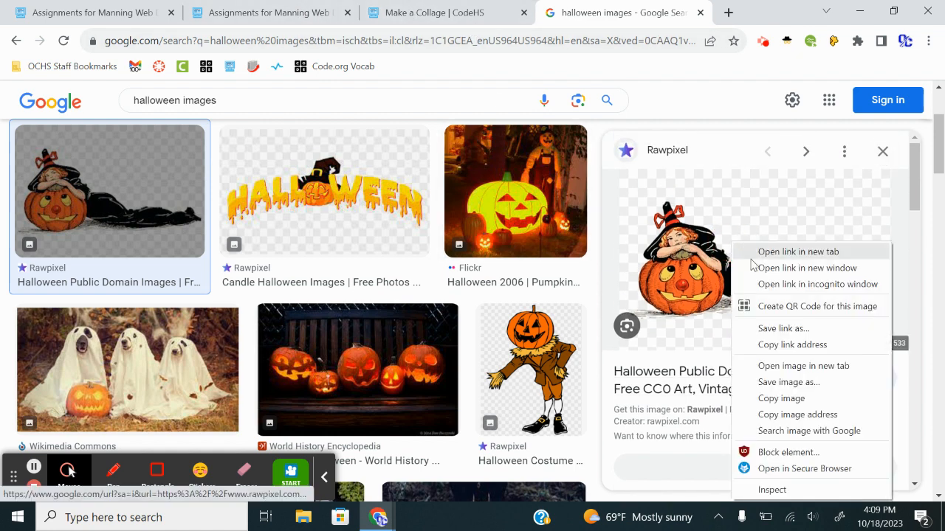
{"action": "mouse_move", "coordinate": [797, 413]}
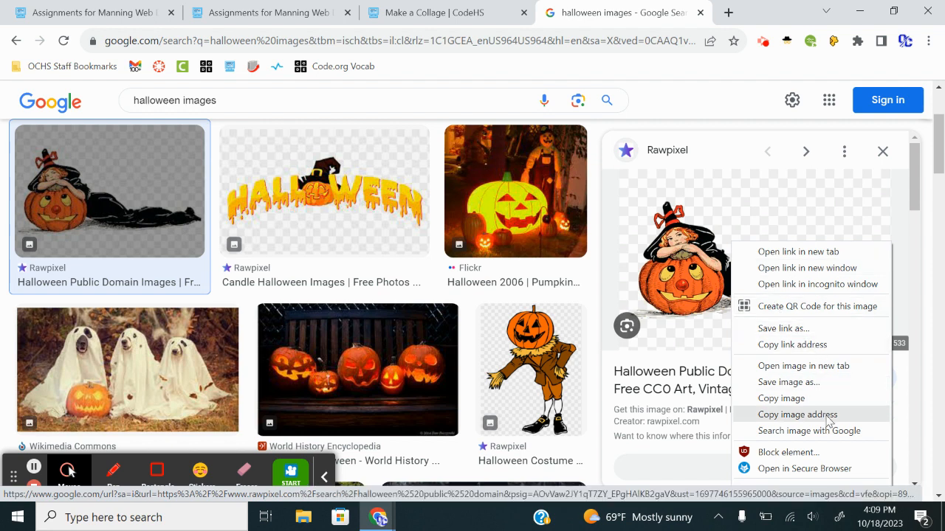
{"action": "left_click", "coordinate": [440, 12]}
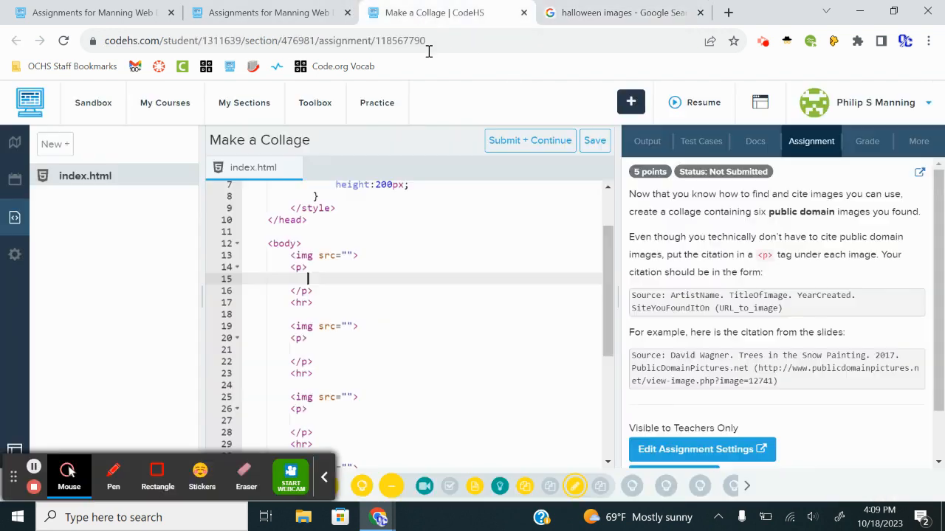
Fill the first img src with the Rawpixel address and add the Source citation template beneath it.
{"action": "left_click", "coordinate": [348, 256]}
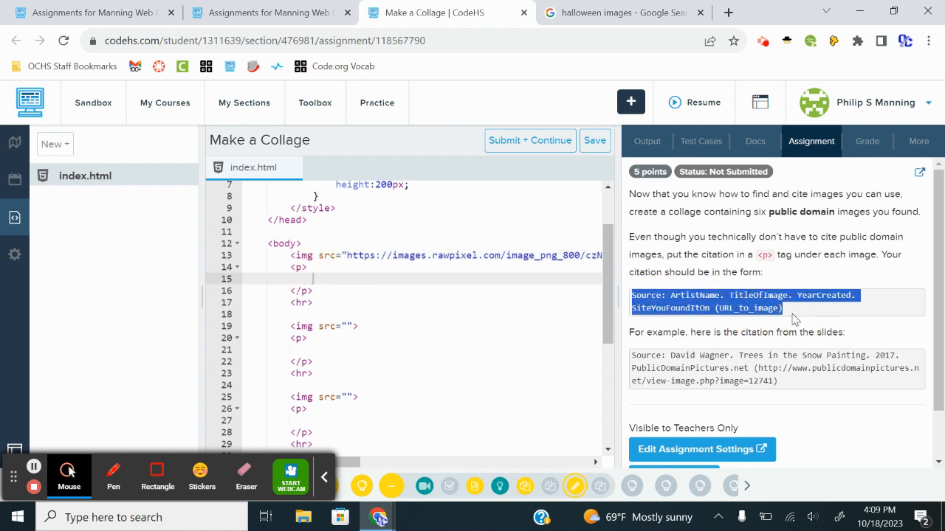
{"action": "type", "text": "Source: ArtistName. TitleOfImage. YearCreated. SiteYouFoundItOn (URL_to_image)"}
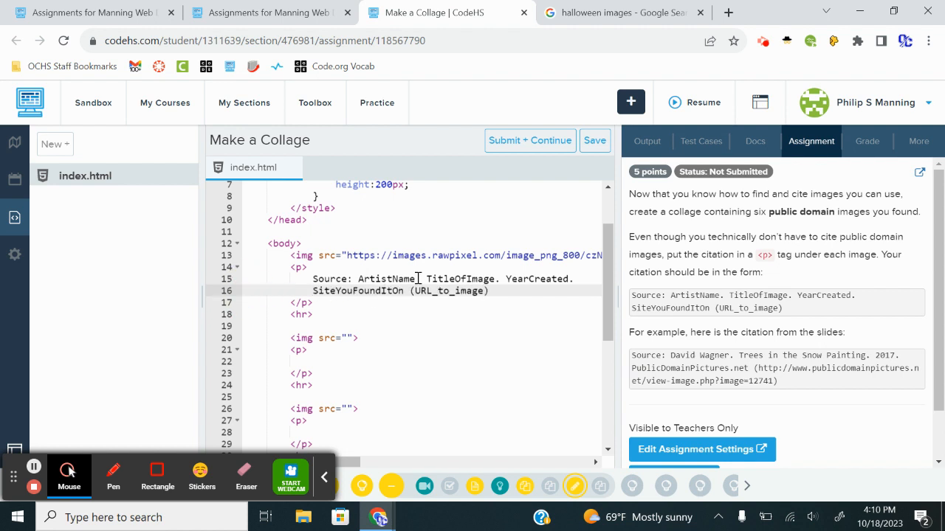
{"action": "mouse_move", "coordinate": [632, 20]}
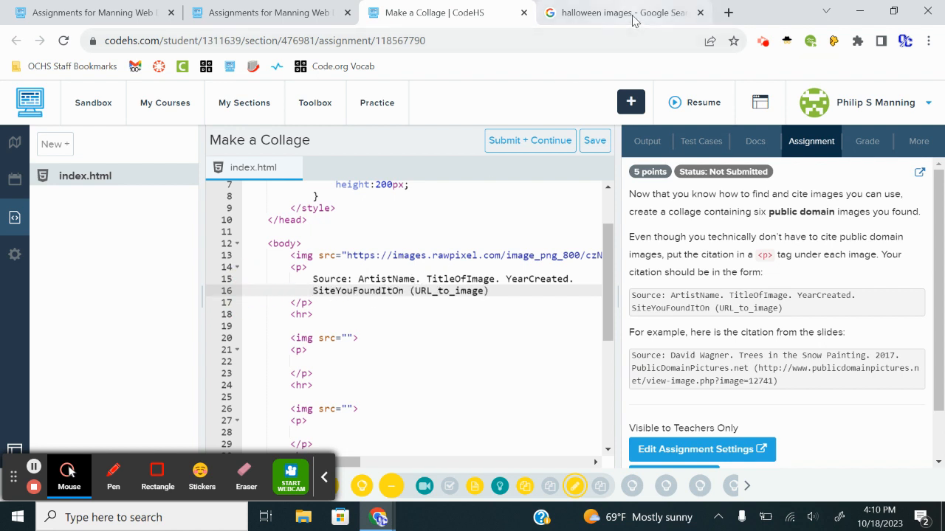
Open the witch image's Rawpixel source page in a new tab and review its CC0 public domain license.
{"action": "left_click", "coordinate": [620, 11]}
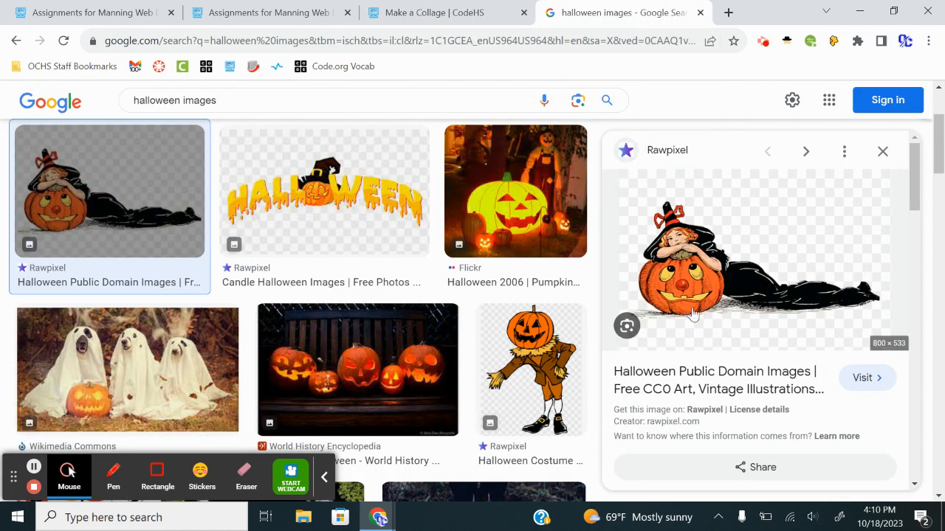
{"action": "mouse_move", "coordinate": [706, 410]}
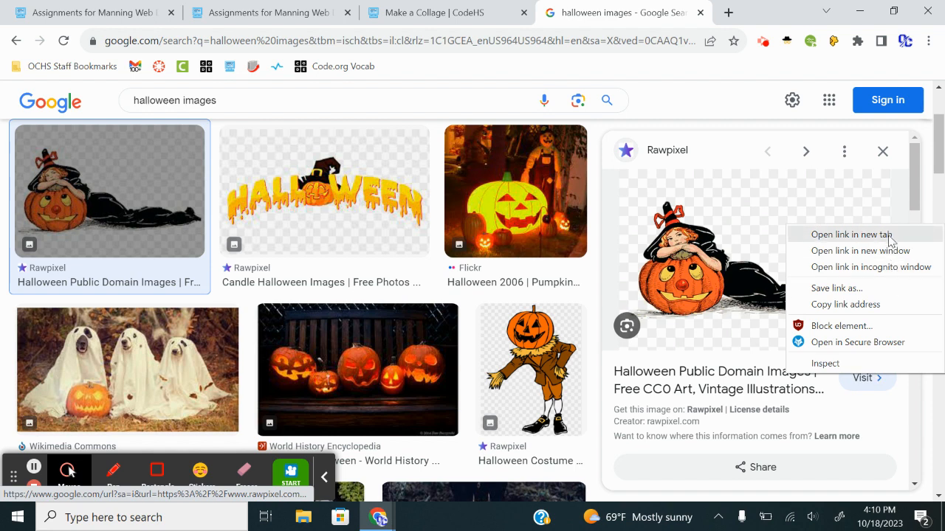
{"action": "left_click", "coordinate": [850, 233]}
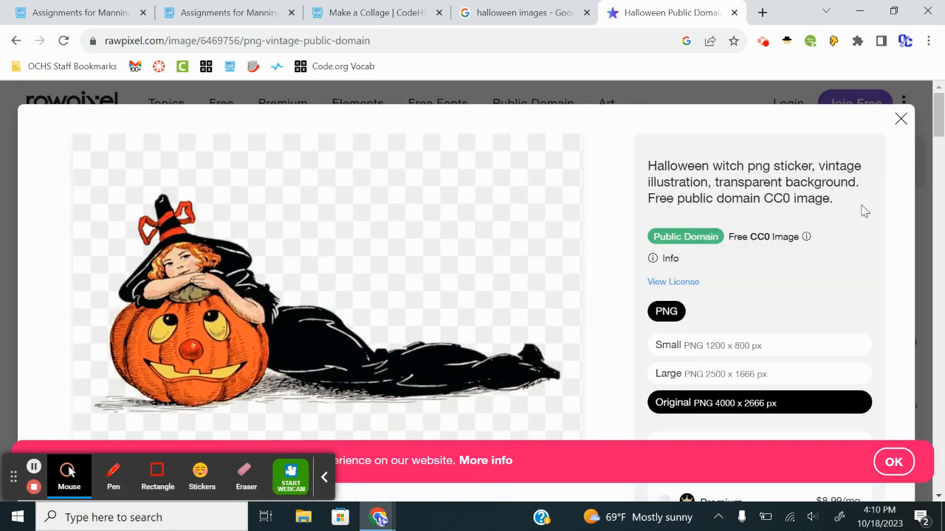
{"action": "mouse_move", "coordinate": [840, 207]}
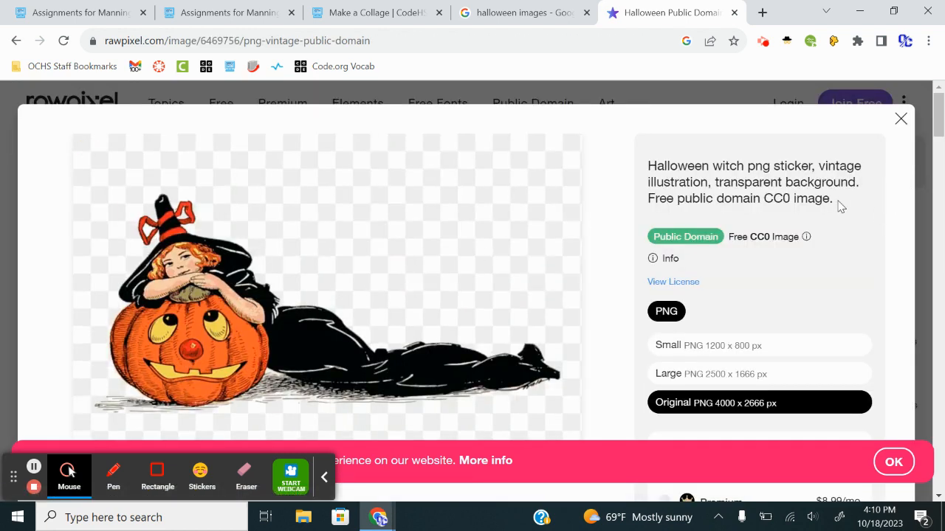
{"action": "scroll", "scroll_direction": "down", "scroll_amount": 3}
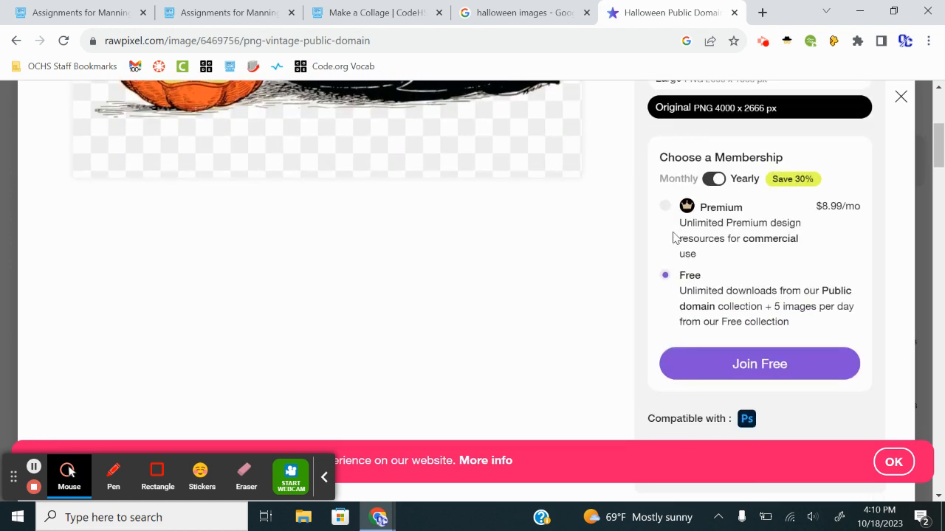
{"action": "scroll", "scroll_direction": "up", "scroll_amount": 3}
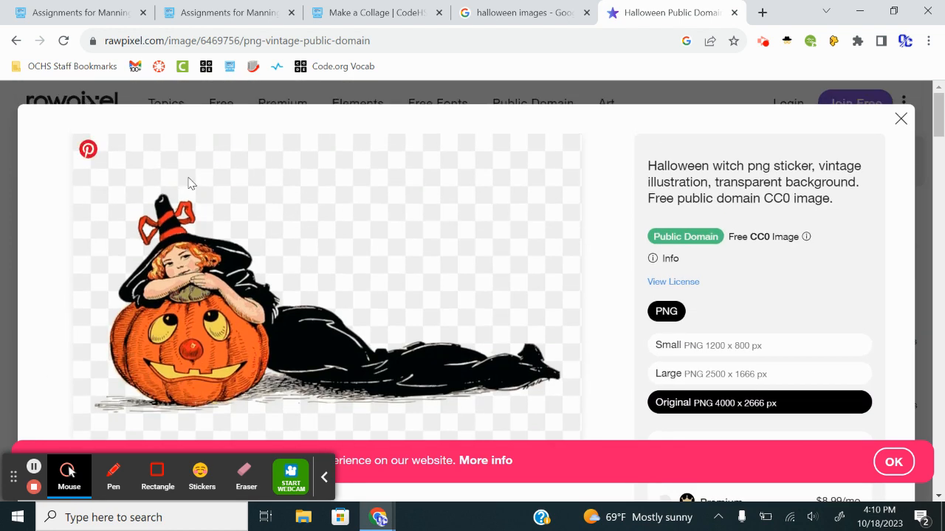
{"action": "mouse_move", "coordinate": [349, 195]}
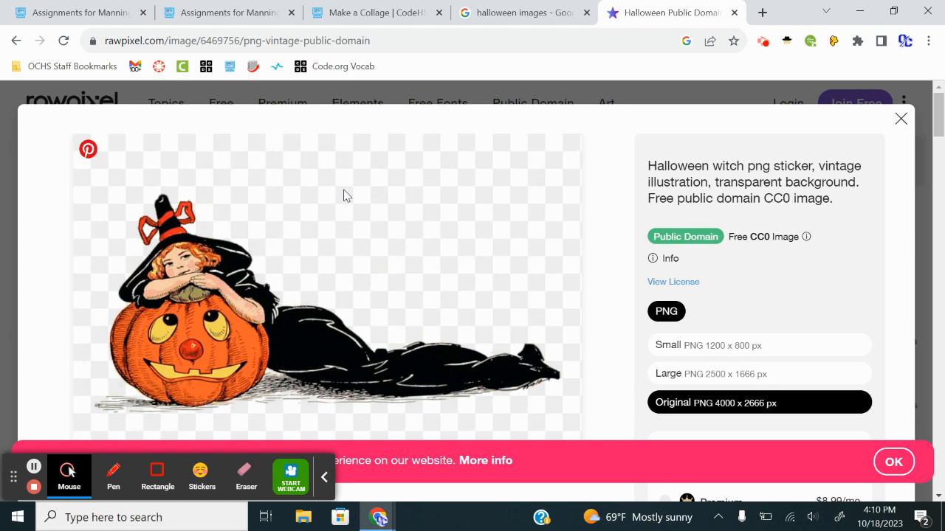
{"action": "mouse_move", "coordinate": [774, 205]}
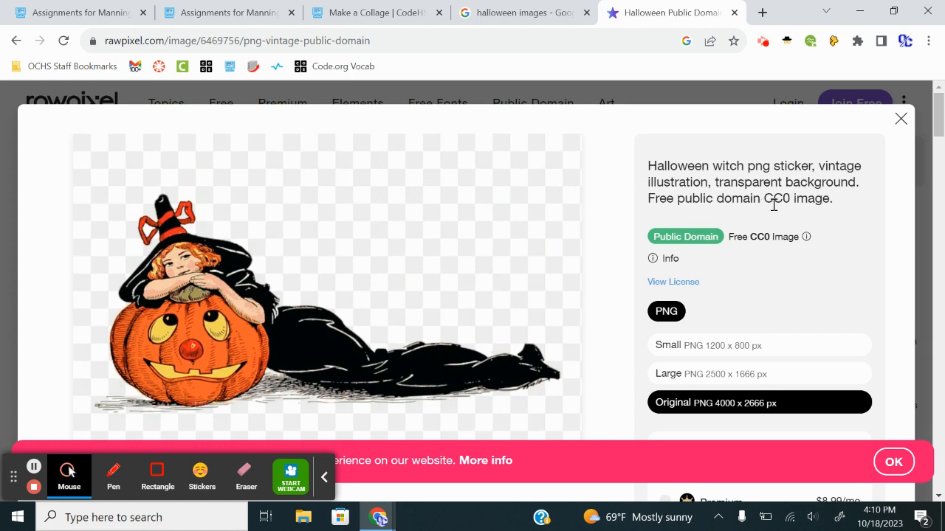
{"action": "scroll", "scroll_direction": "down", "scroll_amount": 3}
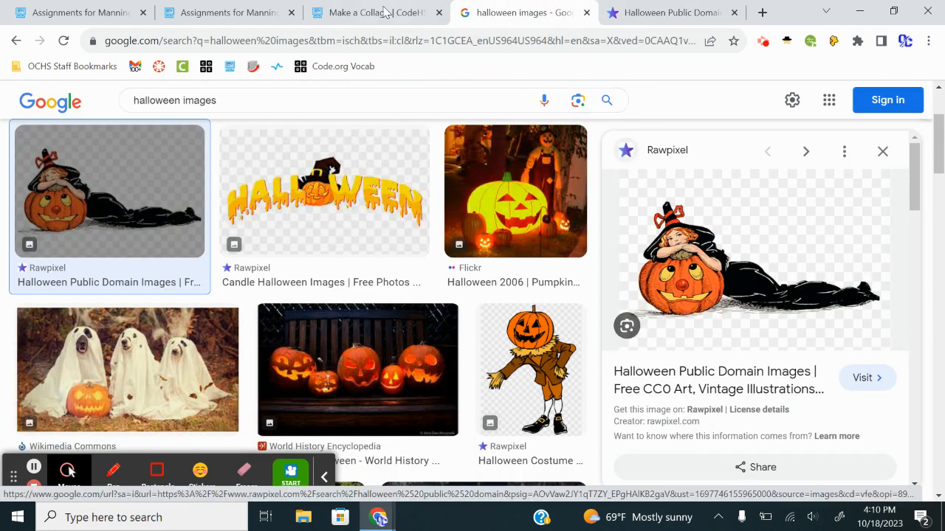
Replace the citation placeholders with Rawpixel, removing the title and year text.
{"action": "left_click", "coordinate": [376, 12]}
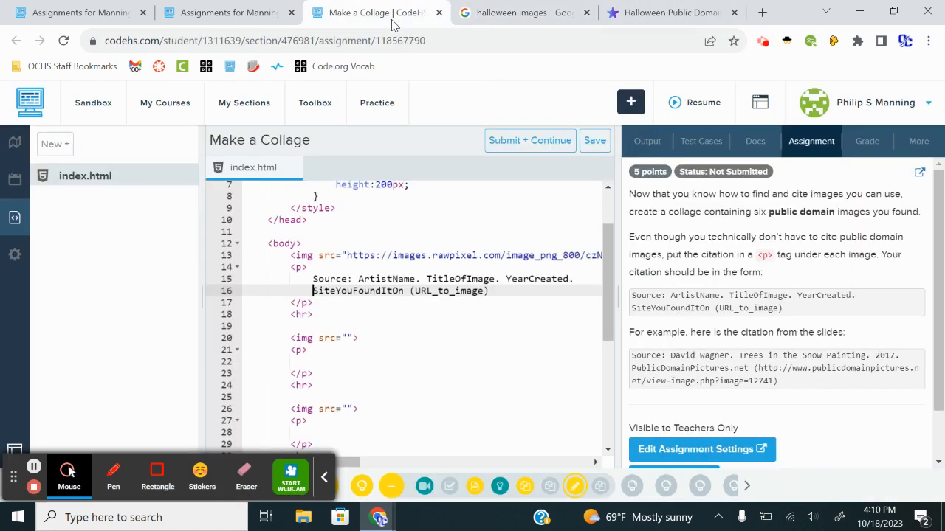
{"action": "mouse_move", "coordinate": [416, 278]}
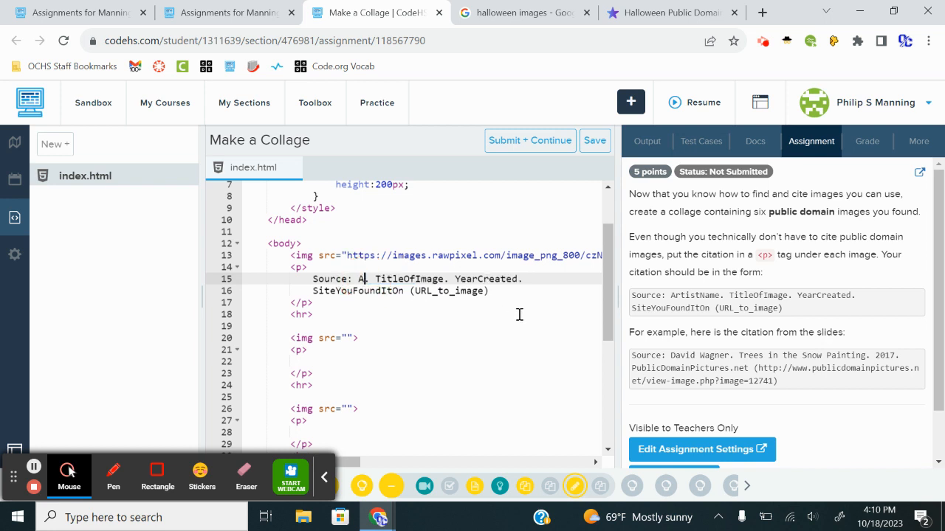
{"action": "type", "text": "aw"}
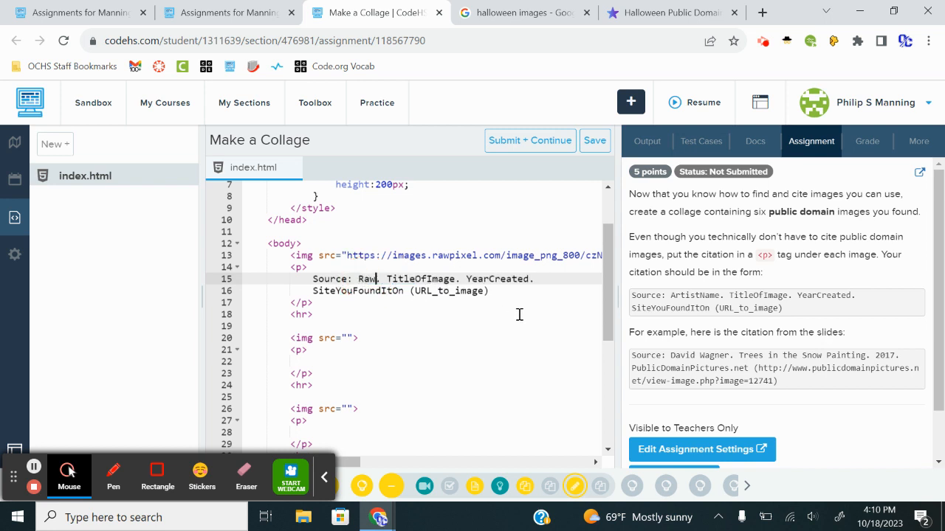
{"action": "type", "text": "pixel"}
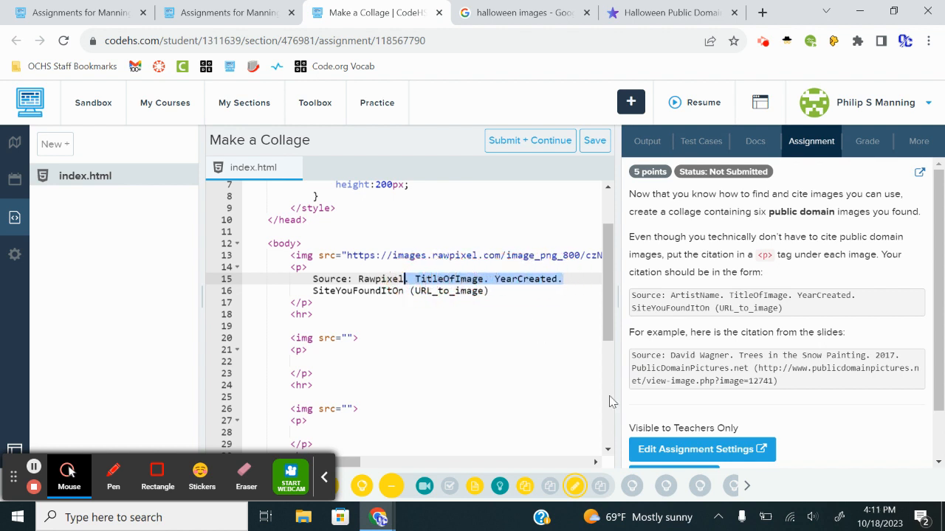
{"action": "key", "text": "Delete"}
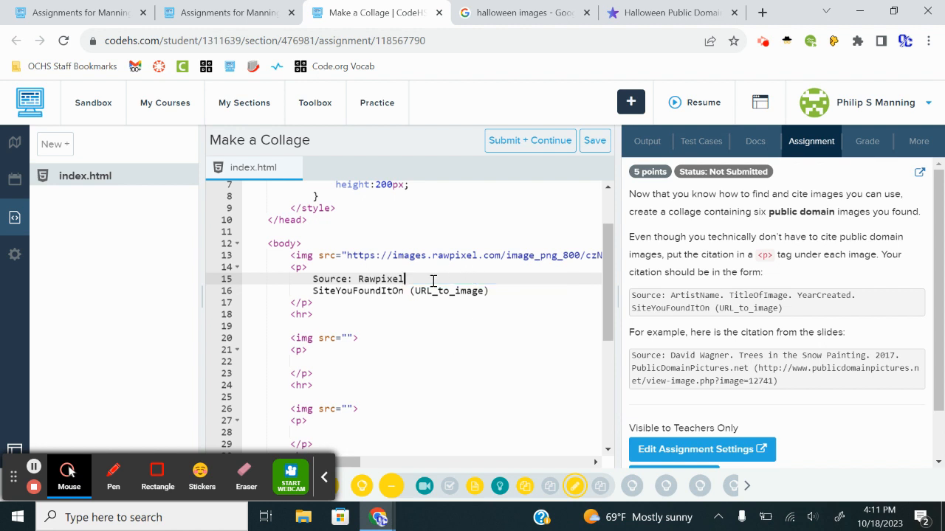
{"action": "left_click", "coordinate": [317, 291]}
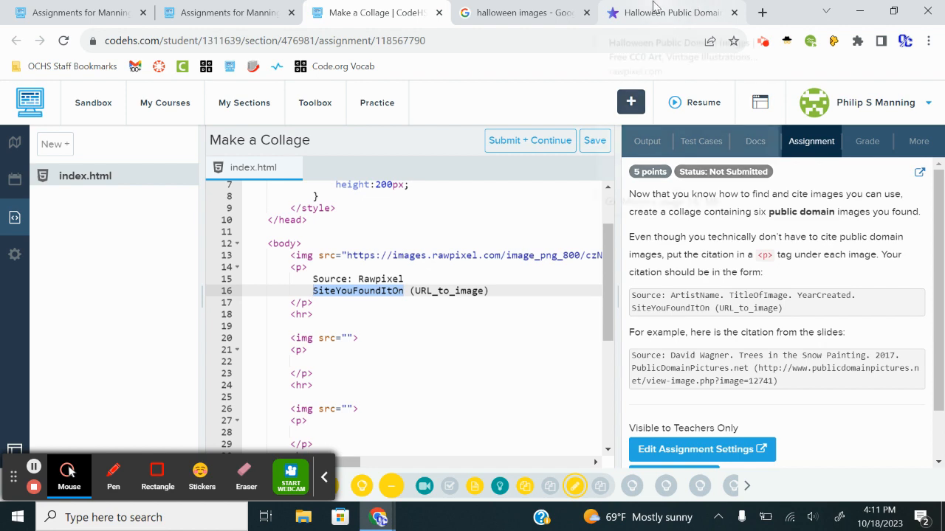
Copy the Rawpixel page address from its tab and paste it into the citation's parentheses.
{"action": "left_click", "coordinate": [524, 12]}
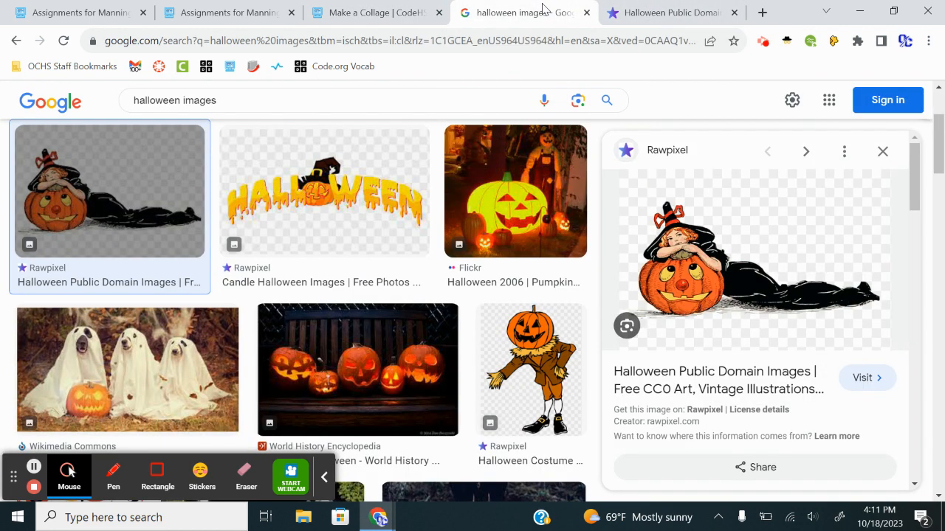
{"action": "mouse_move", "coordinate": [705, 221]}
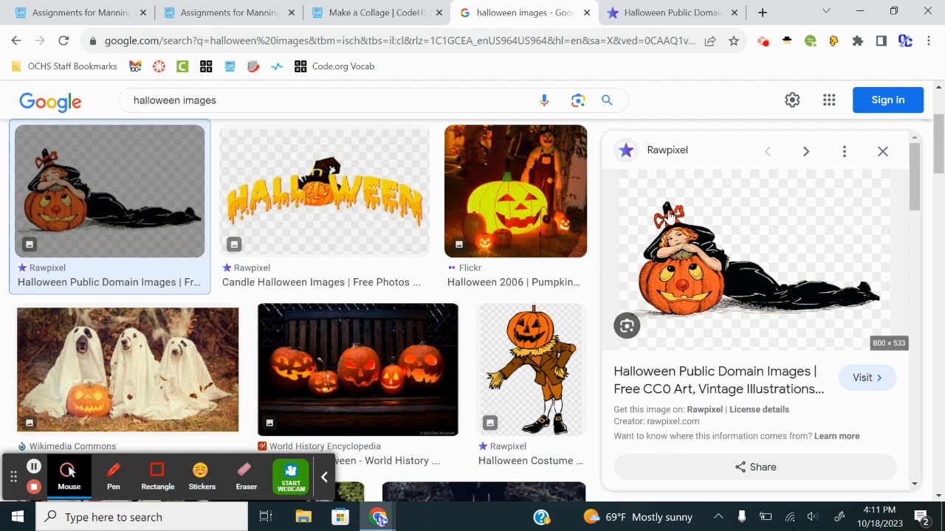
{"action": "left_click", "coordinate": [369, 12]}
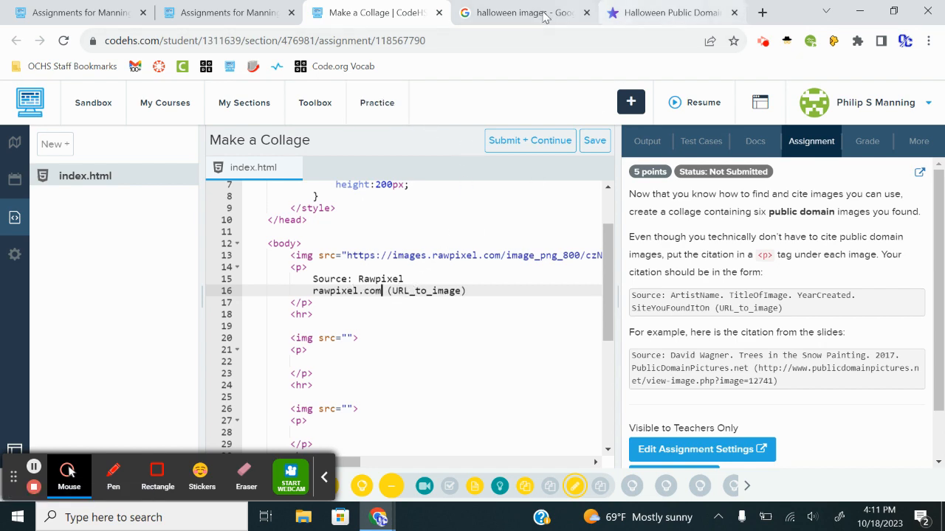
{"action": "left_click", "coordinate": [524, 12]}
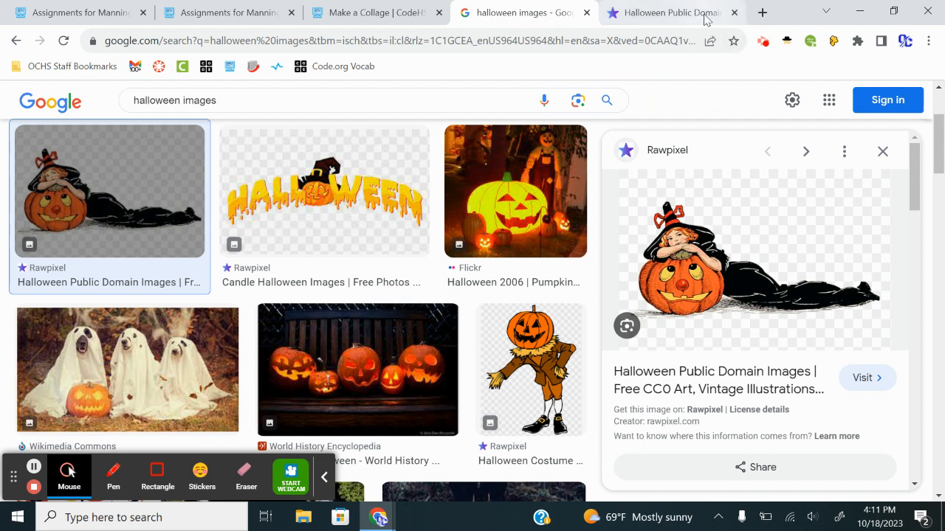
{"action": "left_click", "coordinate": [862, 378]}
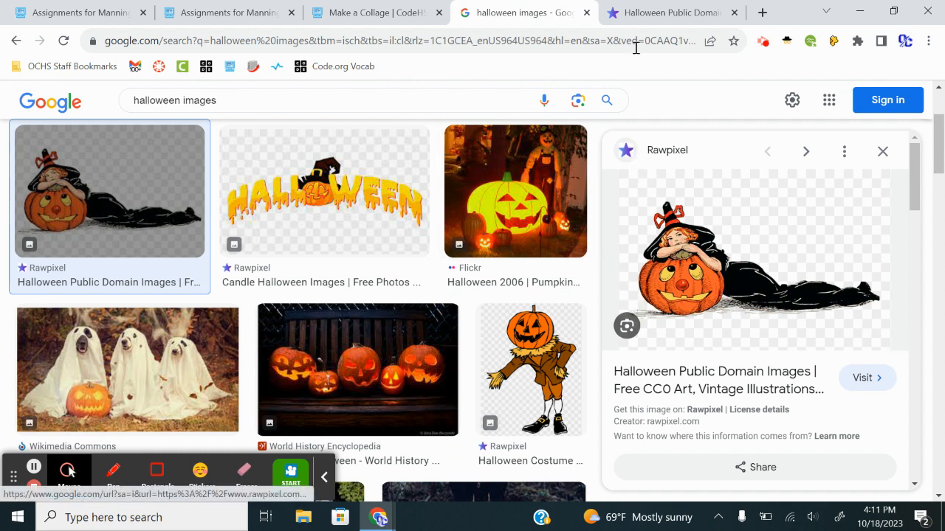
{"action": "left_click", "coordinate": [375, 12]}
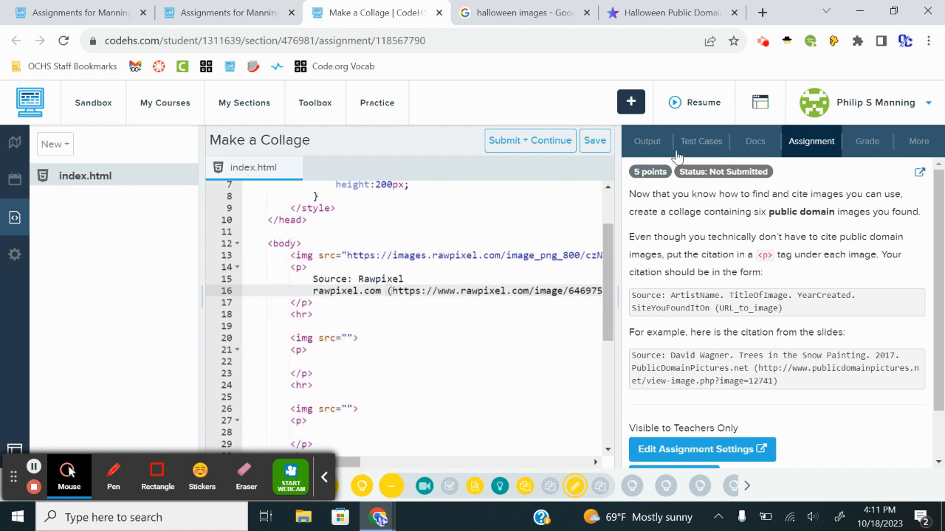
Refresh the Output preview to show the witch-on-pumpkin image with its Rawpixel citation.
{"action": "left_click", "coordinate": [646, 141]}
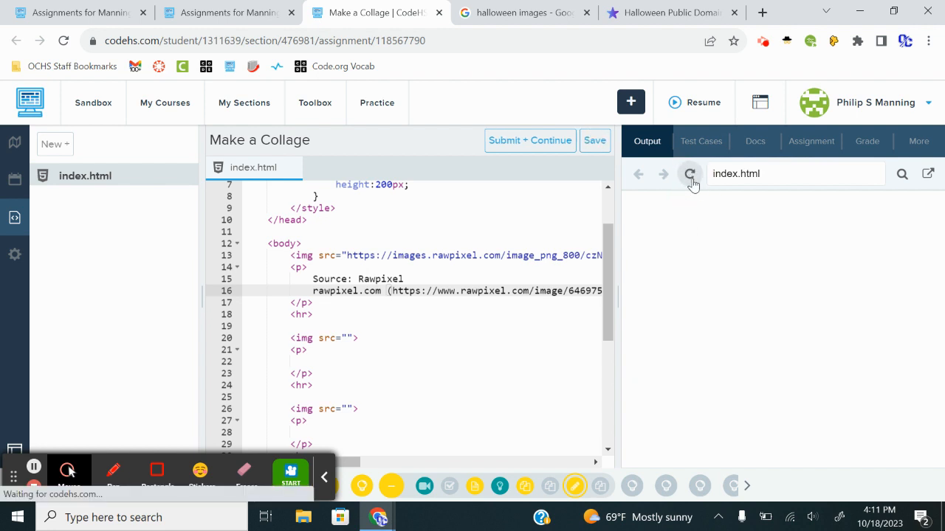
{"action": "left_click", "coordinate": [688, 174]}
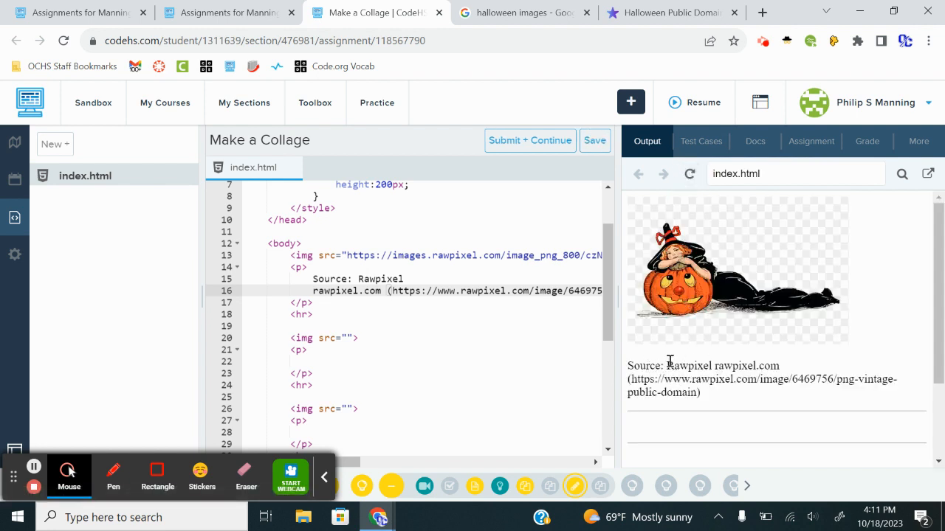
{"action": "mouse_move", "coordinate": [829, 366]}
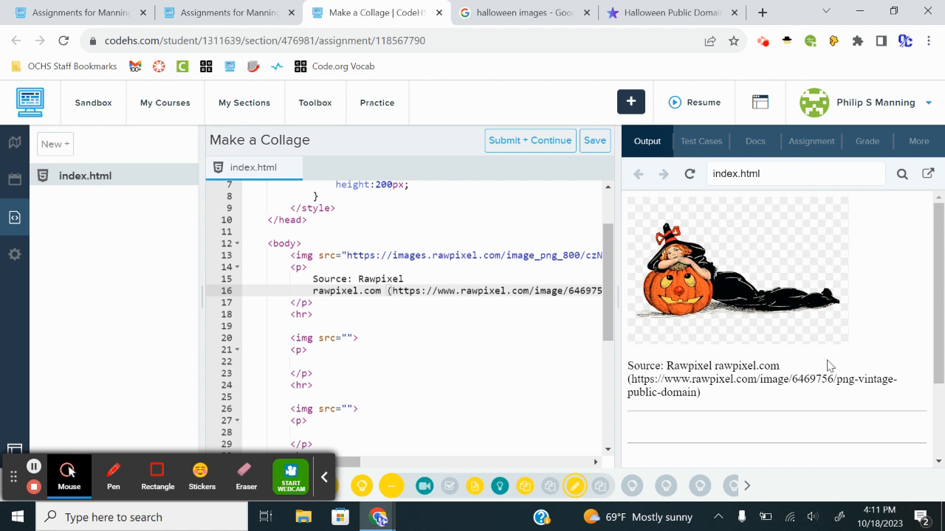
{"action": "mouse_move", "coordinate": [775, 376]}
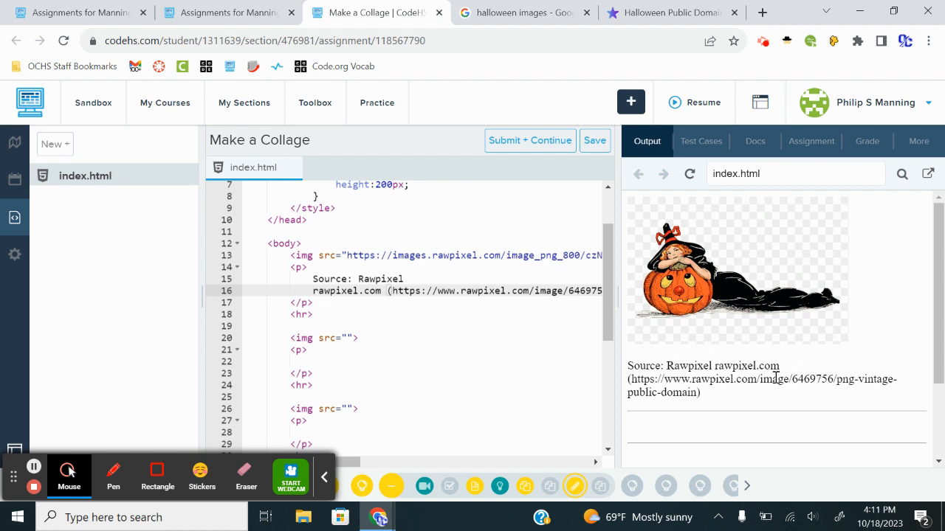
{"action": "mouse_move", "coordinate": [553, 322]}
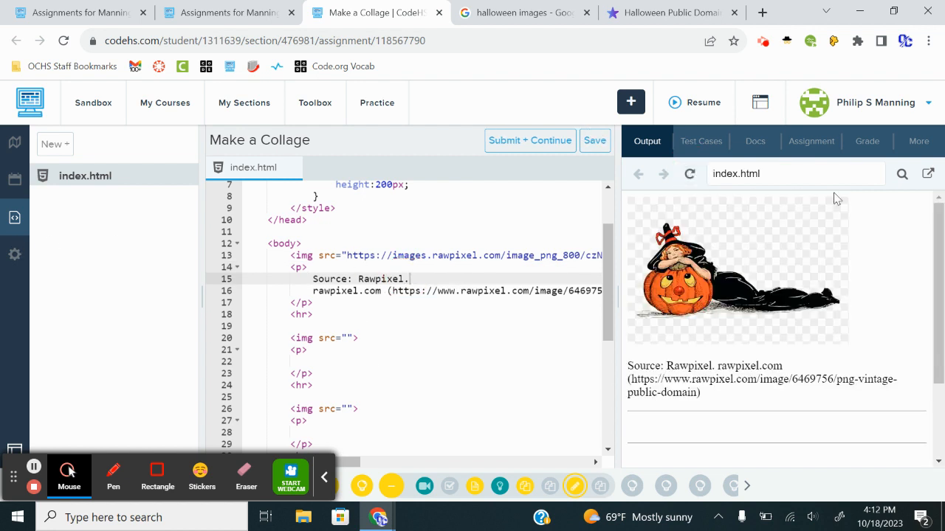
{"action": "mouse_move", "coordinate": [699, 236]}
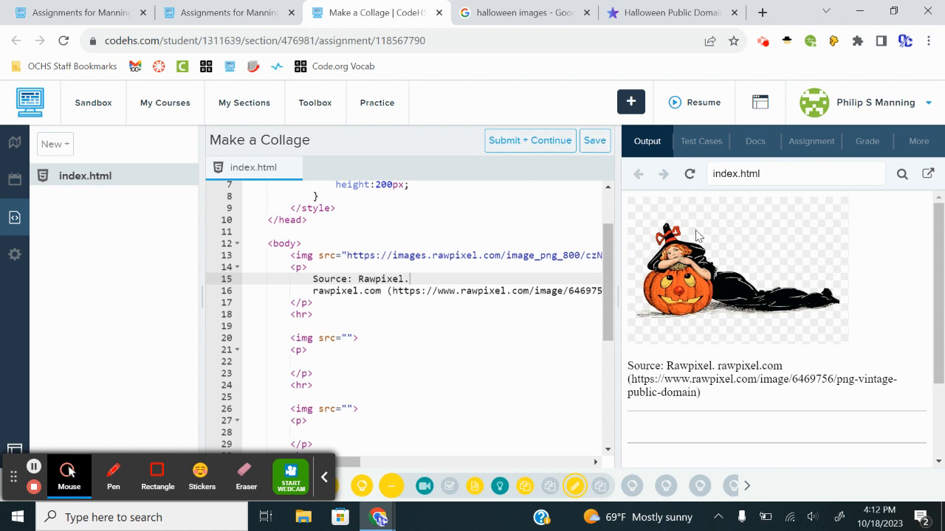
{"action": "mouse_move", "coordinate": [715, 363]}
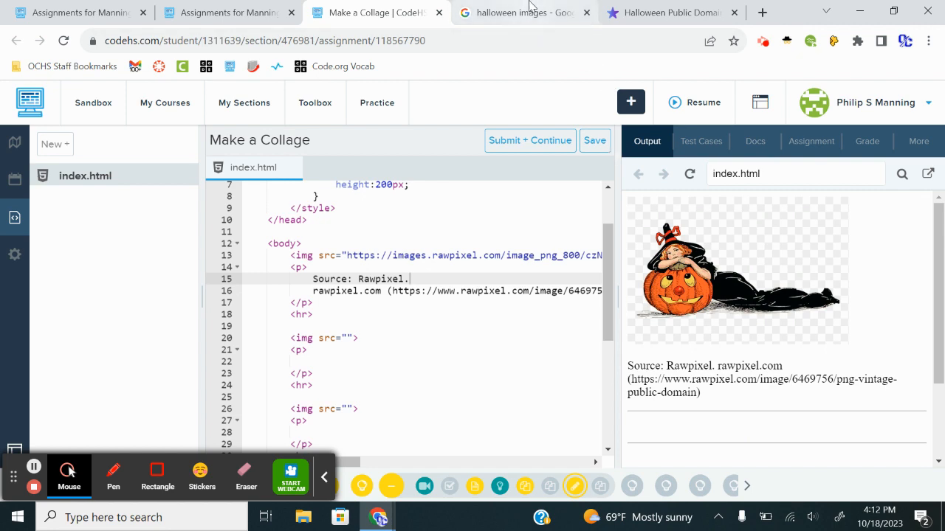
Select the World History Encyclopedia jack-o'-lantern photo and open its article in a new tab.
{"action": "left_click", "coordinate": [522, 11]}
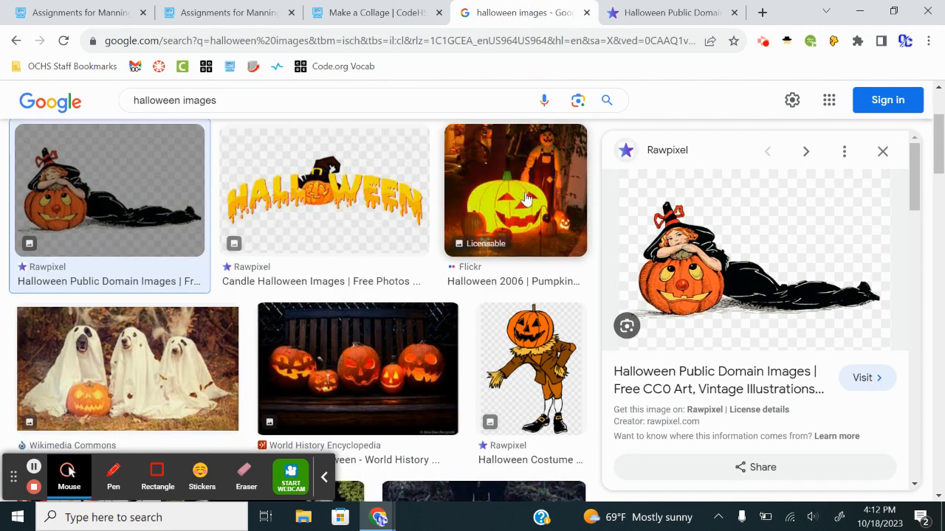
{"action": "scroll", "scroll_direction": "down", "scroll_amount": 3}
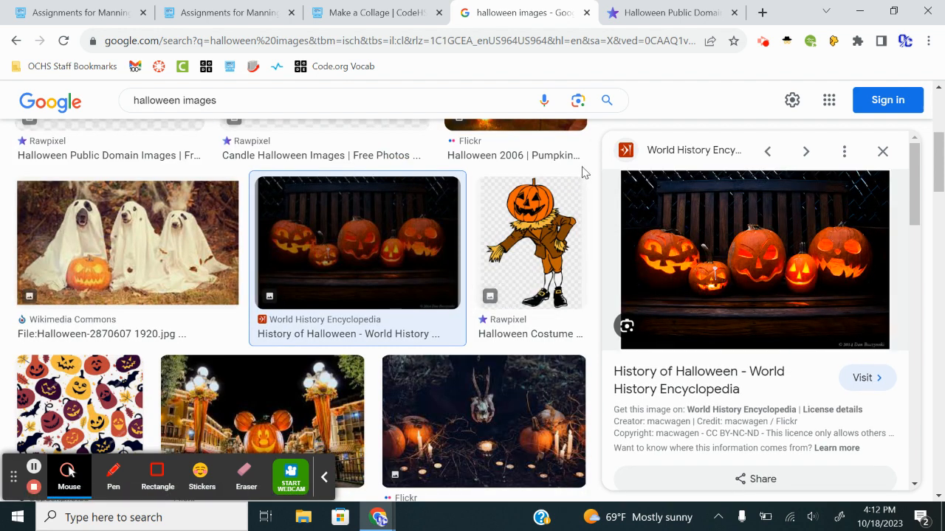
{"action": "mouse_move", "coordinate": [670, 233]}
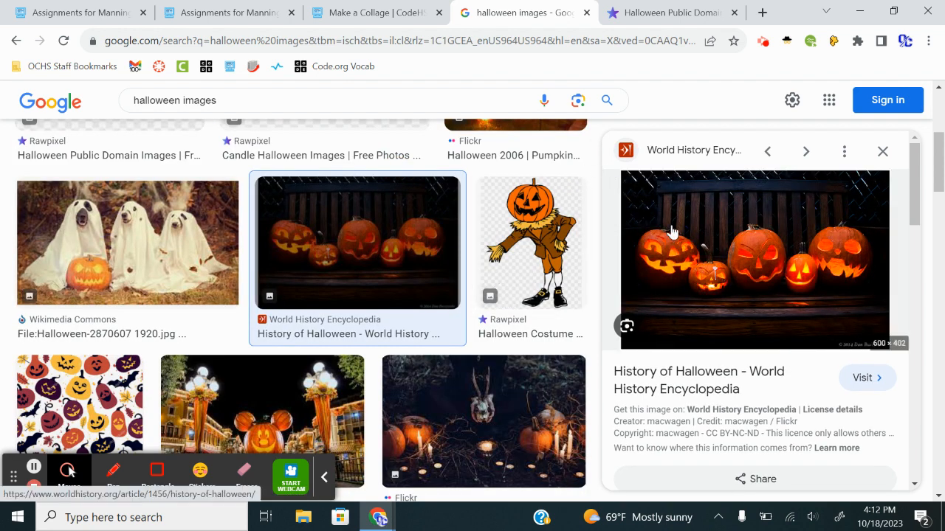
{"action": "mouse_move", "coordinate": [720, 235]}
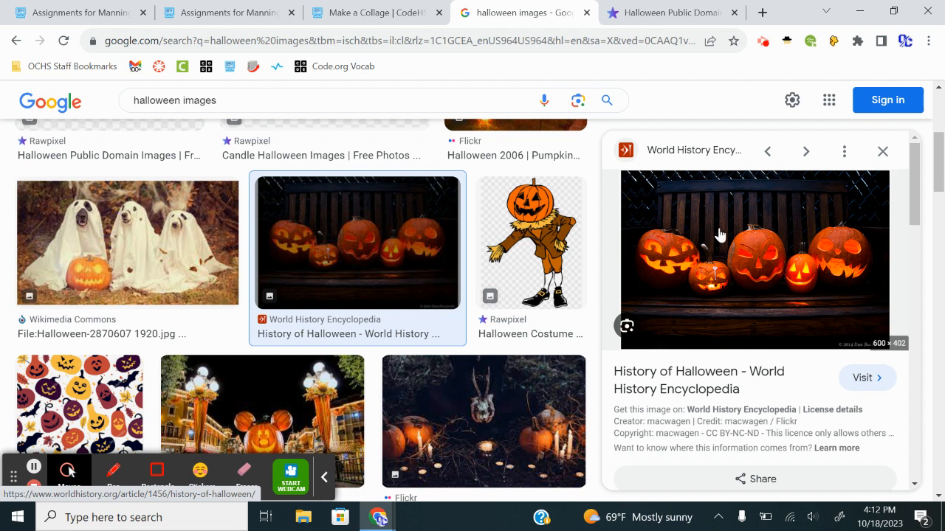
{"action": "mouse_move", "coordinate": [686, 422]}
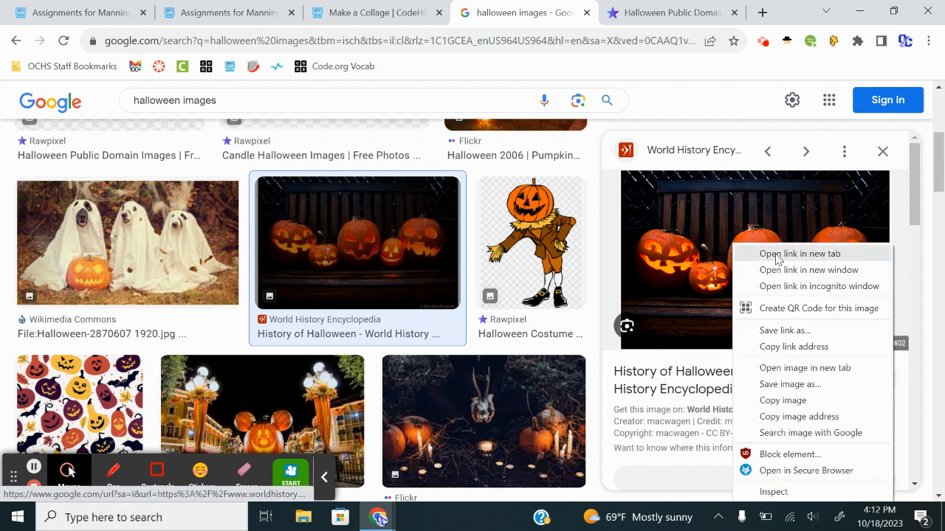
{"action": "left_click", "coordinate": [800, 254]}
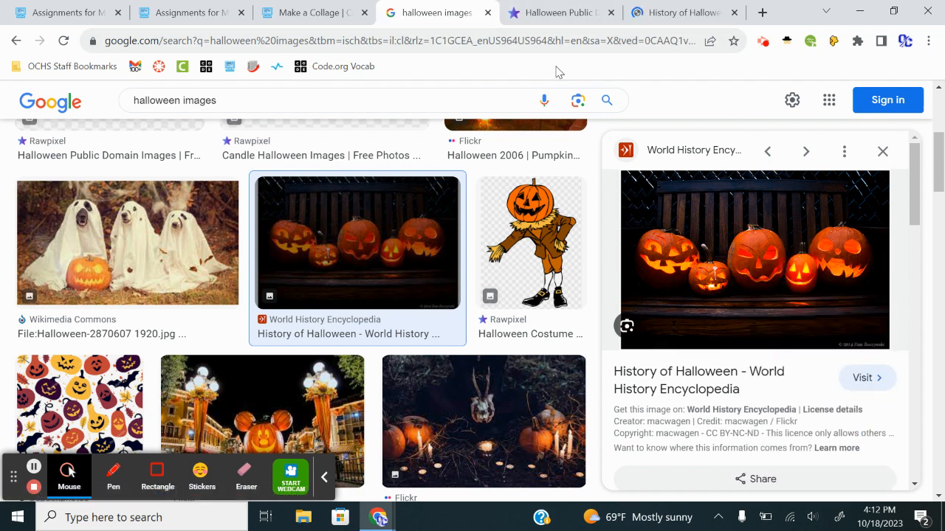
{"action": "right_click", "coordinate": [753, 258]}
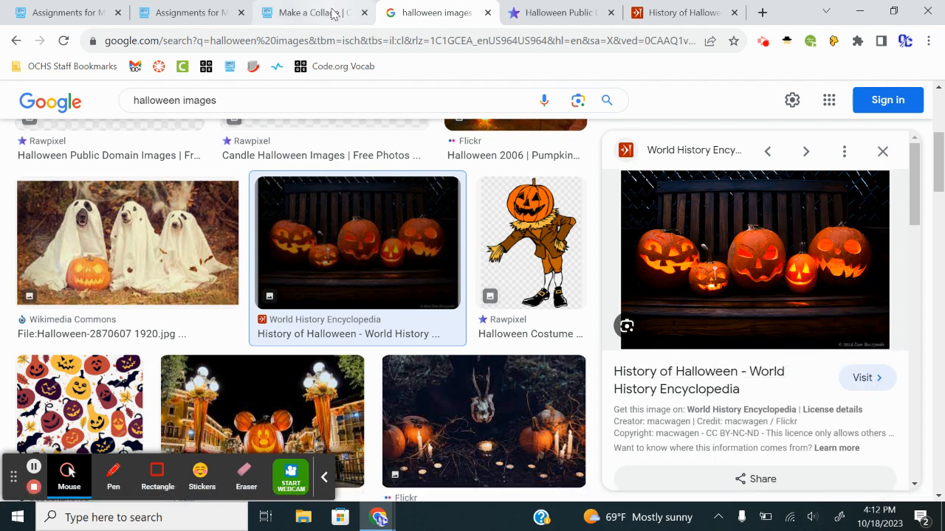
Set the second image's src to the worldhistory.org 11323.jpg address with the citation template beneath it.
{"action": "left_click", "coordinate": [310, 11]}
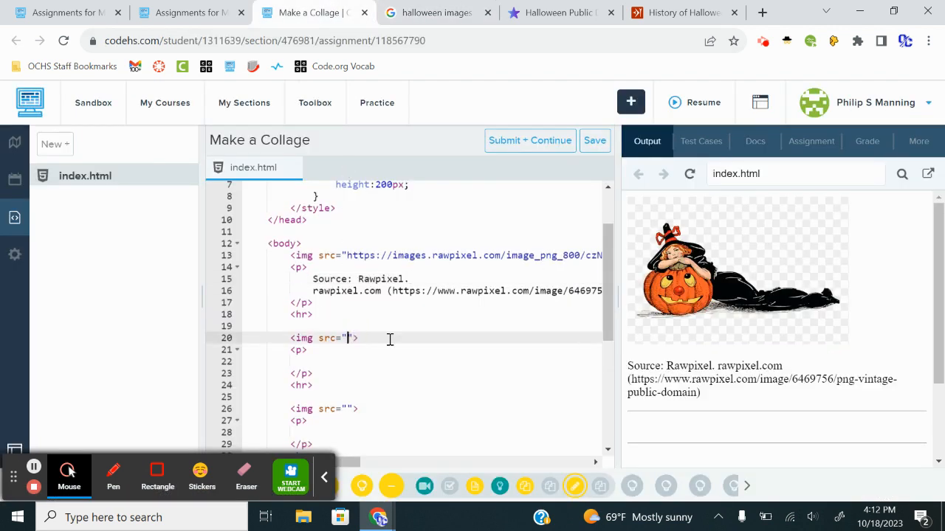
{"action": "type", "text": "https://www.worldhistory.org/uploads/images/11323.jpg"}
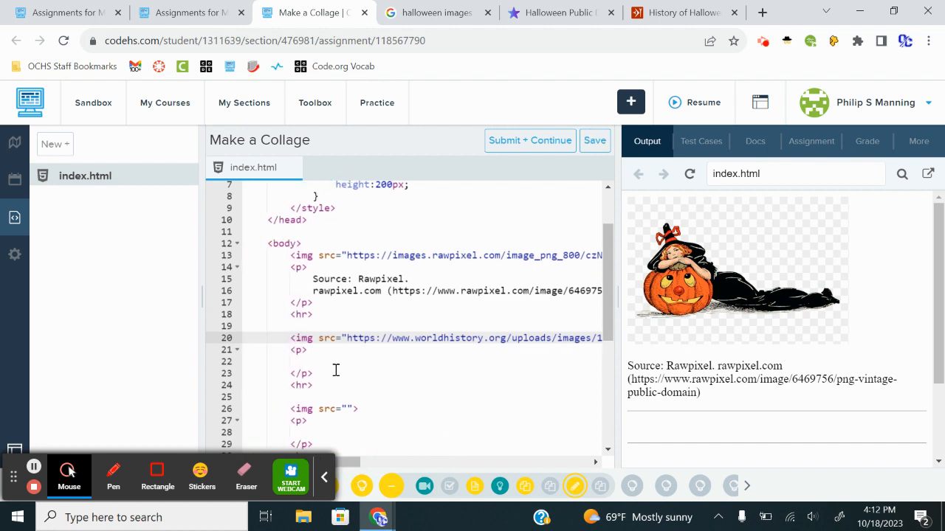
{"action": "left_click", "coordinate": [810, 142]}
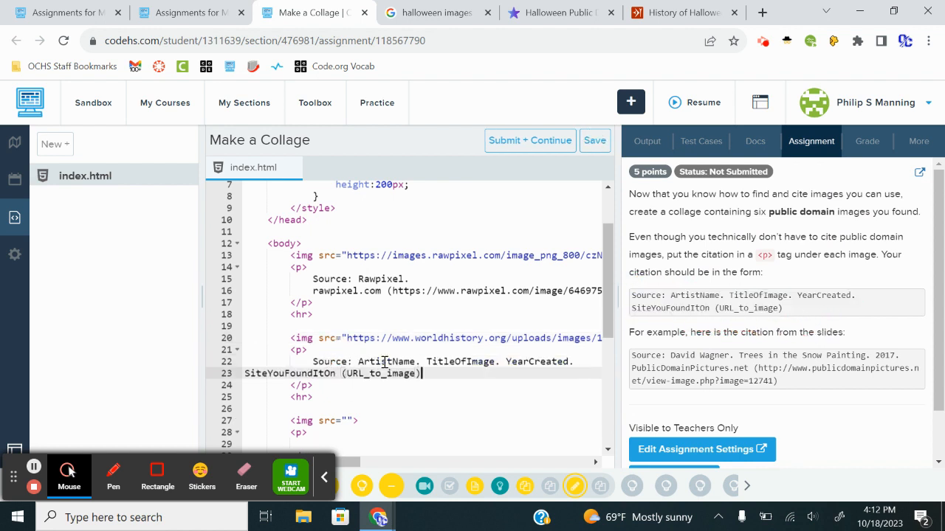
{"action": "left_click", "coordinate": [682, 11]}
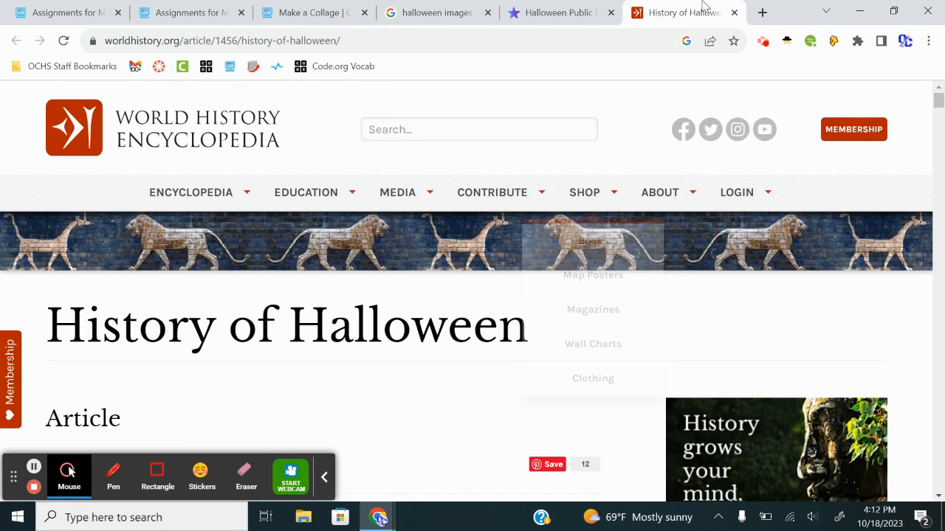
Return to the Google Images pumpkin photo details and select the creator's name.
{"action": "left_click", "coordinate": [554, 12]}
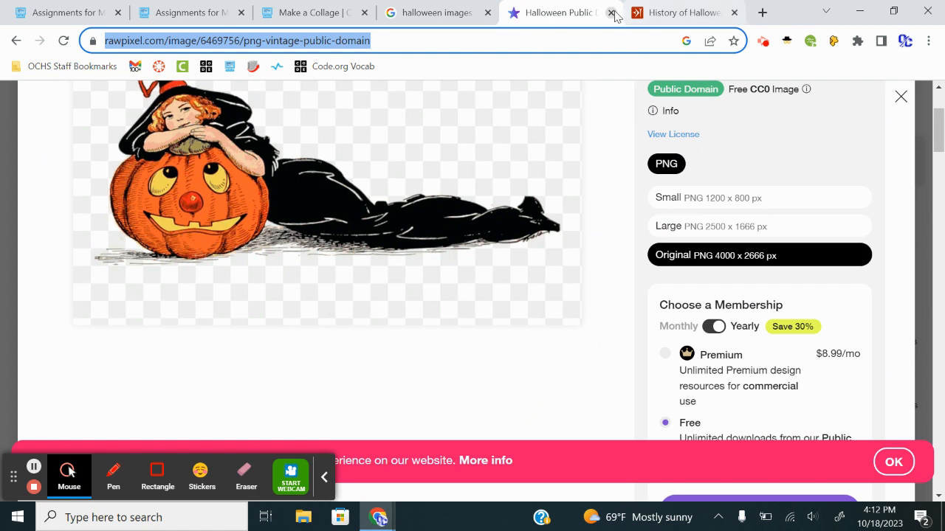
{"action": "left_click", "coordinate": [612, 12]}
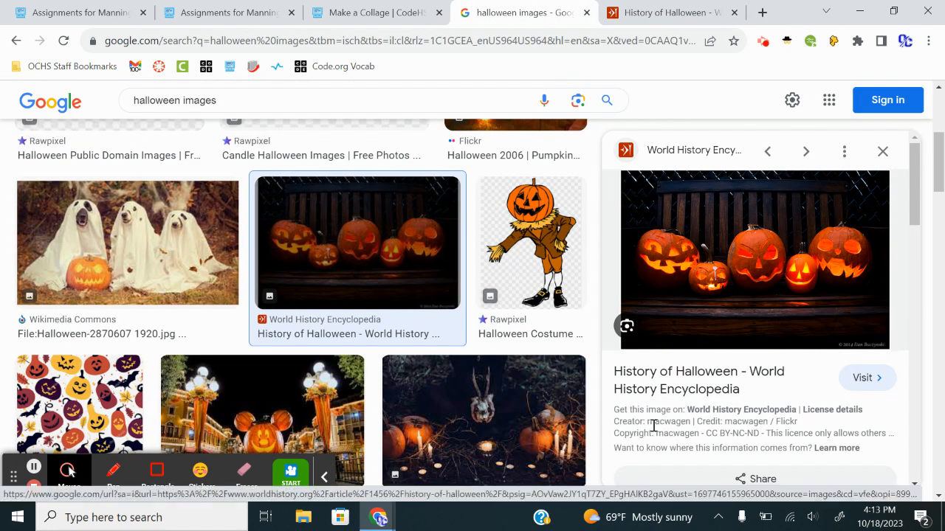
{"action": "double_click", "coordinate": [666, 422]}
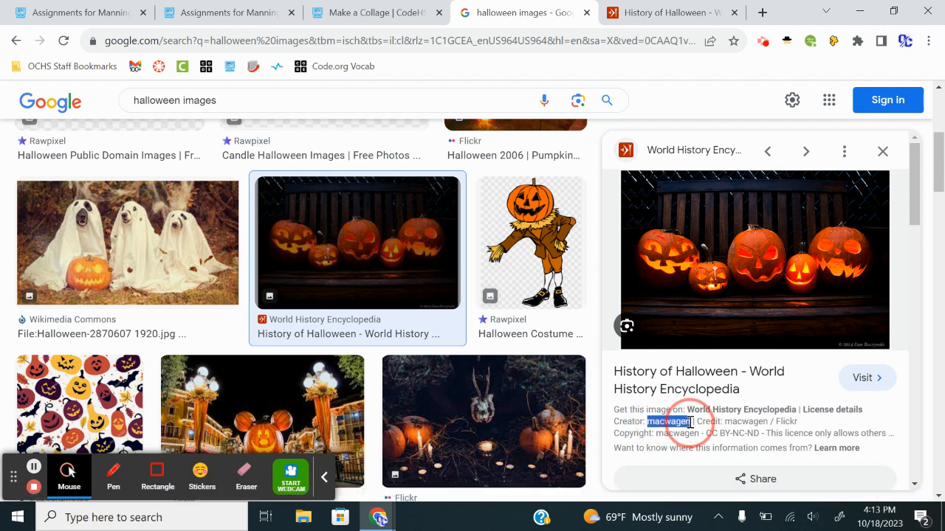
{"action": "mouse_move", "coordinate": [826, 387]}
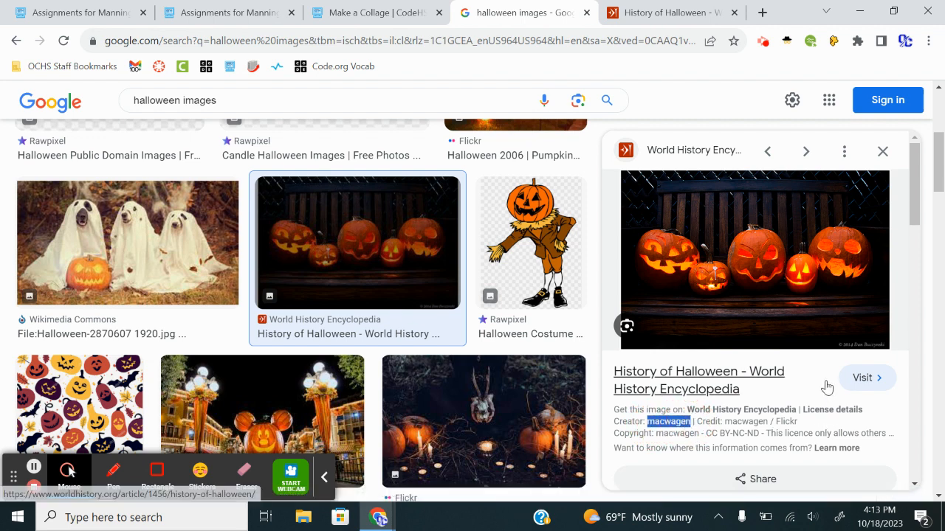
{"action": "mouse_move", "coordinate": [744, 332]}
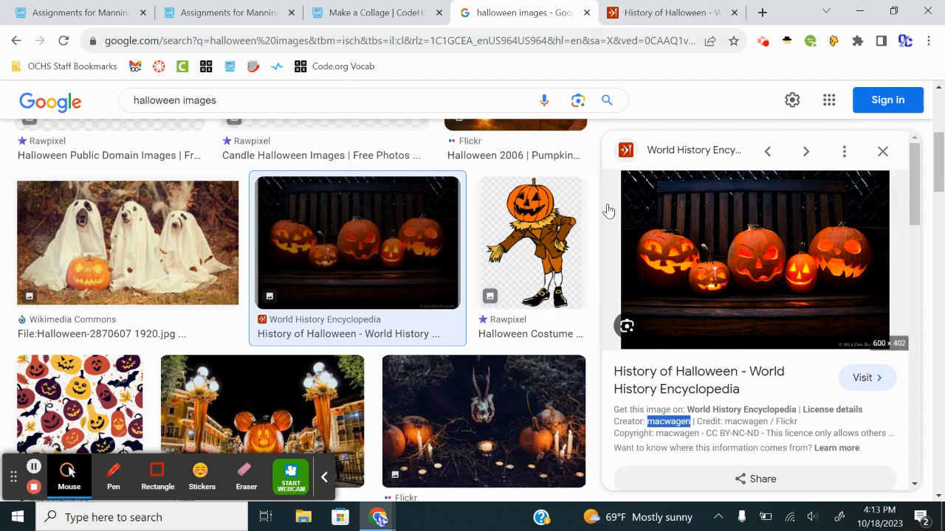
{"action": "mouse_move", "coordinate": [480, 9]}
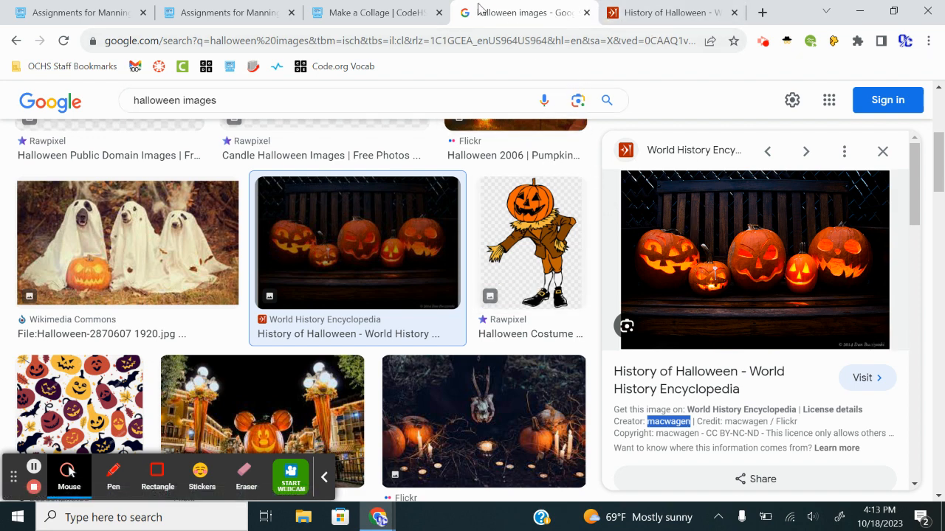
Replace the ArtistName placeholder in the second citation with macwagen.
{"action": "left_click", "coordinate": [377, 12]}
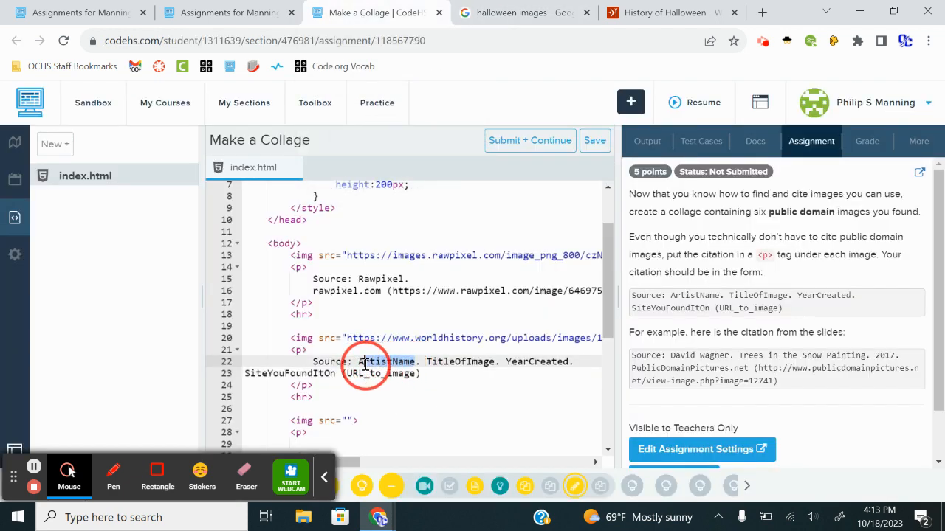
{"action": "type", "text": "macwagen"}
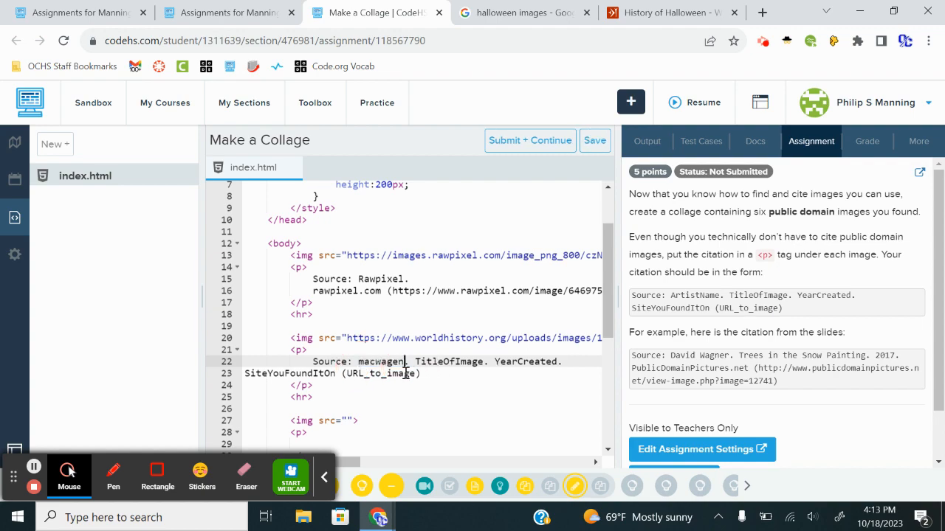
{"action": "mouse_move", "coordinate": [648, 35]}
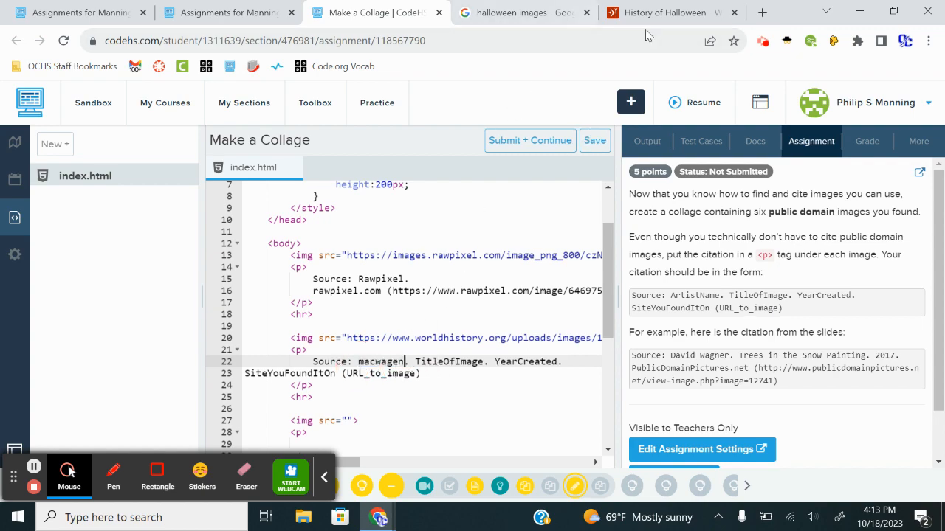
Review the Jack-o'-Lanterns illustration page's creator and License & Copyright details, then return to the code.
{"action": "left_click", "coordinate": [667, 12]}
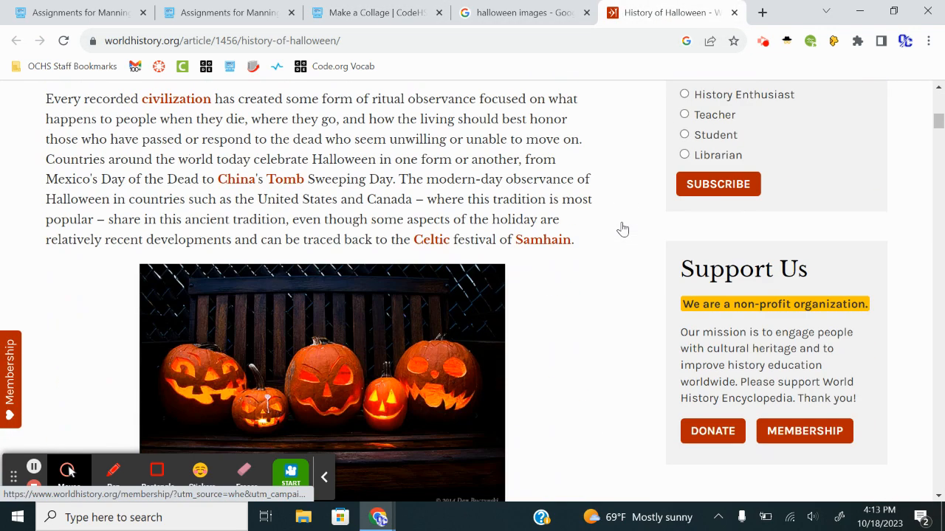
{"action": "scroll", "scroll_direction": "down", "scroll_amount": 3}
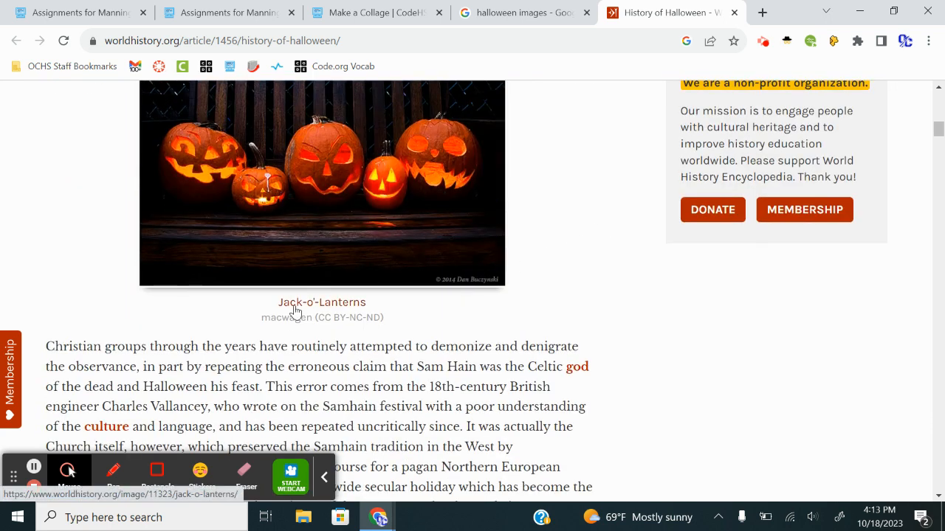
{"action": "mouse_move", "coordinate": [324, 304]}
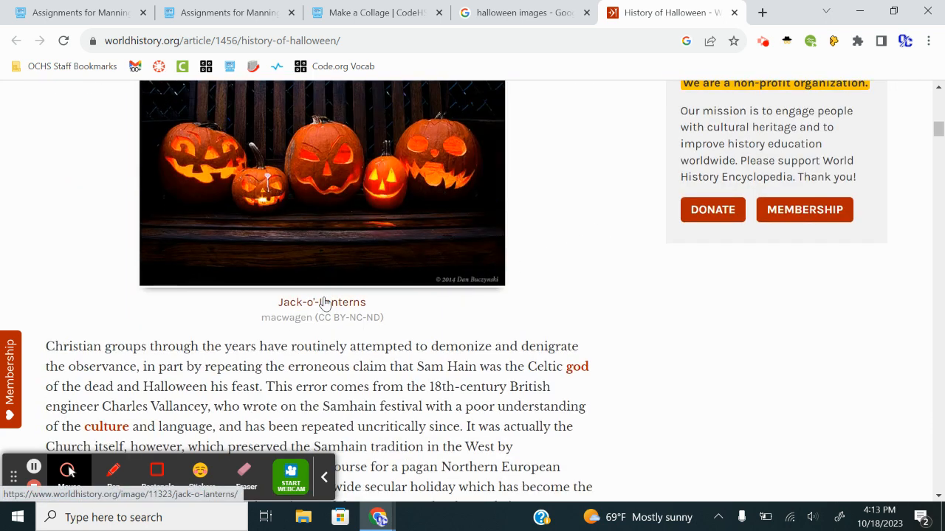
{"action": "mouse_move", "coordinate": [393, 307]}
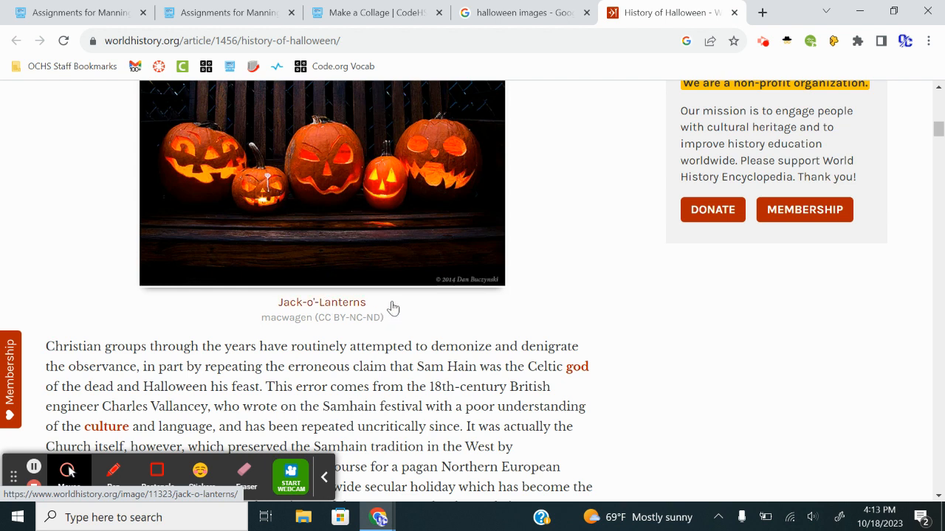
{"action": "mouse_move", "coordinate": [416, 305]}
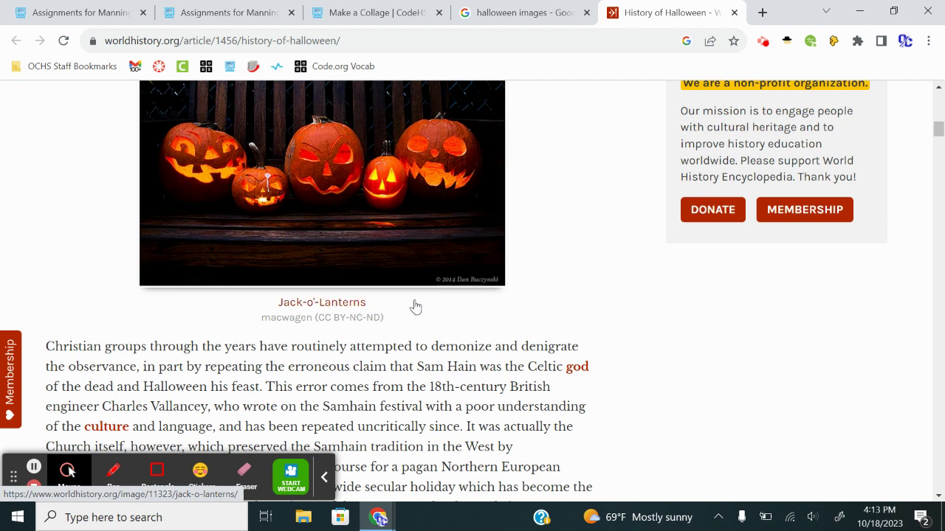
{"action": "mouse_move", "coordinate": [437, 303]}
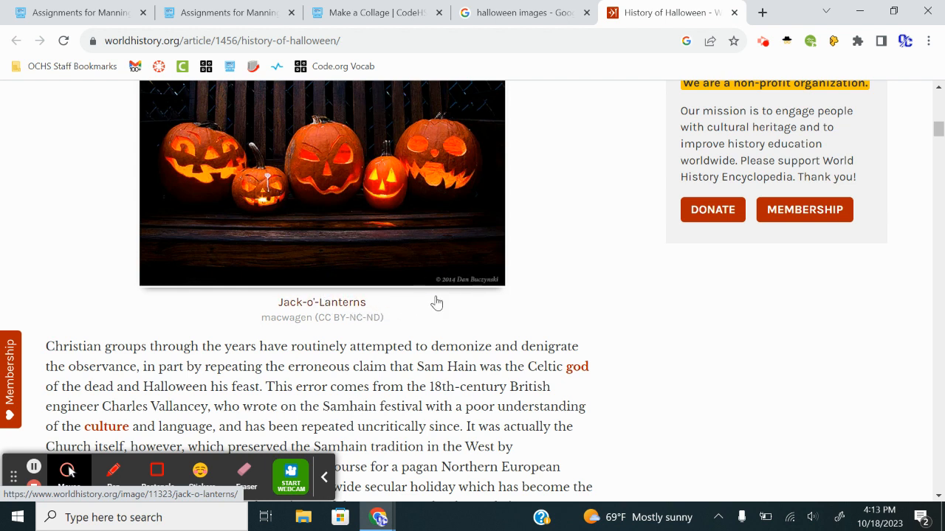
{"action": "scroll", "scroll_direction": "up", "scroll_amount": 3}
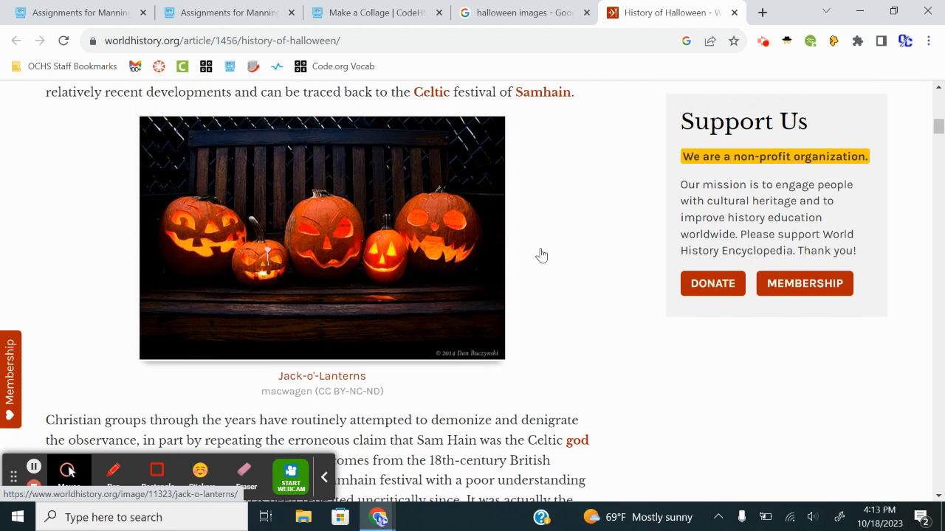
{"action": "mouse_move", "coordinate": [445, 305]}
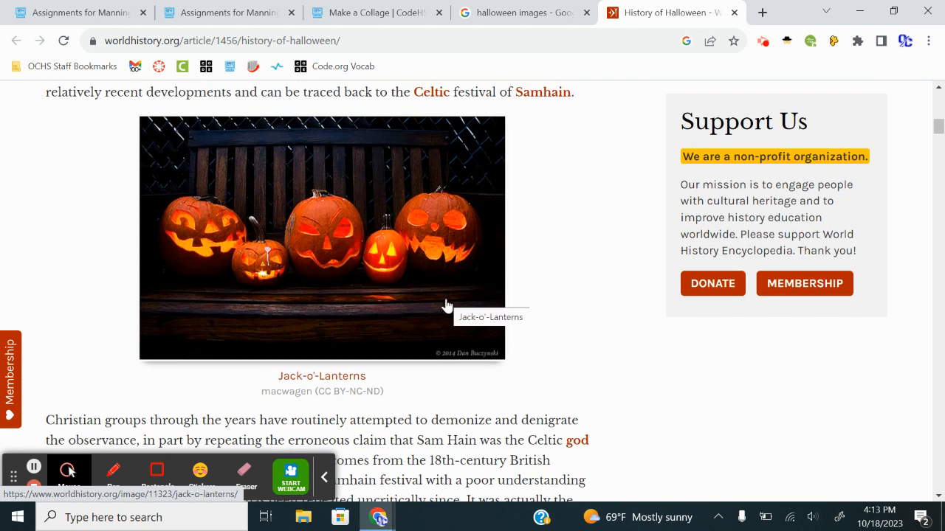
{"action": "mouse_move", "coordinate": [449, 366]}
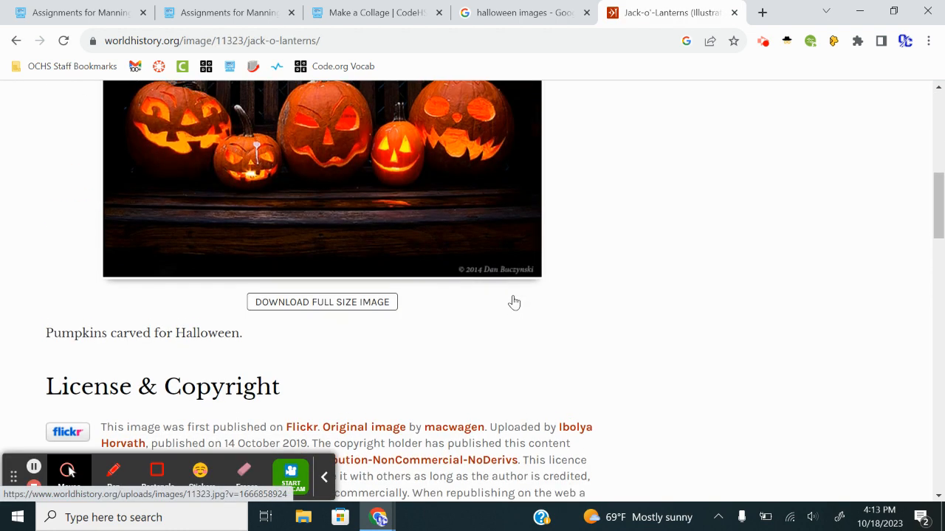
{"action": "scroll", "scroll_direction": "up", "scroll_amount": 3}
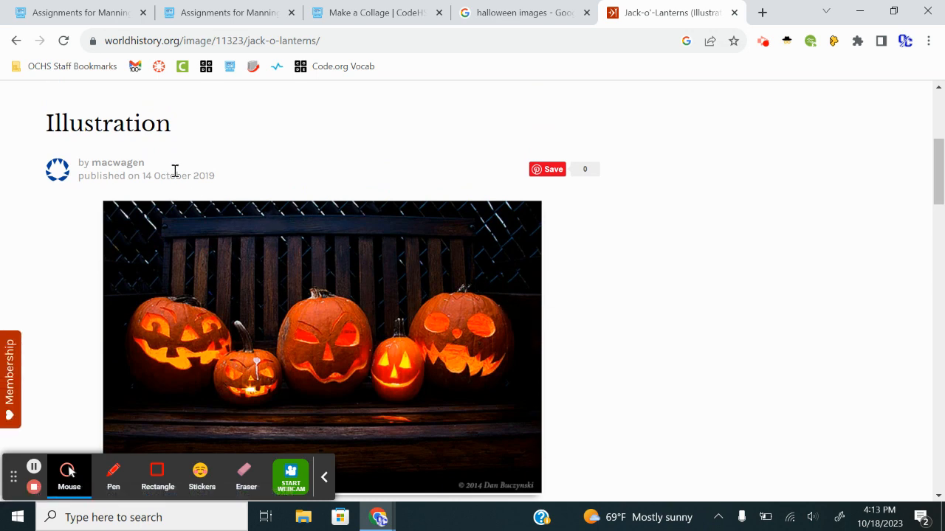
{"action": "scroll", "scroll_direction": "down", "scroll_amount": 3}
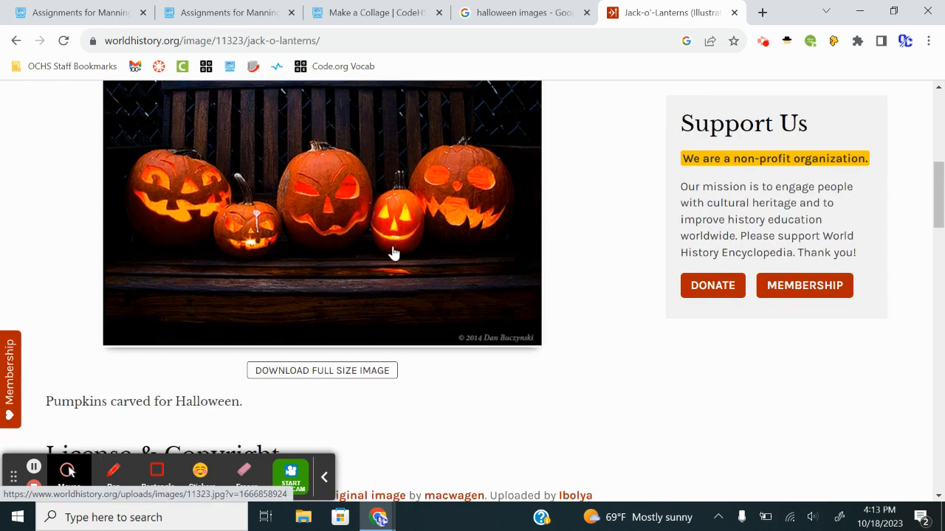
{"action": "scroll", "scroll_direction": "down", "scroll_amount": 3}
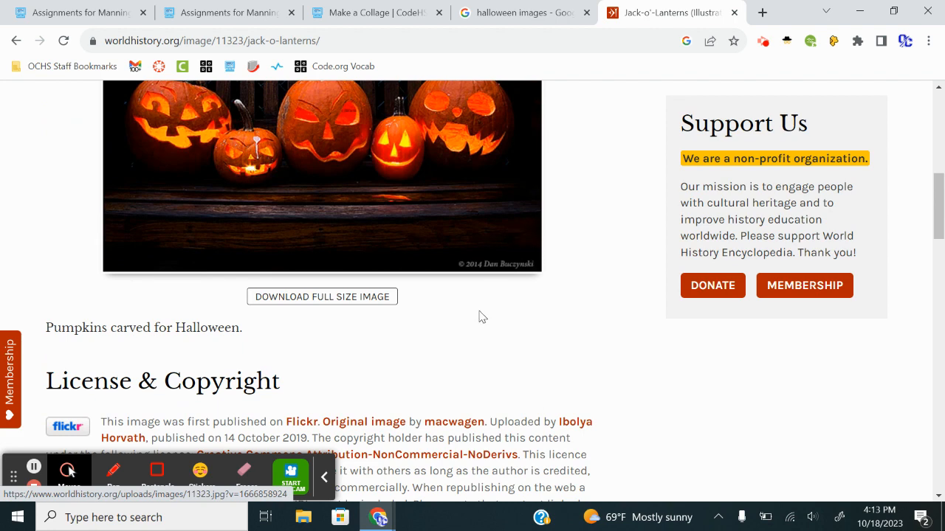
{"action": "scroll", "scroll_direction": "down", "scroll_amount": 3}
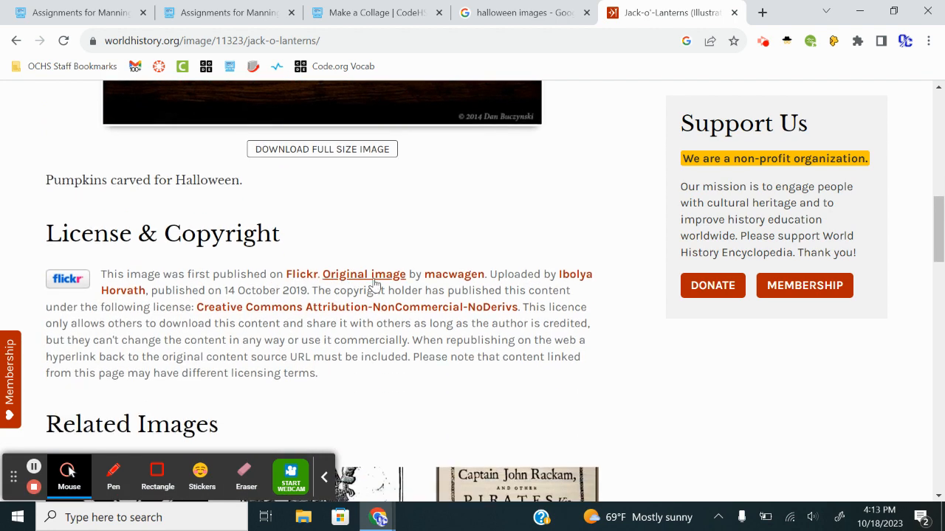
{"action": "mouse_move", "coordinate": [455, 273]}
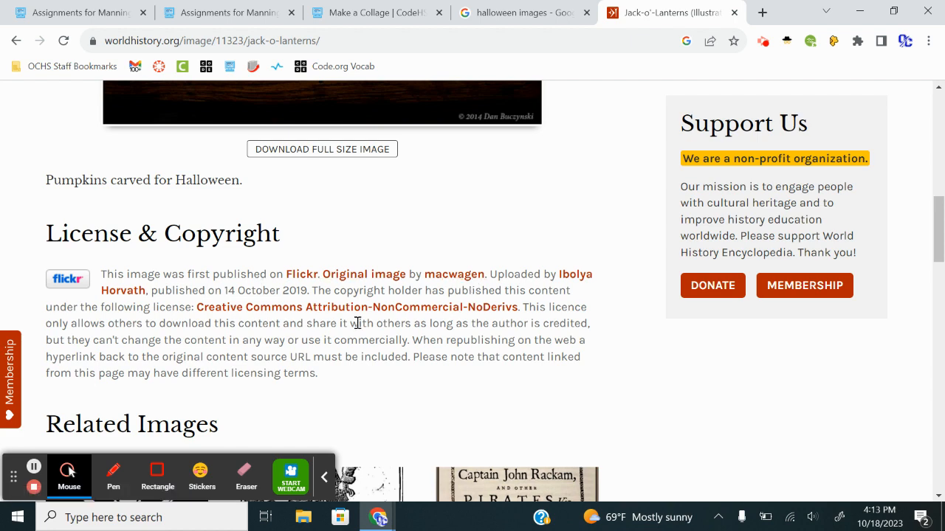
{"action": "scroll", "scroll_direction": "up", "scroll_amount": 3}
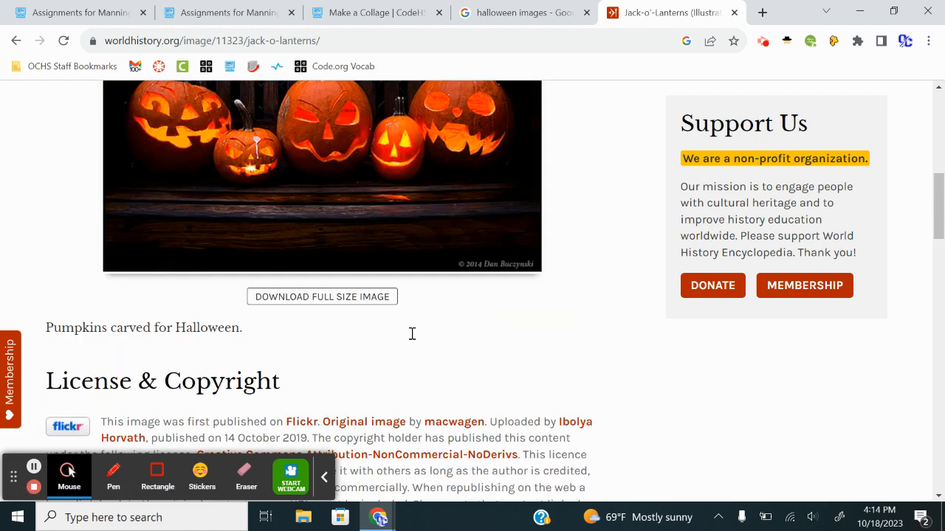
{"action": "scroll", "scroll_direction": "up", "scroll_amount": 3}
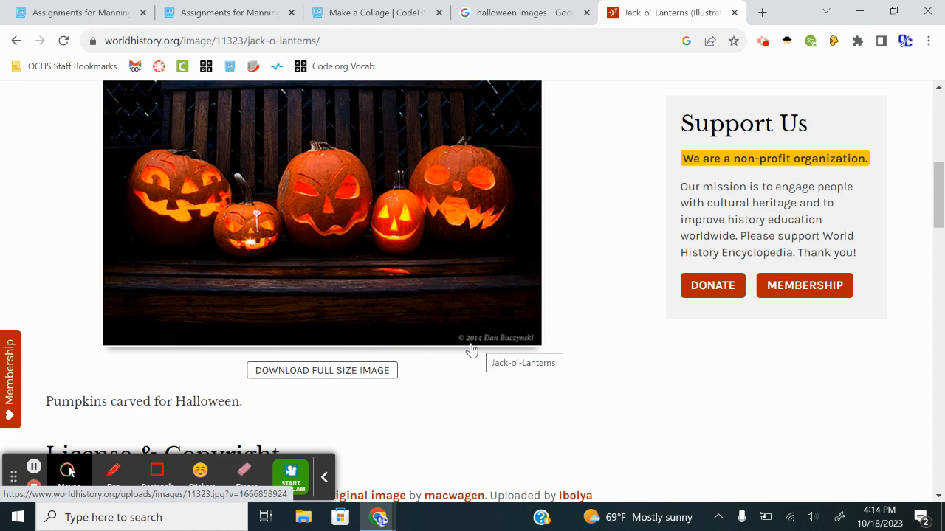
{"action": "scroll", "scroll_direction": "up", "scroll_amount": 3}
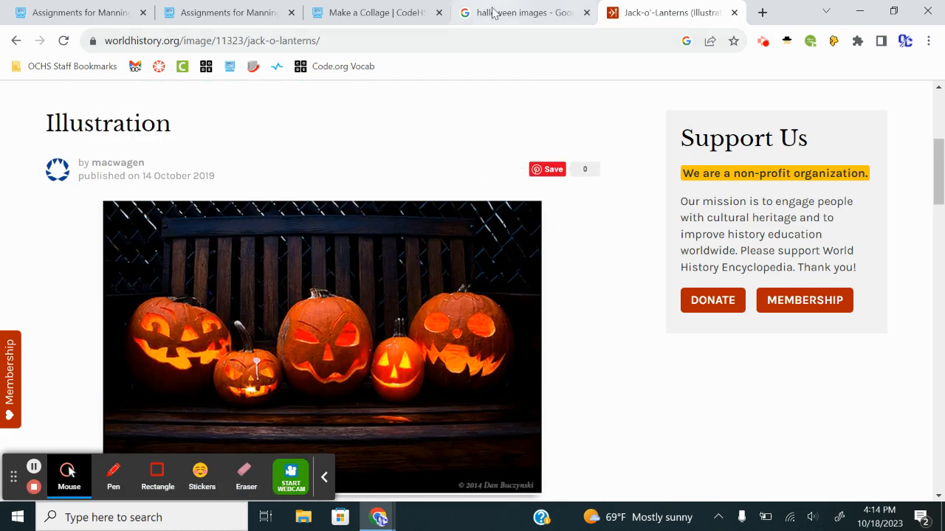
{"action": "scroll", "scroll_direction": "down", "scroll_amount": 3}
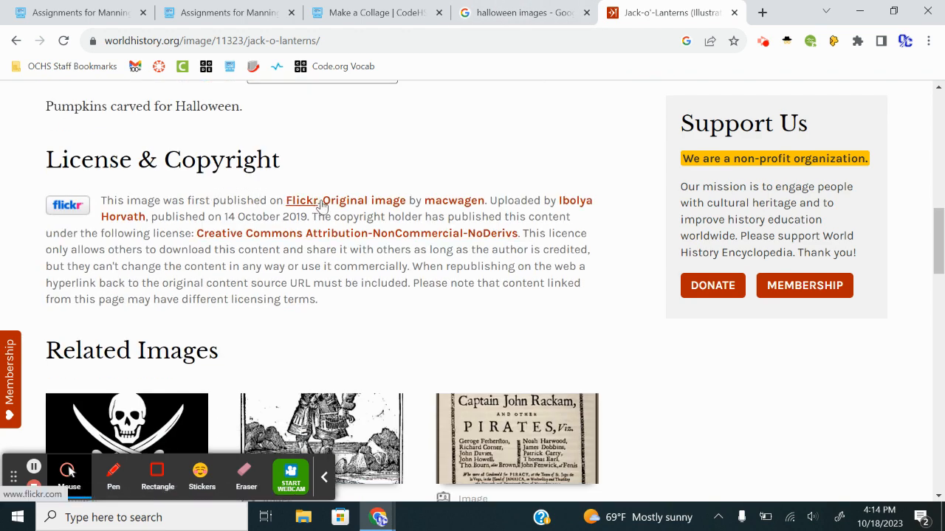
{"action": "left_click", "coordinate": [377, 12]}
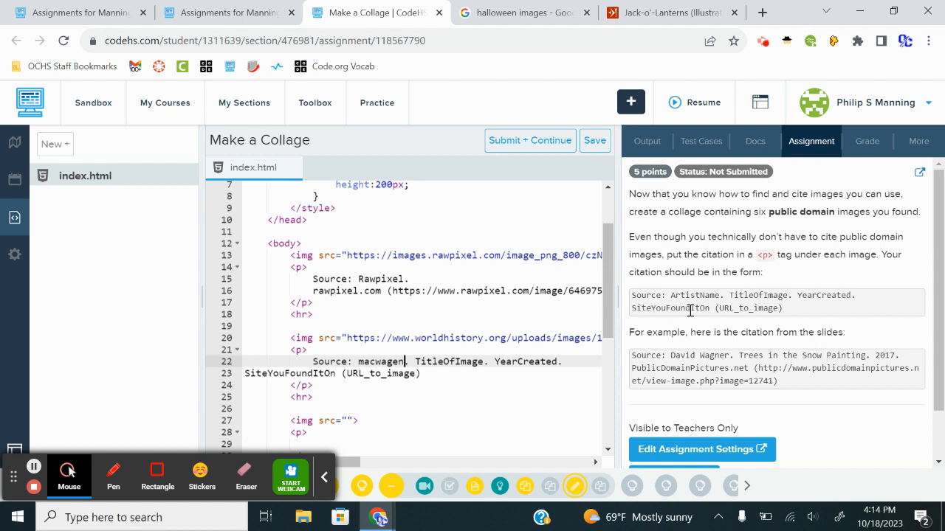
{"action": "mouse_move", "coordinate": [829, 325]}
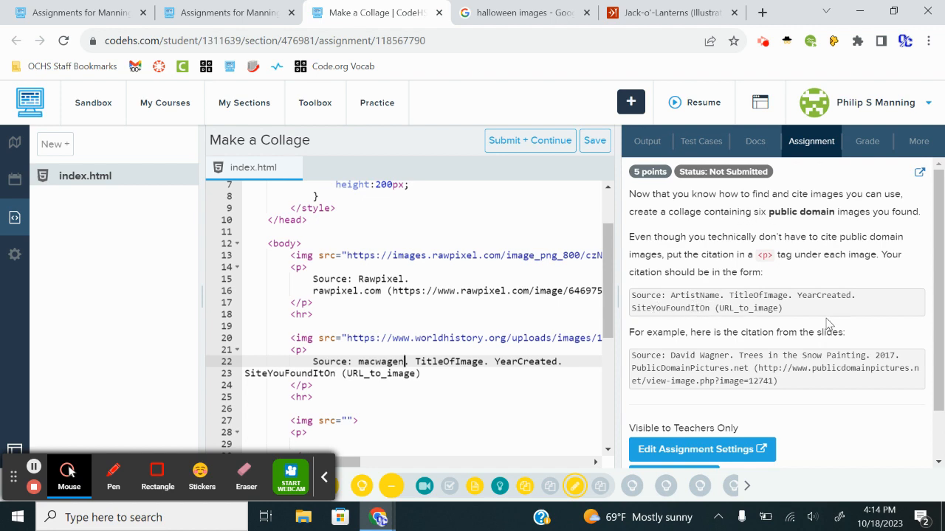
{"action": "mouse_move", "coordinate": [670, 11]}
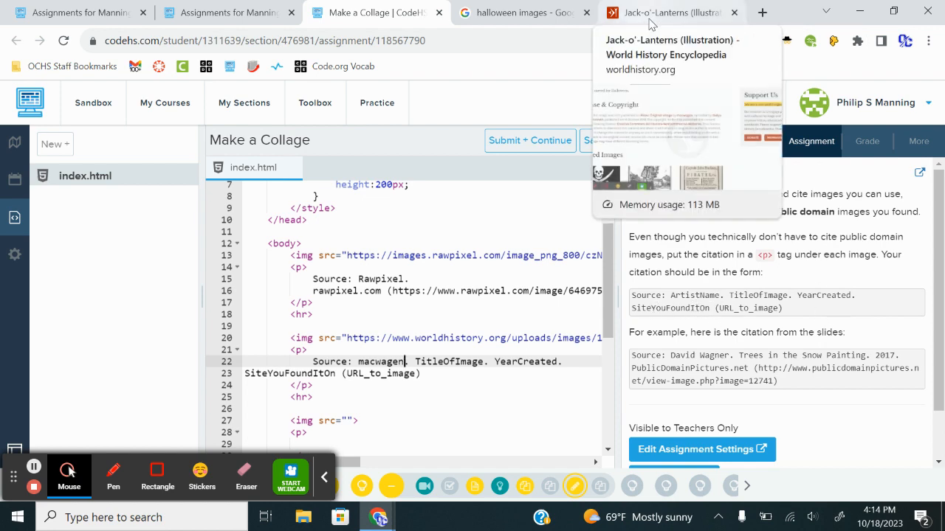
Fill the second citation's title with Jack-o'-Lanterns and its creation year from the image page.
{"action": "left_click", "coordinate": [667, 12]}
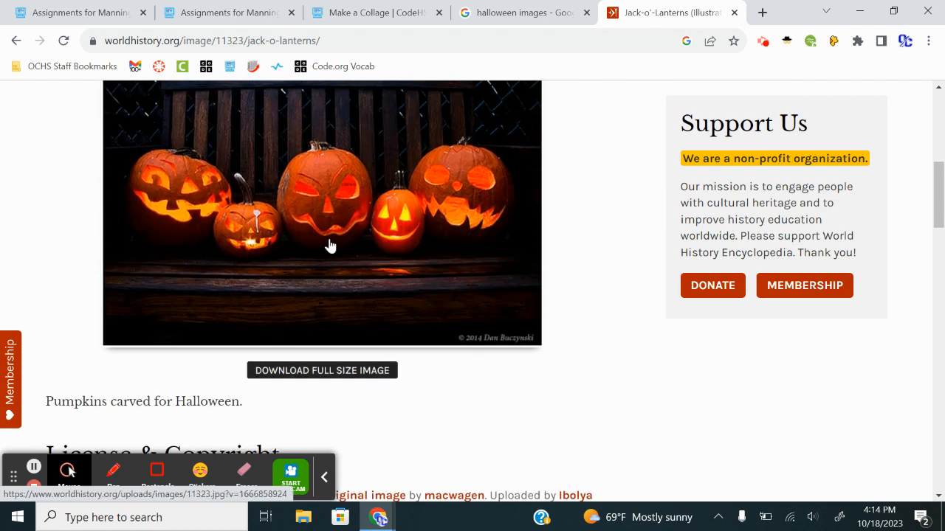
{"action": "scroll", "scroll_direction": "up", "scroll_amount": 3}
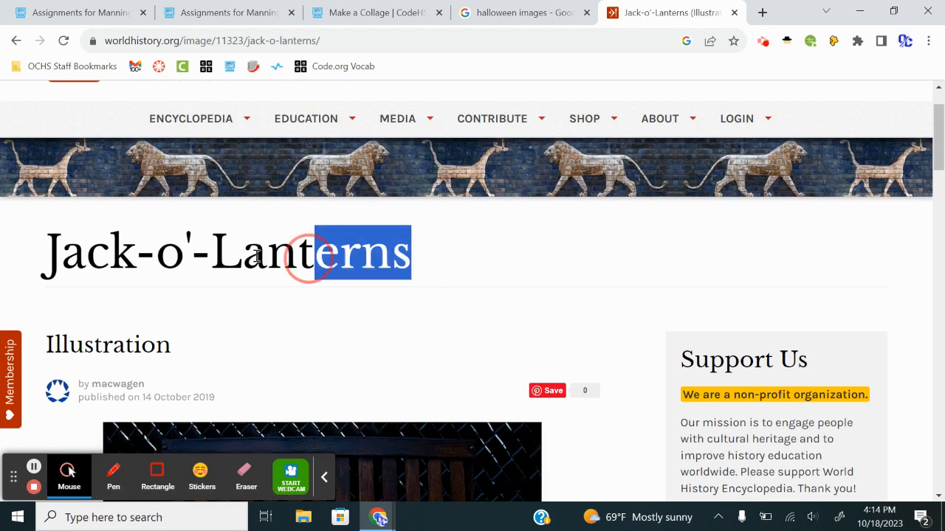
{"action": "triple_click", "coordinate": [221, 252]}
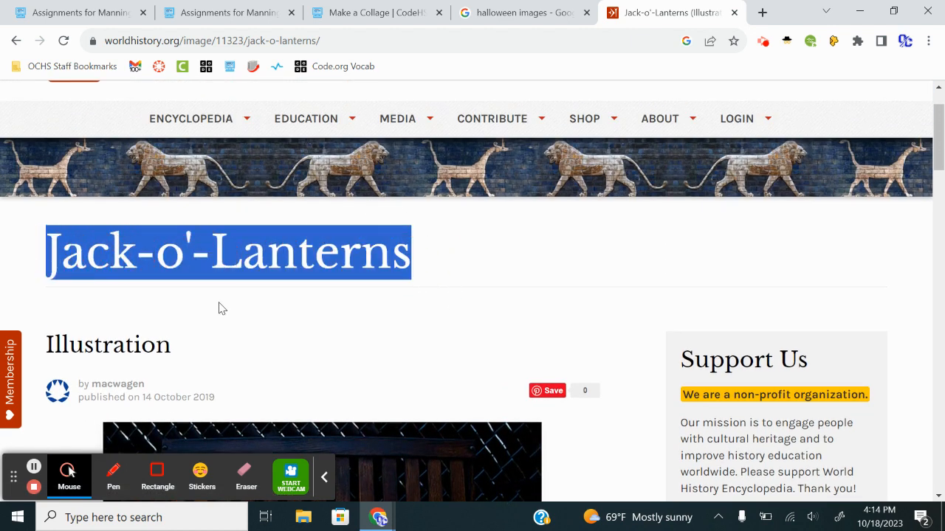
{"action": "left_click", "coordinate": [375, 11]}
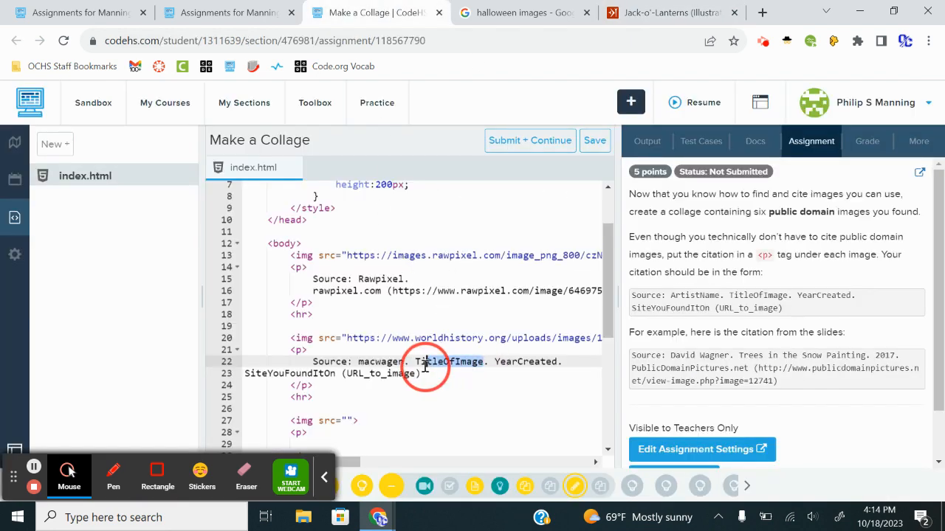
{"action": "type", "text": "Jack-o'-Lanterns"}
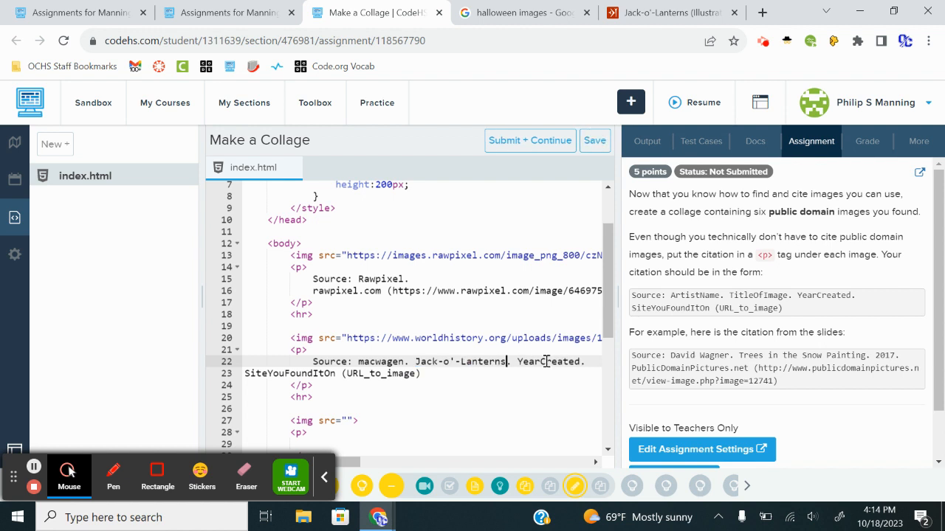
{"action": "left_click", "coordinate": [518, 361]}
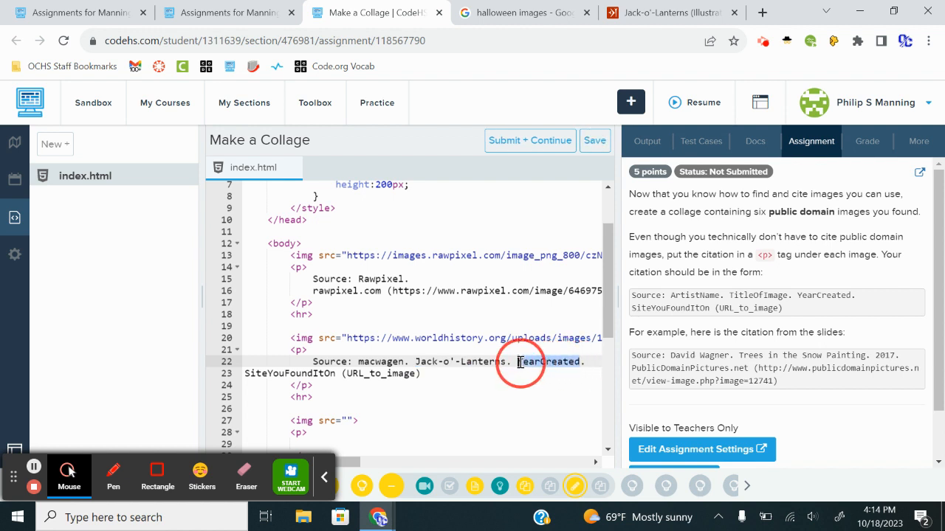
{"action": "type", "text": "2015"}
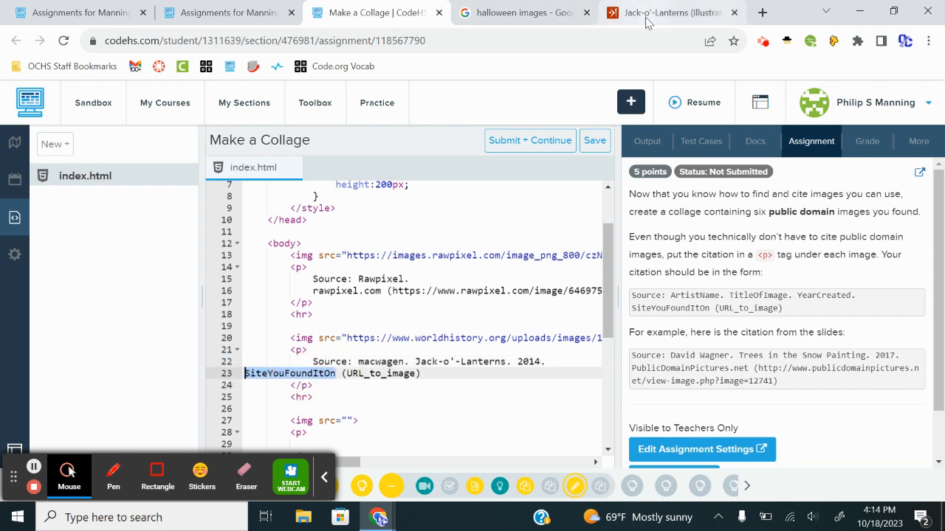
Replace the SiteYouFoundItOn placeholder with worldhistory.org.
{"action": "left_click", "coordinate": [667, 12]}
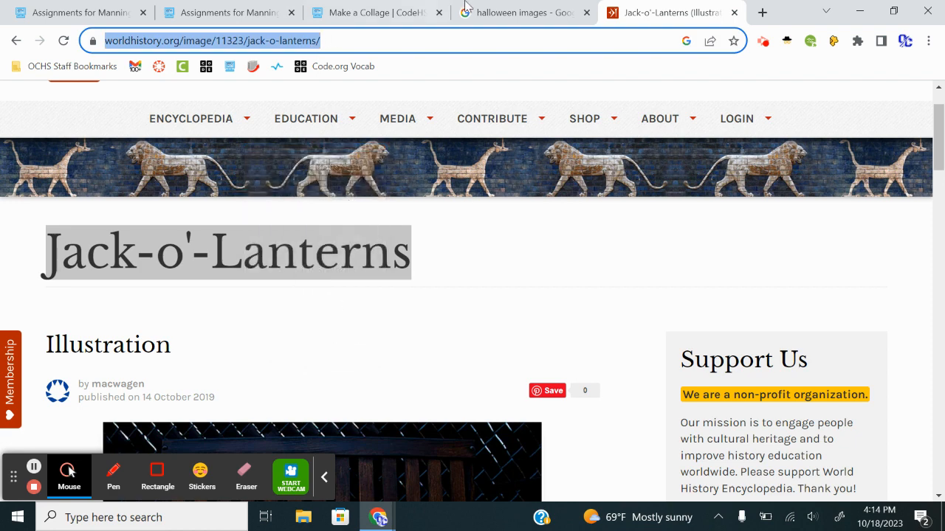
{"action": "left_click", "coordinate": [369, 12]}
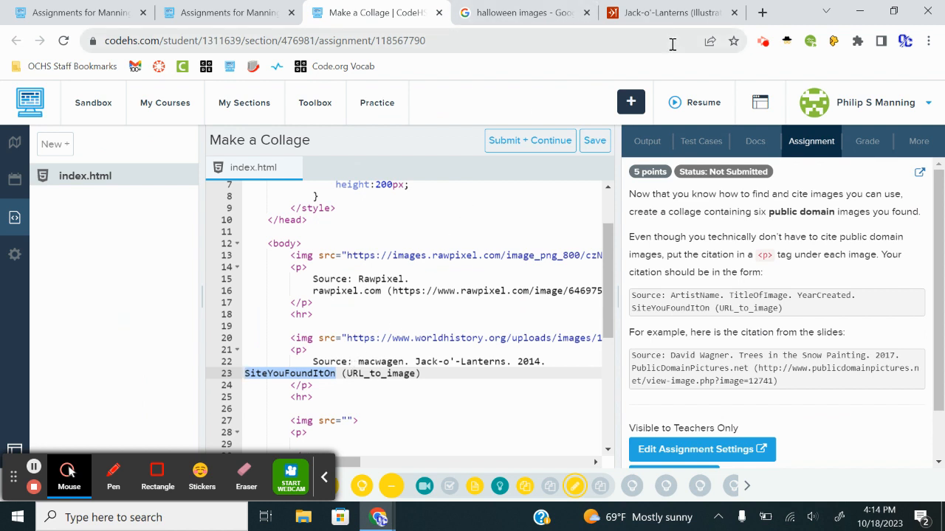
{"action": "mouse_move", "coordinate": [667, 12]}
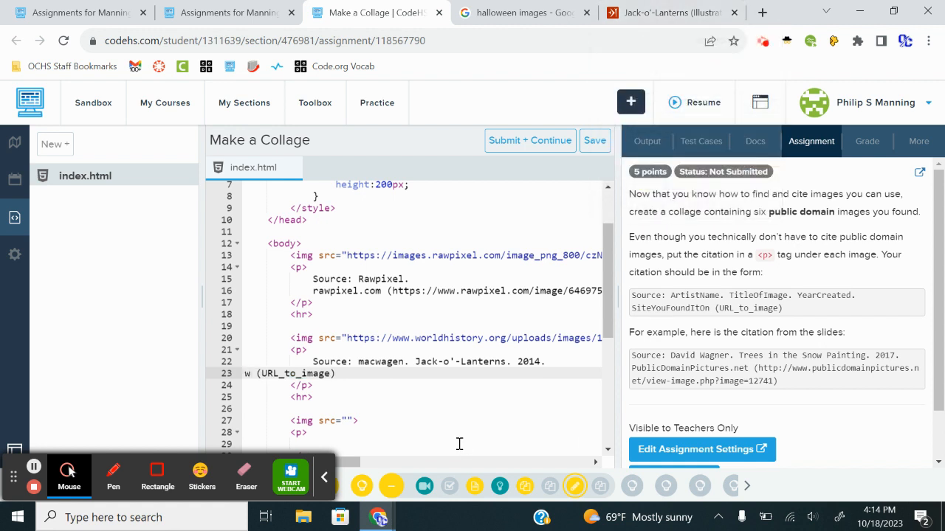
{"action": "type", "text": "ordlhistory.org/"}
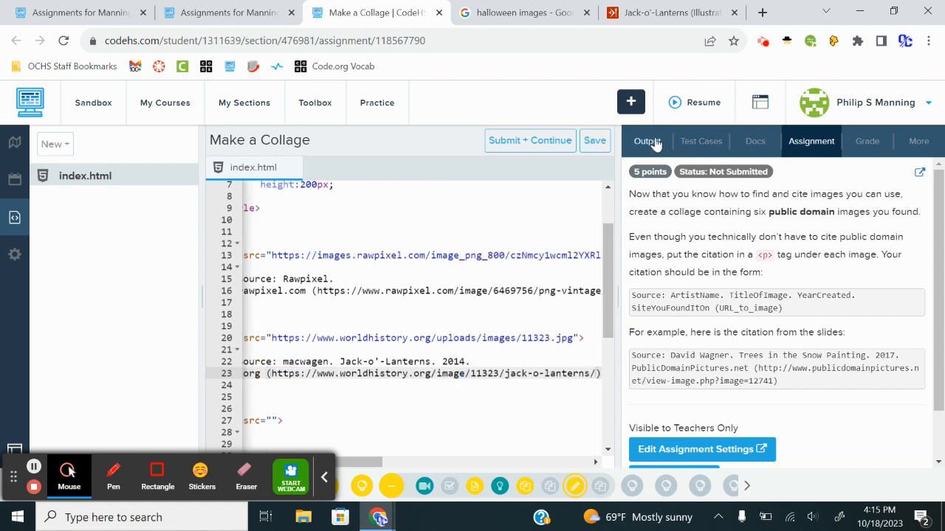
{"action": "left_click", "coordinate": [647, 142]}
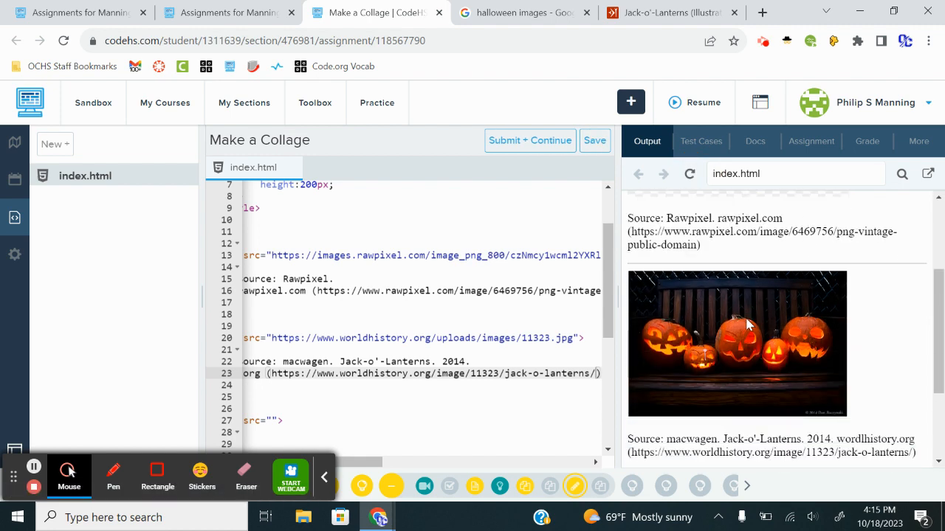
{"action": "scroll", "scroll_direction": "down", "scroll_amount": 3}
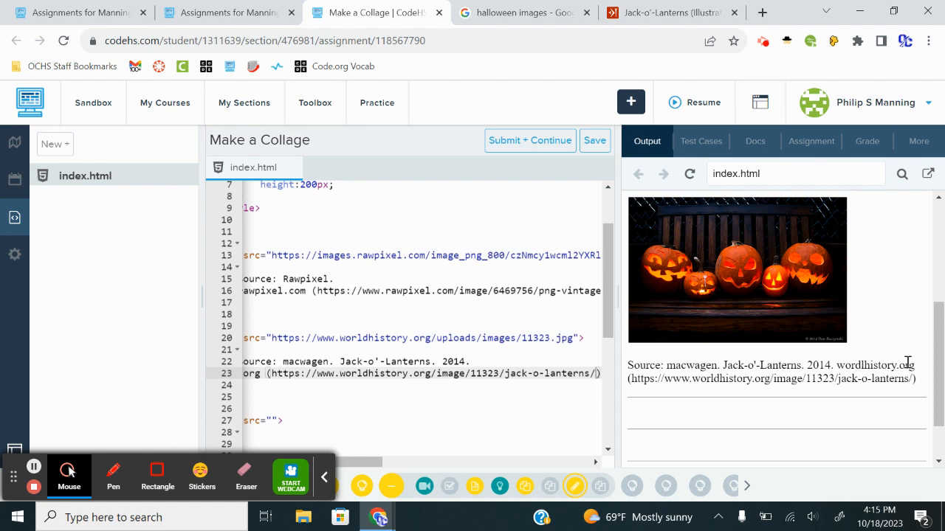
{"action": "scroll", "scroll_direction": "up", "scroll_amount": 3}
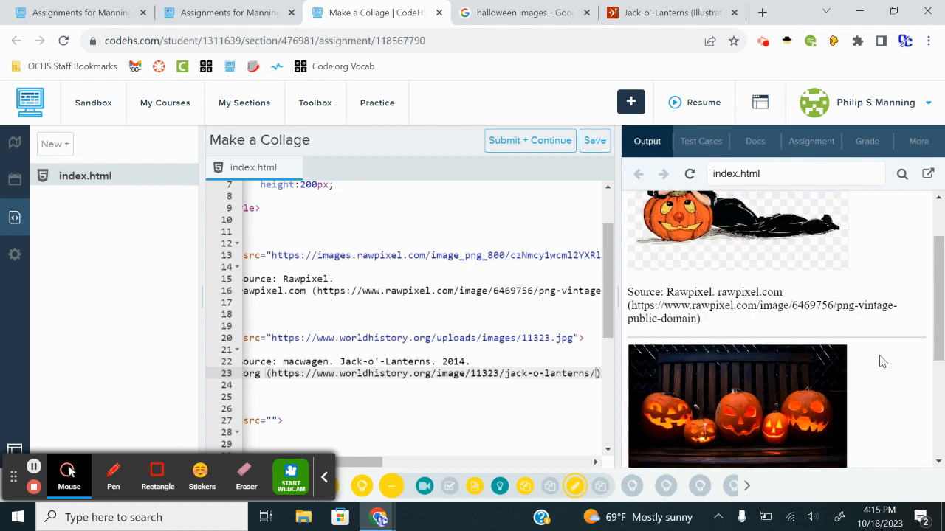
{"action": "scroll", "scroll_direction": "up", "scroll_amount": 3}
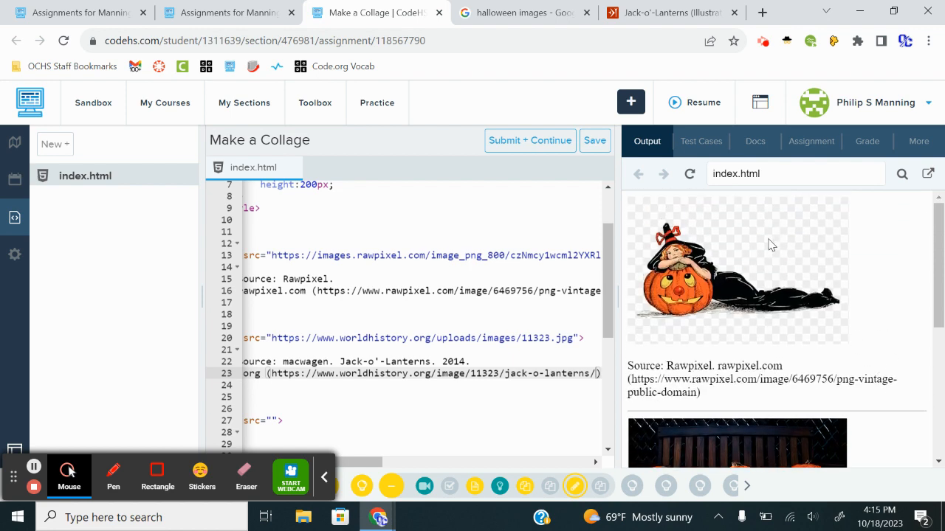
{"action": "scroll", "scroll_direction": "down", "scroll_amount": 3}
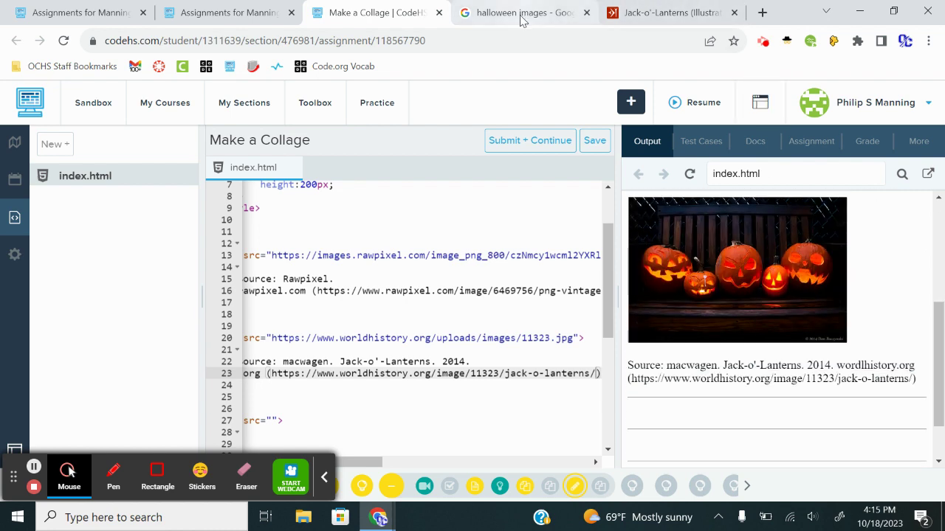
{"action": "left_click", "coordinate": [811, 142]}
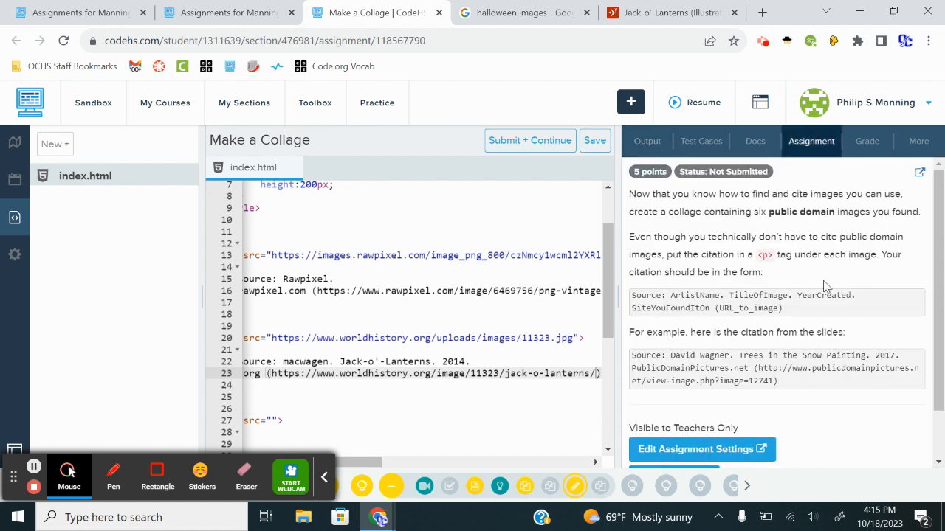
{"action": "scroll", "scroll_direction": "down", "scroll_amount": 3}
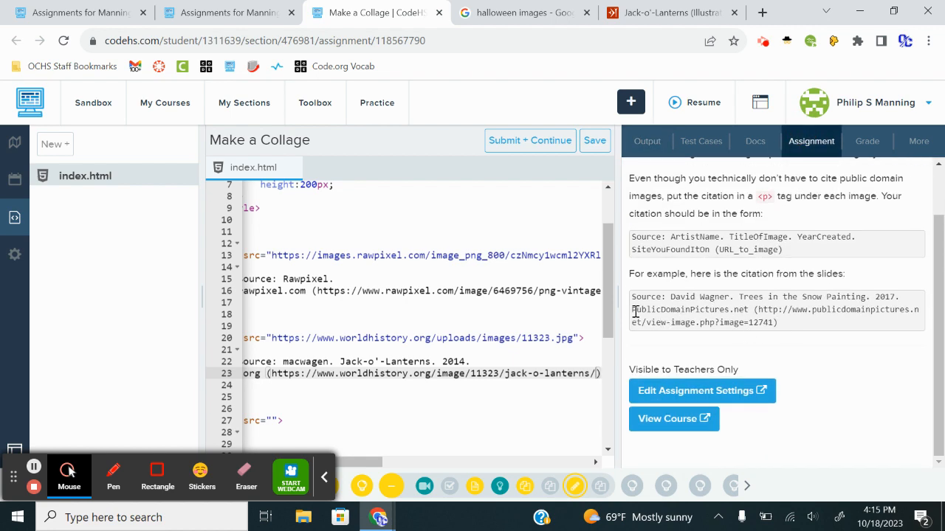
Try PublicDomainPictures.net and then pixabay as image sources, finding both blocked by the web filter.
{"action": "left_click", "coordinate": [749, 310]}
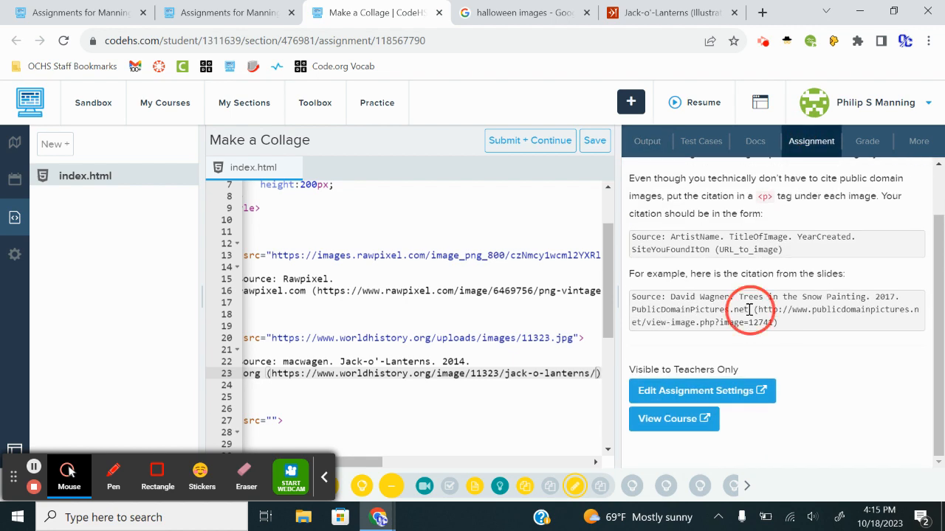
{"action": "double_click", "coordinate": [688, 310]}
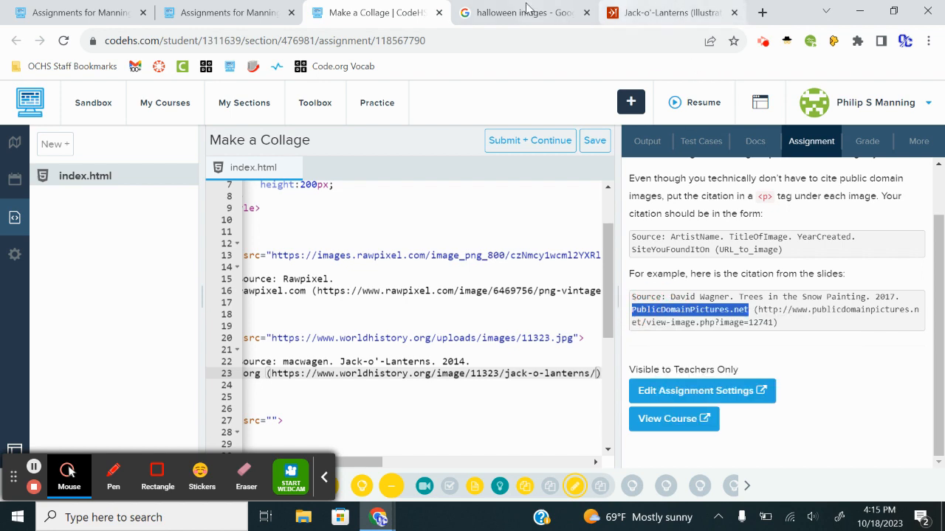
{"action": "left_click", "coordinate": [524, 12]}
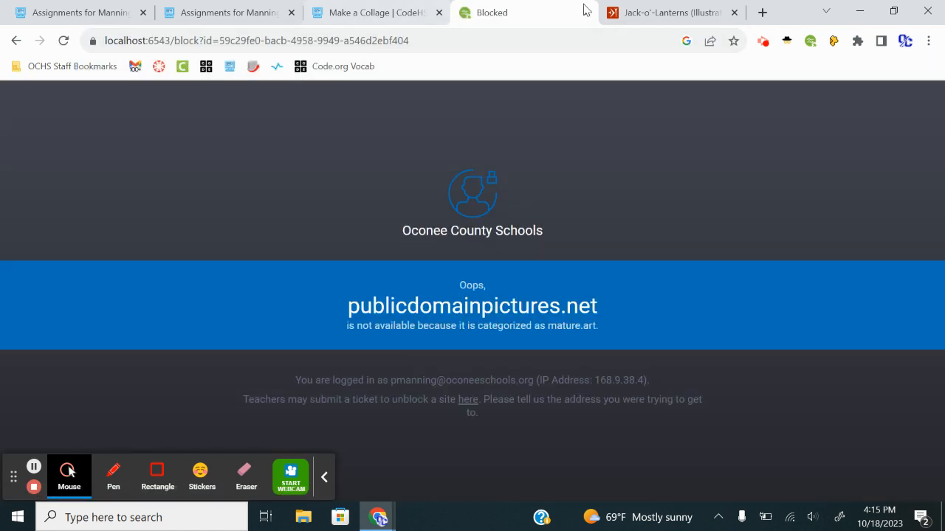
{"action": "mouse_move", "coordinate": [588, 12]}
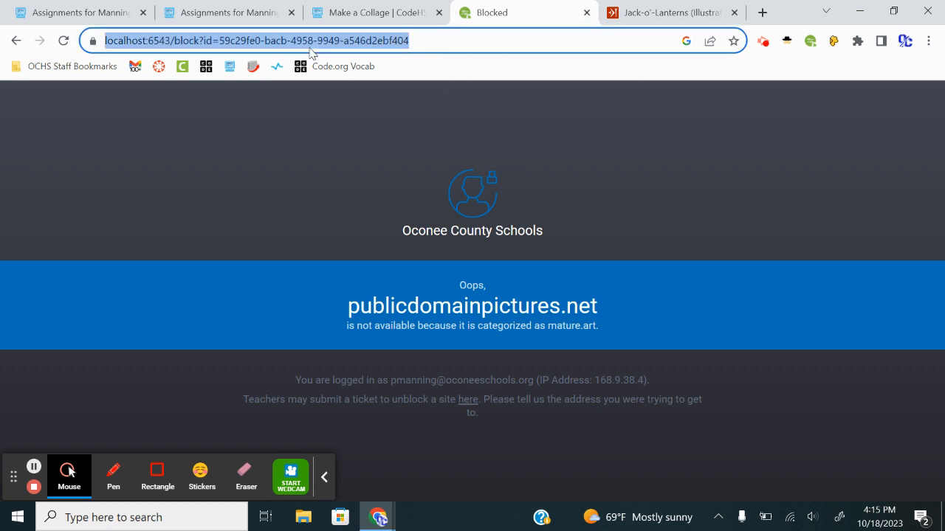
{"action": "type", "text": "pixabay."}
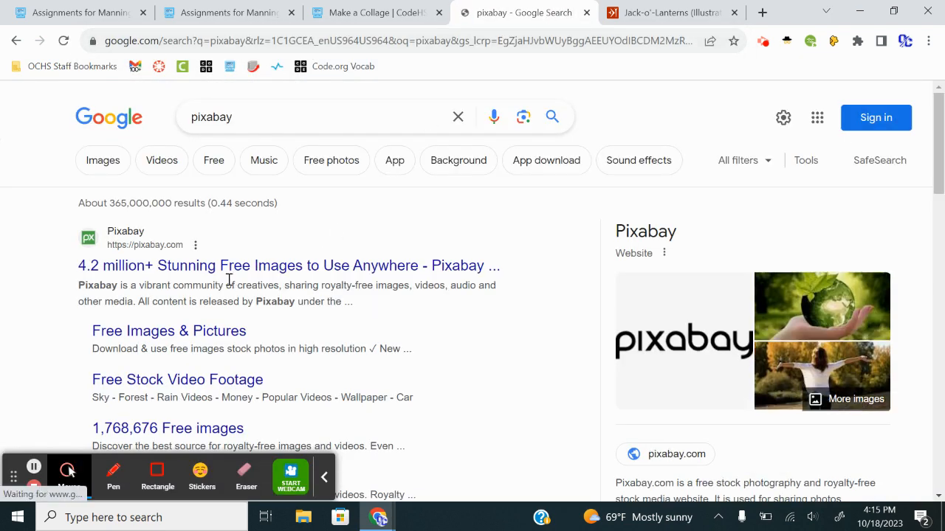
{"action": "left_click", "coordinate": [288, 266]}
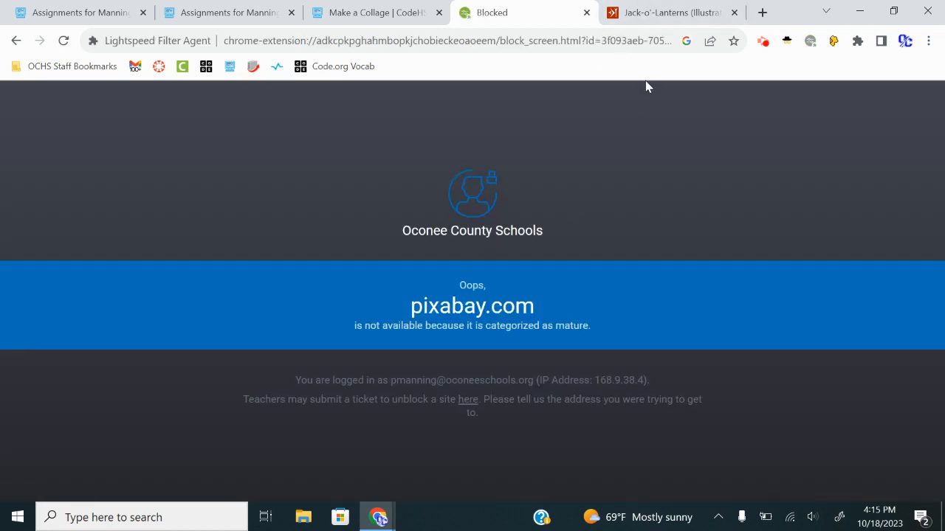
{"action": "mouse_move", "coordinate": [691, 60]}
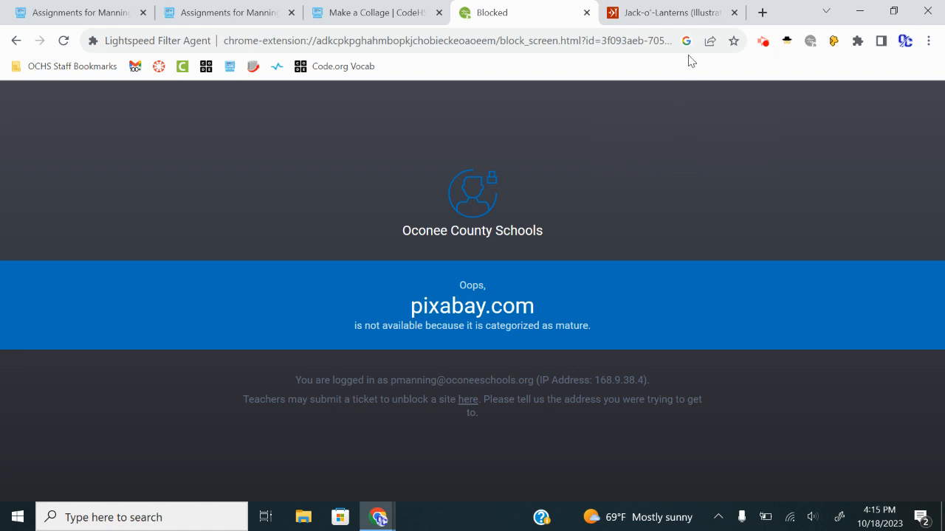
{"action": "mouse_move", "coordinate": [613, 60]}
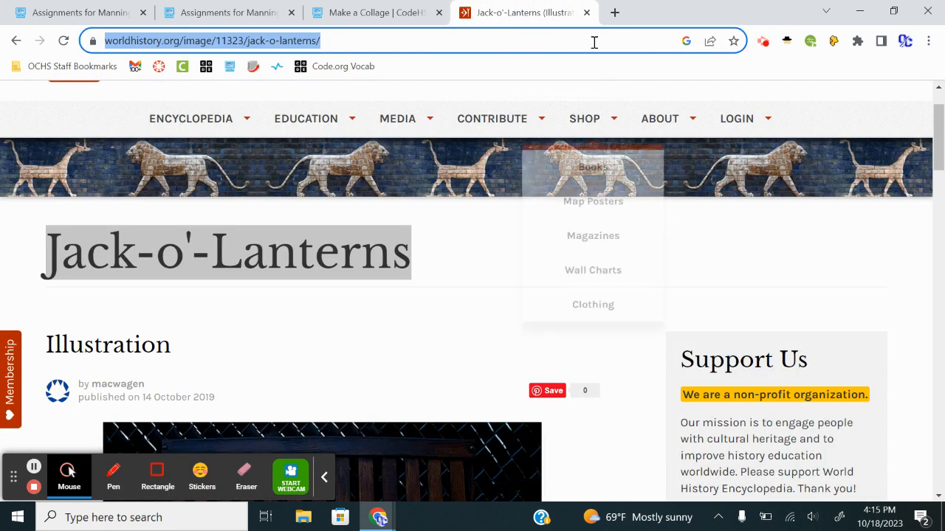
Run a fresh Google image search for halloween limited to Creative Commons licenses.
{"action": "left_click", "coordinate": [492, 118]}
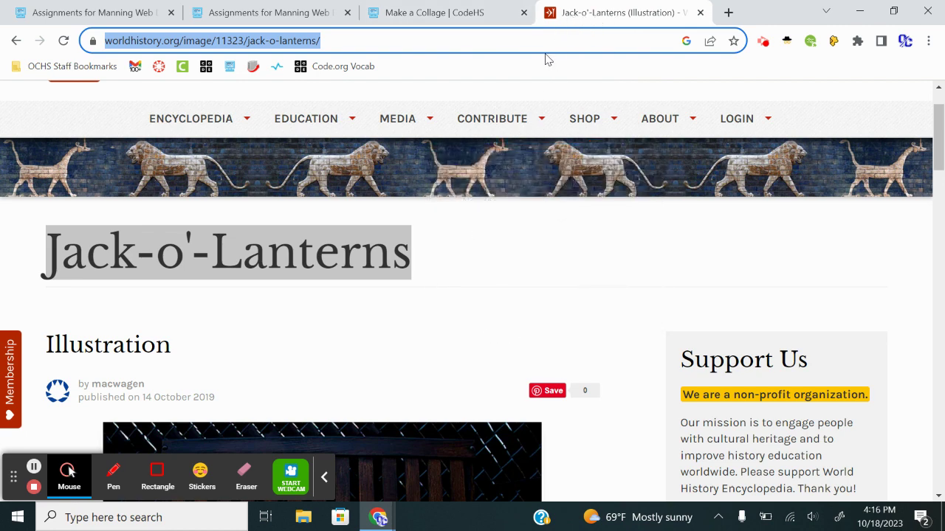
{"action": "type", "text": "google.com/?safe=active&ssui=on"}
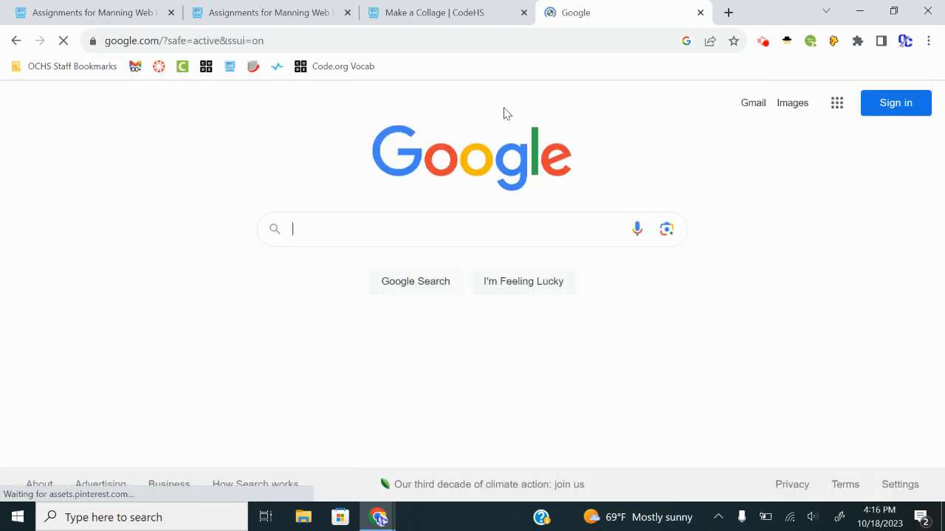
{"action": "left_click", "coordinate": [473, 229]}
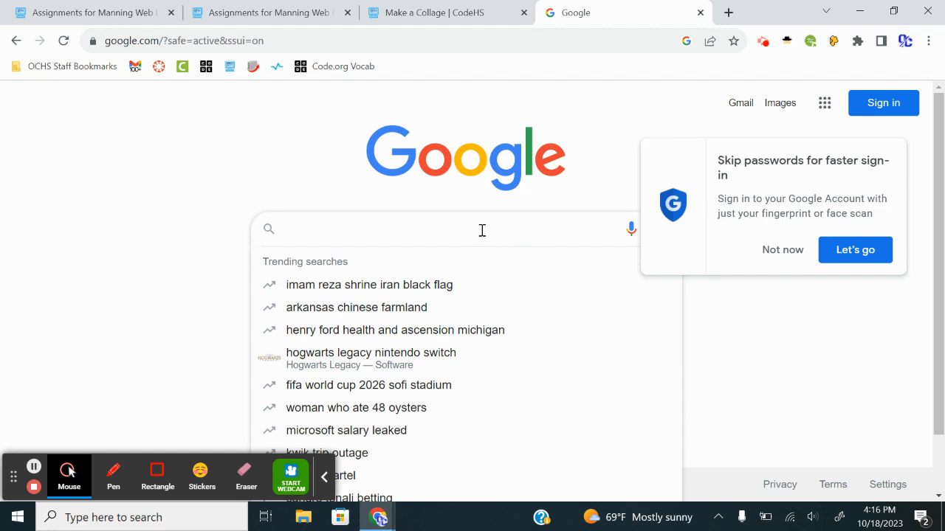
{"action": "type", "text": "halloween"}
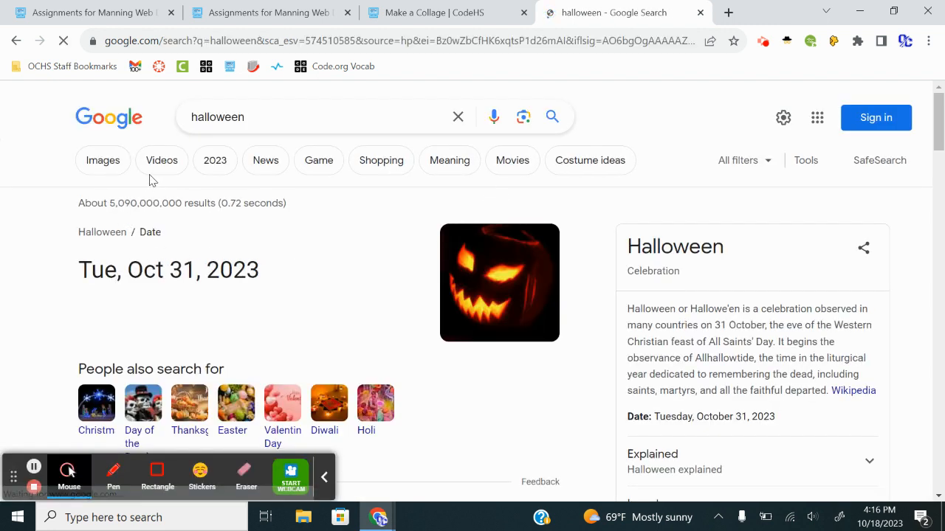
{"action": "left_click", "coordinate": [103, 160]}
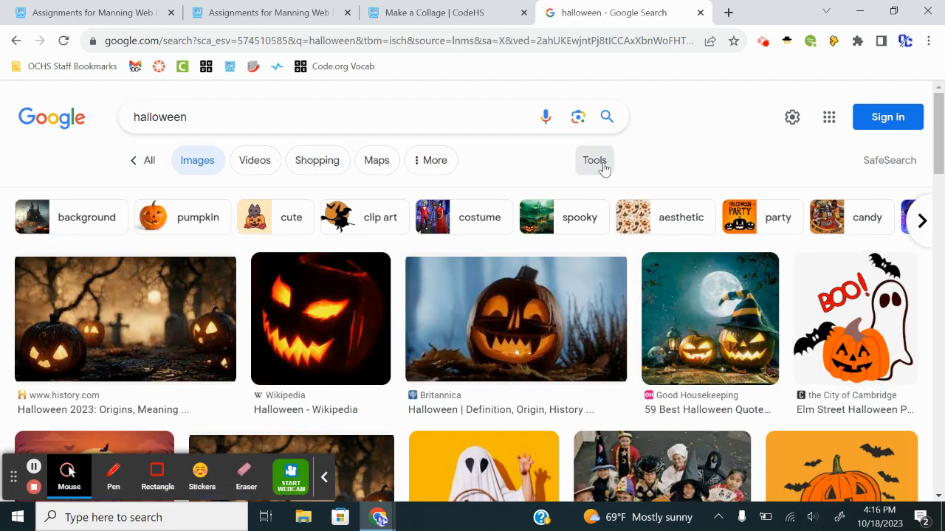
{"action": "left_click", "coordinate": [594, 160]}
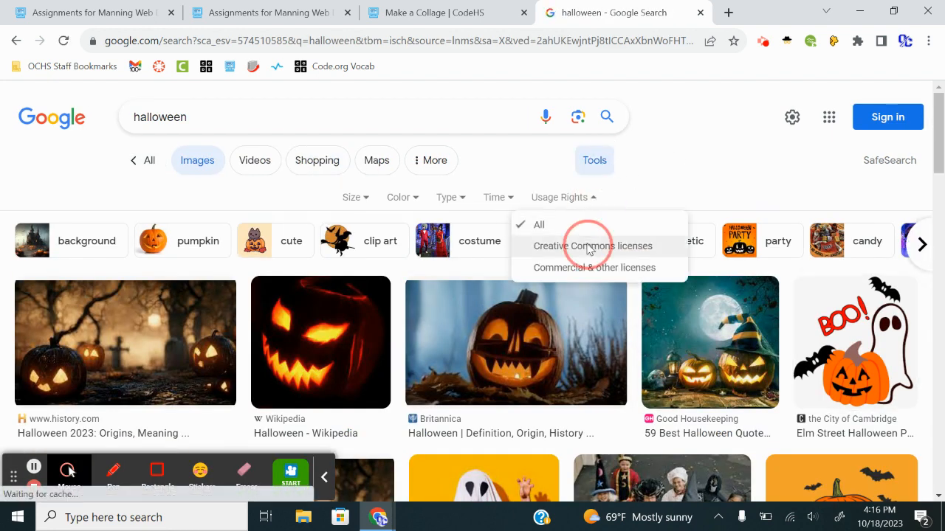
{"action": "left_click", "coordinate": [593, 245]}
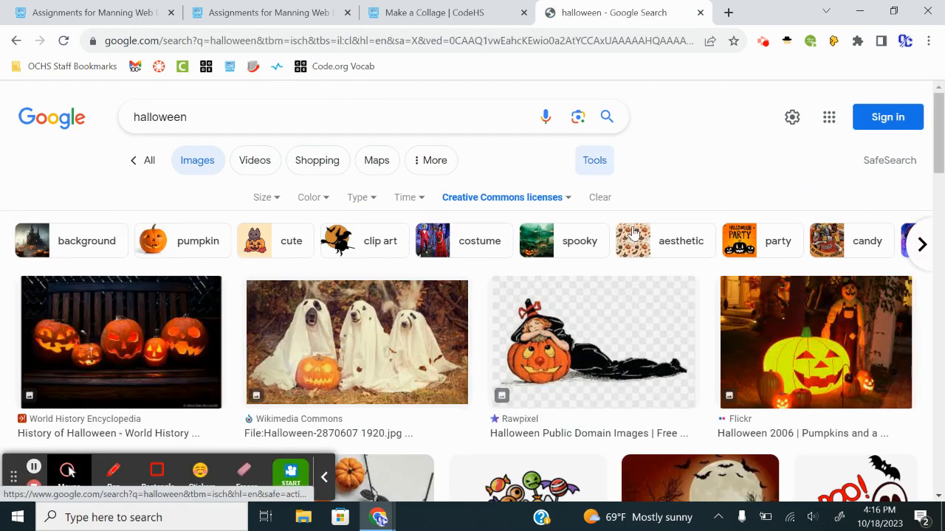
Open the Happy Halloween image details and copy the preview image address for the collage.
{"action": "scroll", "scroll_direction": "down", "scroll_amount": 3}
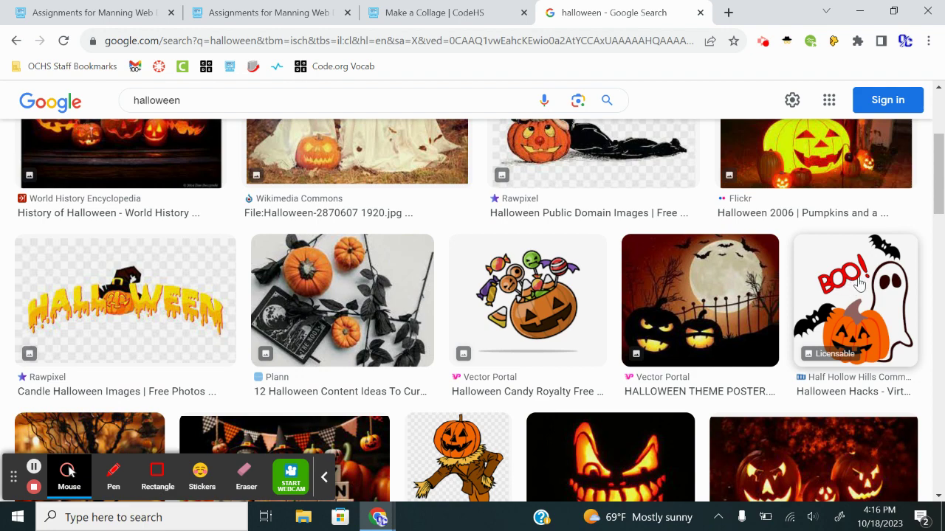
{"action": "scroll", "scroll_direction": "down", "scroll_amount": 3}
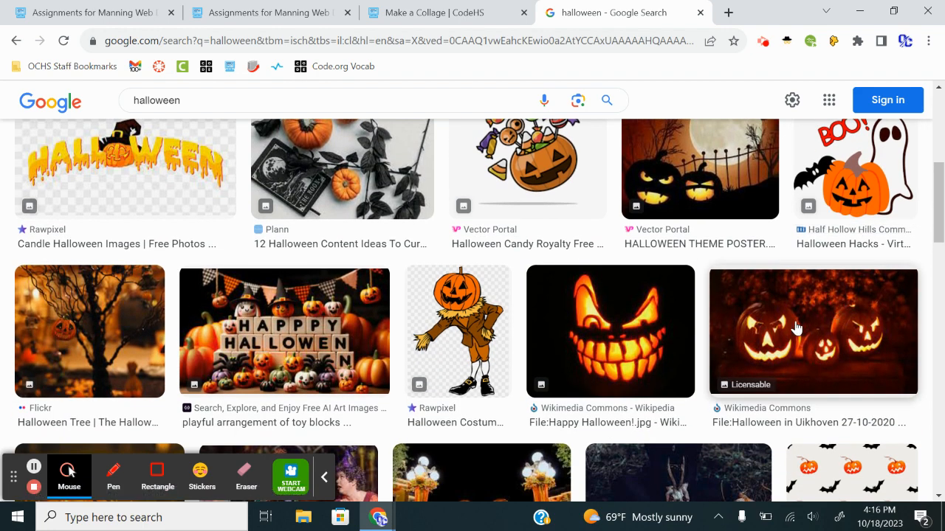
{"action": "mouse_move", "coordinate": [283, 295]}
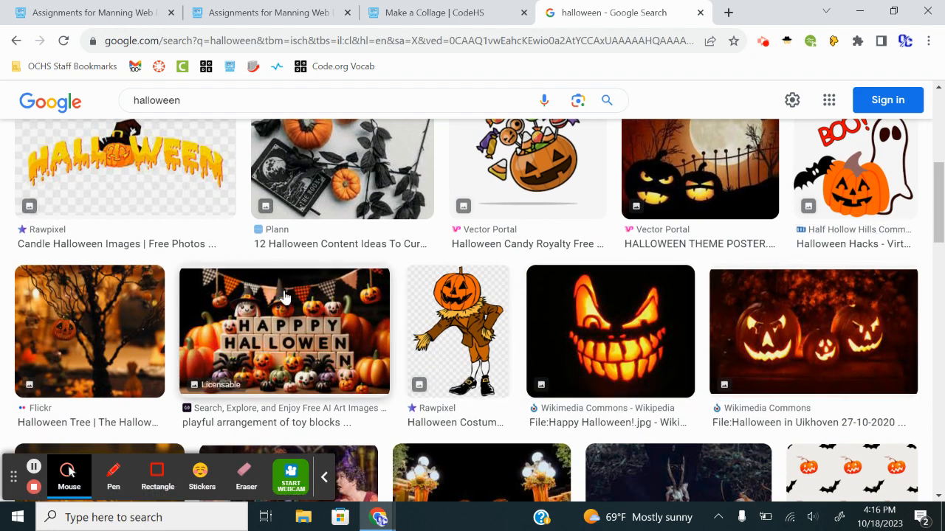
{"action": "left_click", "coordinate": [284, 331]}
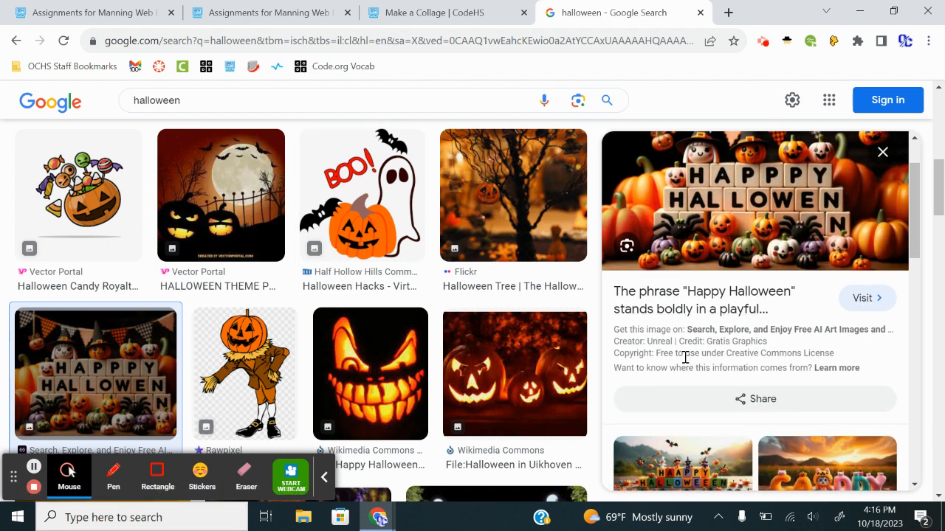
{"action": "mouse_move", "coordinate": [703, 342]}
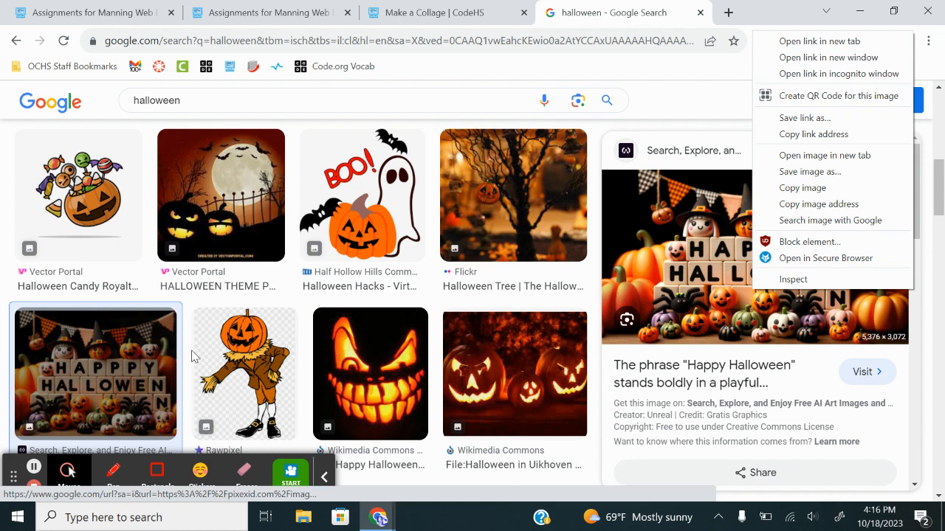
{"action": "left_click", "coordinate": [369, 372]}
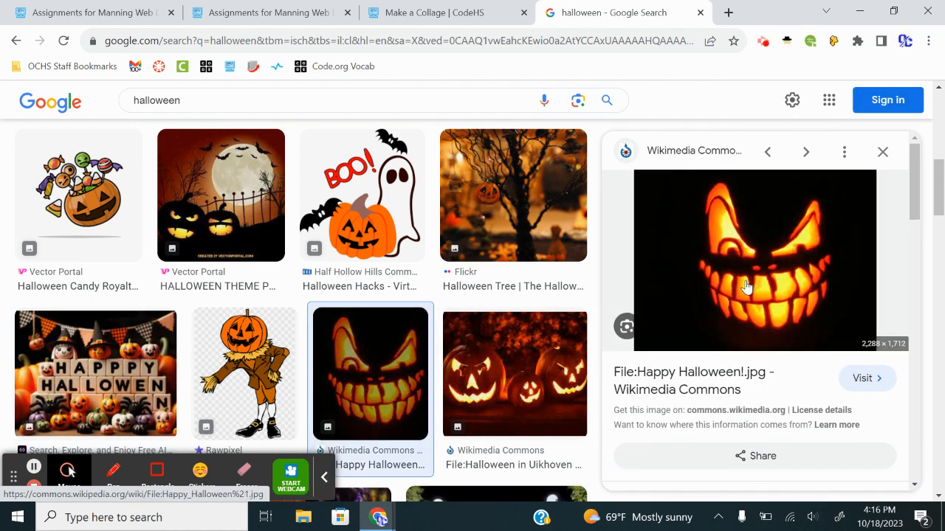
{"action": "mouse_move", "coordinate": [701, 304]}
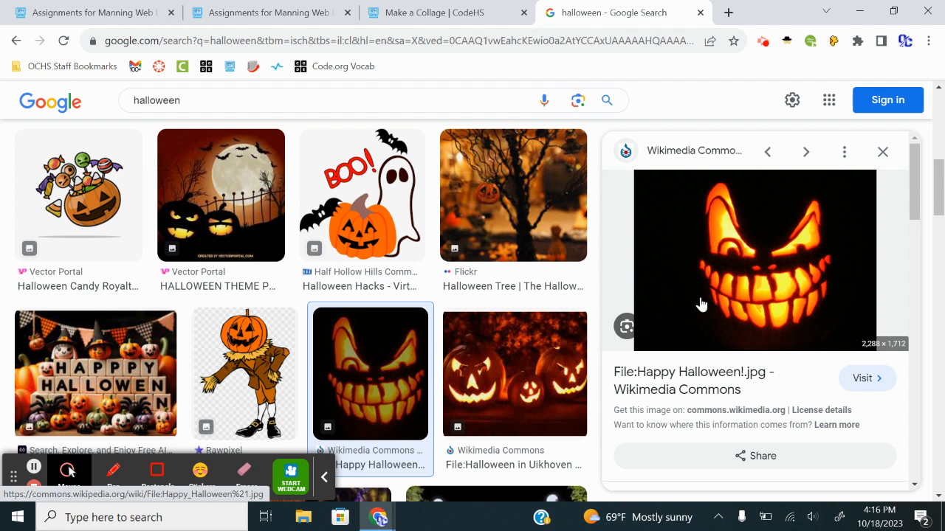
{"action": "mouse_move", "coordinate": [694, 301]}
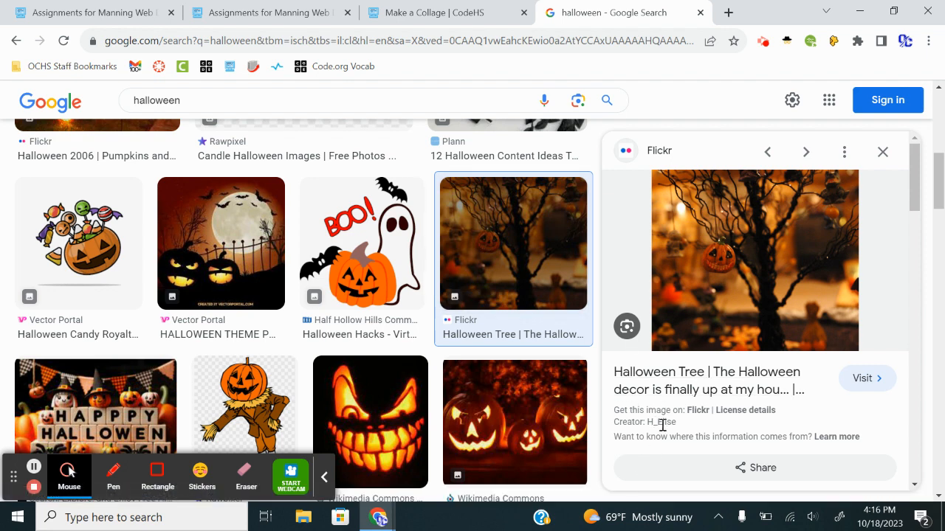
Open the Flickr Halloween Tree photo page in a new tab and return to the collage code.
{"action": "right_click", "coordinate": [754, 301]}
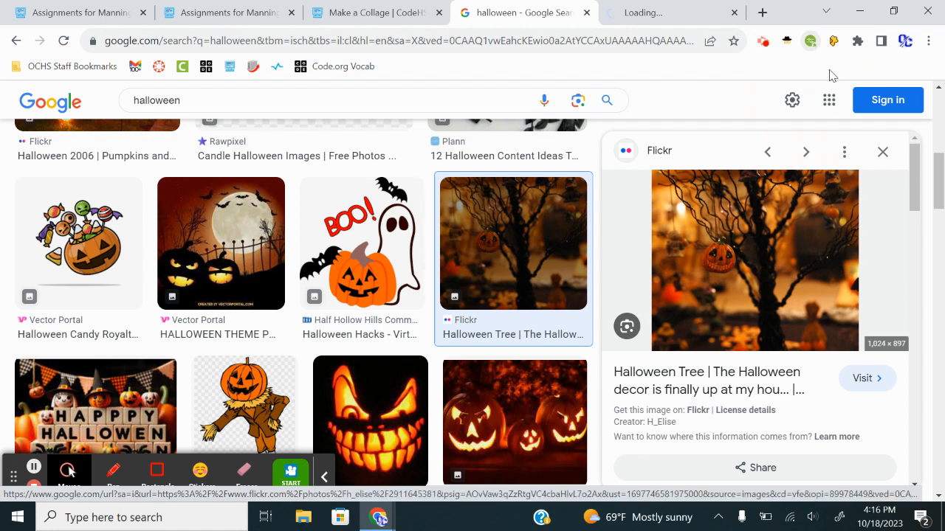
{"action": "mouse_move", "coordinate": [667, 11]}
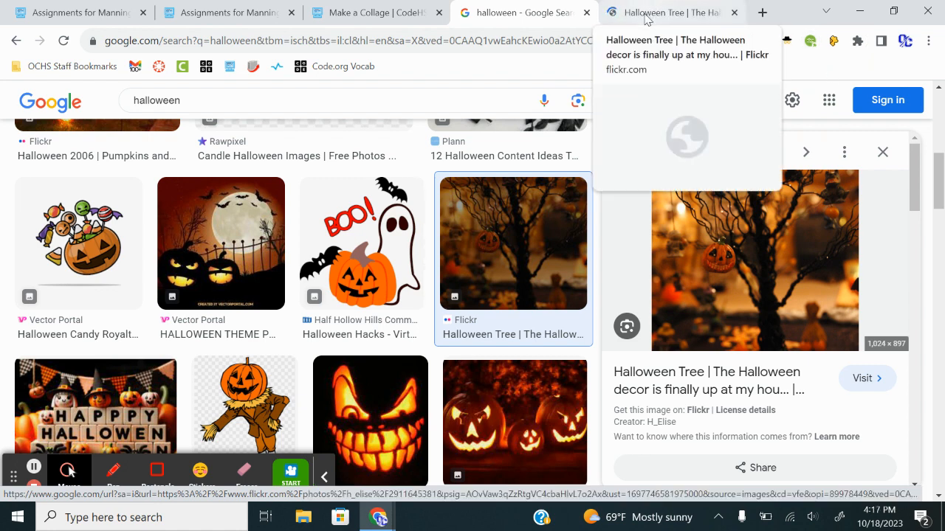
{"action": "right_click", "coordinate": [753, 258]}
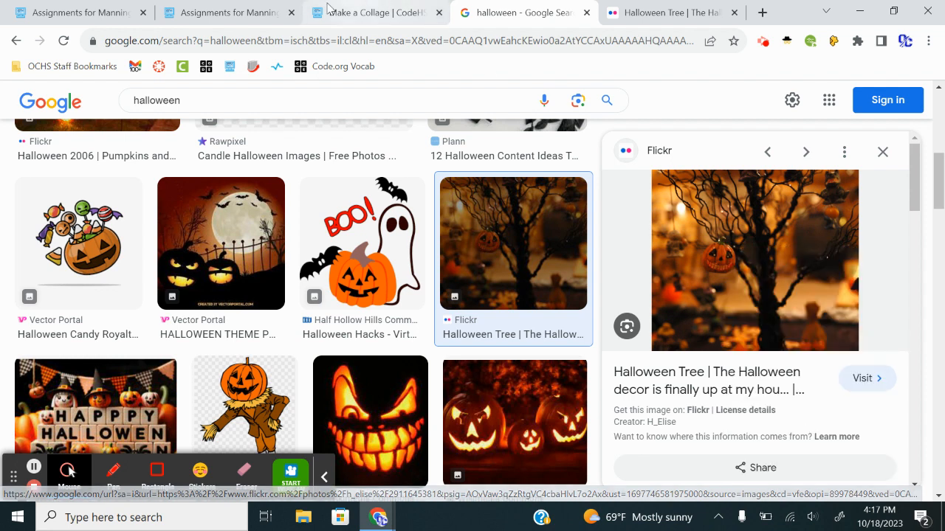
{"action": "left_click", "coordinate": [369, 12]}
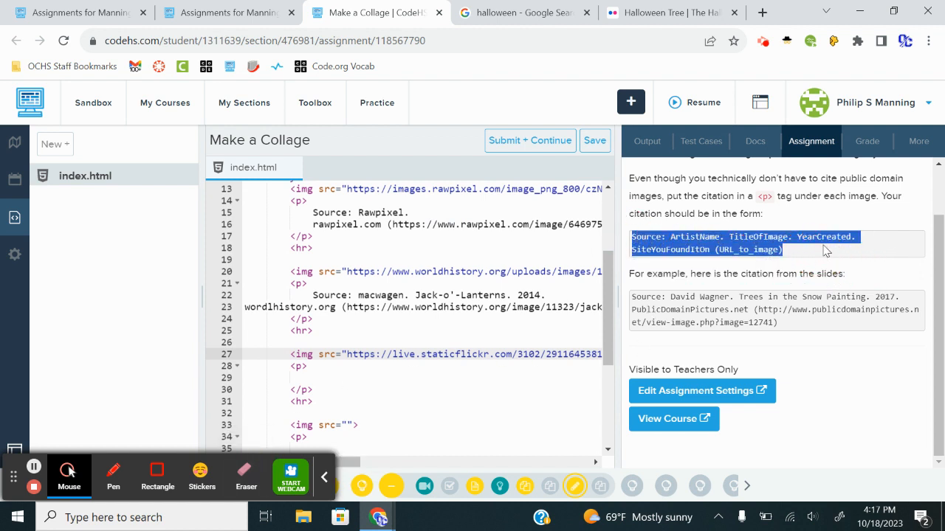
Paste the Source: ArtistName citation template under the third image and bring up the Flickr page.
{"action": "left_click", "coordinate": [313, 378]}
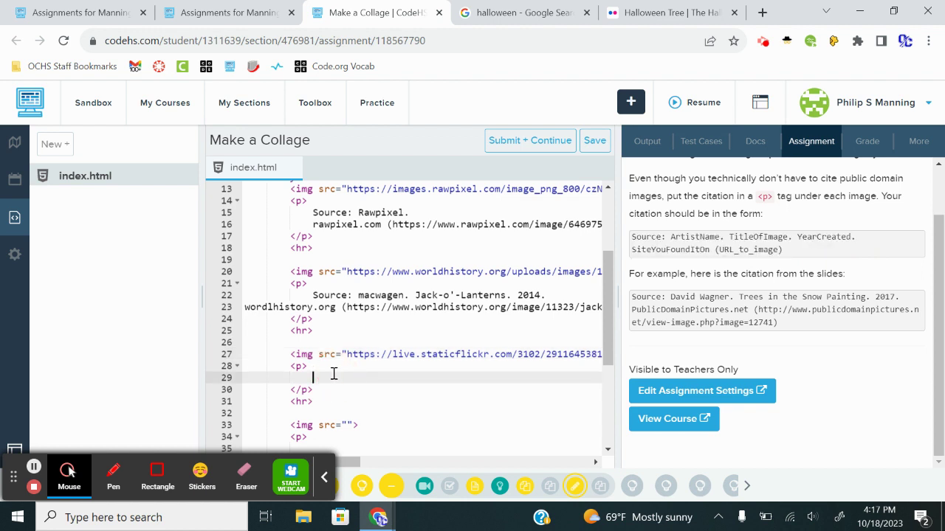
{"action": "type", "text": "Source: ArtistName. TitleOfImage. YearCreated. SiteYouFoundItOn (URL_to_image)"}
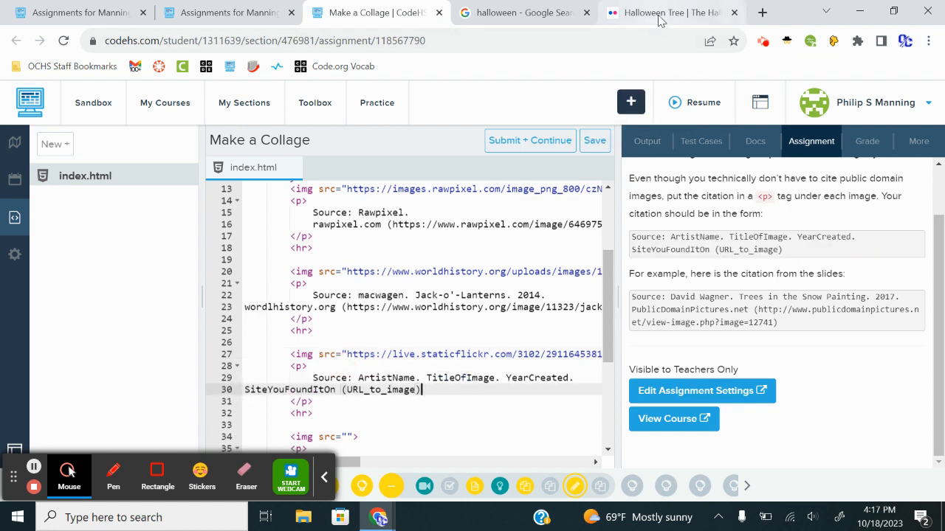
{"action": "left_click", "coordinate": [667, 11]}
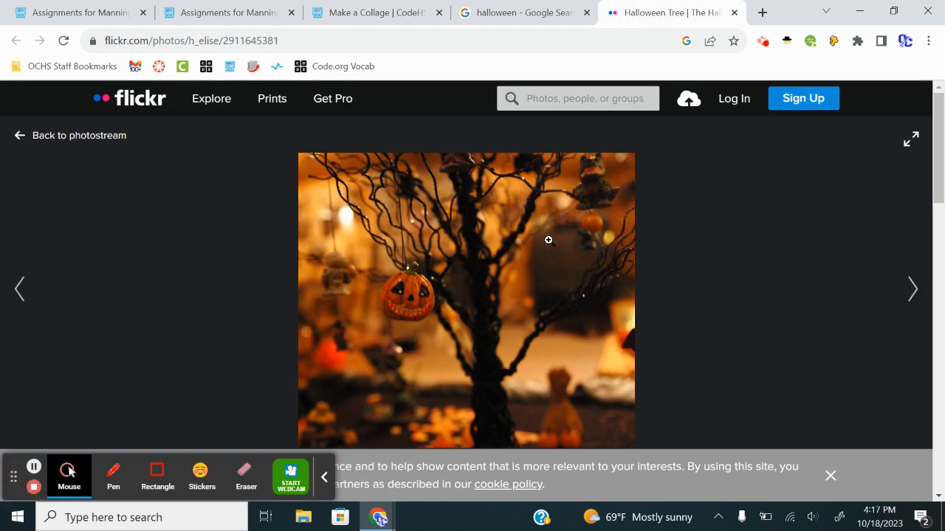
Set the third citation's artist to H_Elise from the Flickr page.
{"action": "left_click", "coordinate": [520, 12]}
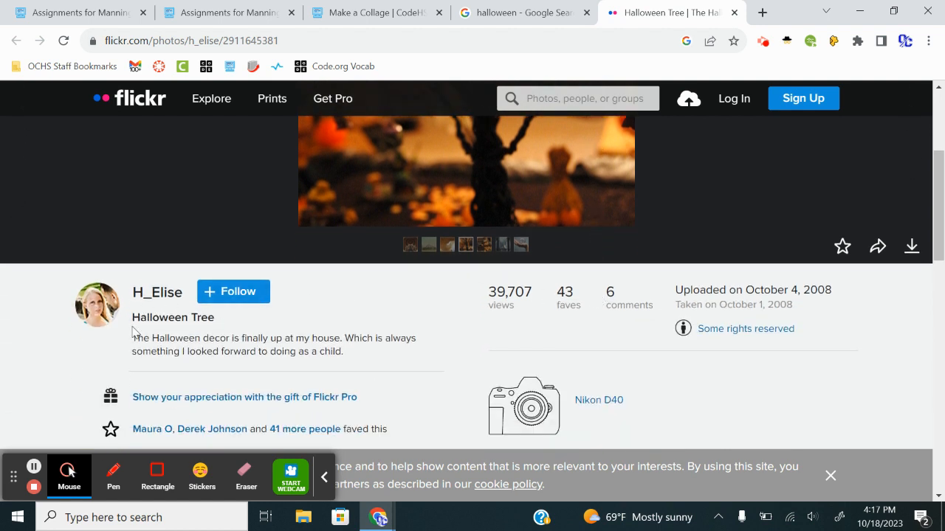
{"action": "mouse_move", "coordinate": [726, 310]}
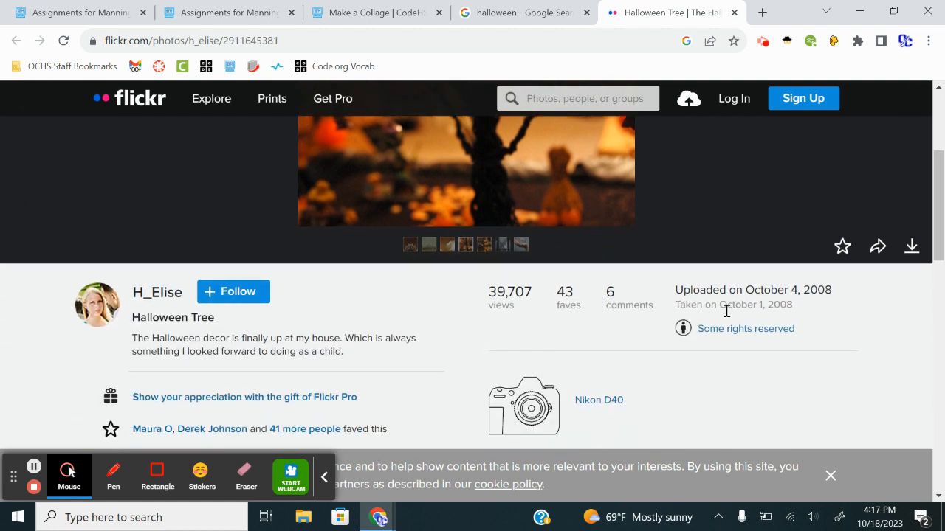
{"action": "mouse_move", "coordinate": [579, 296]}
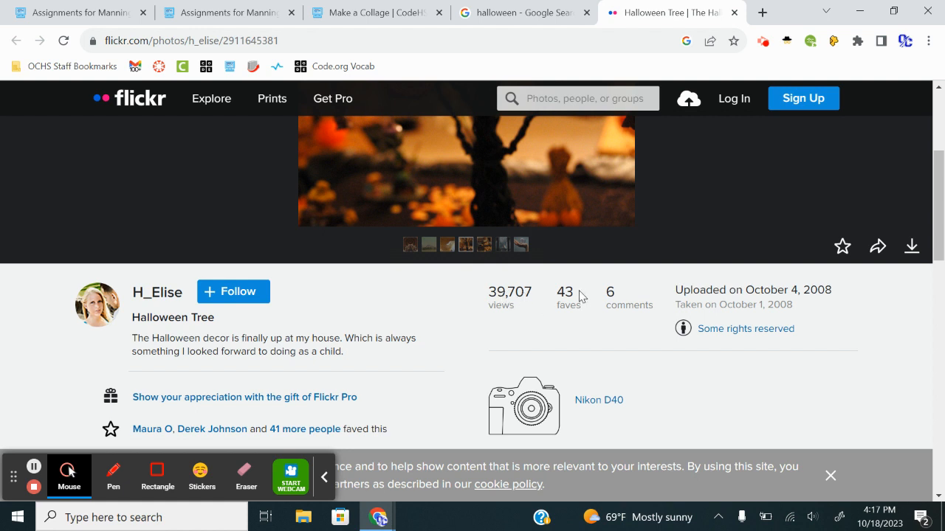
{"action": "mouse_move", "coordinate": [160, 310]}
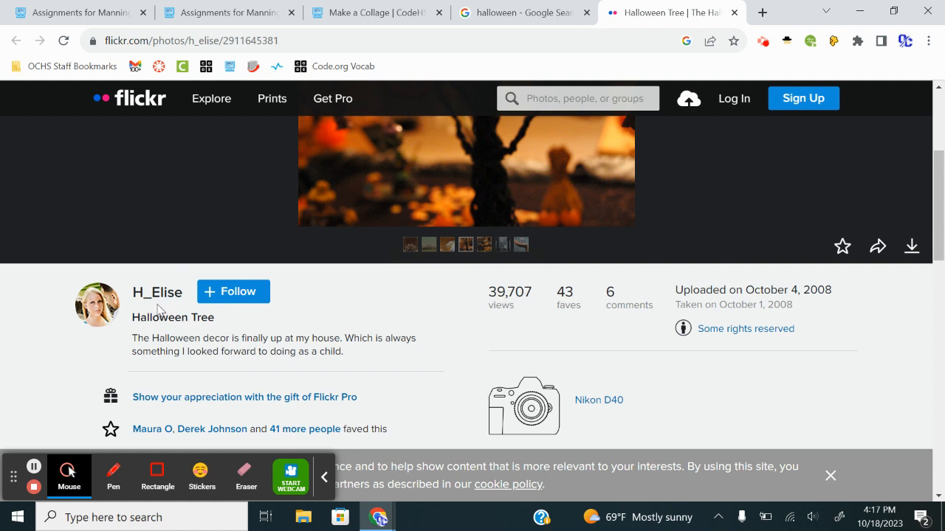
{"action": "mouse_move", "coordinate": [512, 30]}
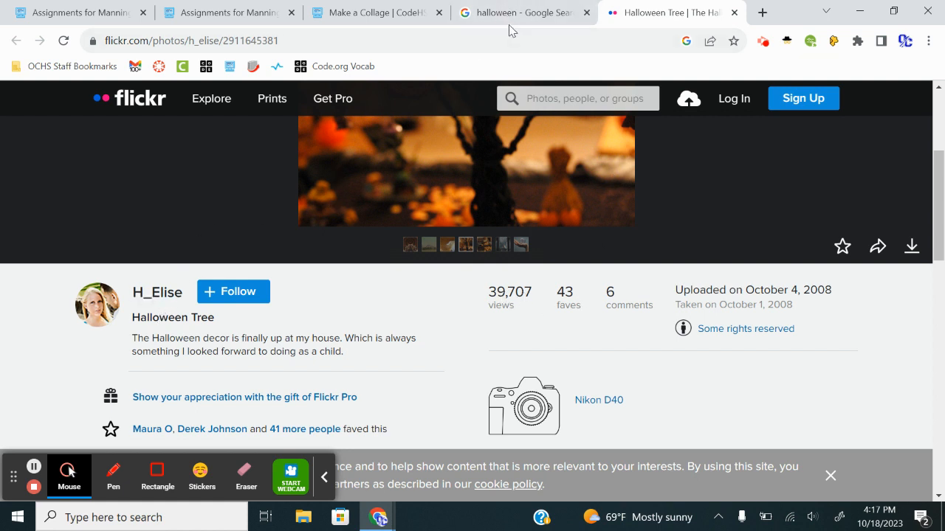
{"action": "left_click", "coordinate": [362, 12]}
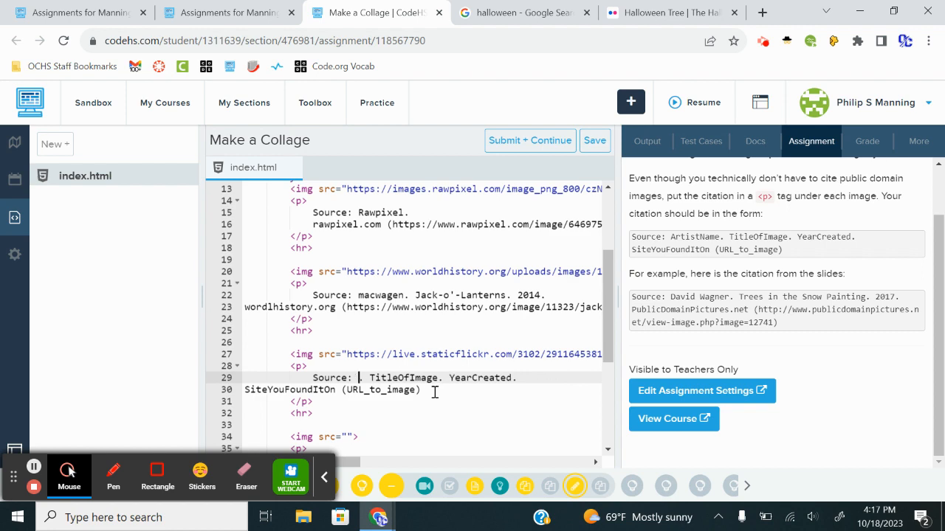
{"action": "type", "text": "H_El"}
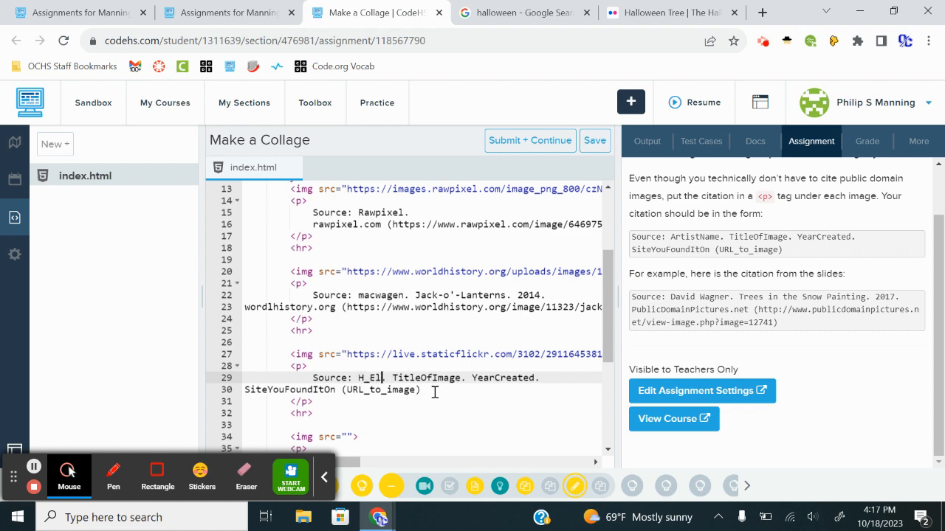
{"action": "type", "text": "ise"}
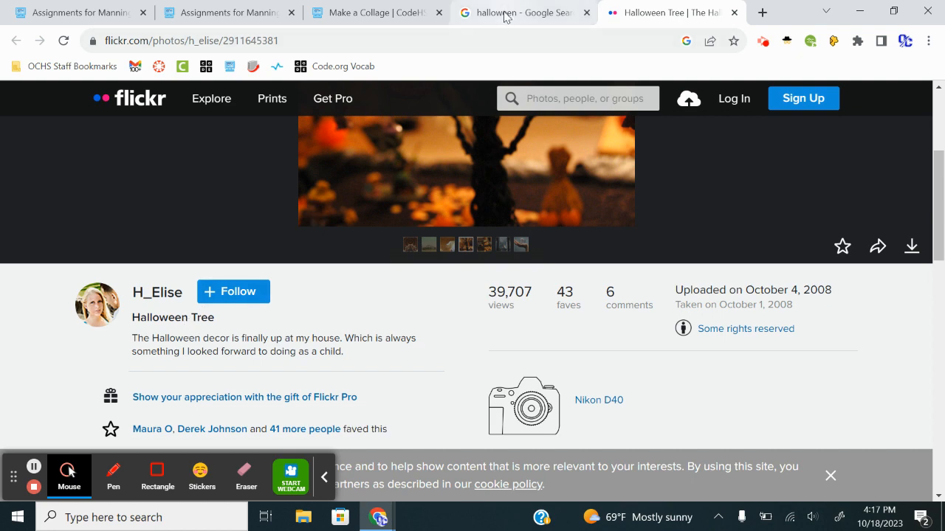
Fill in the title Halloween Tree and the year 2008, checking them on Flickr.
{"action": "left_click", "coordinate": [362, 12]}
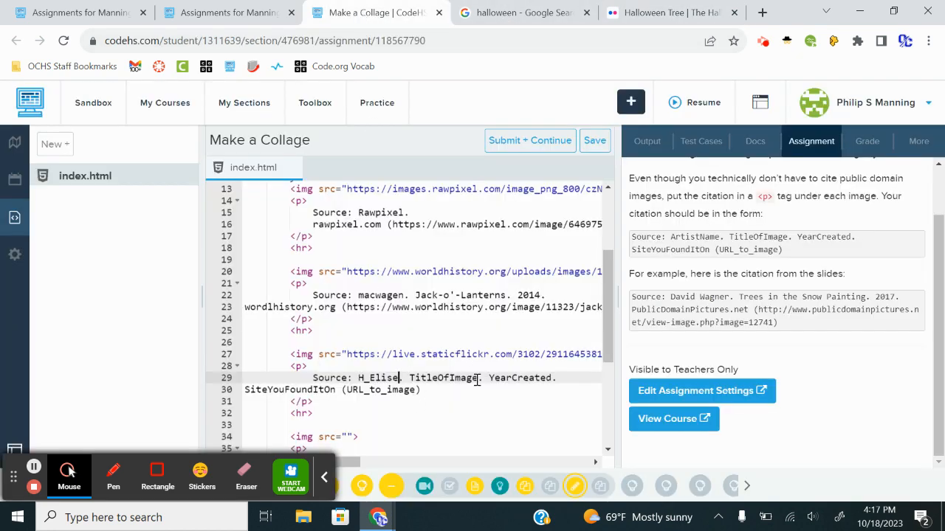
{"action": "type", "text": "Halloween Tr"}
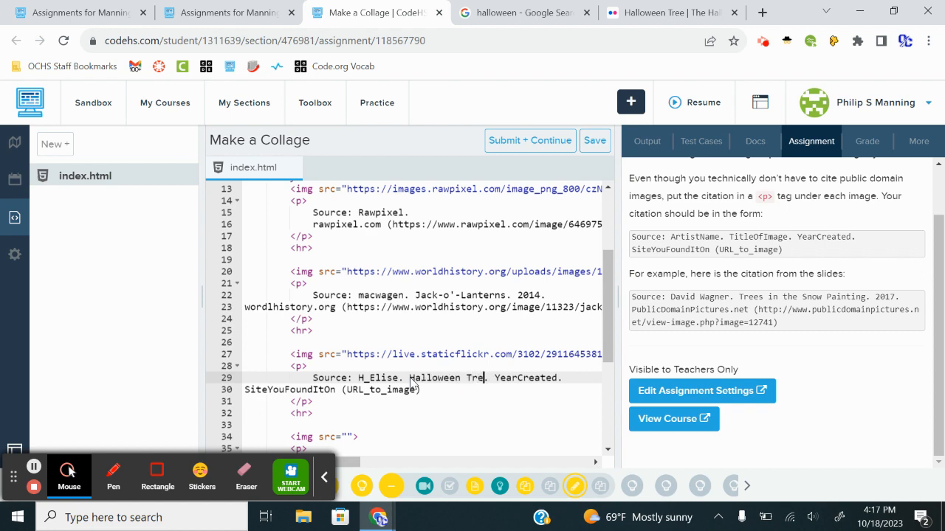
{"action": "left_click", "coordinate": [664, 12]}
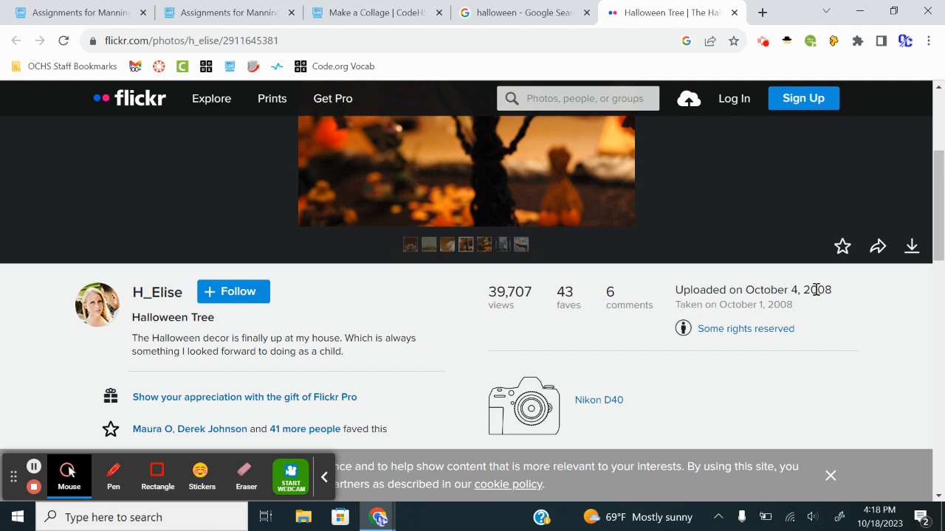
{"action": "mouse_move", "coordinate": [451, 20]}
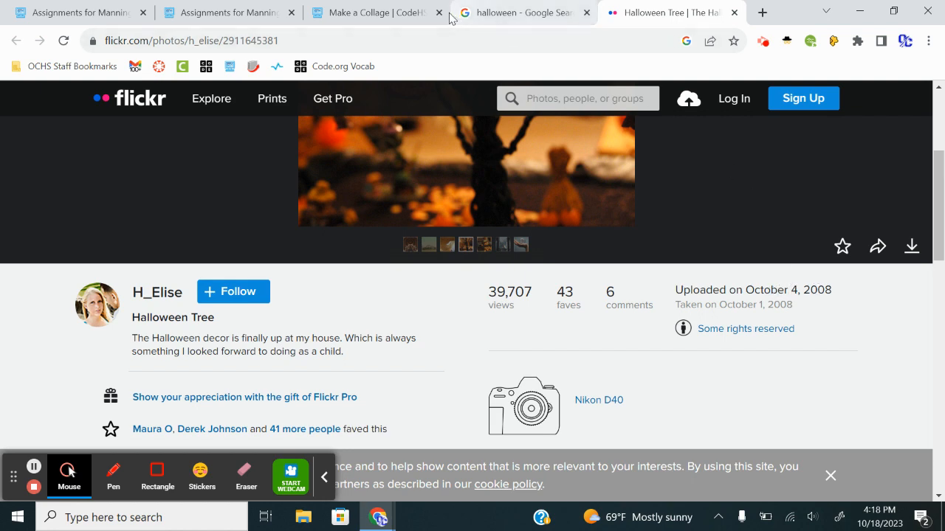
{"action": "left_click", "coordinate": [520, 12]}
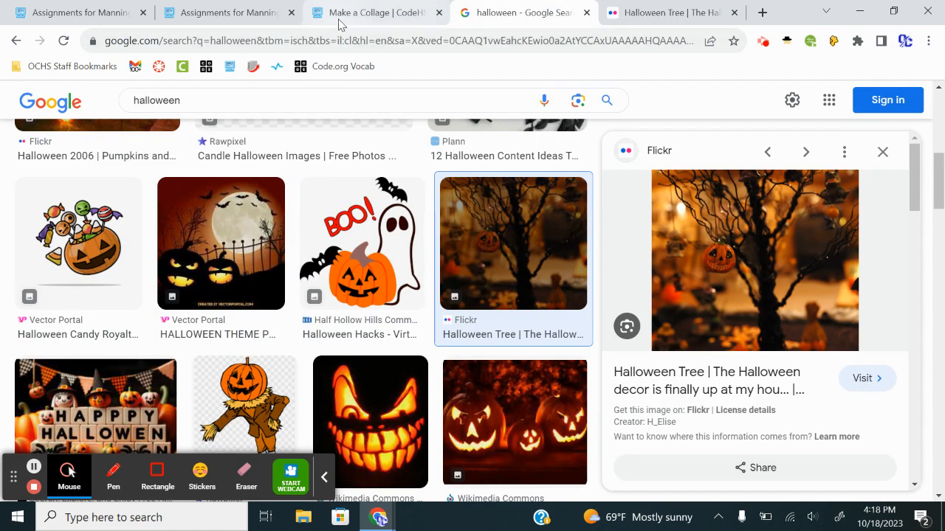
{"action": "left_click", "coordinate": [372, 12]}
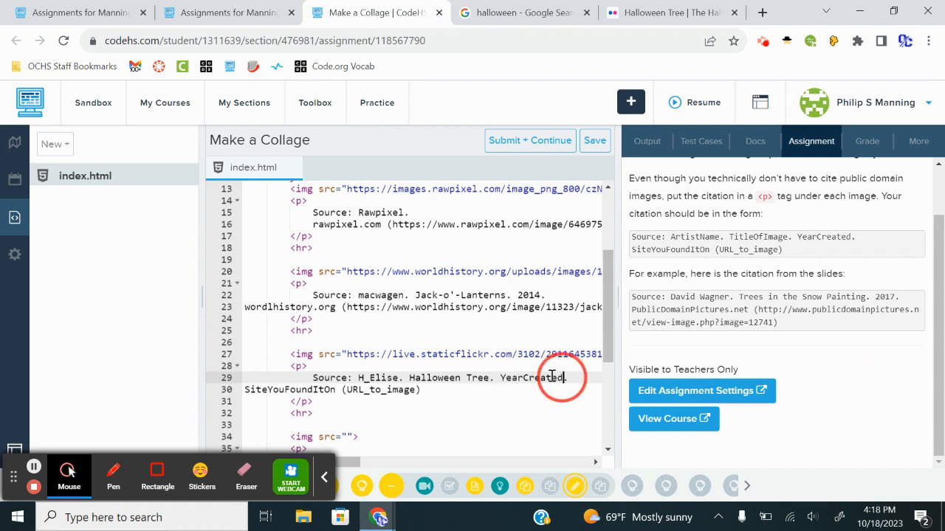
{"action": "key", "text": "backspace"}
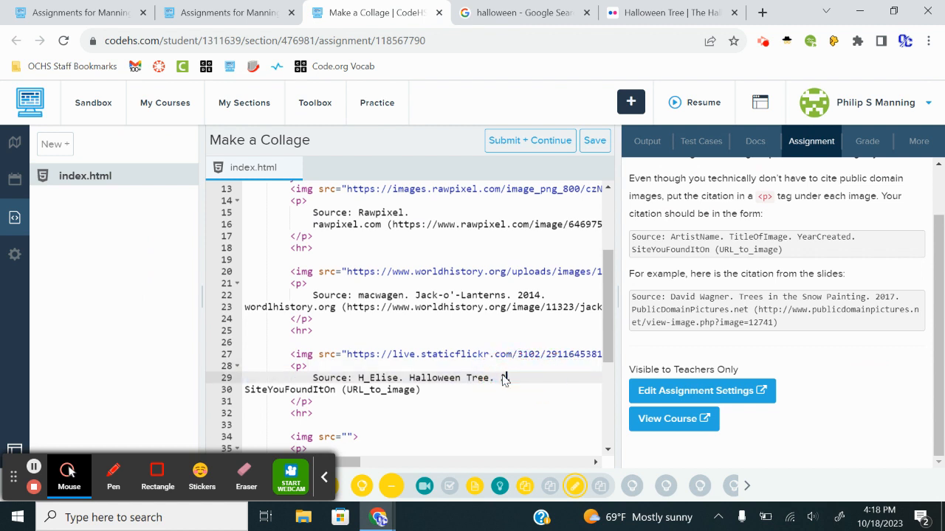
{"action": "type", "text": "2008"}
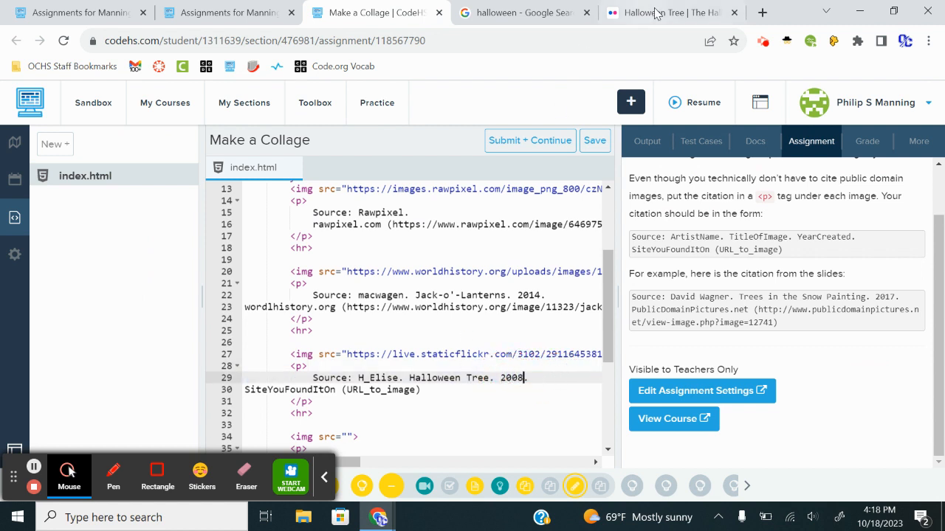
Replace the site placeholder with flickr.com.
{"action": "left_click", "coordinate": [665, 12]}
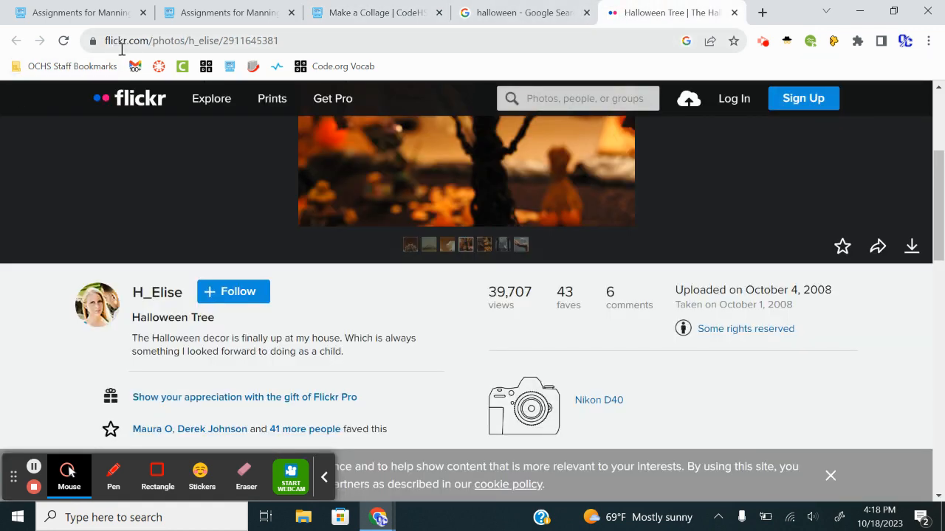
{"action": "mouse_move", "coordinate": [520, 15]}
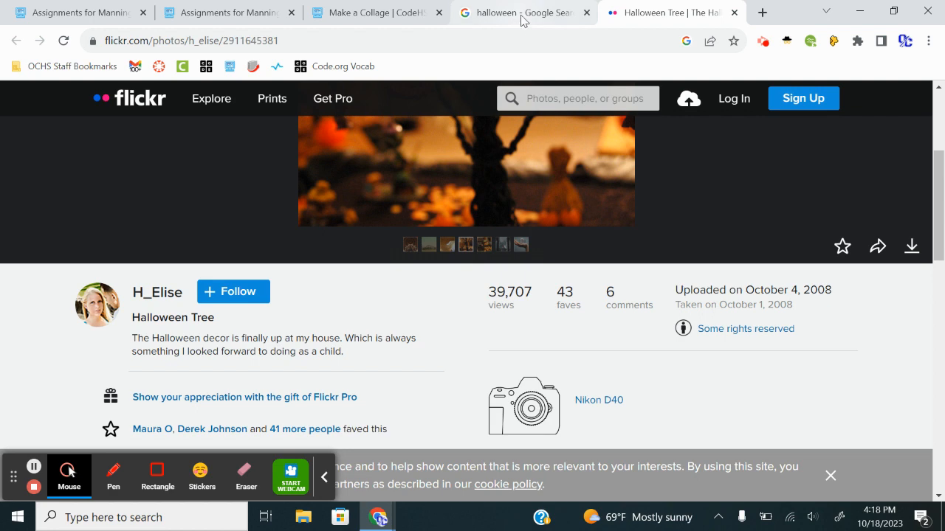
{"action": "left_click", "coordinate": [369, 11]}
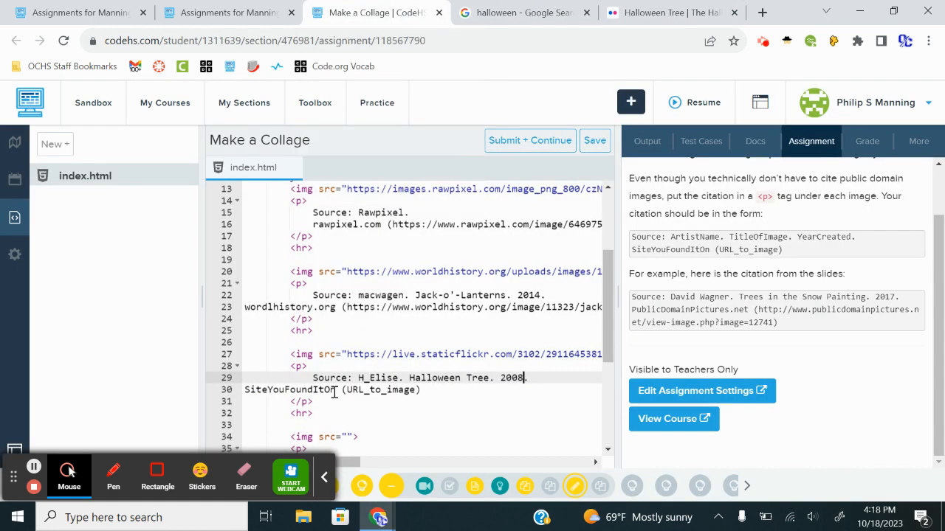
{"action": "type", "text": "f1"}
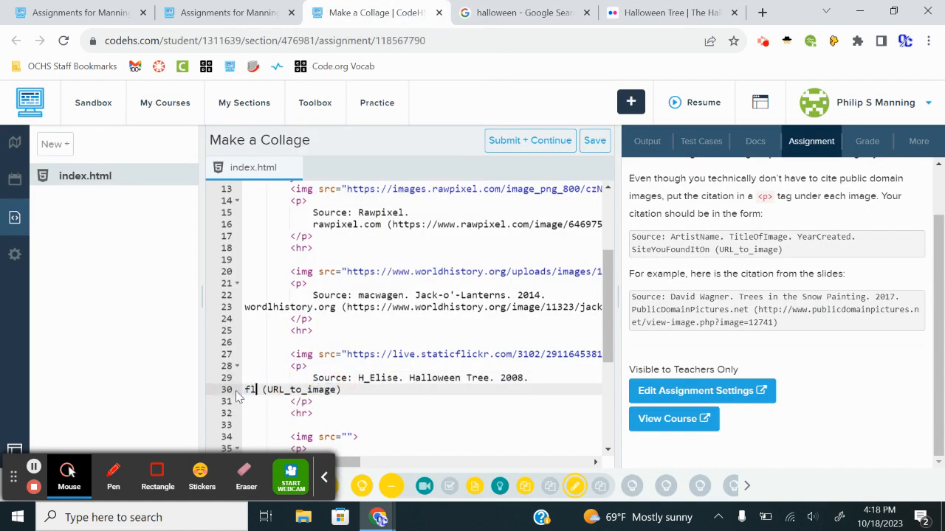
{"action": "type", "text": "licr.com"}
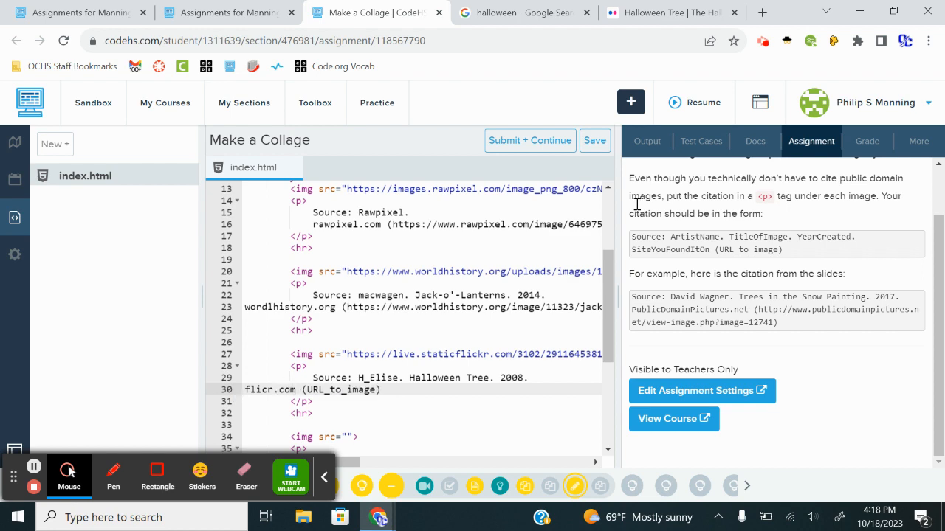
{"action": "left_click", "coordinate": [662, 11]}
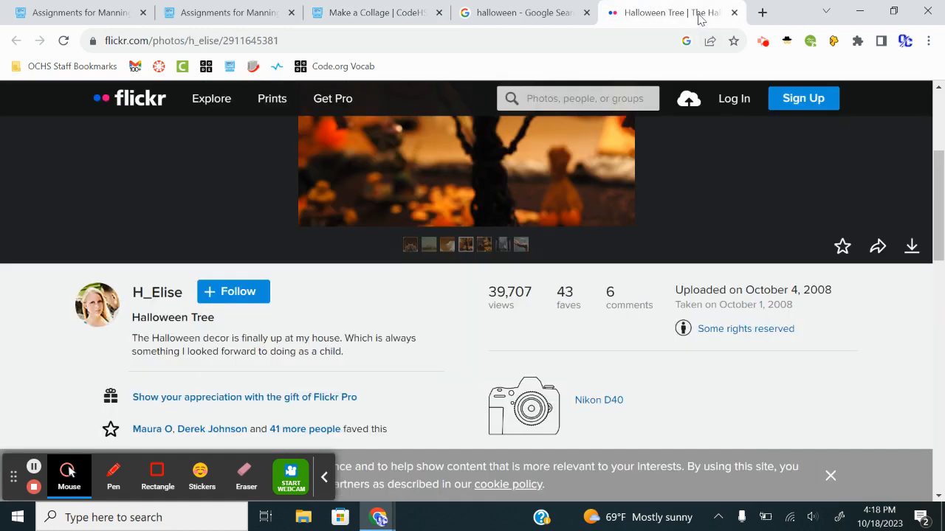
{"action": "left_click", "coordinate": [362, 12]}
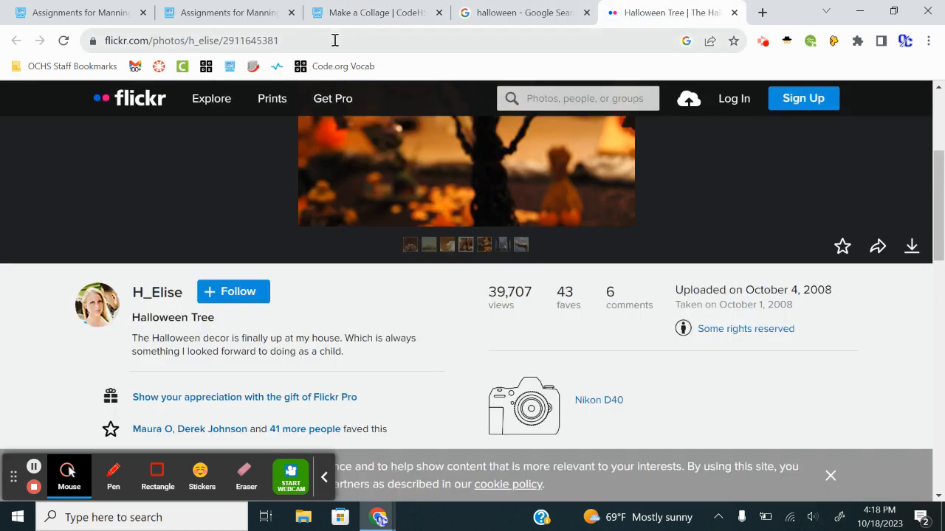
{"action": "left_click", "coordinate": [222, 42]}
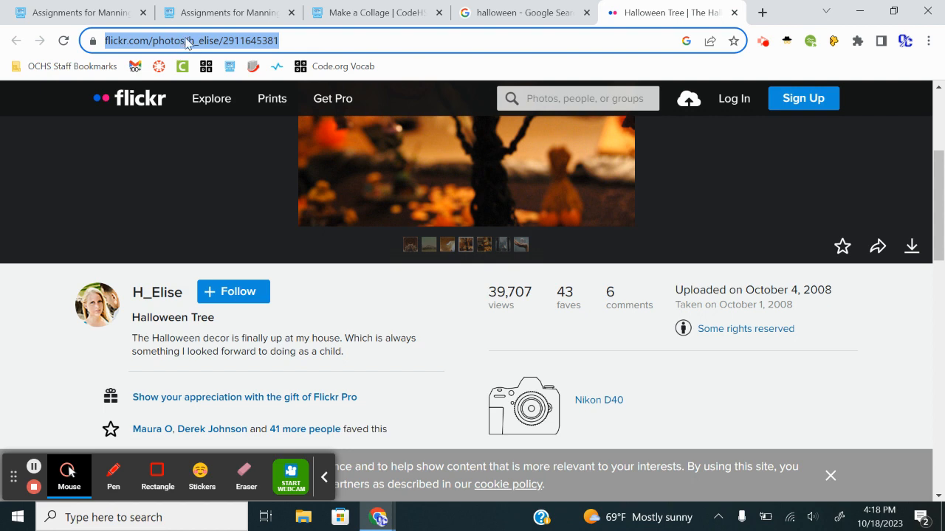
{"action": "left_click", "coordinate": [520, 12]}
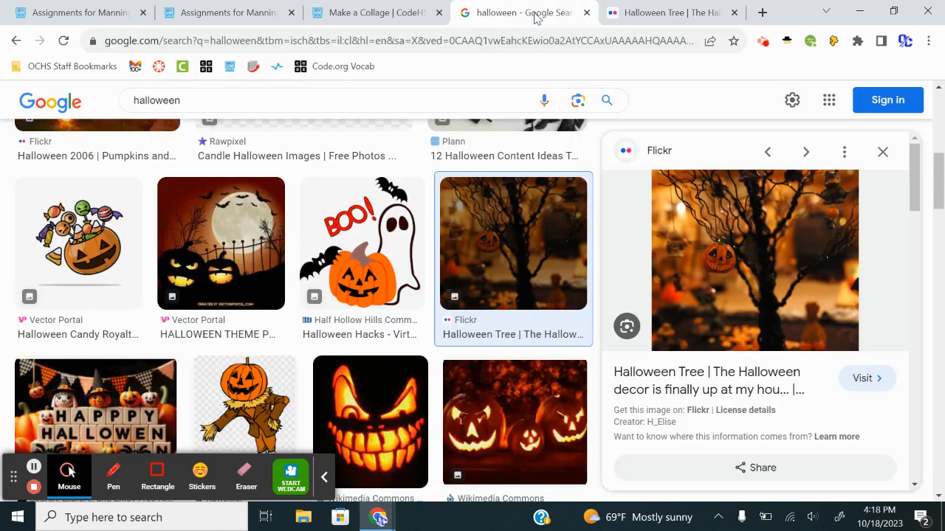
{"action": "left_click", "coordinate": [375, 12]}
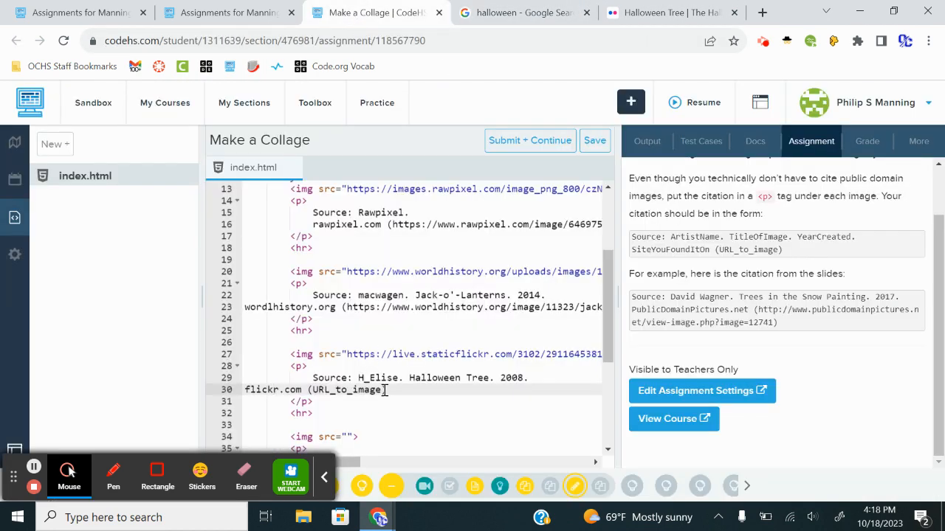
{"action": "double_click", "coordinate": [347, 390]}
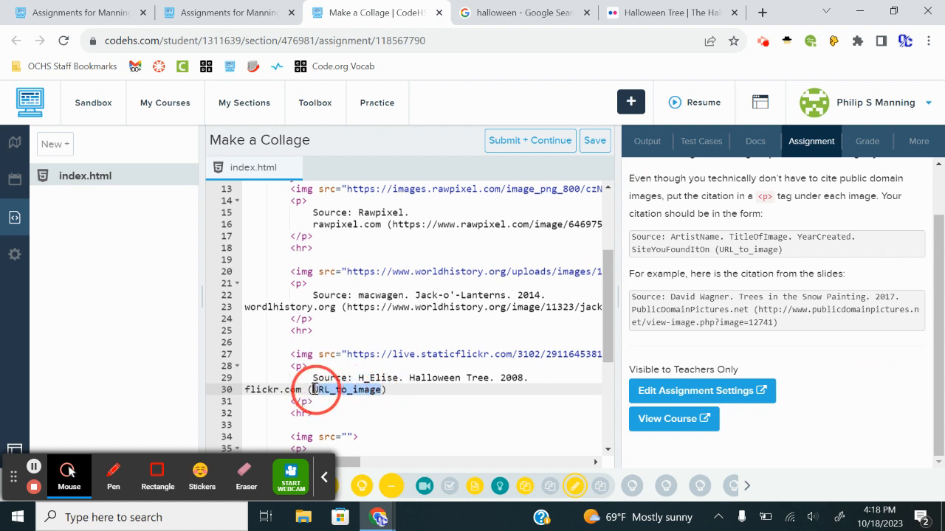
{"action": "type", "text": "https://www.flickr.com/photos/h_elise/2911645381"}
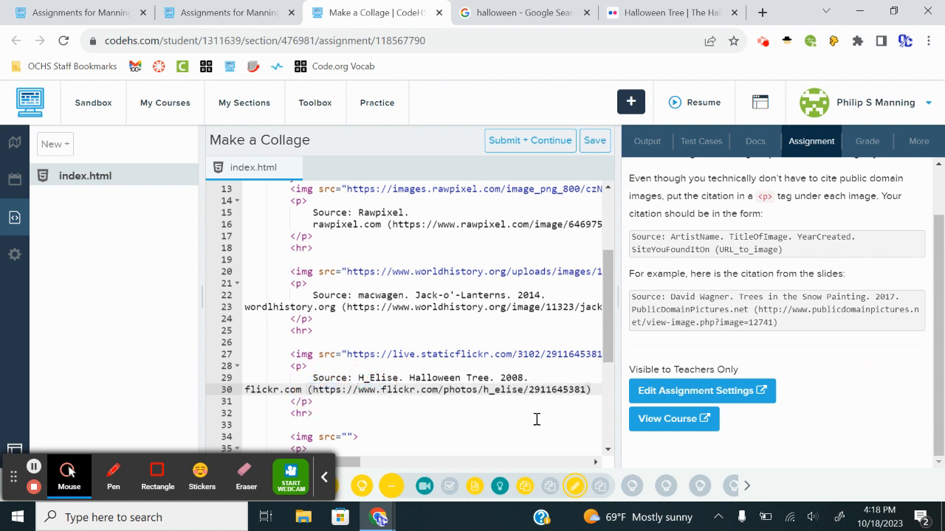
{"action": "mouse_move", "coordinate": [760, 199]}
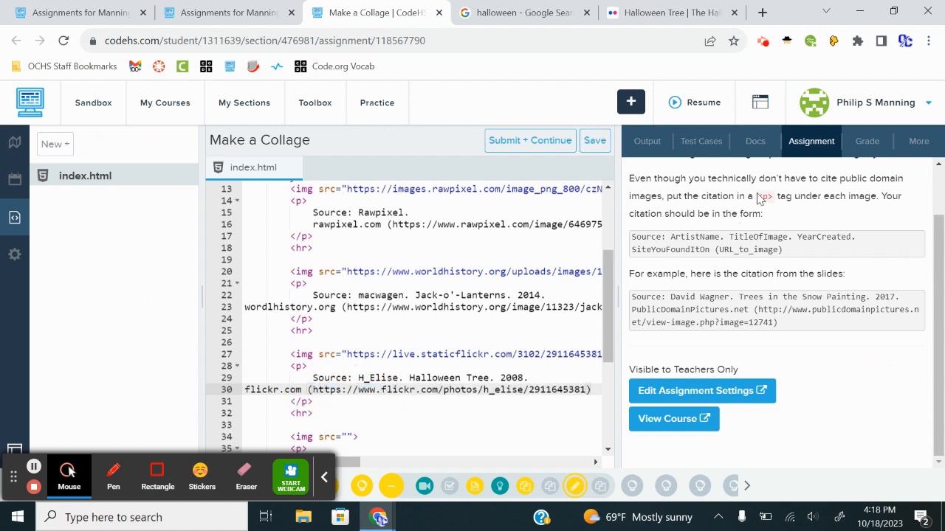
Preview the collage page and scroll through it to check each image and its citation render.
{"action": "left_click", "coordinate": [647, 141]}
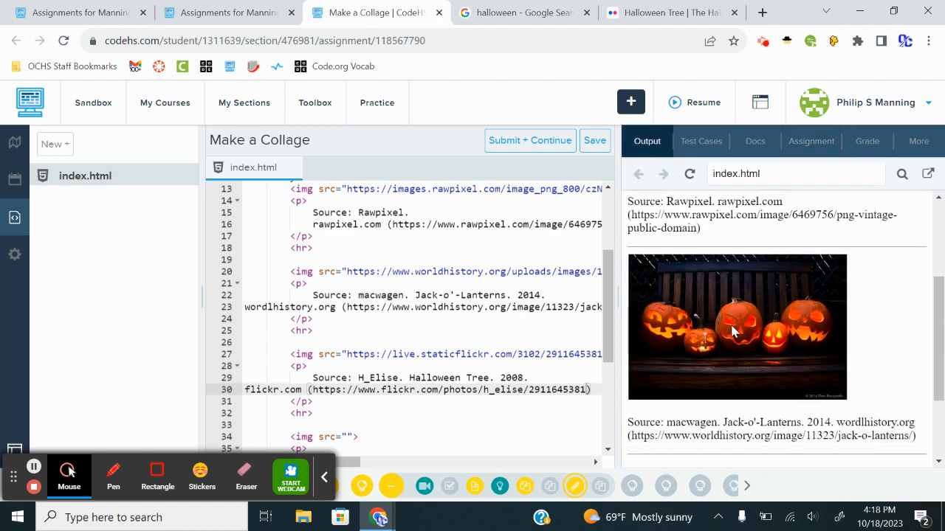
{"action": "scroll", "scroll_direction": "down", "scroll_amount": 3}
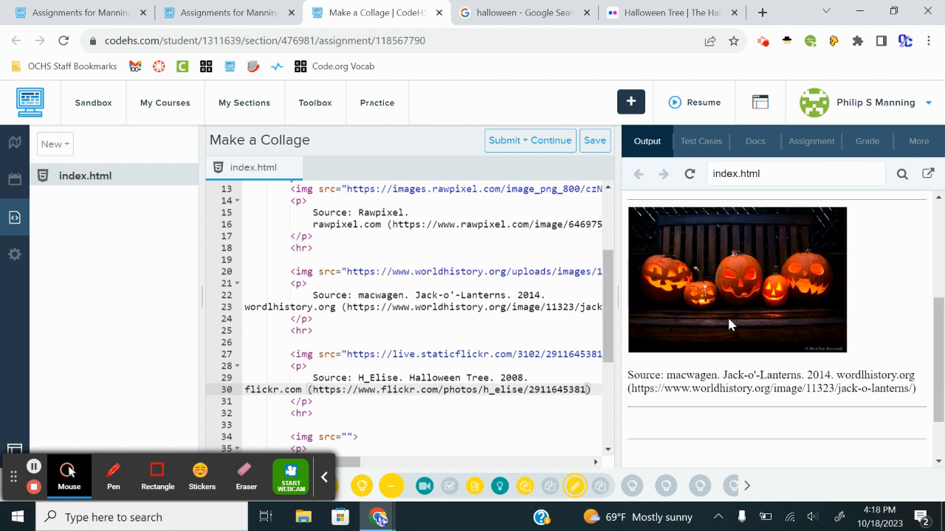
{"action": "mouse_move", "coordinate": [631, 343]}
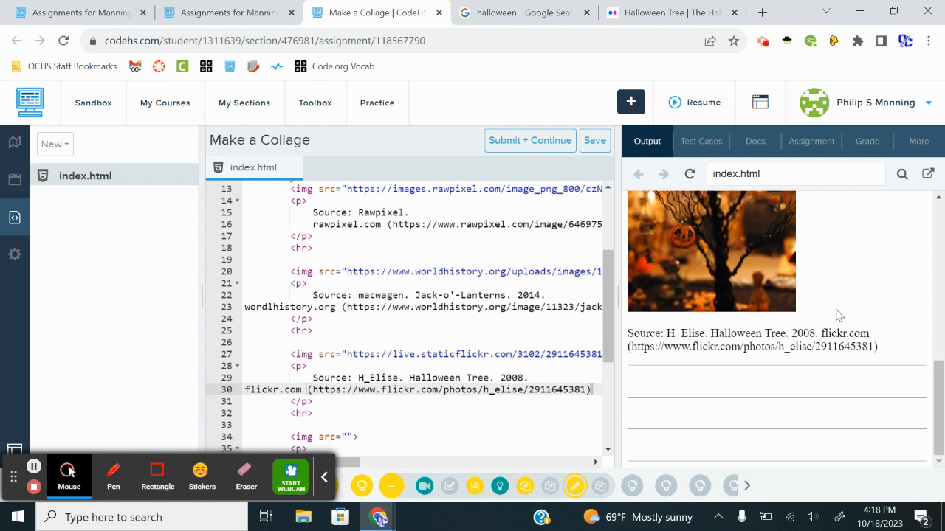
{"action": "mouse_move", "coordinate": [797, 316]}
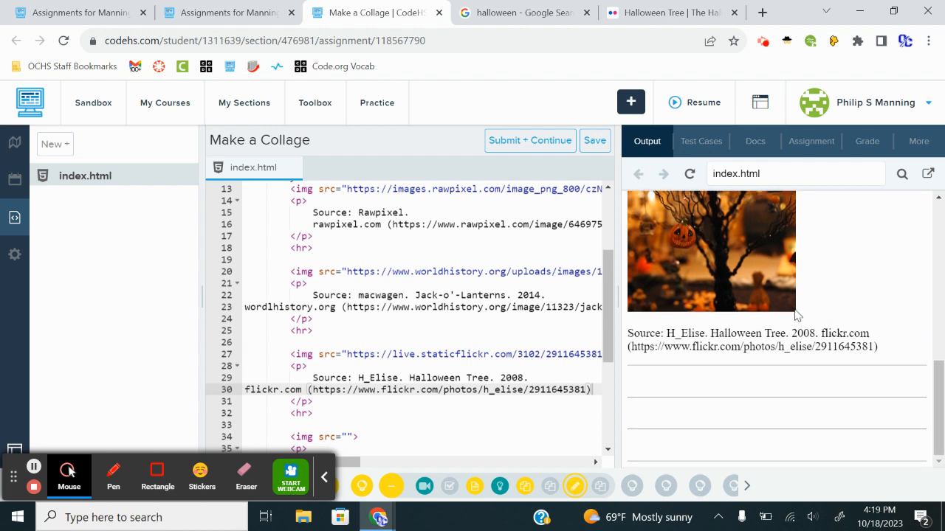
{"action": "mouse_move", "coordinate": [812, 334]}
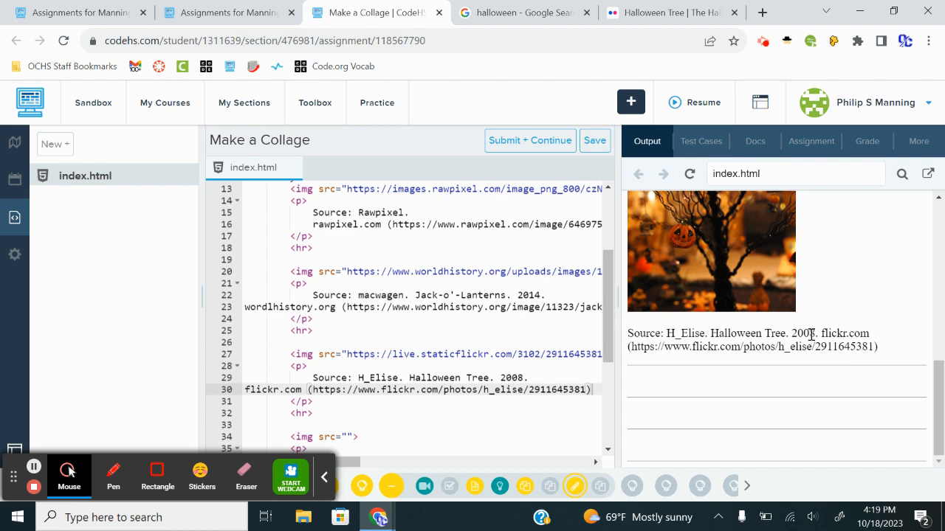
{"action": "scroll", "scroll_direction": "up", "scroll_amount": 3}
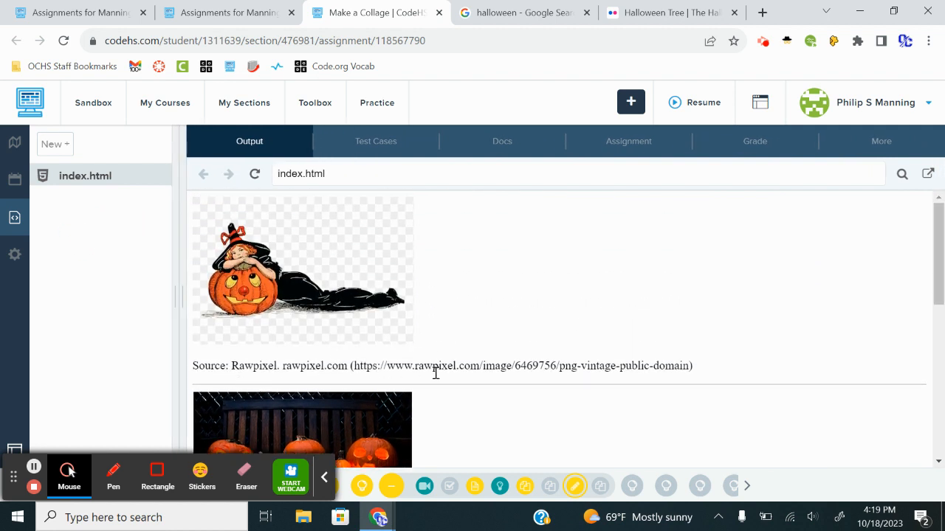
{"action": "mouse_move", "coordinate": [670, 361]}
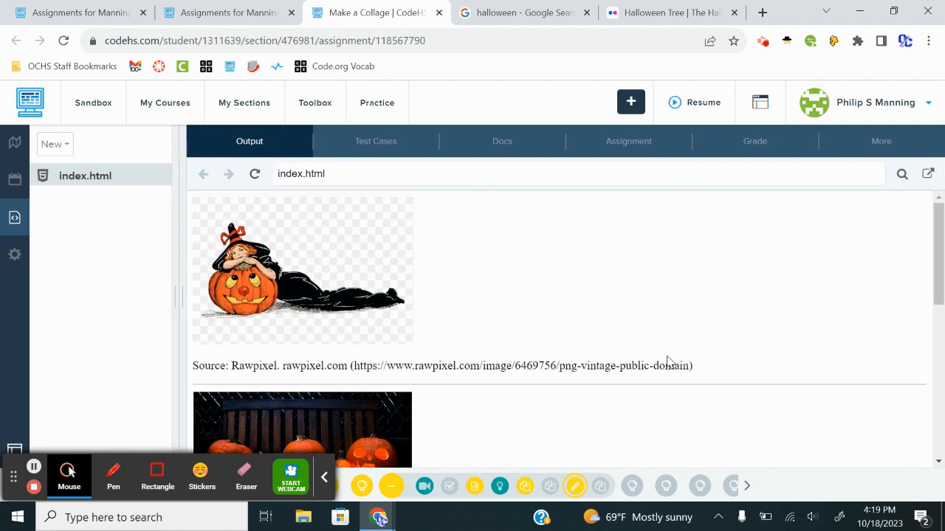
{"action": "scroll", "scroll_direction": "down", "scroll_amount": 3}
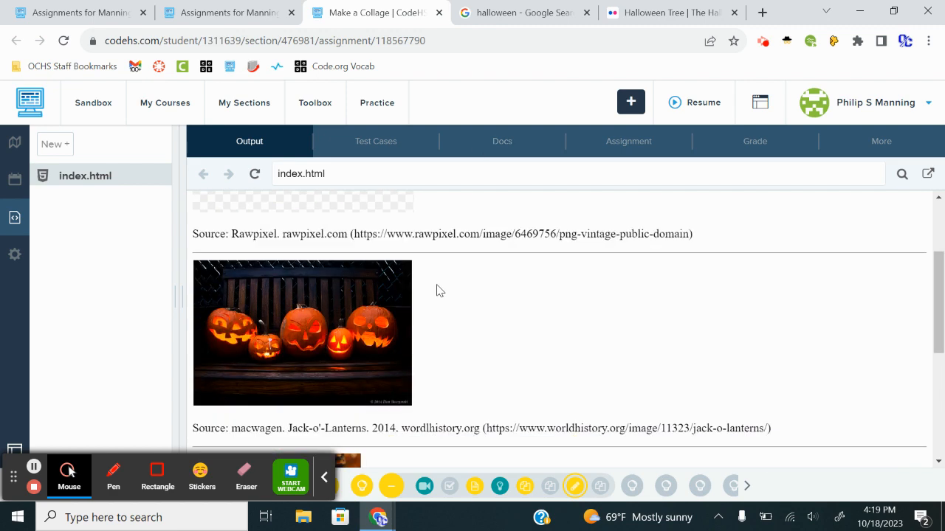
{"action": "scroll", "scroll_direction": "up", "scroll_amount": 3}
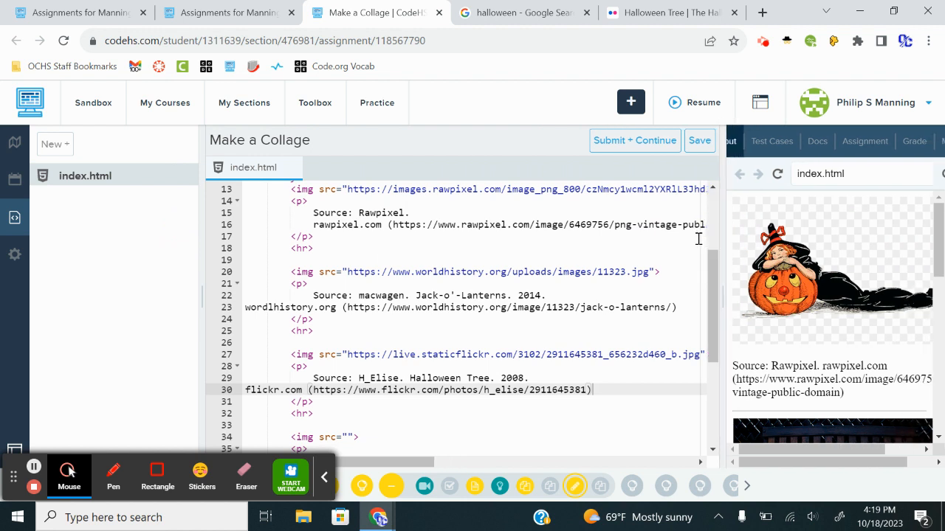
{"action": "mouse_move", "coordinate": [720, 251]}
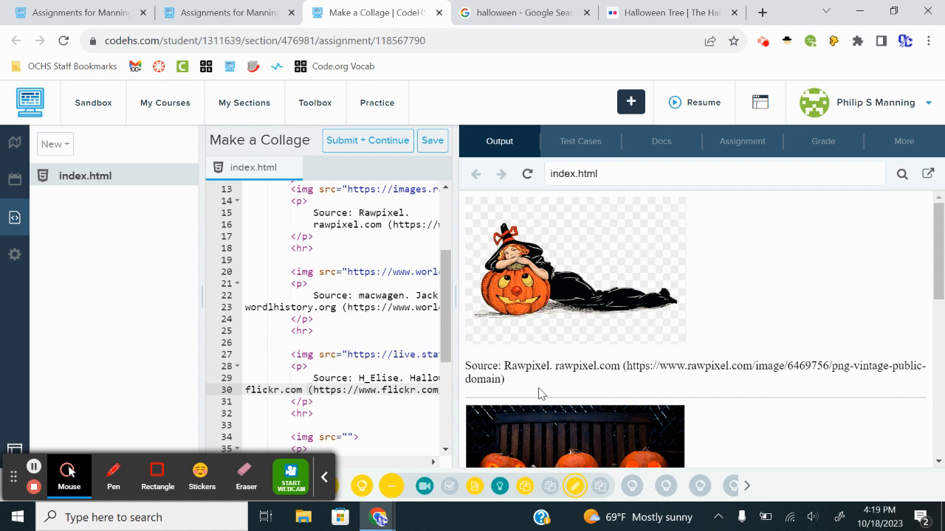
{"action": "mouse_move", "coordinate": [598, 254]}
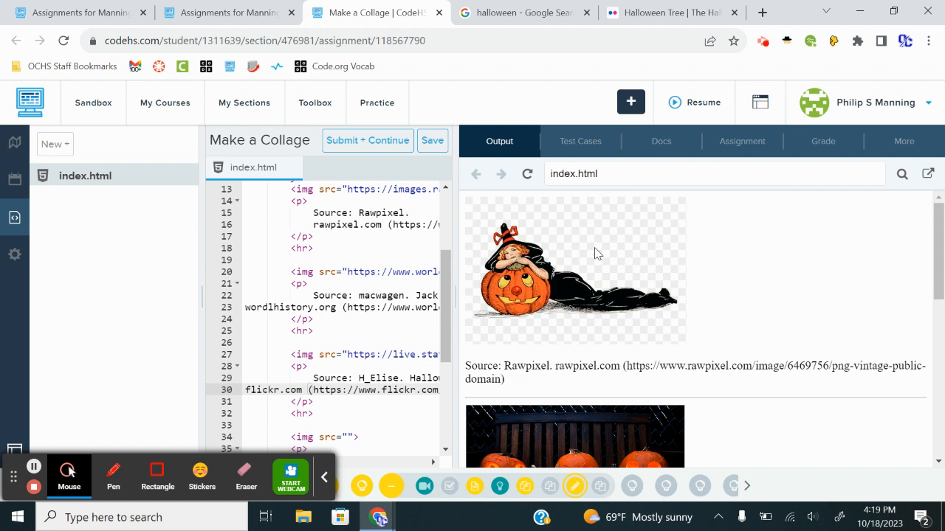
{"action": "mouse_move", "coordinate": [520, 289]}
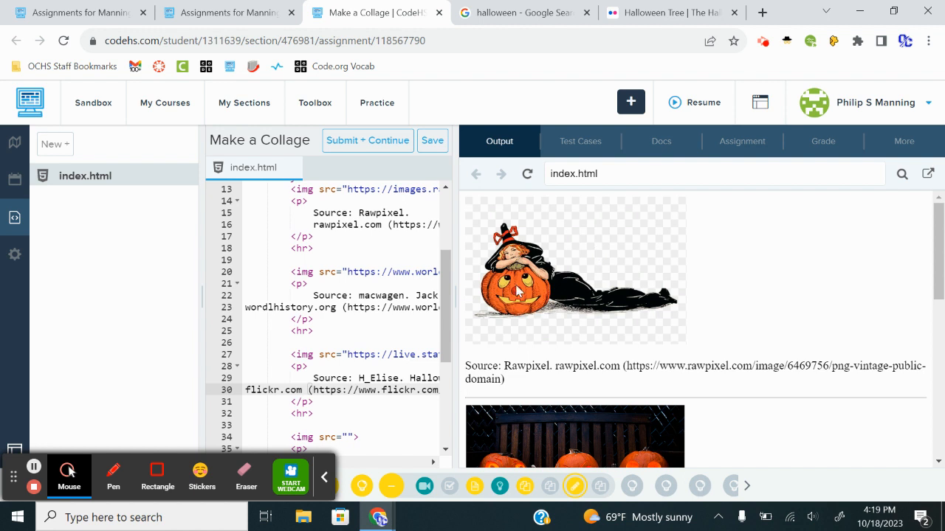
{"action": "mouse_move", "coordinate": [580, 155]}
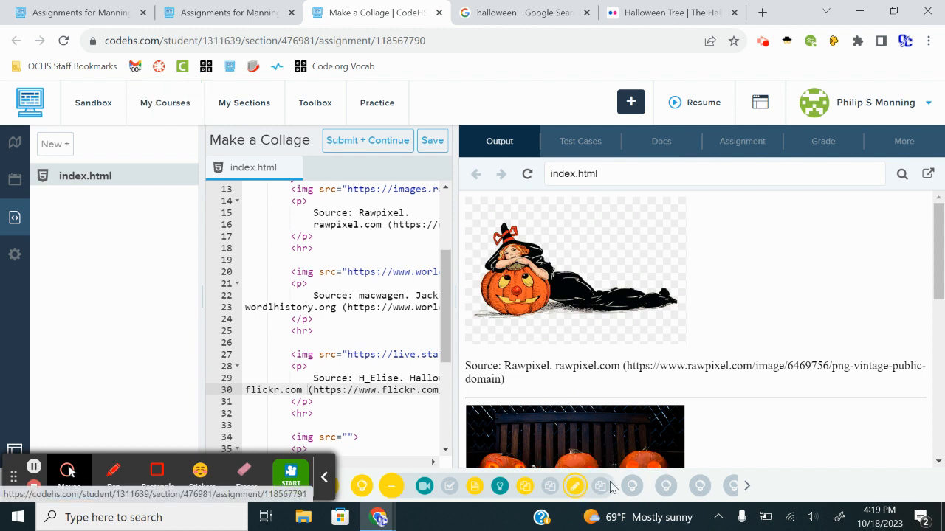
{"action": "mouse_move", "coordinate": [631, 485]}
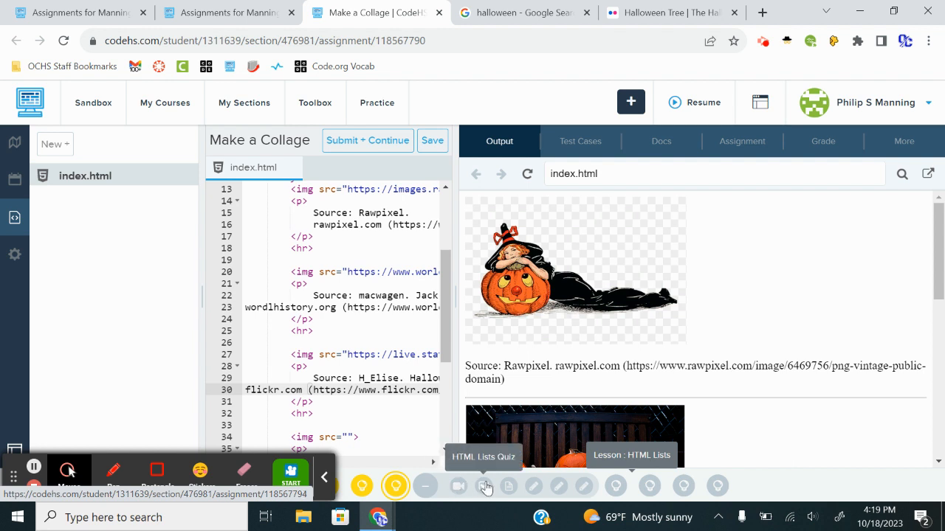
{"action": "mouse_move", "coordinate": [508, 486]}
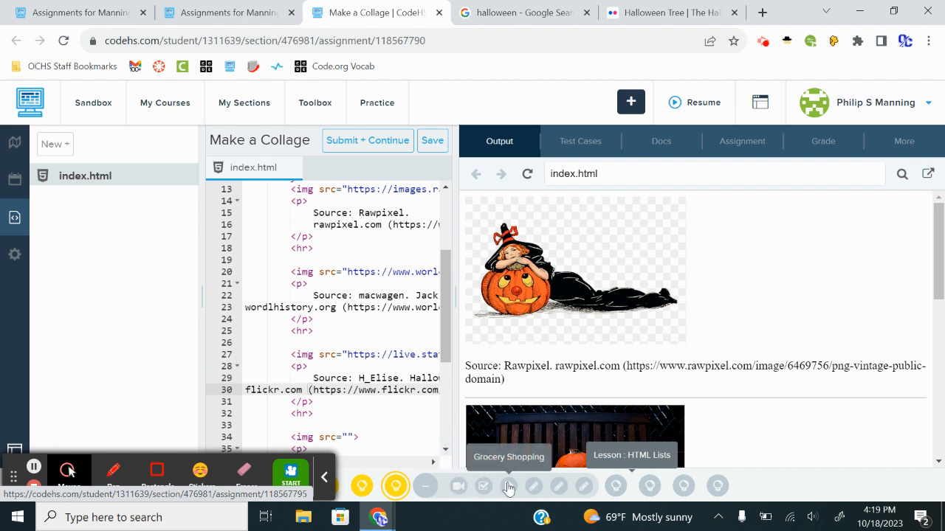
{"action": "mouse_move", "coordinate": [535, 486]}
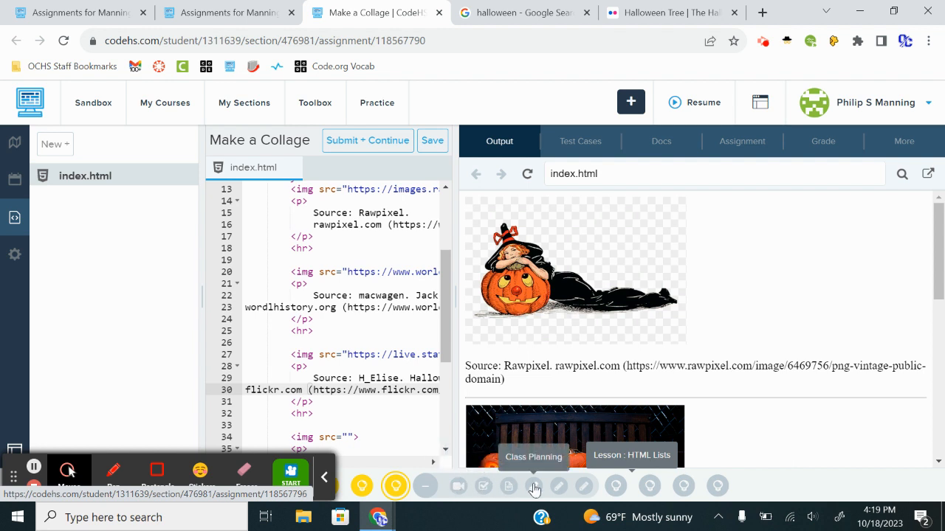
Open the Class Planning exercise and read its example Classes to Take nested list instructions.
{"action": "left_click", "coordinate": [532, 458]}
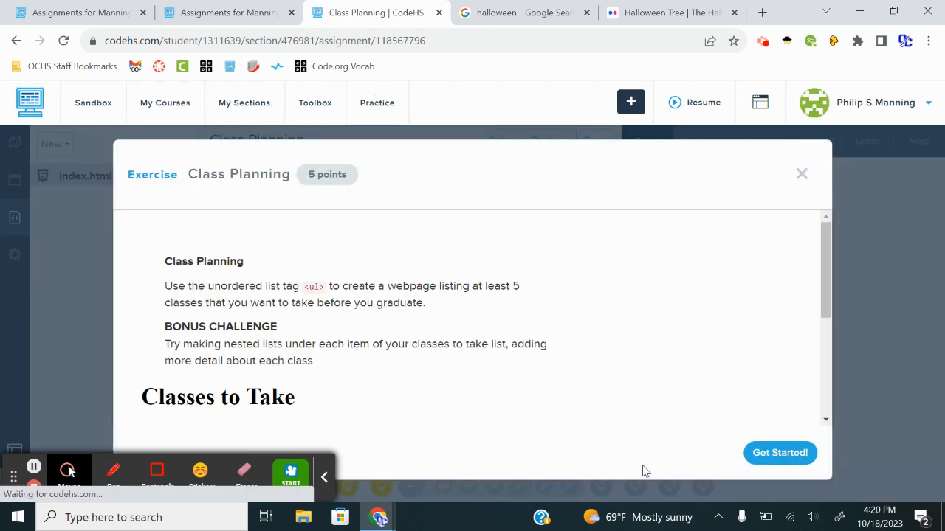
{"action": "mouse_move", "coordinate": [699, 316]}
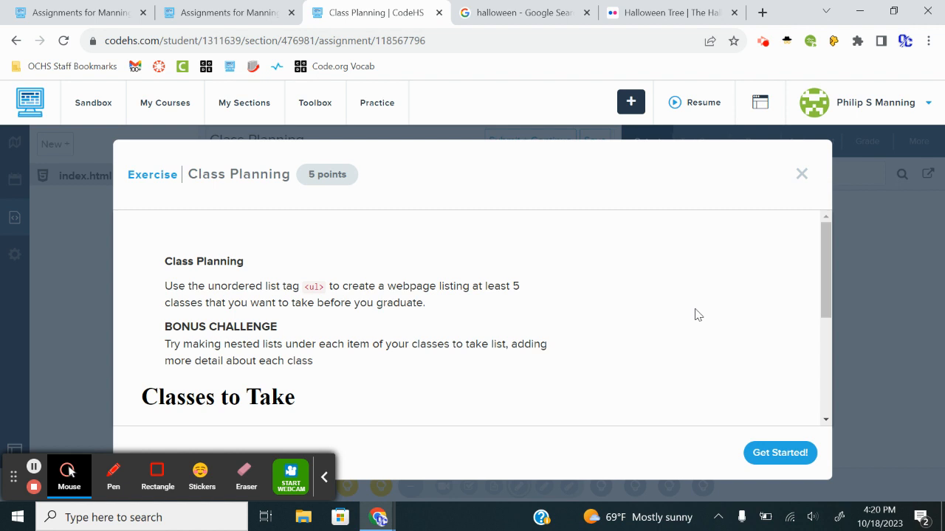
{"action": "mouse_move", "coordinate": [472, 251]}
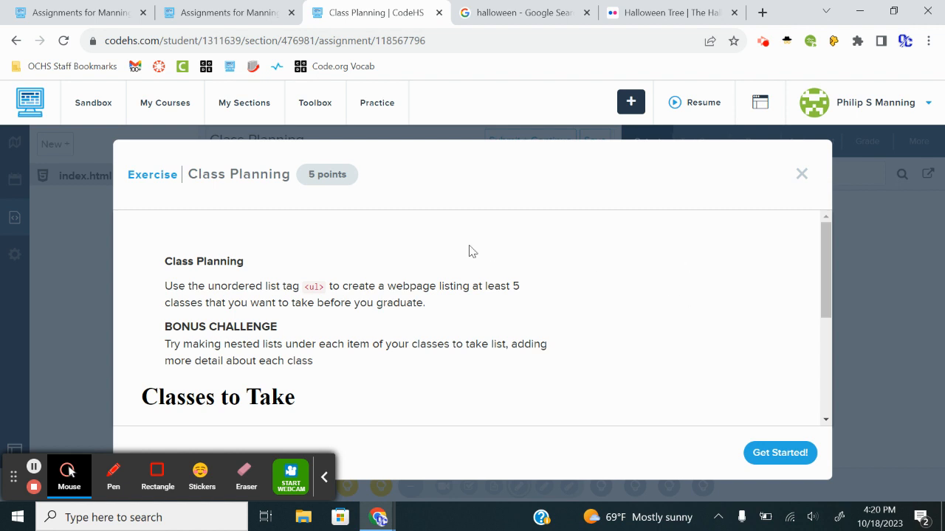
{"action": "scroll", "scroll_direction": "down", "scroll_amount": 3}
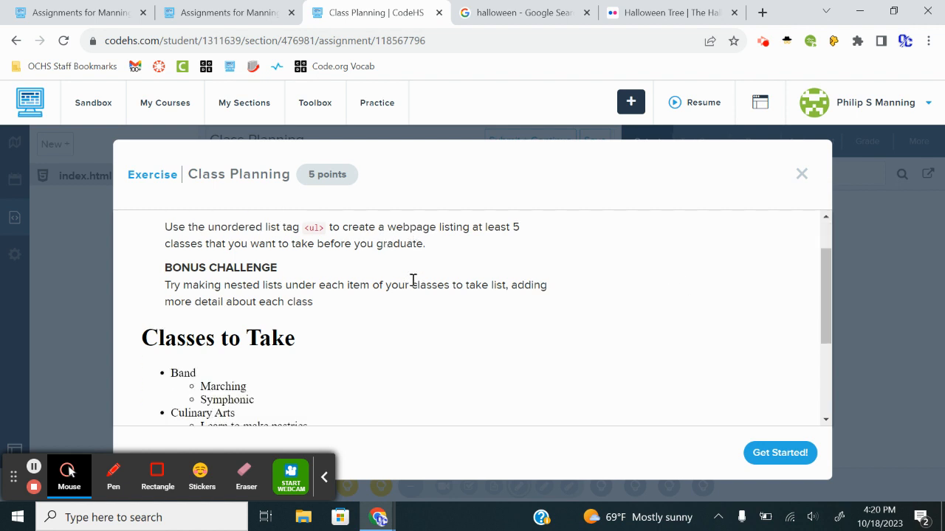
{"action": "scroll", "scroll_direction": "up", "scroll_amount": 3}
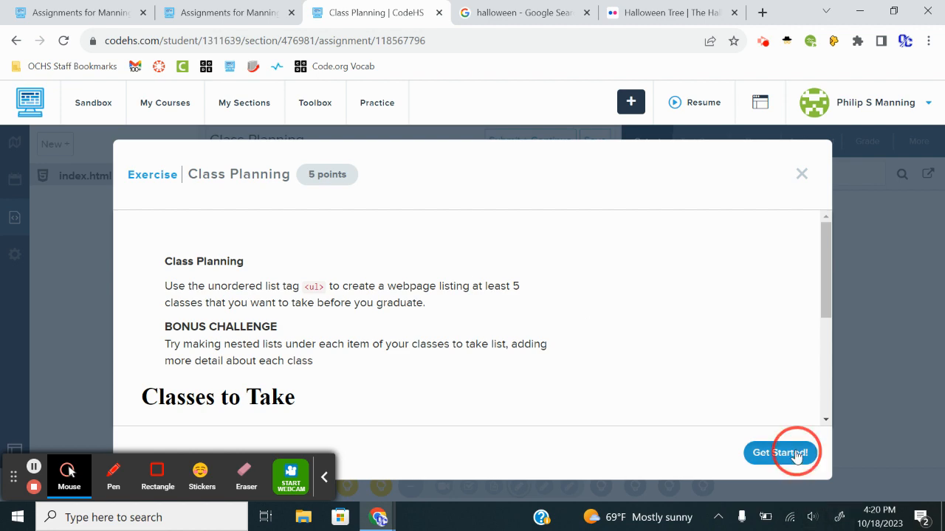
{"action": "left_click", "coordinate": [781, 452]}
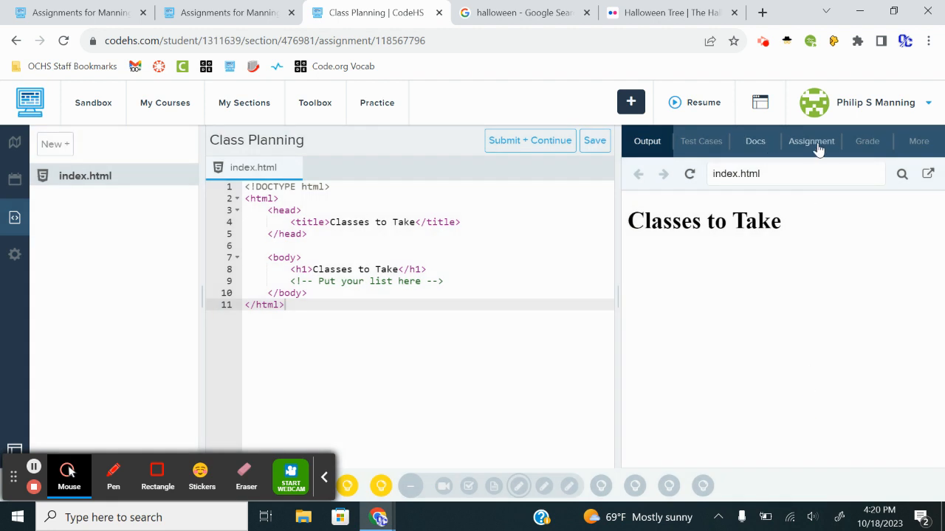
{"action": "left_click", "coordinate": [811, 141]}
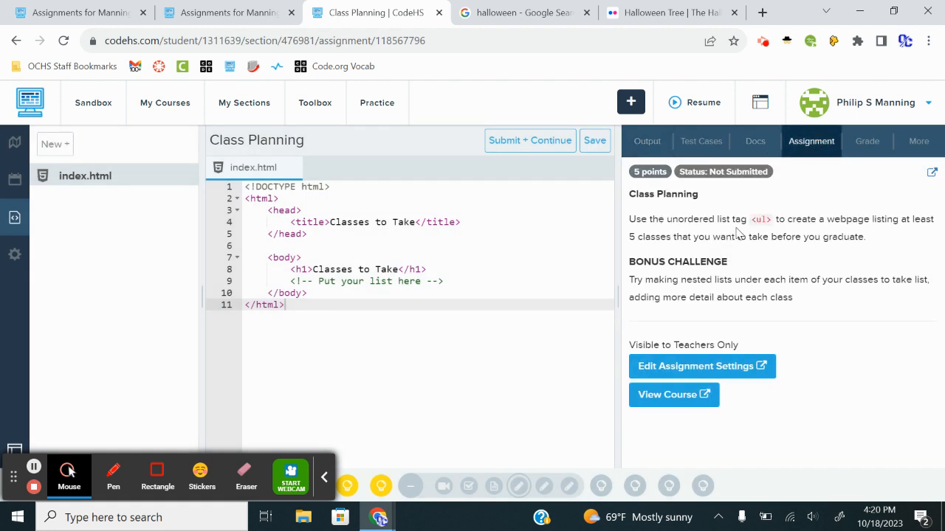
{"action": "mouse_move", "coordinate": [894, 233]}
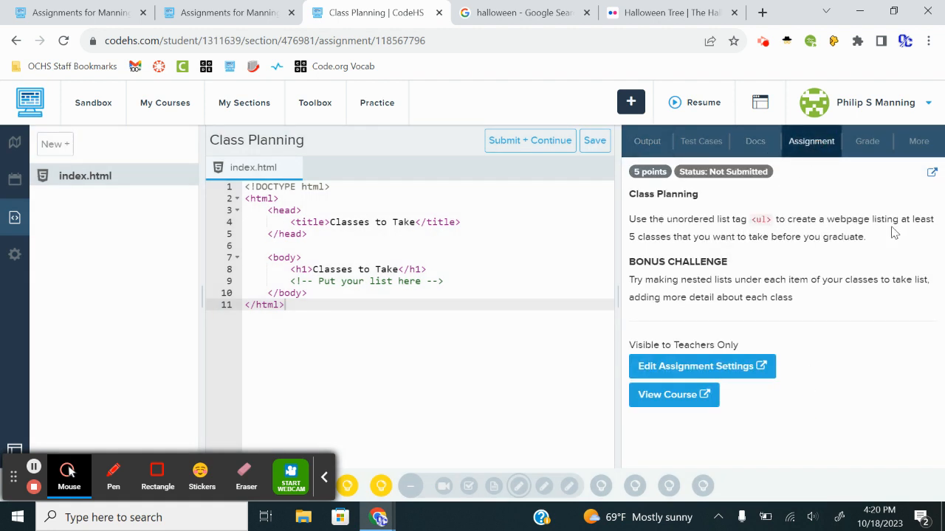
{"action": "mouse_move", "coordinate": [771, 236]}
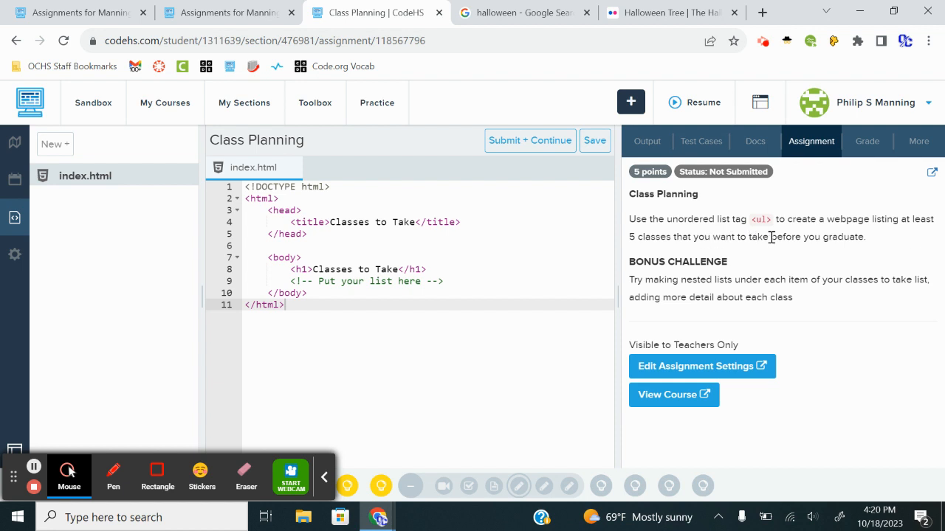
{"action": "mouse_move", "coordinate": [856, 236]}
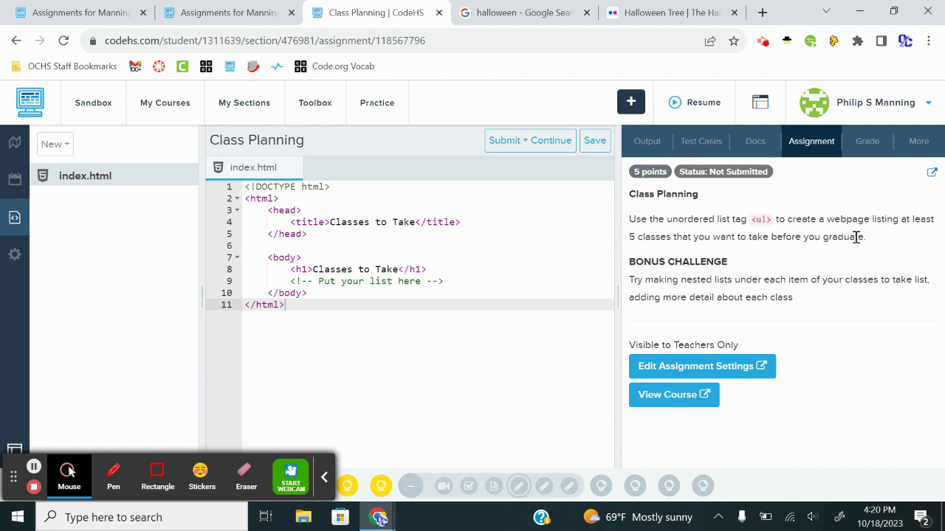
{"action": "mouse_move", "coordinate": [745, 274]}
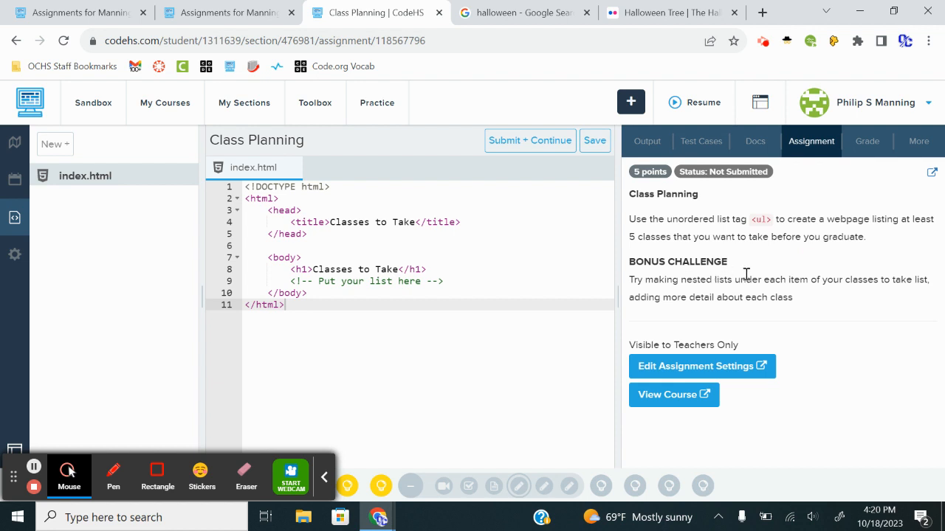
{"action": "mouse_move", "coordinate": [747, 297]}
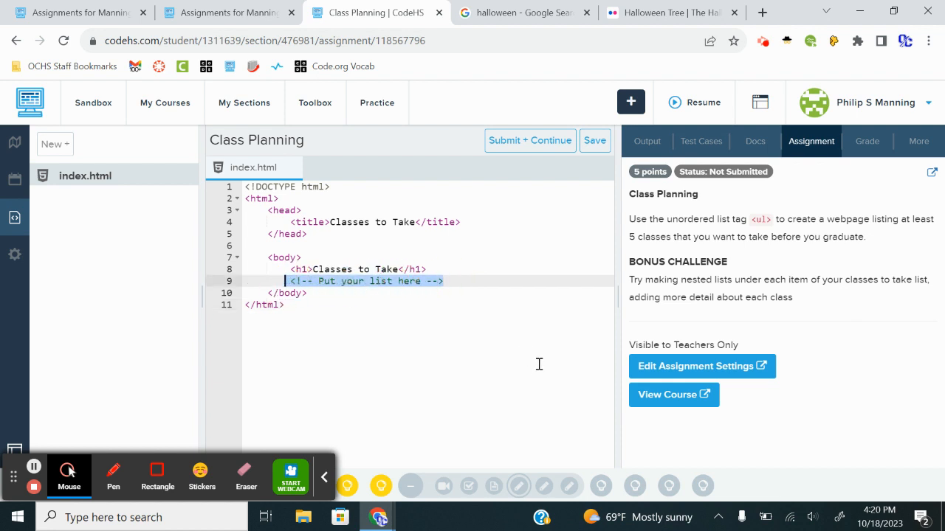
Replace the placeholder comment with a <ul> element containing empty <li> lines.
{"action": "key", "text": "Delete"}
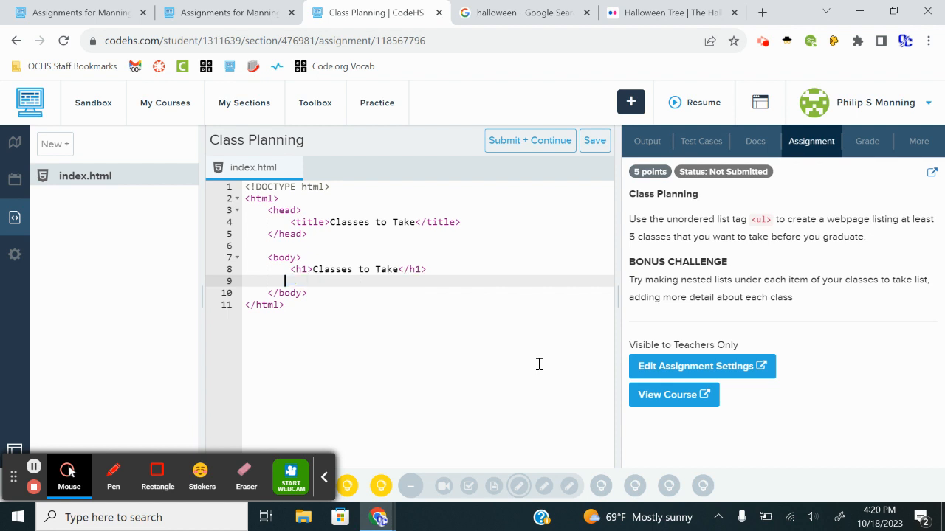
{"action": "type", "text": "<ul></ul>"}
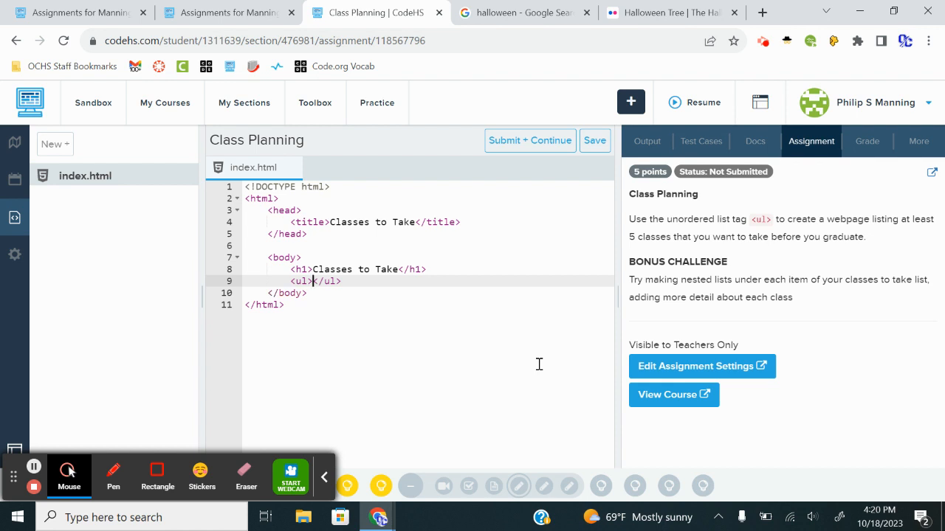
{"action": "key", "text": "enter"}
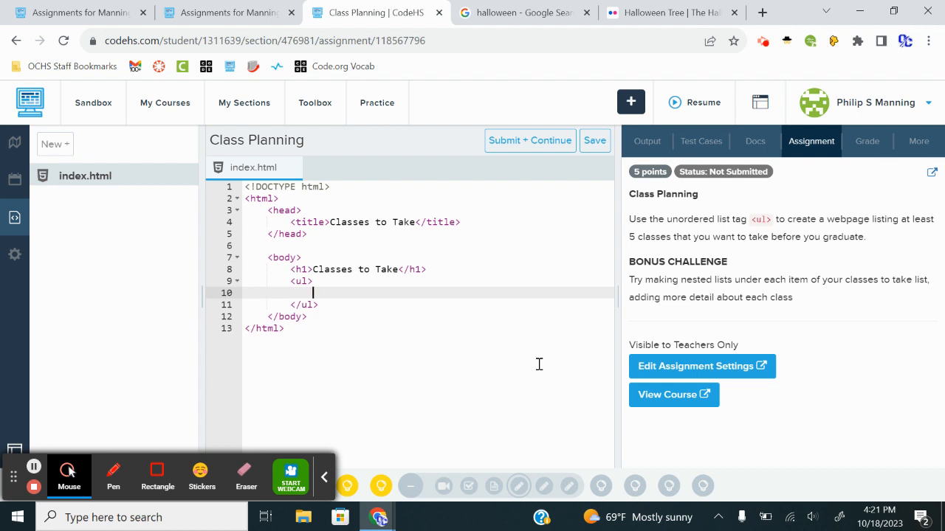
{"action": "type", "text": "<li></li>"}
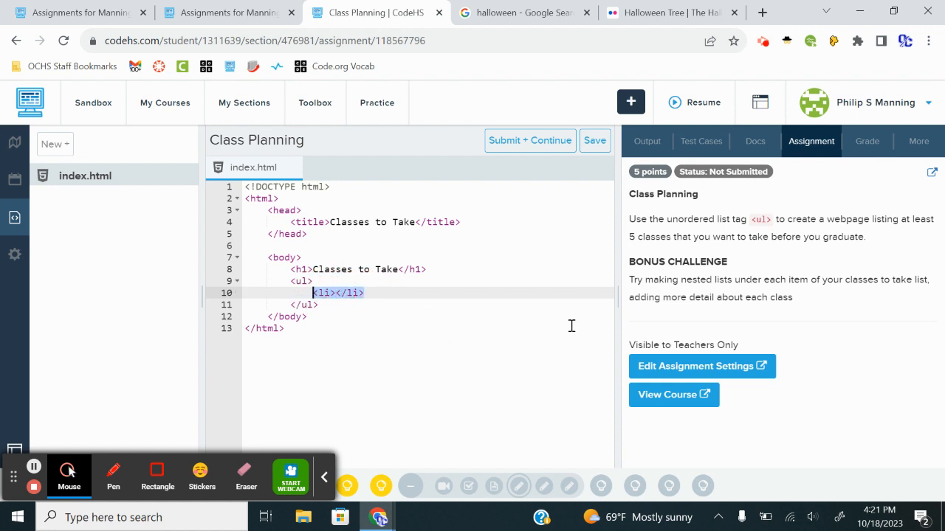
{"action": "left_click", "coordinate": [365, 292]}
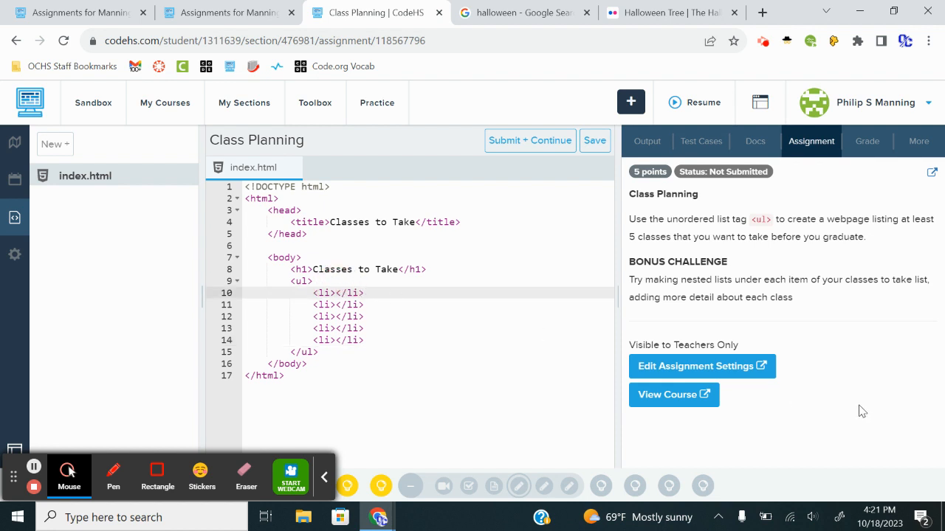
Fill the first three items with Precalculus, Intro to Software Technology and Financial Literacy.
{"action": "type", "text": "Precalcu"}
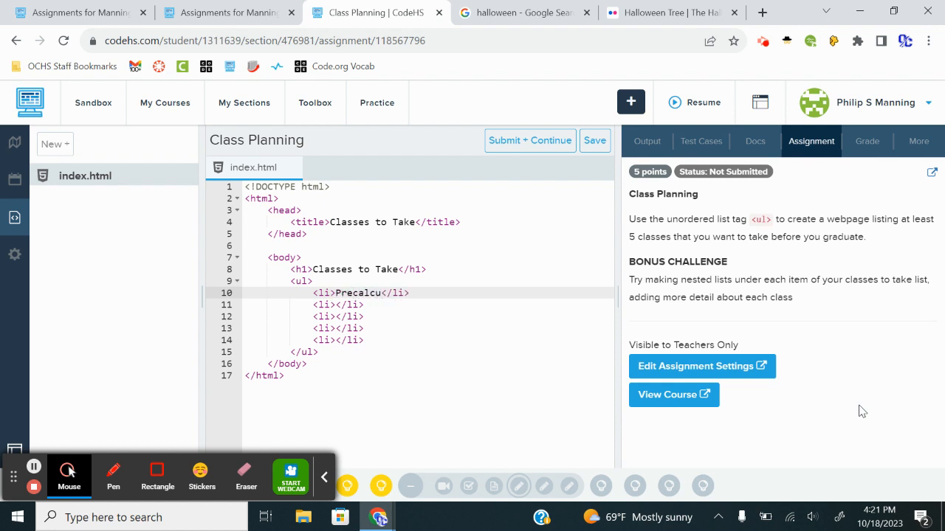
{"action": "type", "text": "lus"}
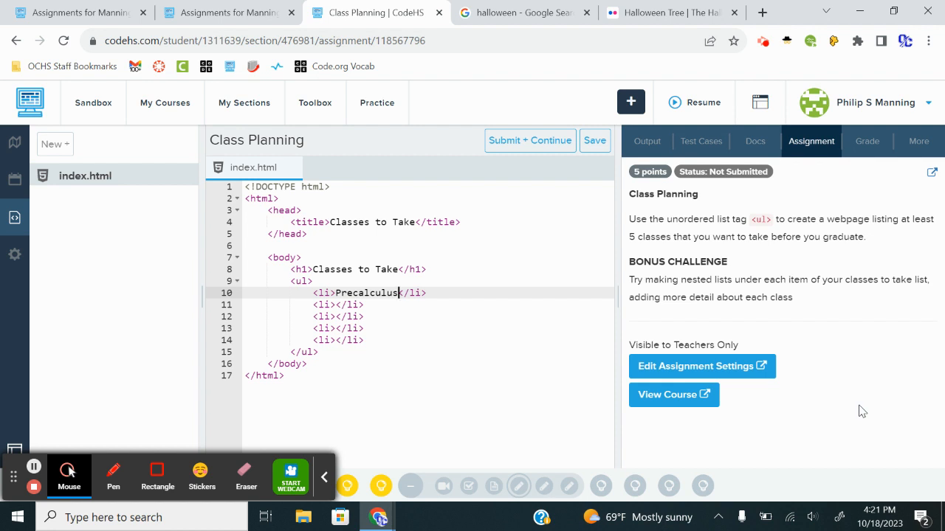
{"action": "mouse_move", "coordinate": [308, 301]}
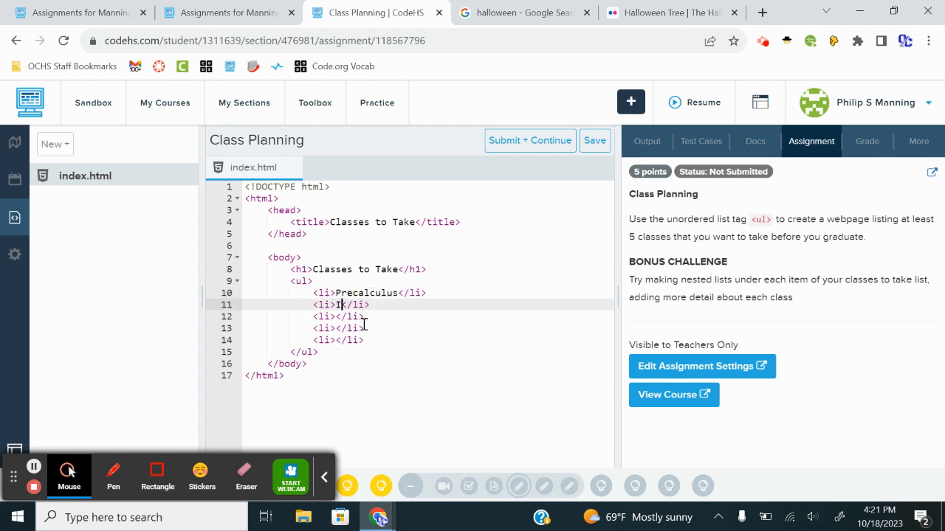
{"action": "type", "text": "Intro to Software Technology"}
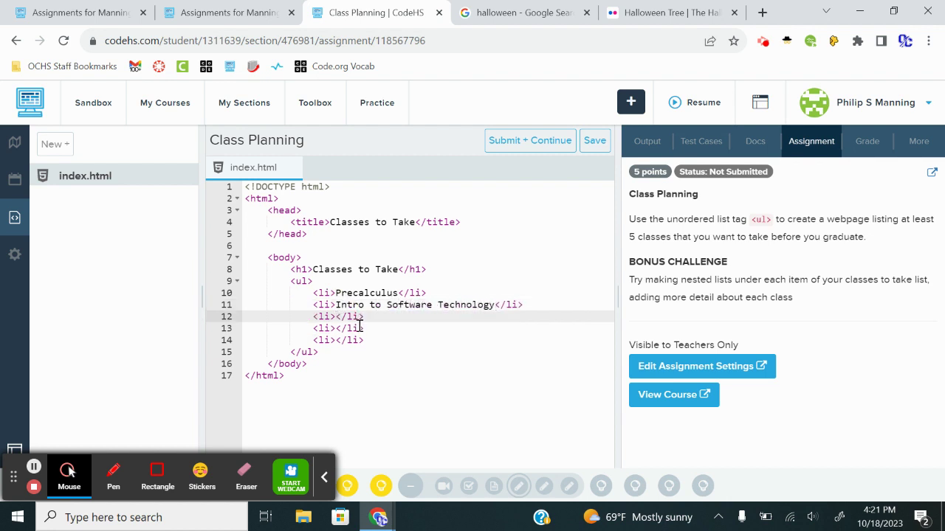
{"action": "type", "text": "Fin"}
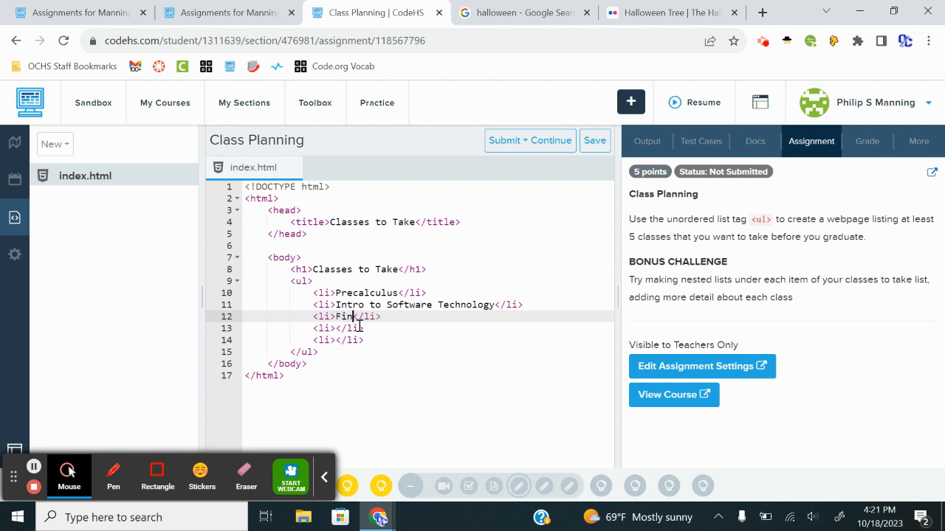
{"action": "type", "text": "ancial Literacy"}
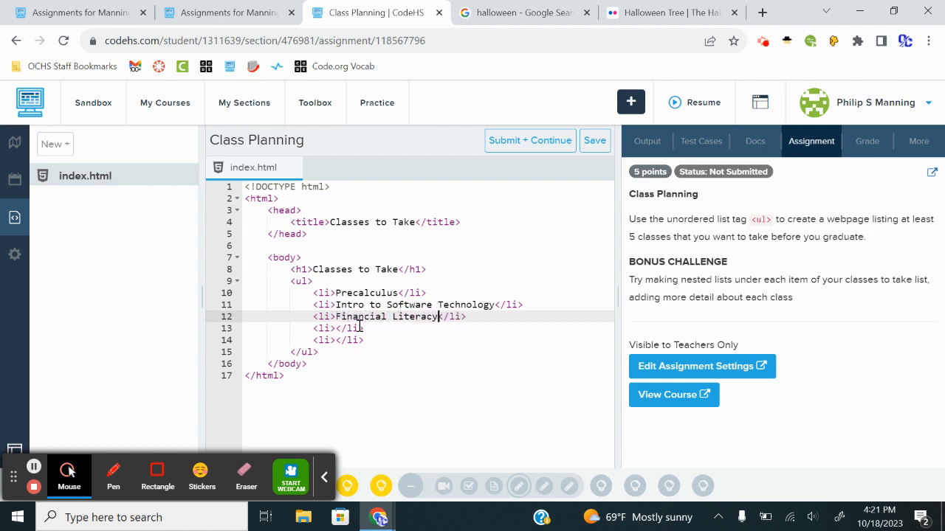
Fill the last two items with AP Computer Science Principles and Principles of Accounting.
{"action": "left_click", "coordinate": [337, 328]}
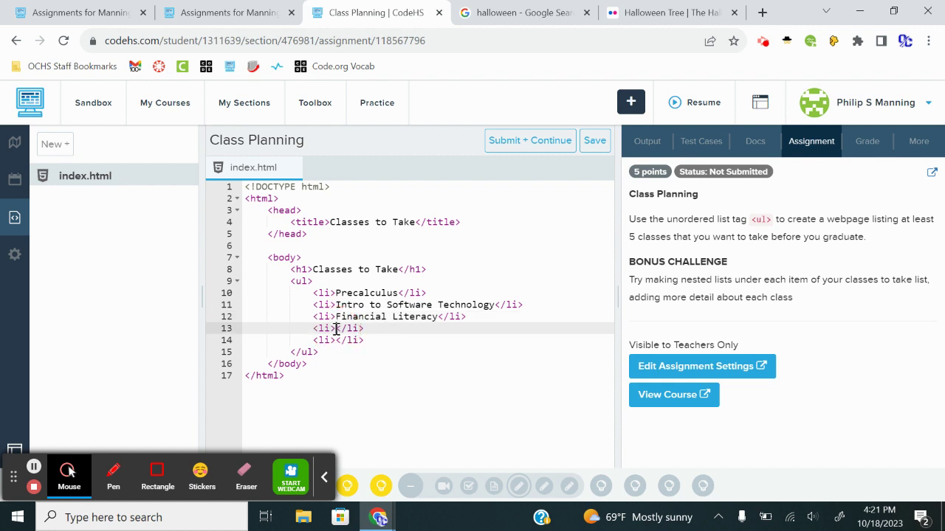
{"action": "type", "text": "AP Computer"}
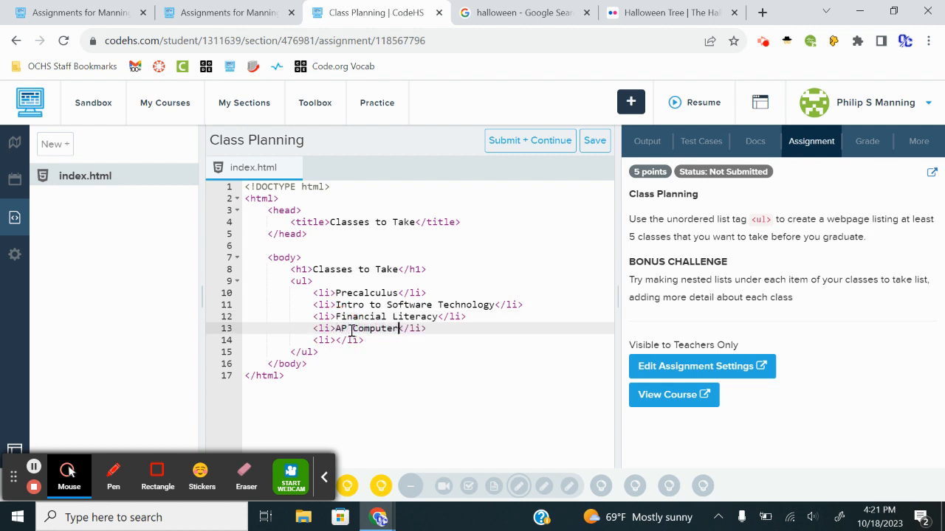
{"action": "type", "text": "Science Principles"}
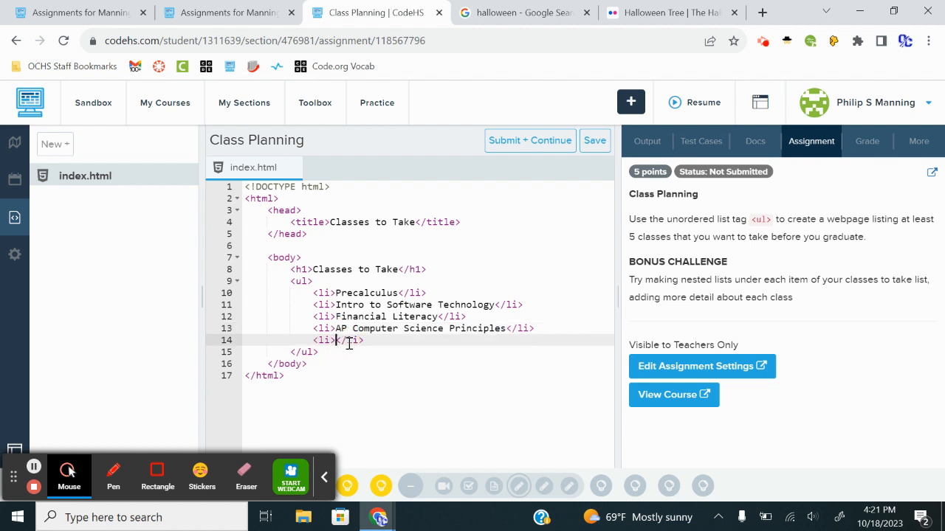
{"action": "mouse_move", "coordinate": [389, 361]}
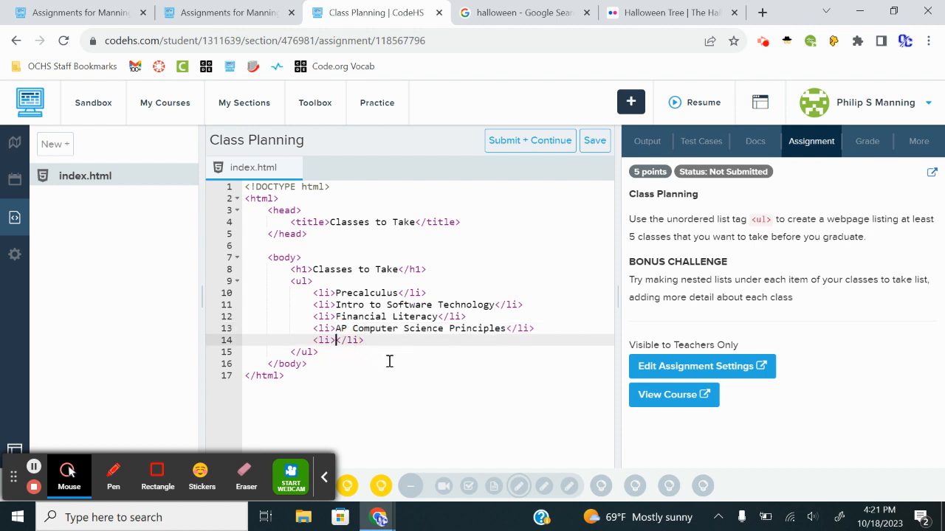
{"action": "type", "text": "Prin"}
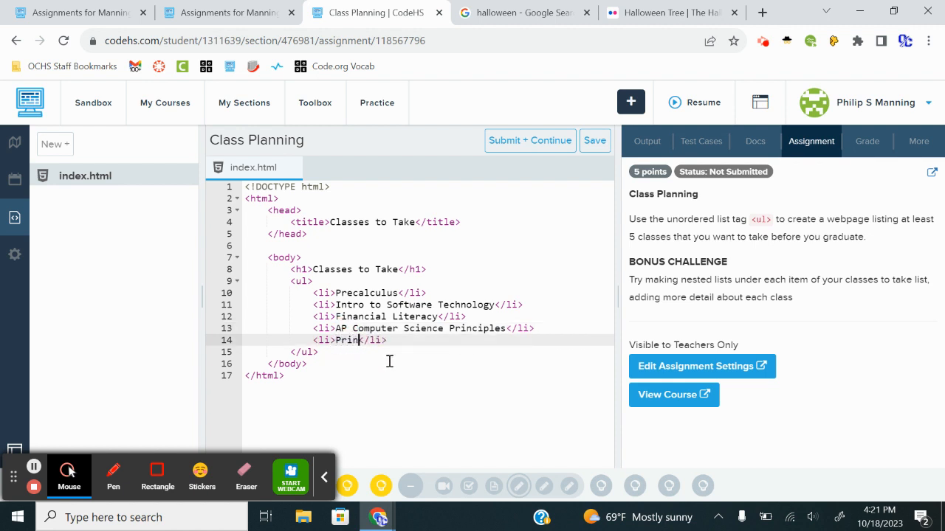
{"action": "type", "text": "ciples of"}
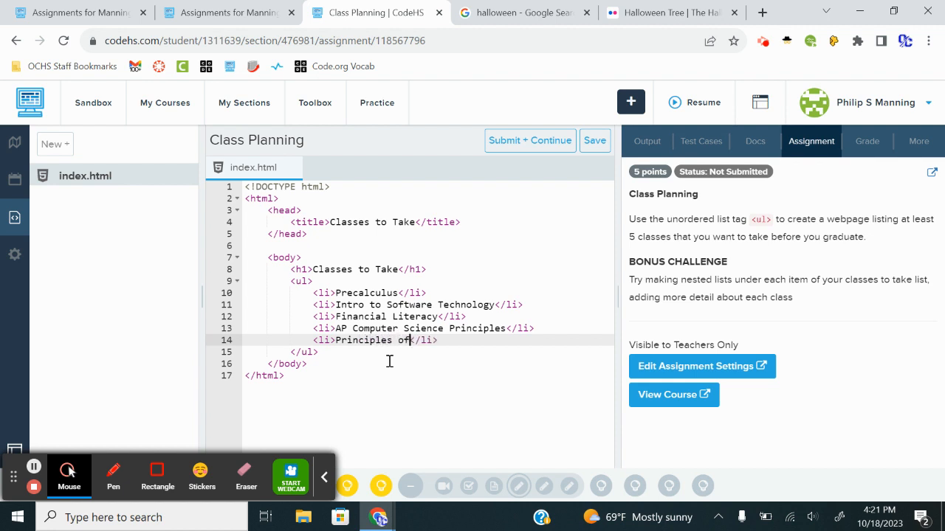
{"action": "type", "text": "Accounting"}
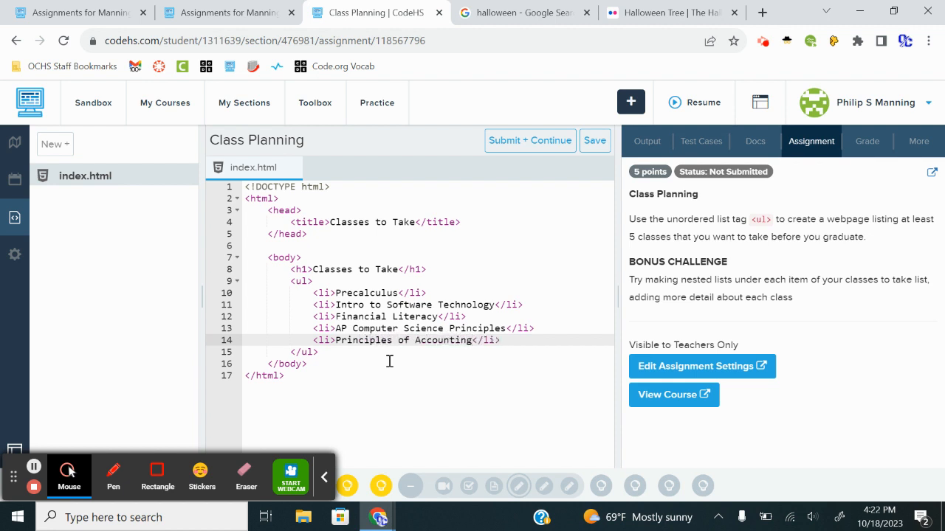
{"action": "mouse_move", "coordinate": [661, 138]}
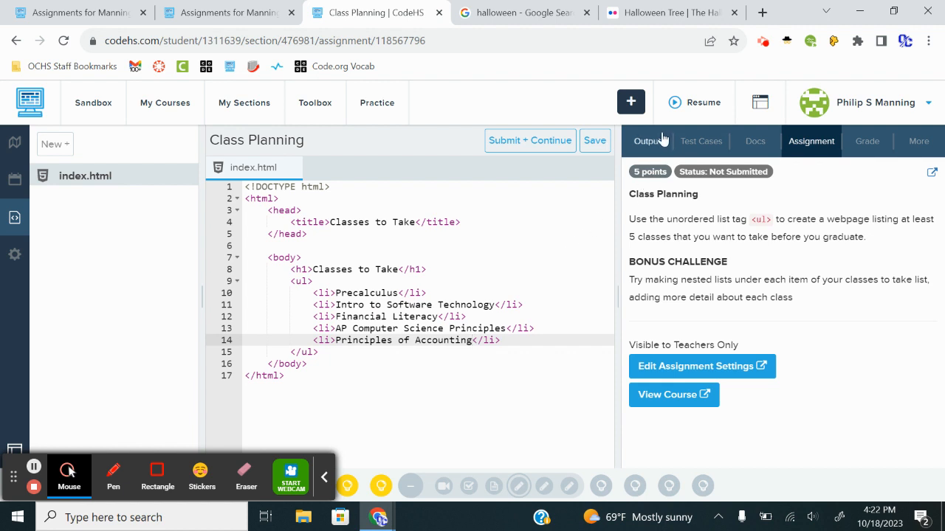
Preview the Class Planning page, run the assignment checks and dismiss the passing results.
{"action": "left_click", "coordinate": [646, 141]}
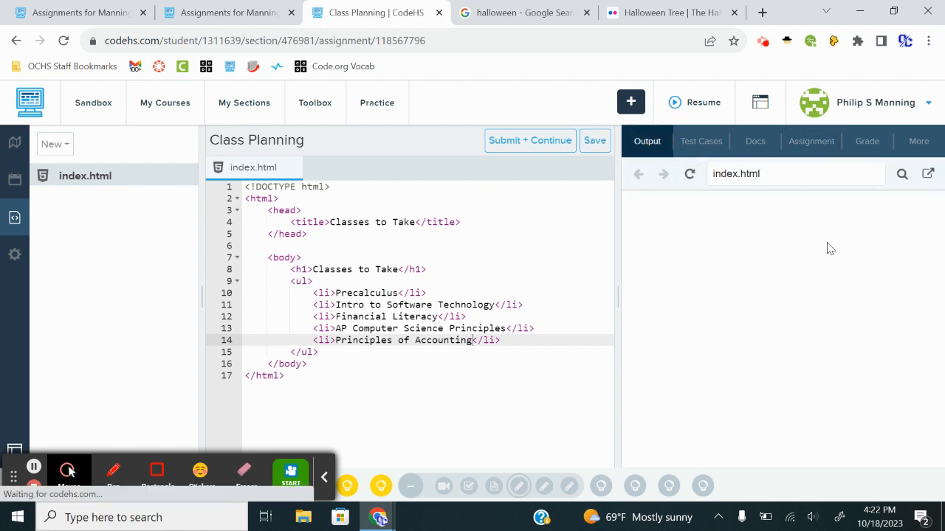
{"action": "left_click", "coordinate": [689, 175]}
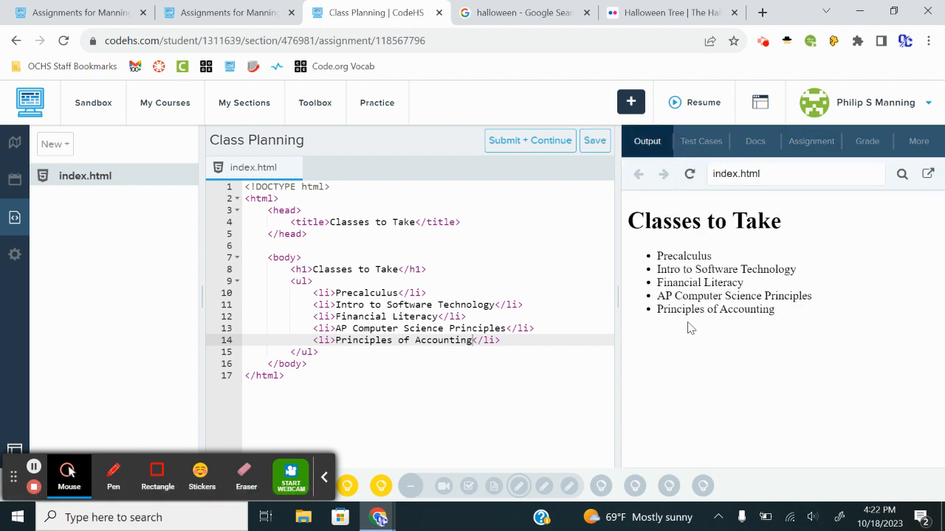
{"action": "left_click", "coordinate": [529, 140]}
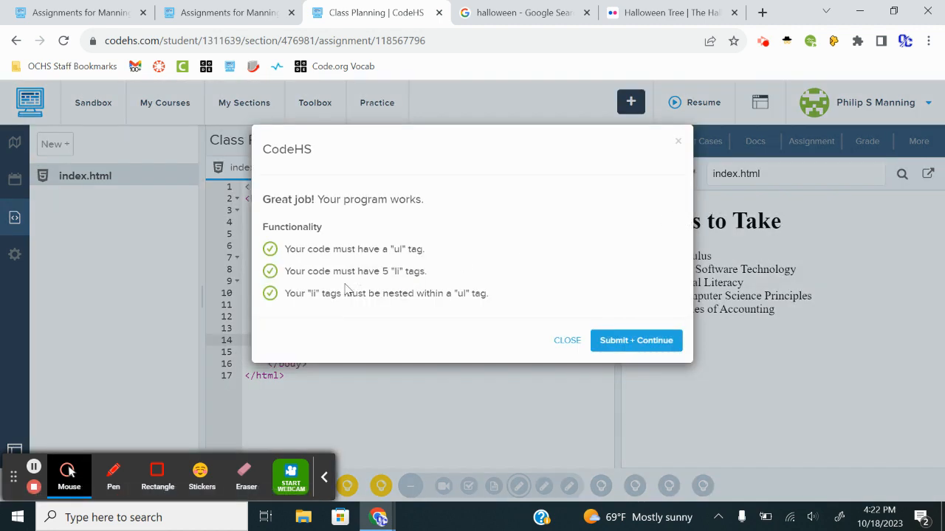
{"action": "left_click", "coordinate": [567, 339]}
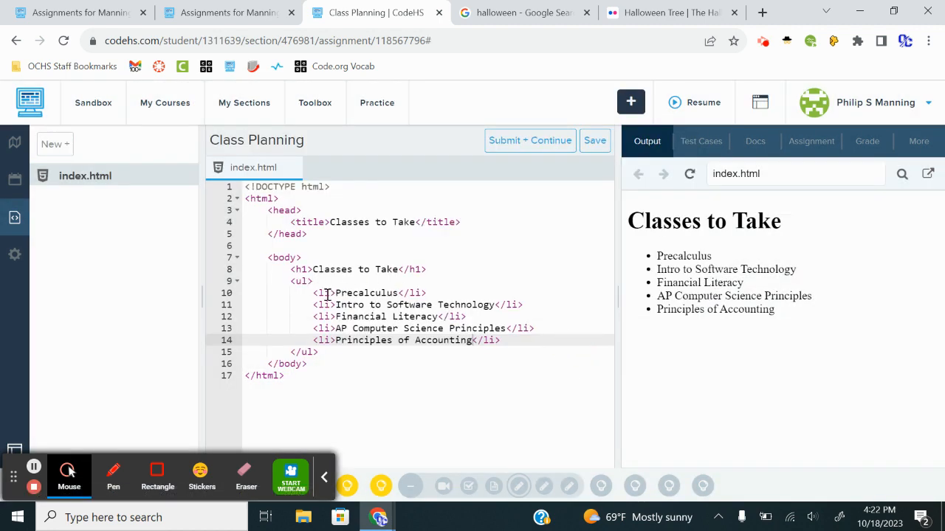
{"action": "mouse_move", "coordinate": [707, 189]}
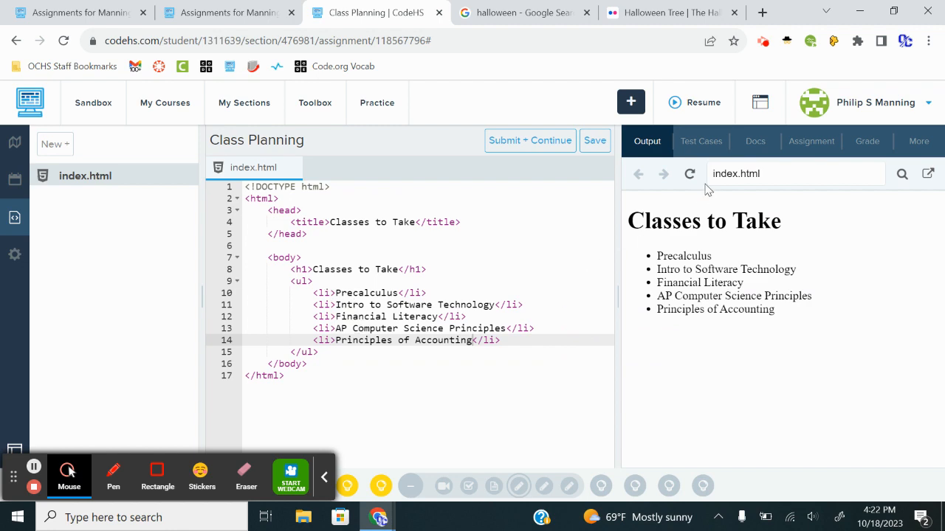
Submit the Class Planning page and continue to the Dream Destinations exercise.
{"action": "left_click", "coordinate": [529, 140]}
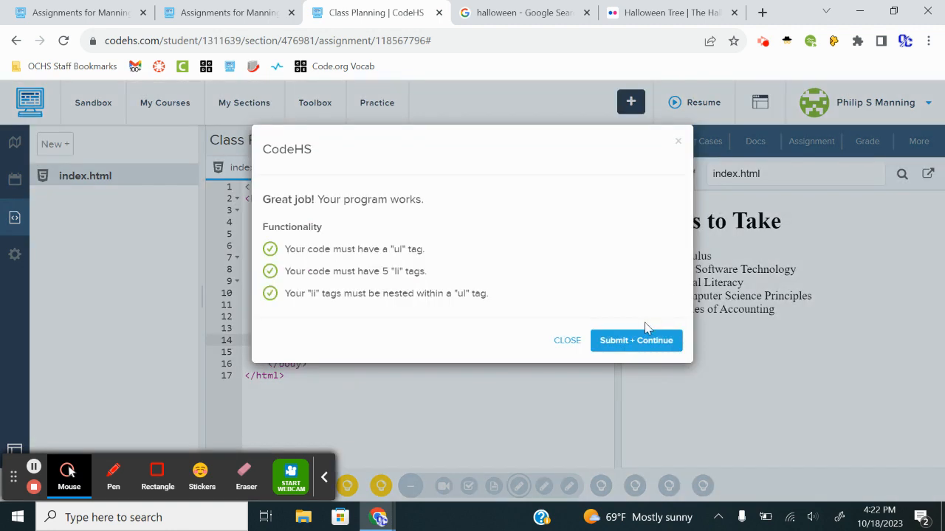
{"action": "left_click", "coordinate": [634, 340]}
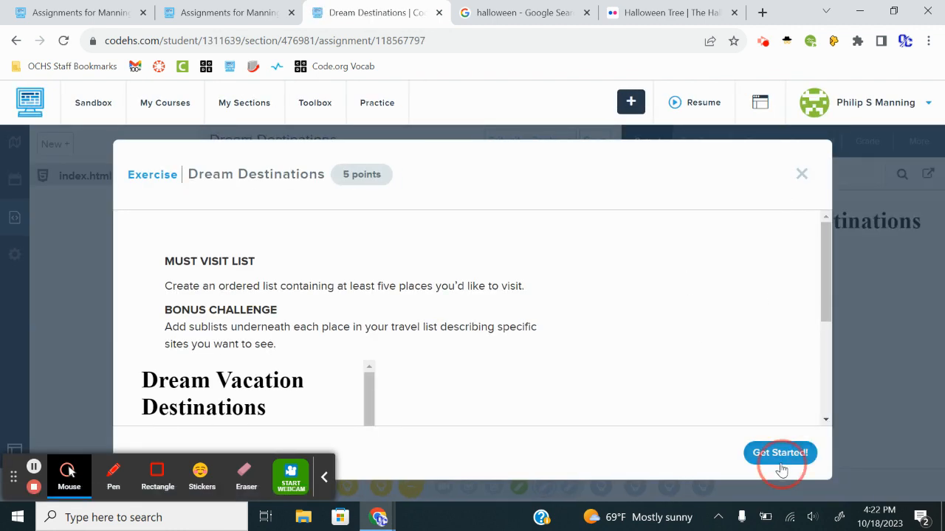
Place the cursor after the Dream Vacation Destinations <h1> line to add a new blank line.
{"action": "left_click", "coordinate": [780, 451]}
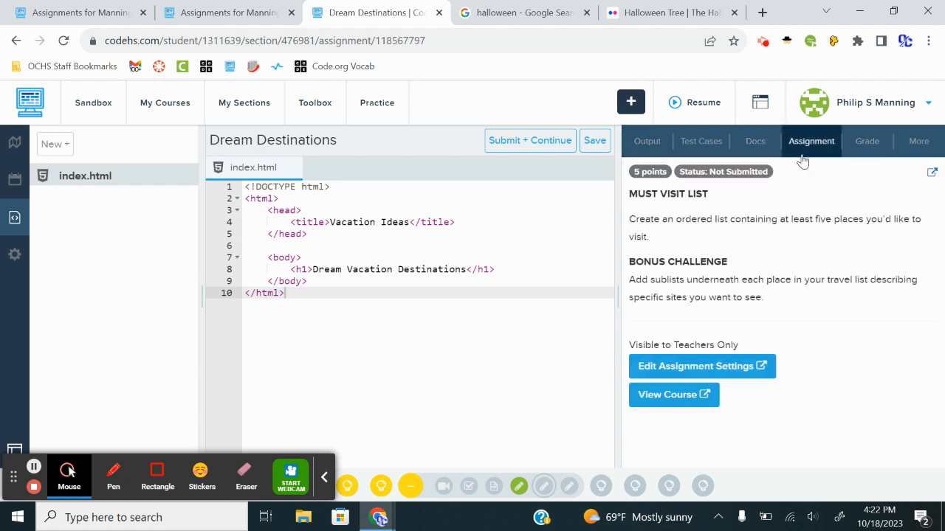
{"action": "mouse_move", "coordinate": [735, 234]}
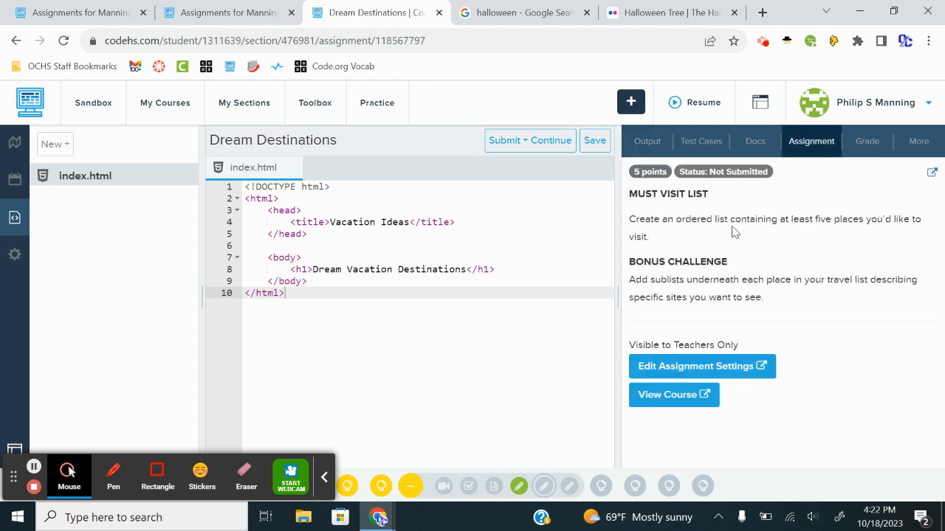
{"action": "mouse_move", "coordinate": [895, 234]}
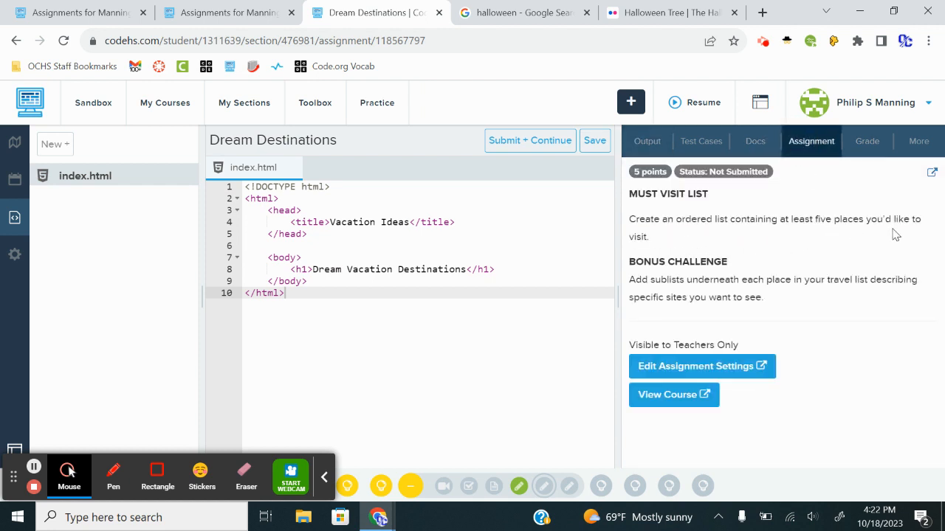
{"action": "mouse_move", "coordinate": [925, 230]}
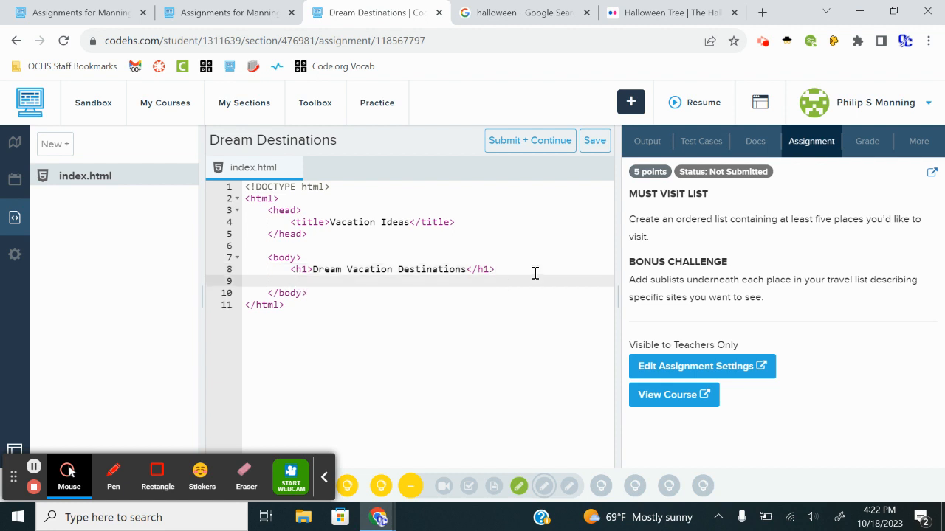
Add an <ol> element under the heading with empty <li></li> items.
{"action": "type", "text": "<ol></ol>"}
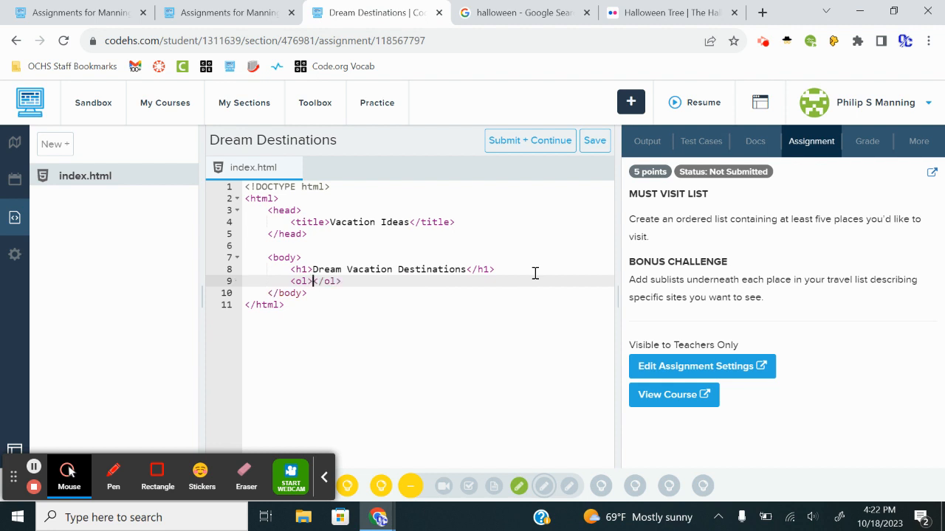
{"action": "key", "text": "enter"}
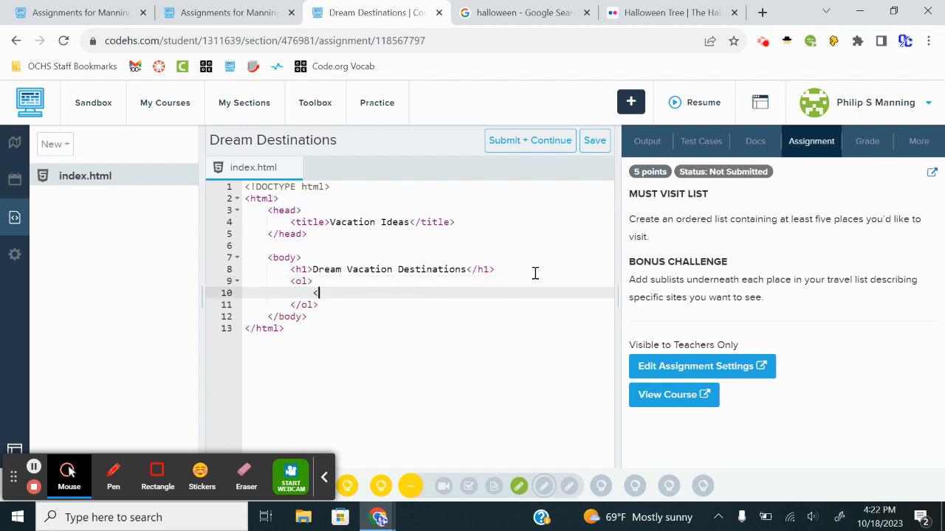
{"action": "type", "text": "<li></li>"}
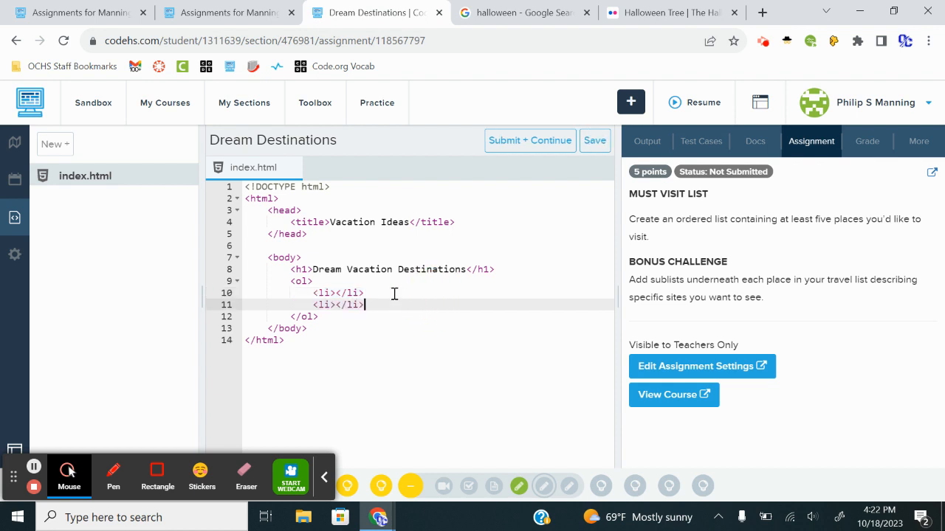
{"action": "type", "text": "<li></li>"}
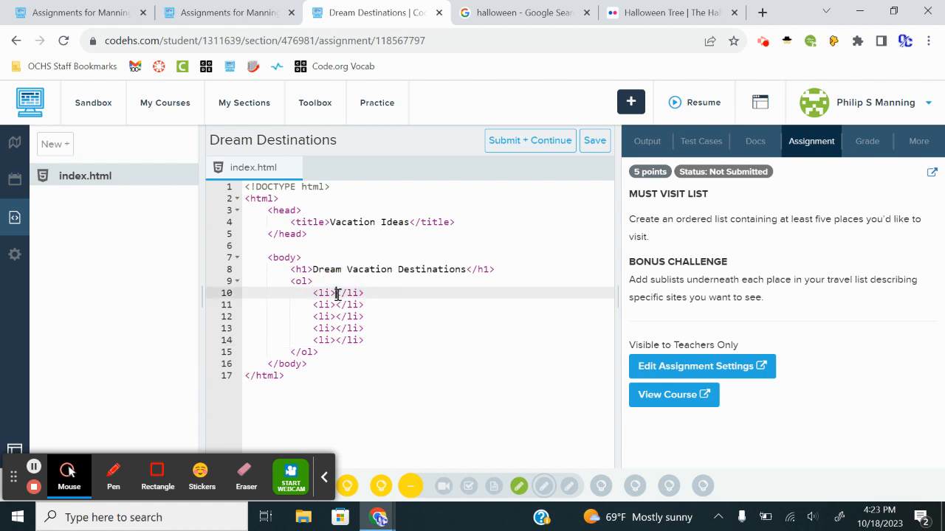
{"action": "mouse_move", "coordinate": [715, 313]}
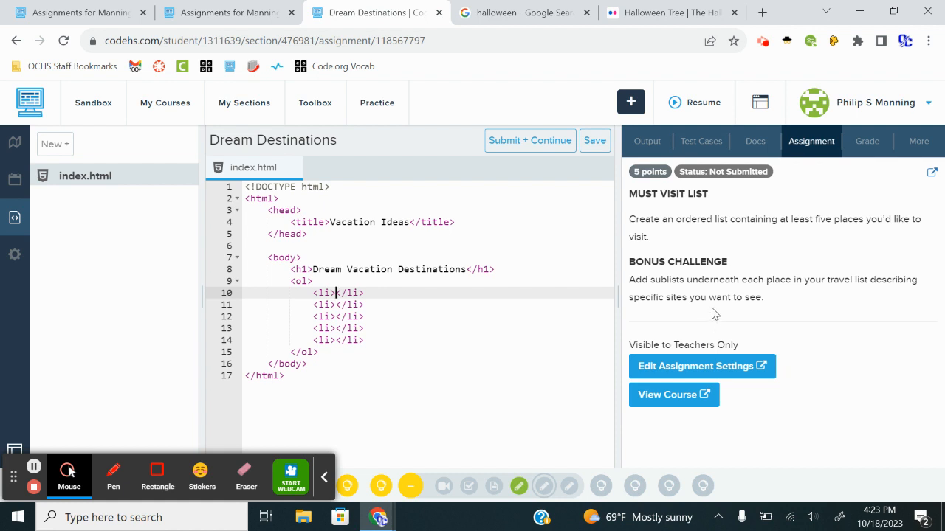
{"action": "mouse_move", "coordinate": [479, 333]}
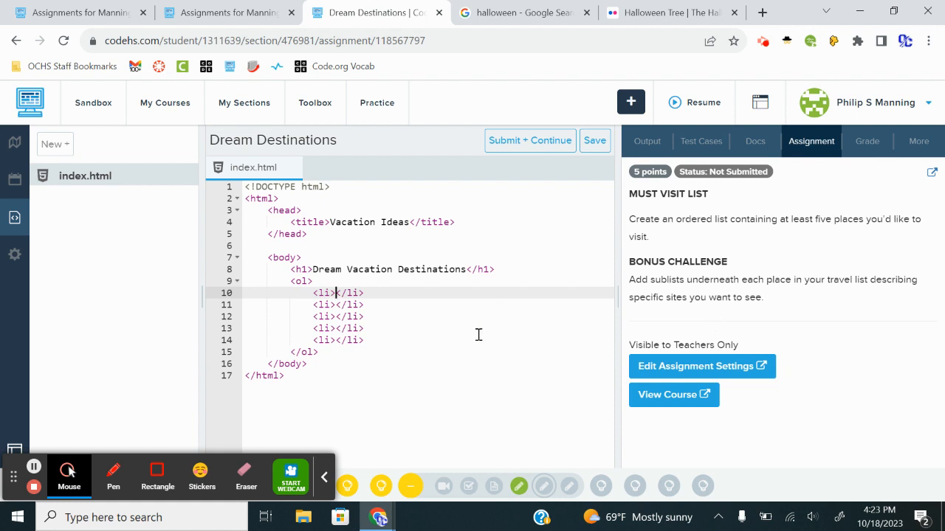
Fill the five list items with Iceland, Italy, Greece, Egypt and Peru.
{"action": "type", "text": "Iceland"}
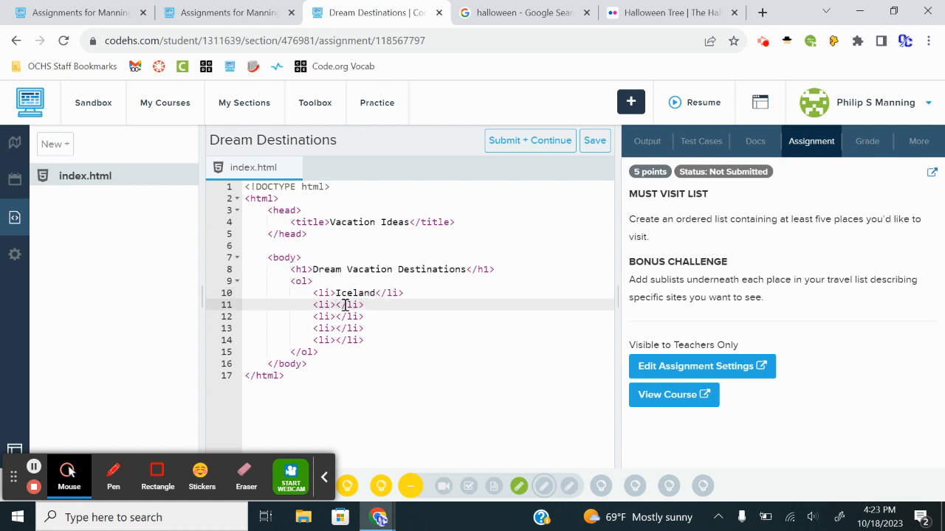
{"action": "type", "text": "Italy"}
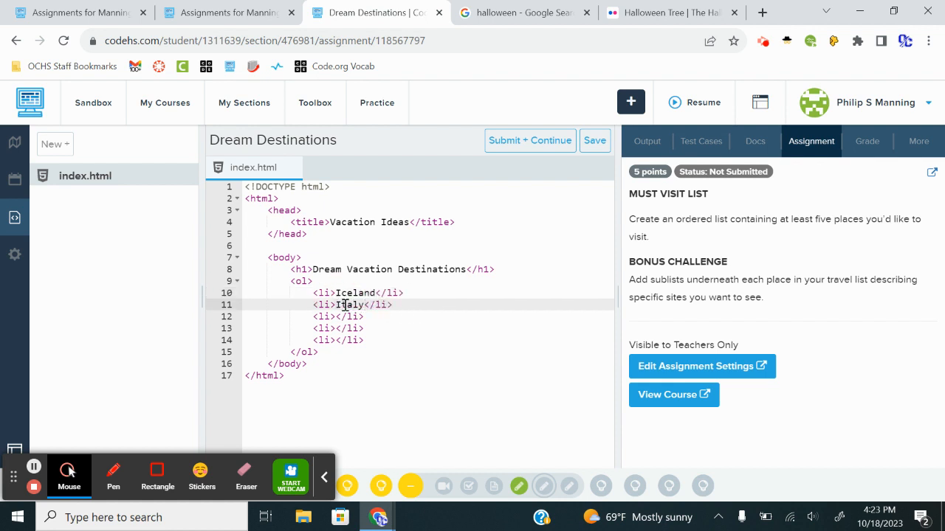
{"action": "type", "text": "G"}
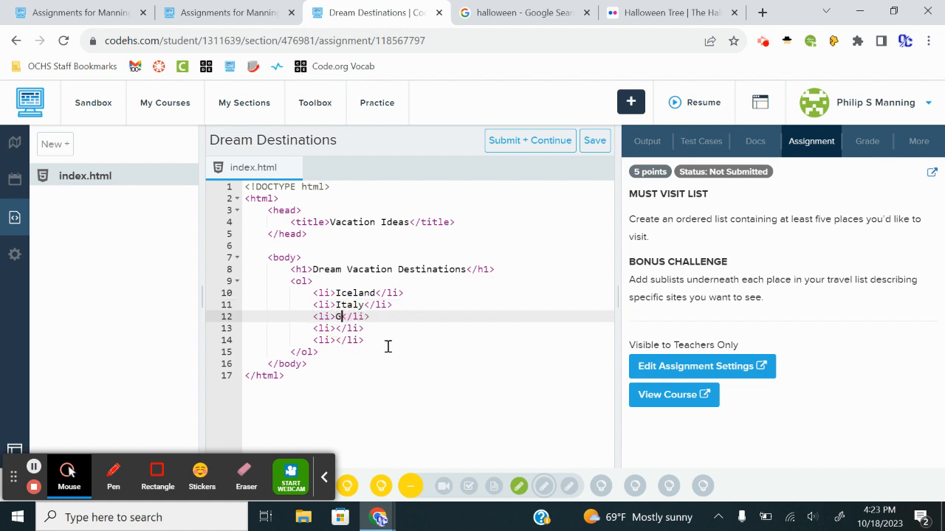
{"action": "type", "text": "reece"}
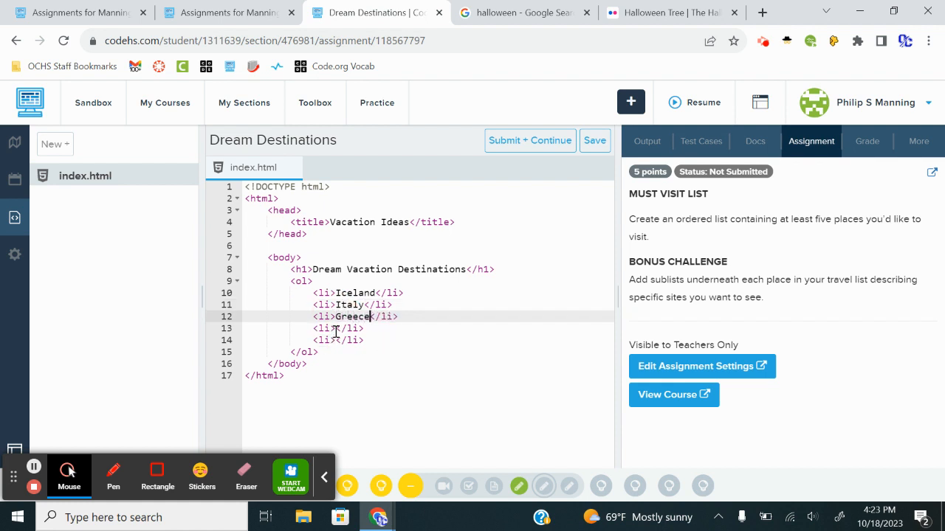
{"action": "type", "text": "Egypt"}
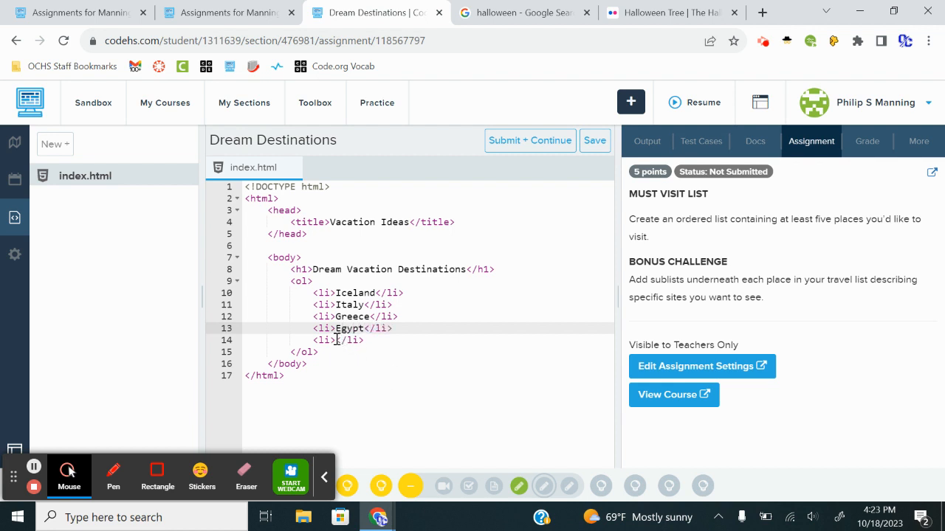
{"action": "type", "text": "Per"}
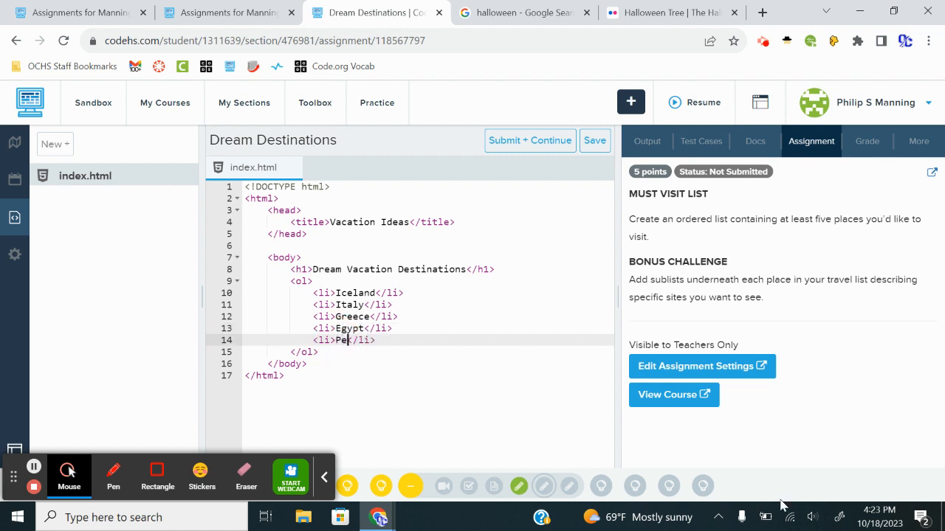
{"action": "type", "text": "ru"}
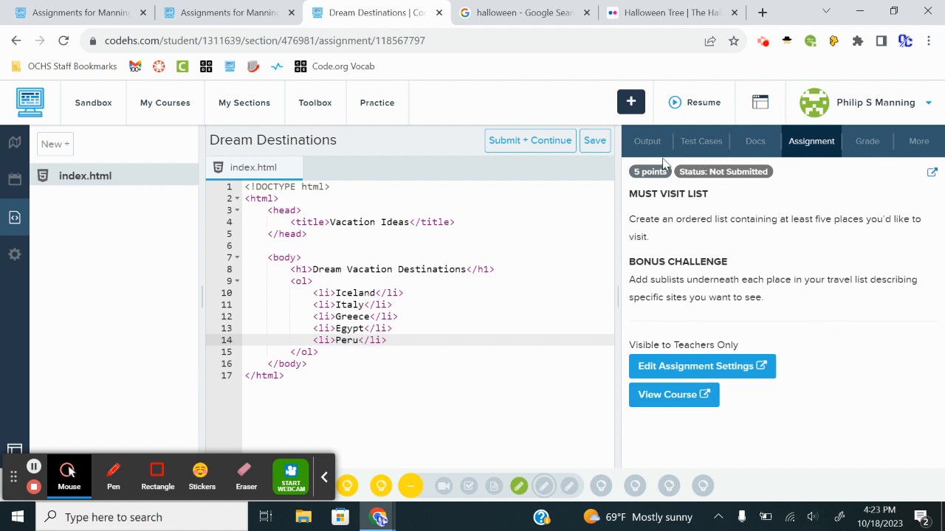
Preview and refresh the page to show the numbered list Iceland, Italy, Greece, Egypt, Peru.
{"action": "left_click", "coordinate": [647, 142]}
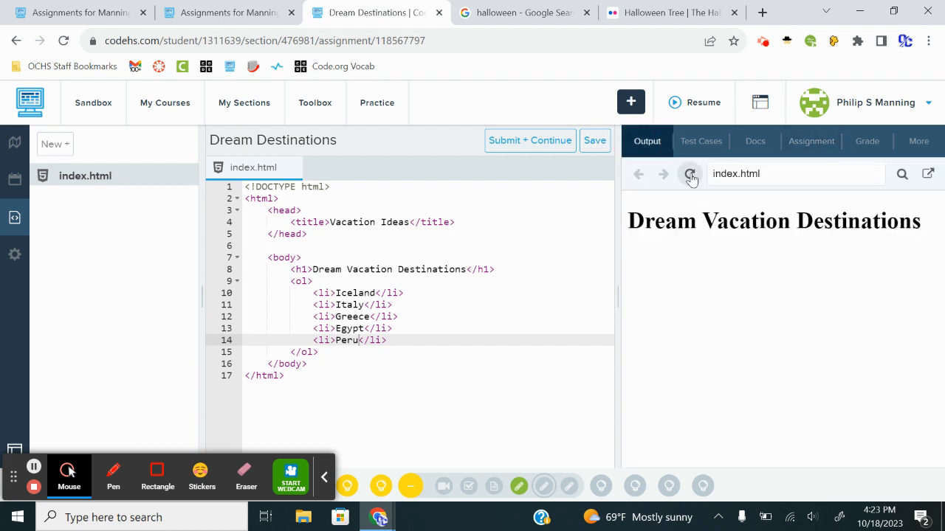
{"action": "left_click", "coordinate": [690, 174]}
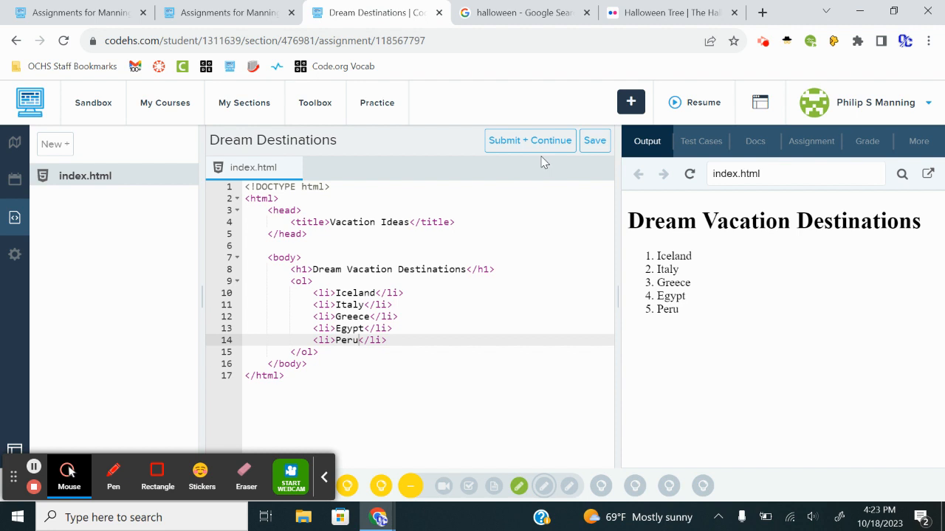
{"action": "mouse_move", "coordinate": [700, 142]}
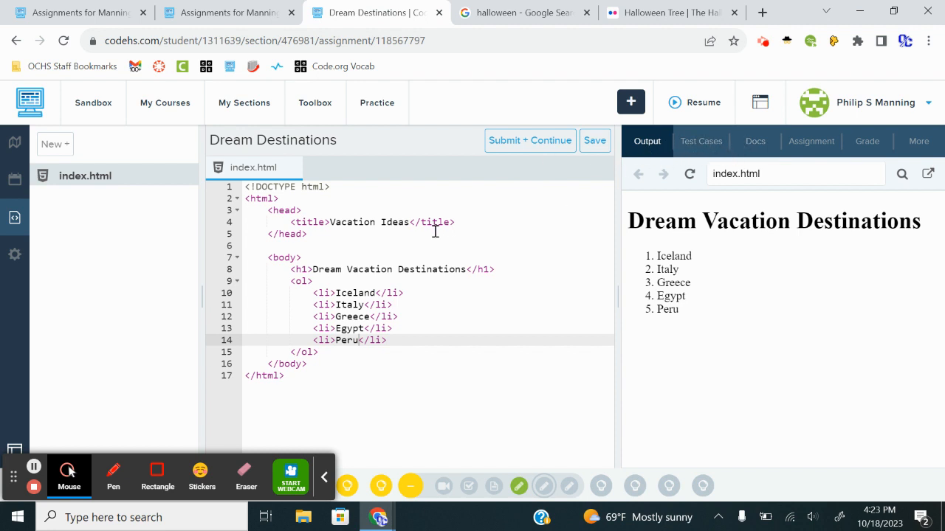
{"action": "mouse_move", "coordinate": [426, 278]}
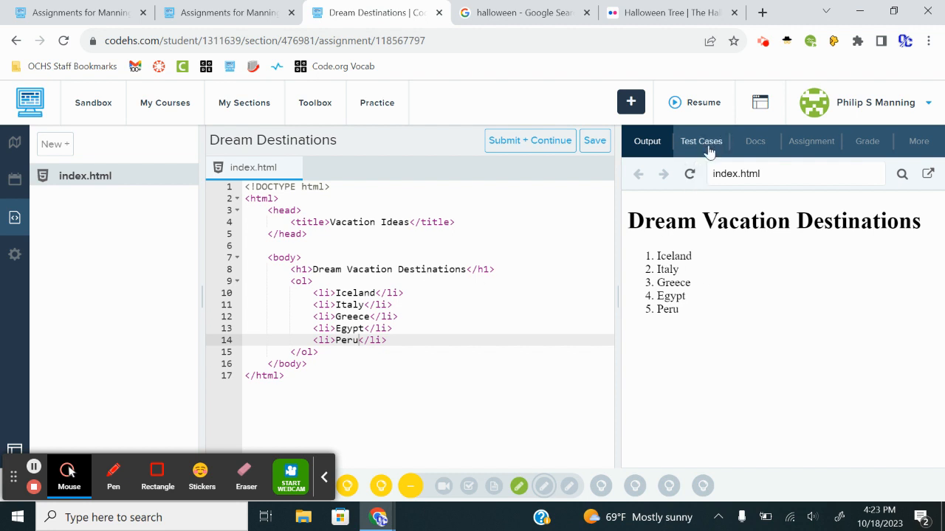
{"action": "mouse_move", "coordinate": [711, 146]}
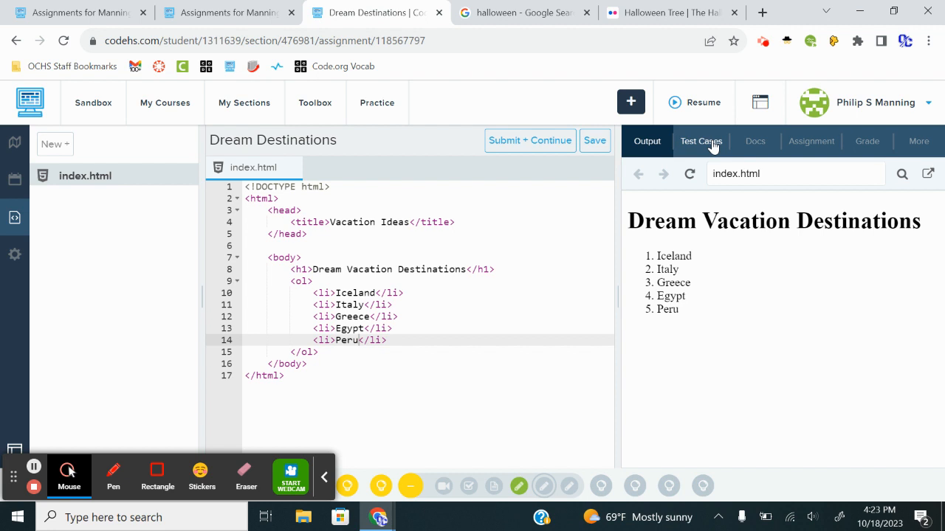
{"action": "mouse_move", "coordinate": [531, 161]}
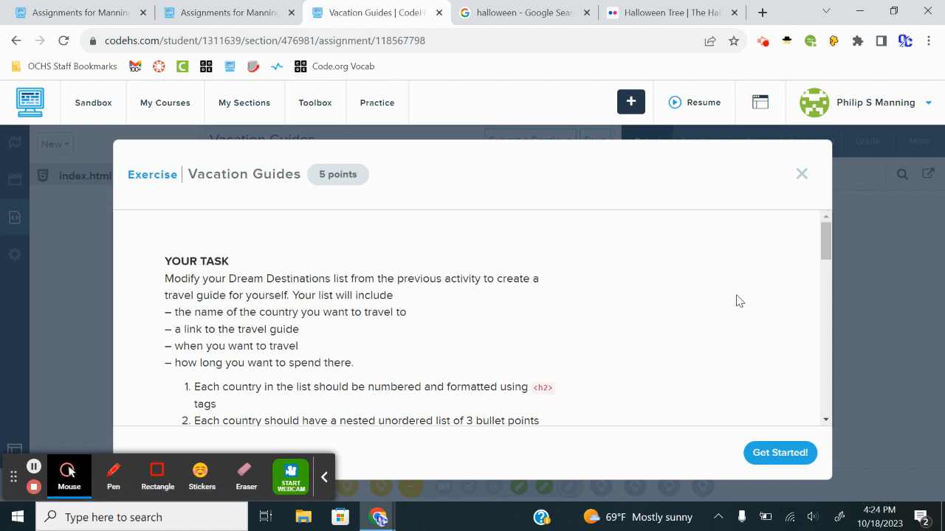
{"action": "mouse_move", "coordinate": [724, 301]}
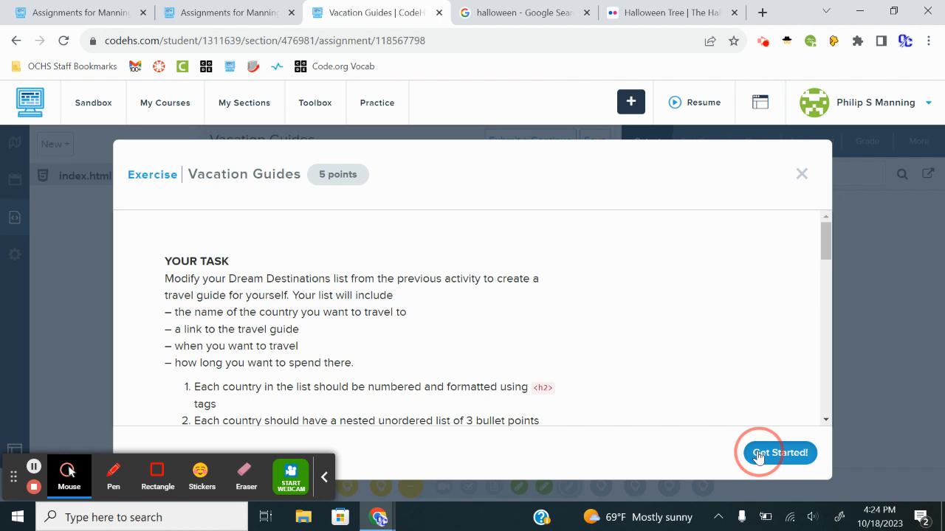
{"action": "left_click", "coordinate": [779, 452]}
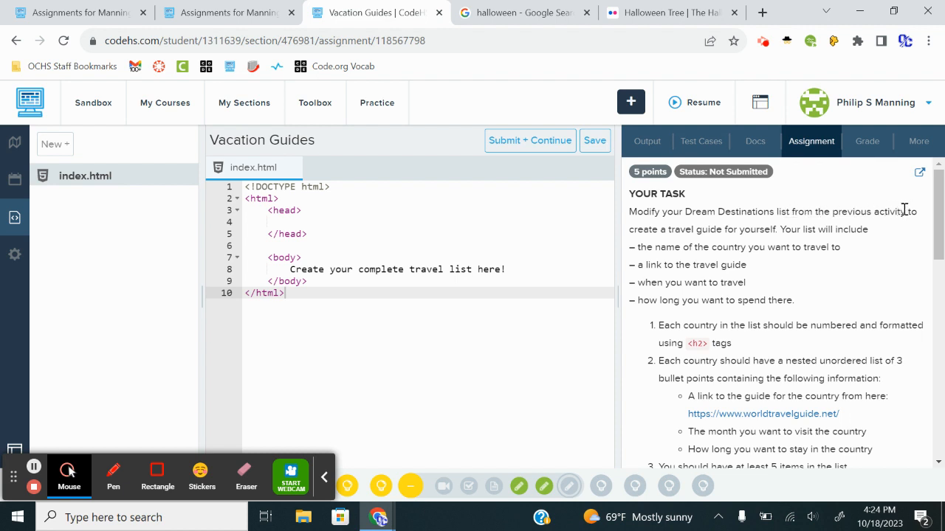
{"action": "mouse_move", "coordinate": [900, 225]}
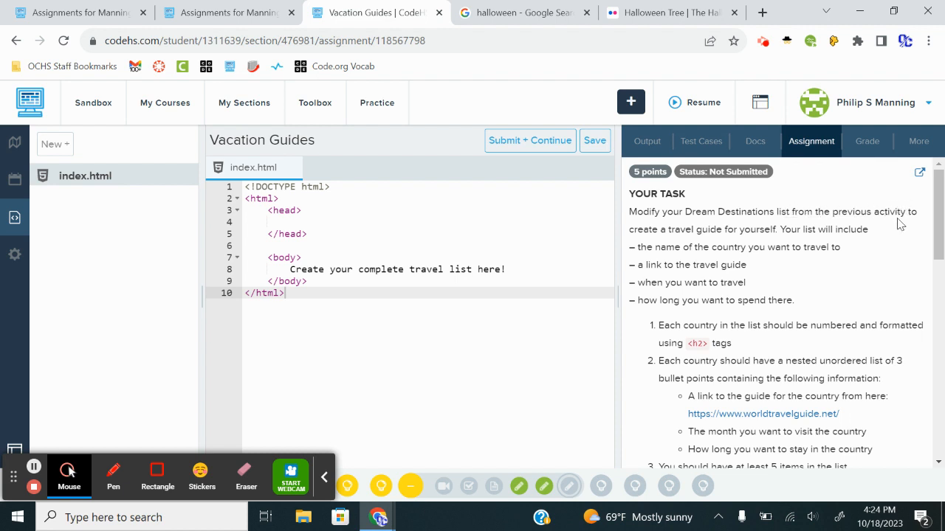
{"action": "mouse_move", "coordinate": [841, 251]}
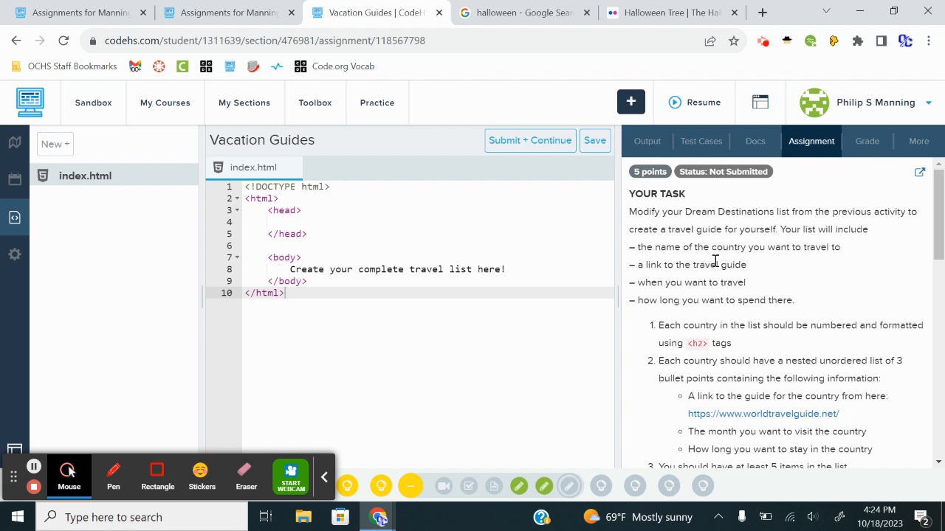
{"action": "mouse_move", "coordinate": [637, 283]}
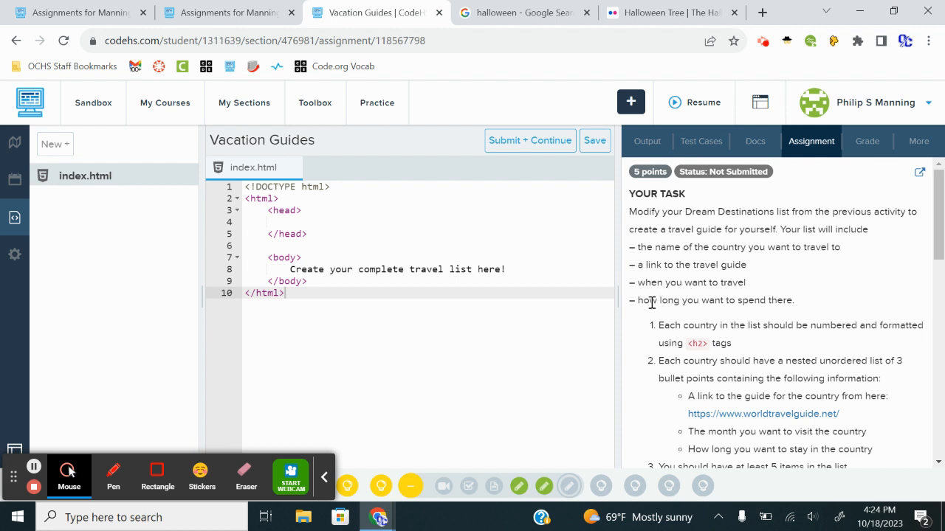
{"action": "mouse_move", "coordinate": [843, 283]}
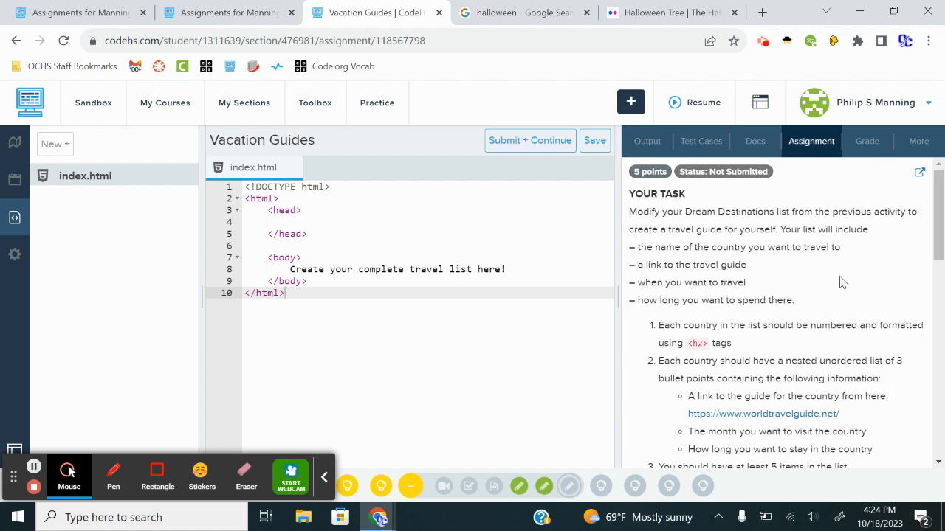
{"action": "mouse_move", "coordinate": [835, 328]}
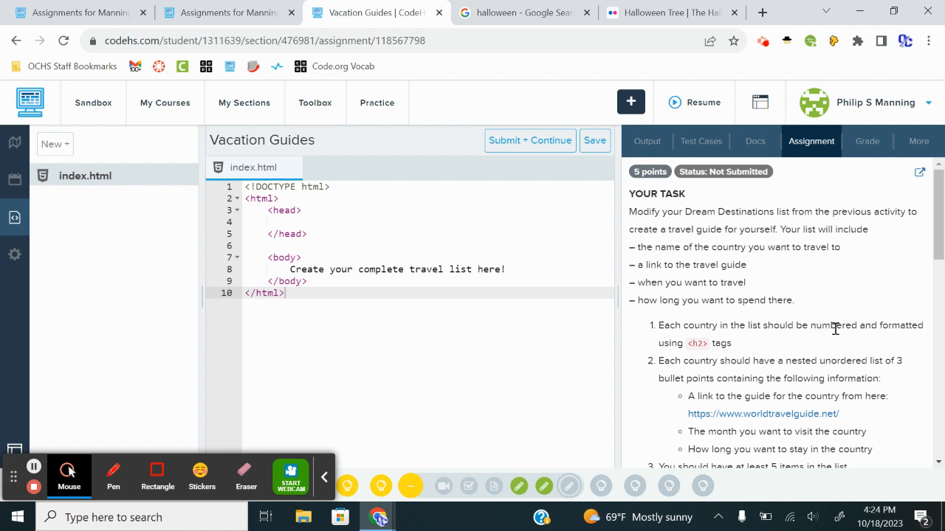
{"action": "mouse_move", "coordinate": [875, 354]}
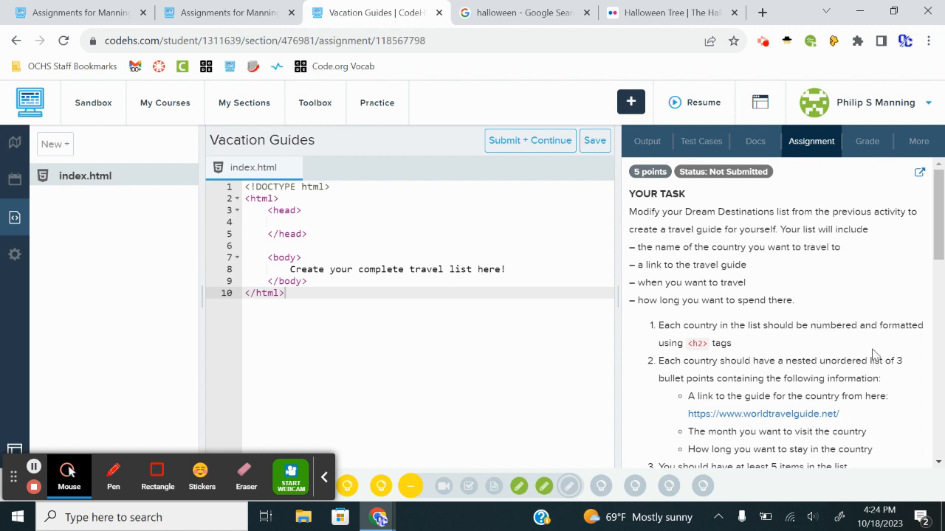
{"action": "mouse_move", "coordinate": [868, 354]}
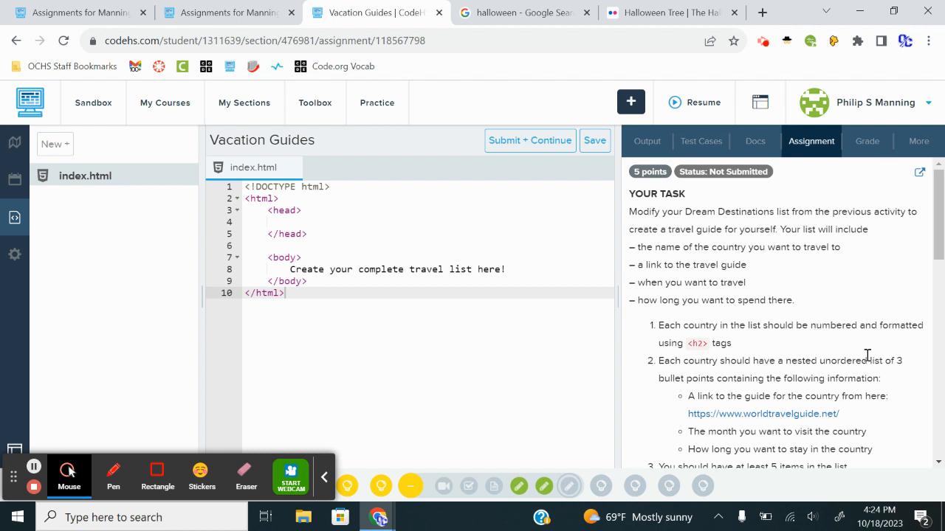
{"action": "mouse_move", "coordinate": [804, 357]}
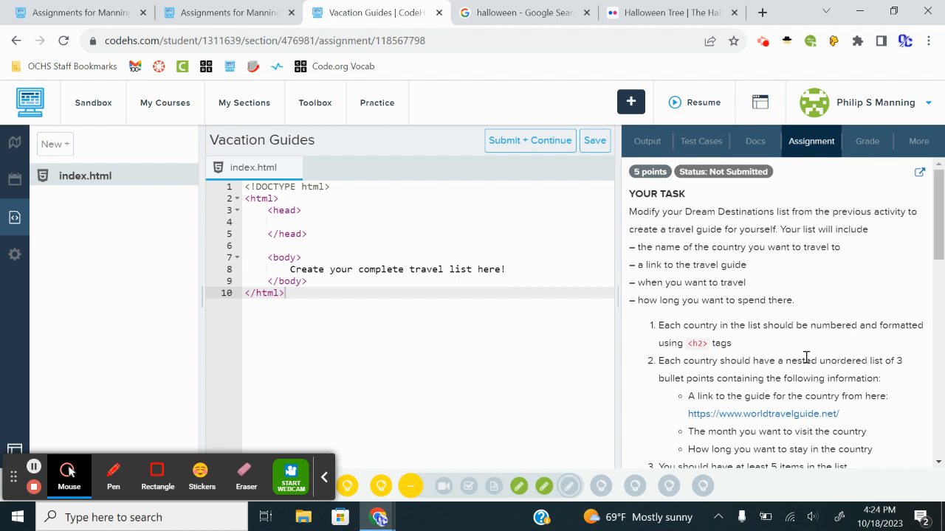
{"action": "scroll", "scroll_direction": "down", "scroll_amount": 3}
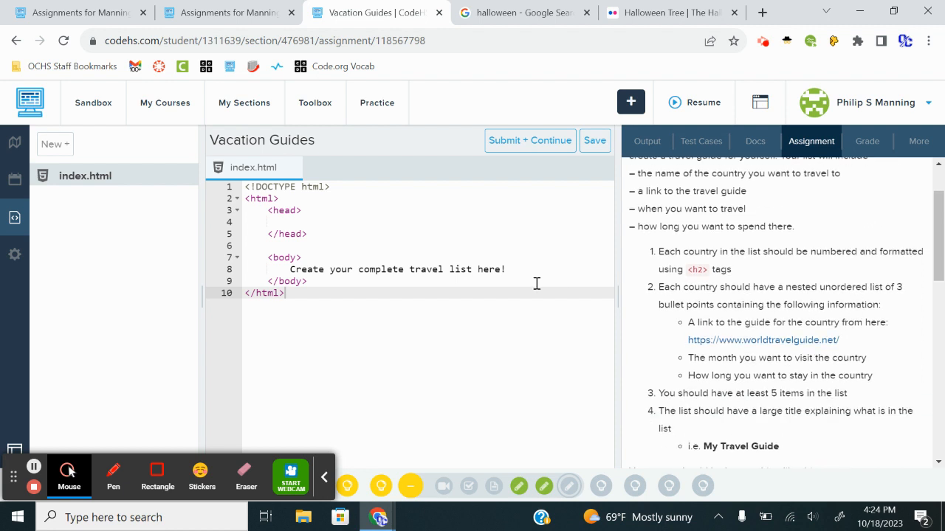
{"action": "mouse_move", "coordinate": [514, 269]}
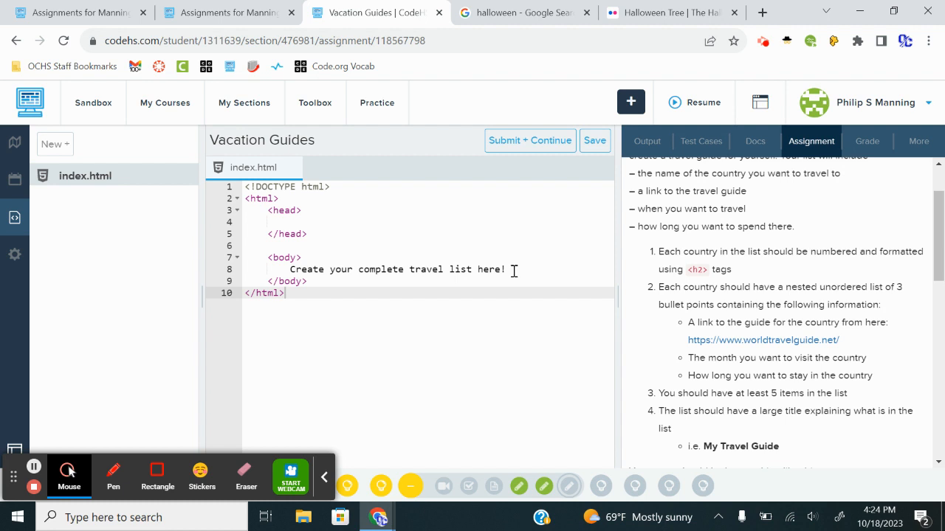
Replace the placeholder sentence with an <h1> reading Places I Want to Visit.
{"action": "left_click", "coordinate": [508, 268]}
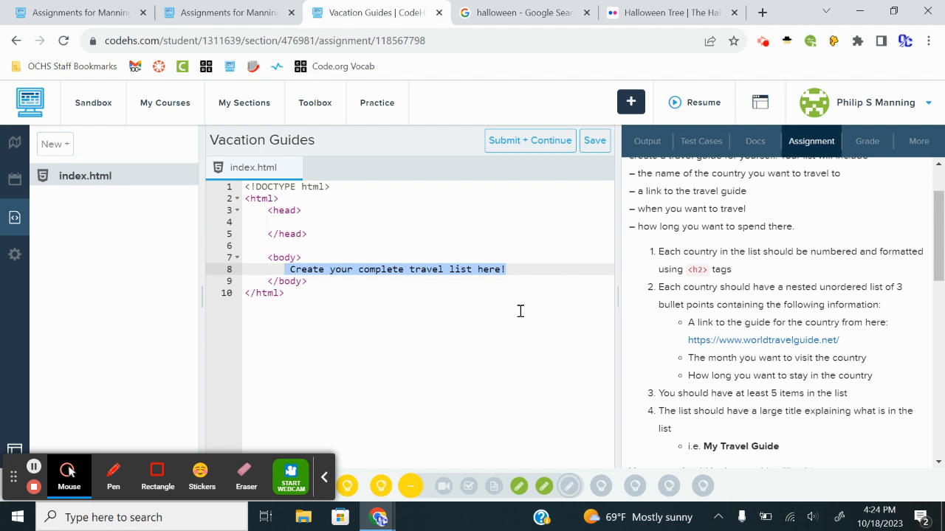
{"action": "scroll", "scroll_direction": "down", "scroll_amount": 3}
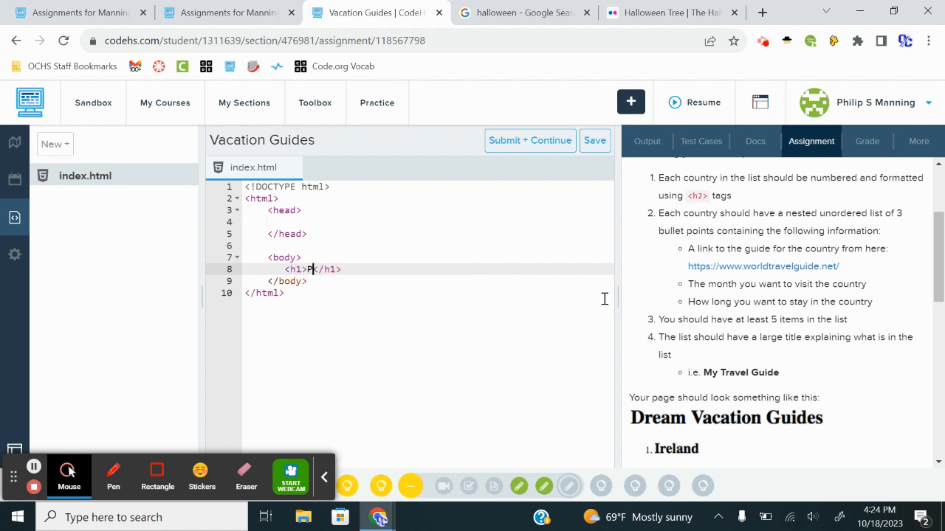
{"action": "type", "text": "Places I W"}
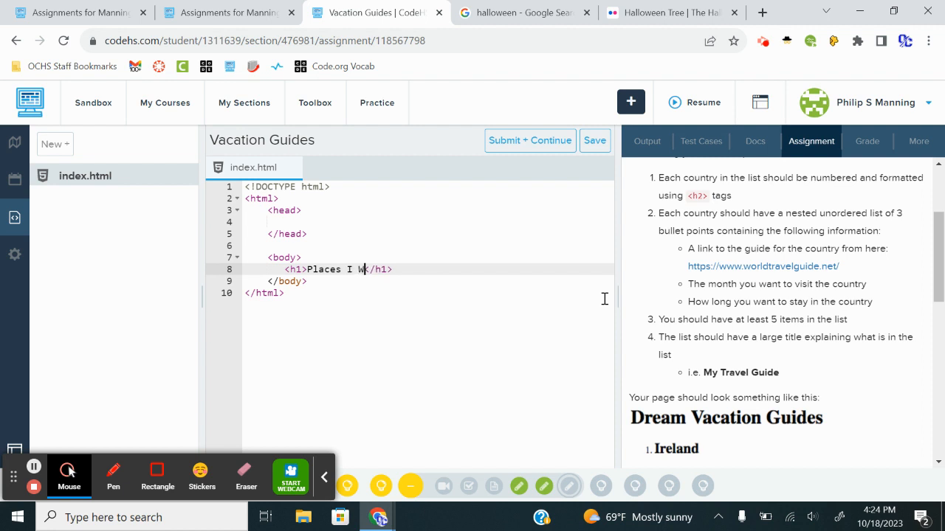
{"action": "type", "text": "ant to Visit"}
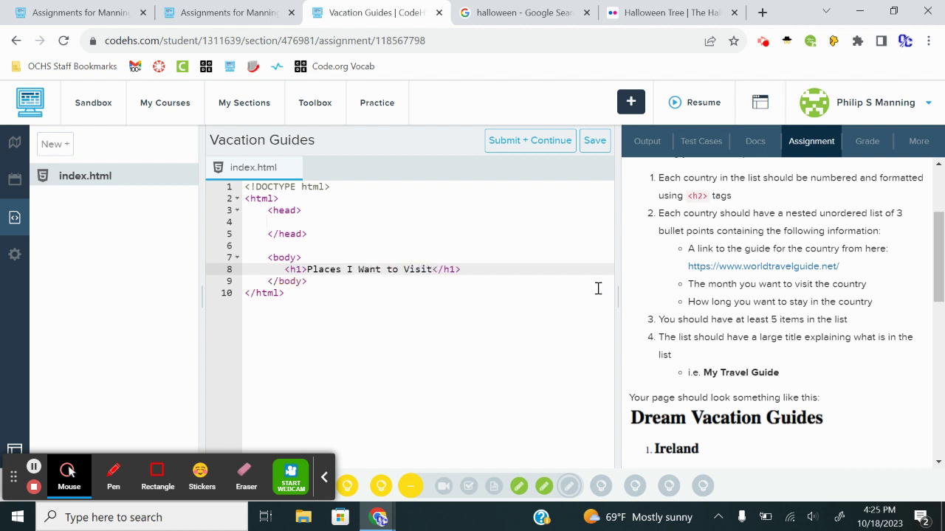
Add an <ol> below the heading containing one empty <li></li> item.
{"action": "left_click", "coordinate": [493, 268]}
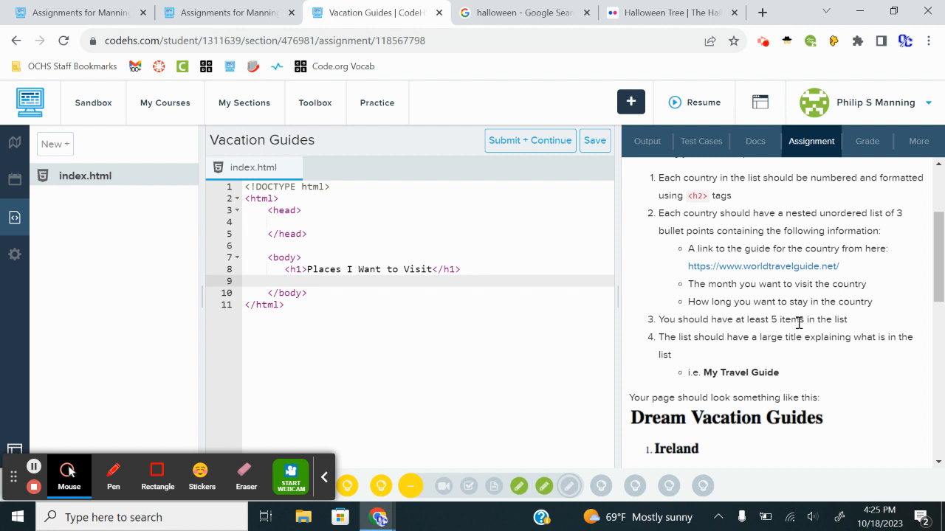
{"action": "scroll", "scroll_direction": "up", "scroll_amount": 3}
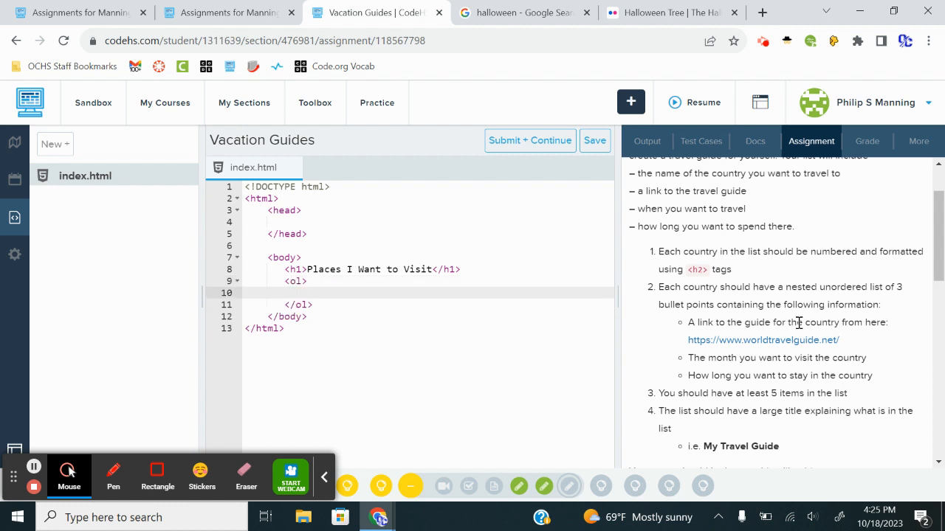
{"action": "type", "text": "<li"}
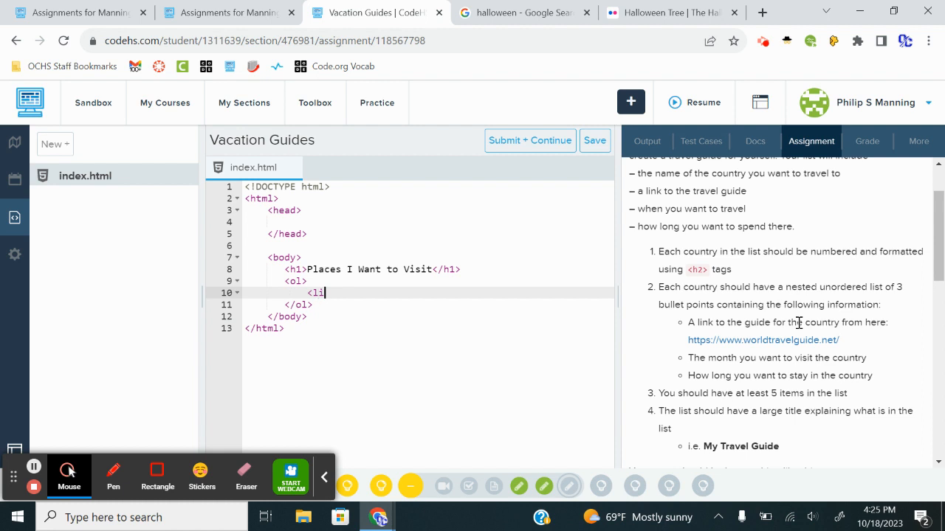
{"action": "type", "text": "></li>"}
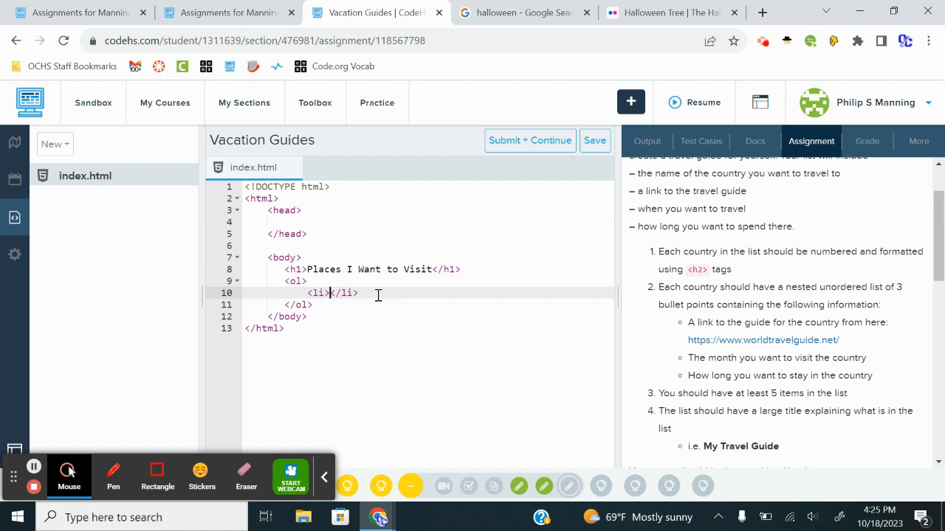
{"action": "mouse_move", "coordinate": [398, 303]}
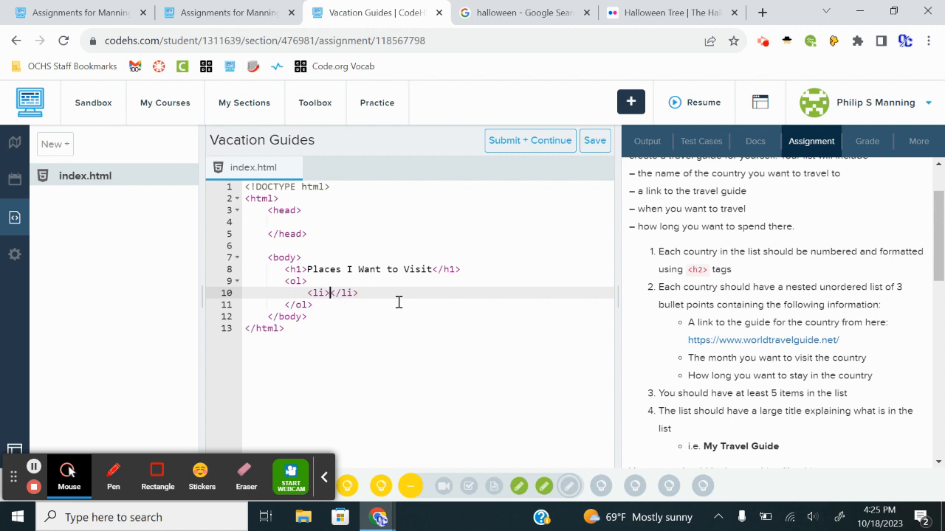
Add an <h2>Country</h2> subheading inside the first numbered list item.
{"action": "key", "text": "Enter"}
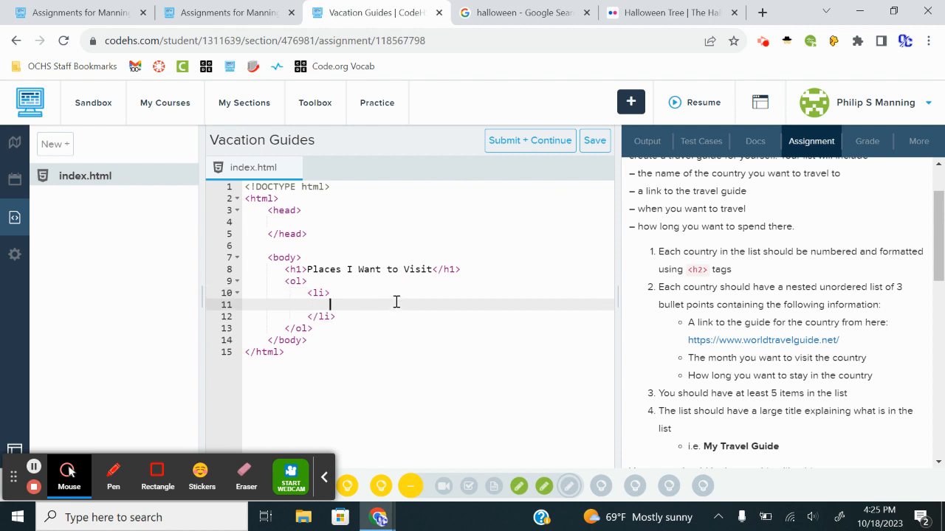
{"action": "type", "text": "<h2></h2>"}
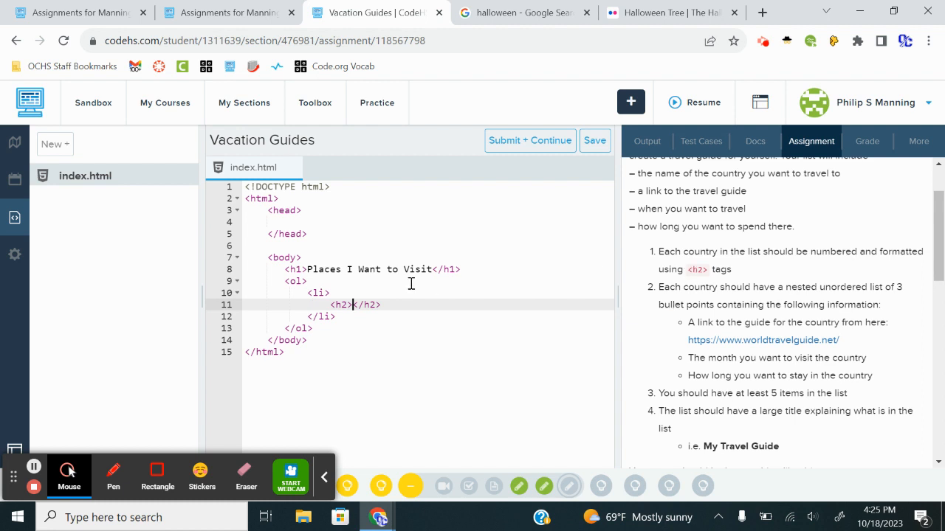
{"action": "mouse_move", "coordinate": [610, 287]}
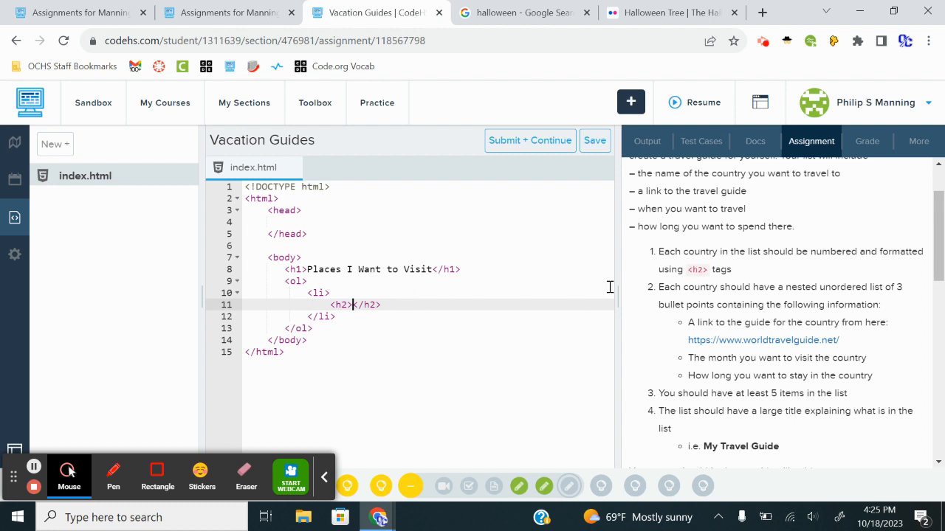
{"action": "mouse_move", "coordinate": [721, 254]}
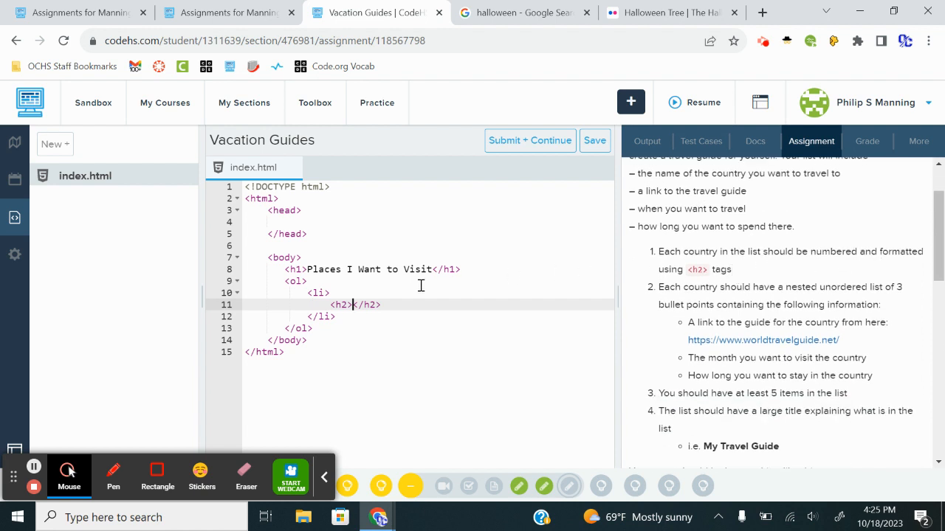
{"action": "type", "text": "Country"}
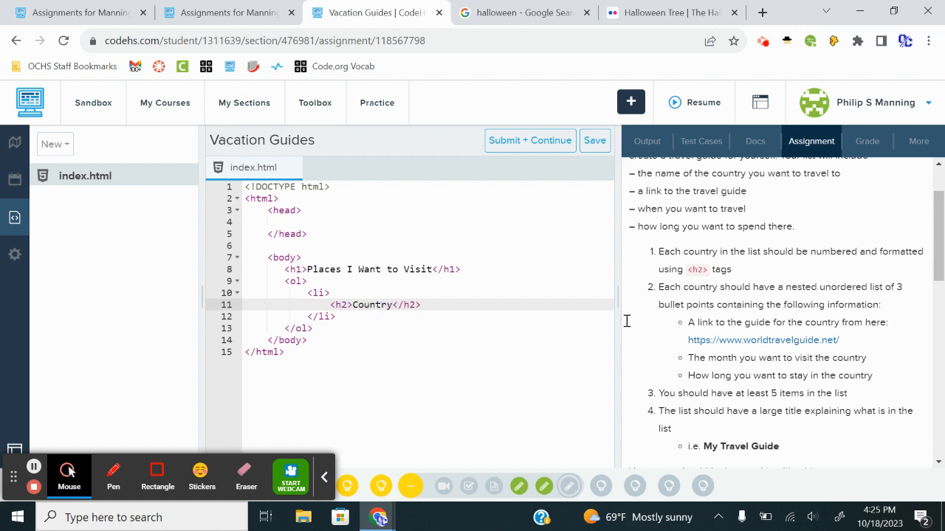
{"action": "mouse_move", "coordinate": [788, 298]}
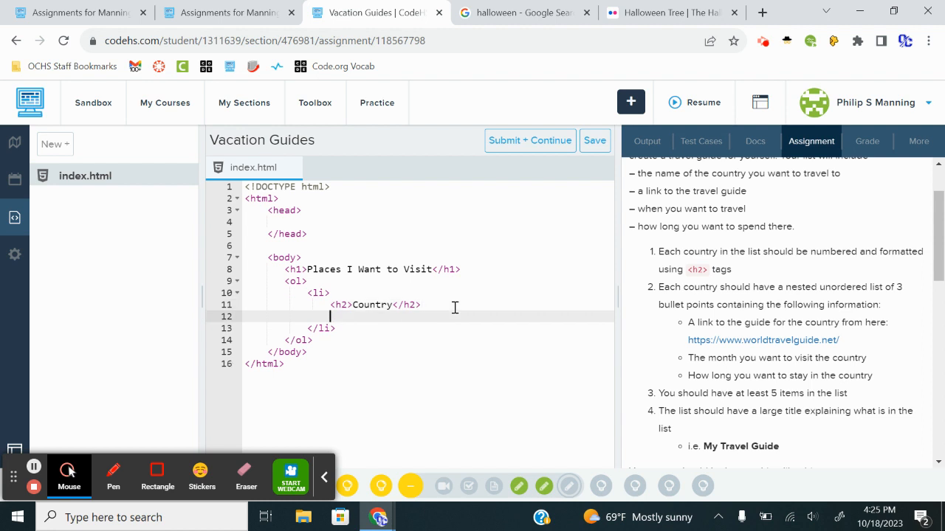
Add a nested <ul> under the Country heading with link, month and duration items.
{"action": "type", "text": "<ul"}
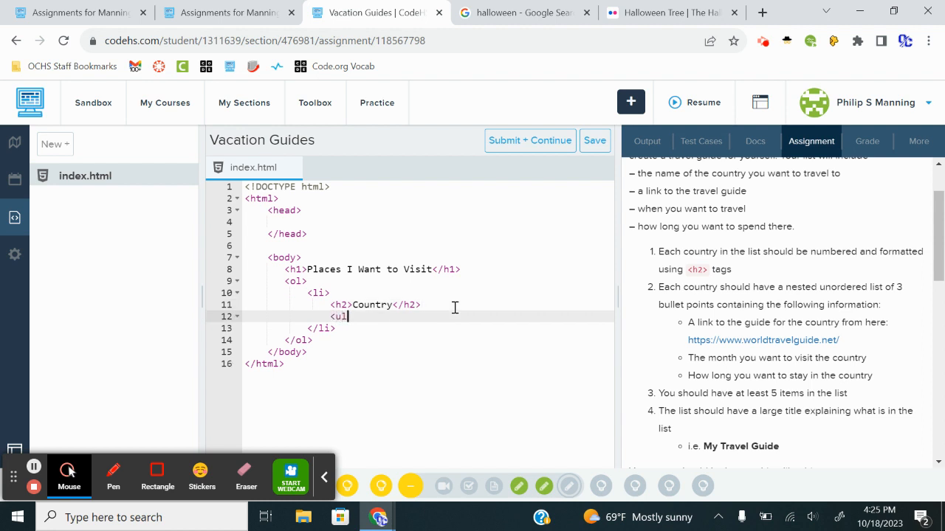
{"action": "key", "text": "enter"}
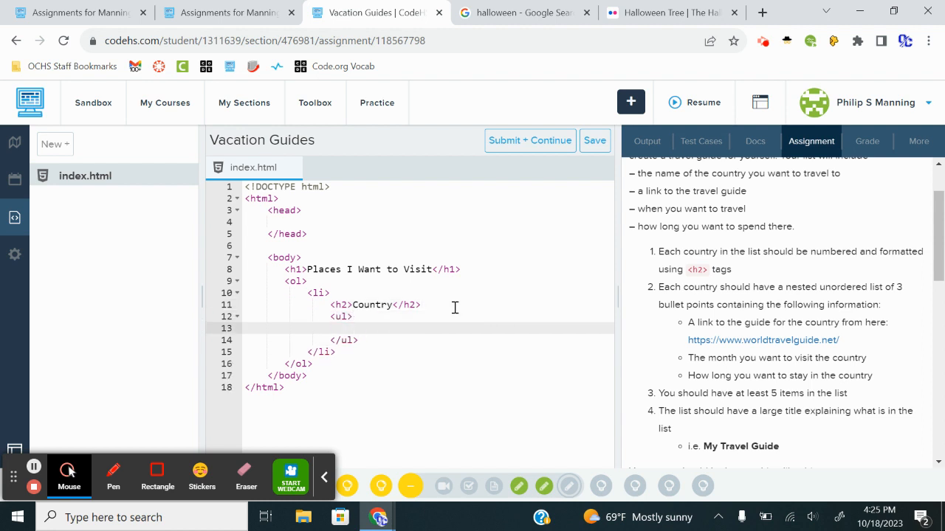
{"action": "mouse_move", "coordinate": [847, 289]}
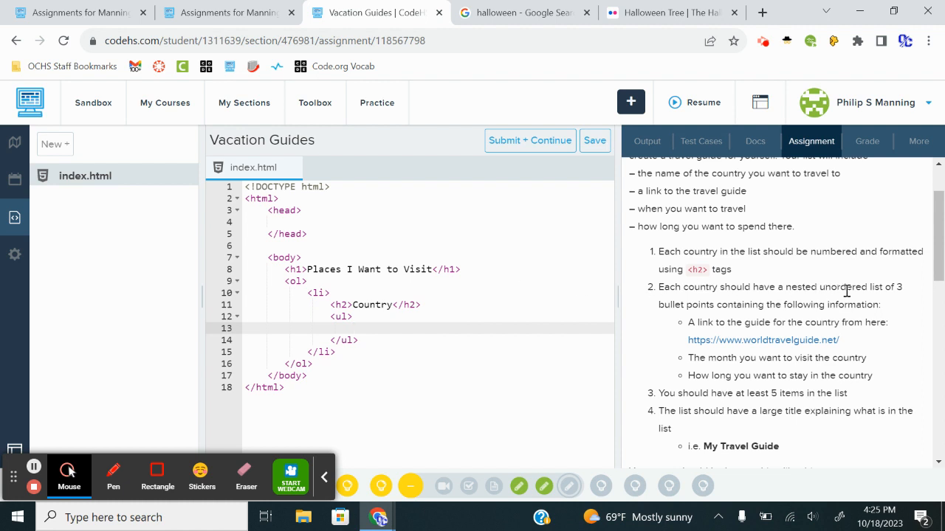
{"action": "mouse_move", "coordinate": [826, 304]}
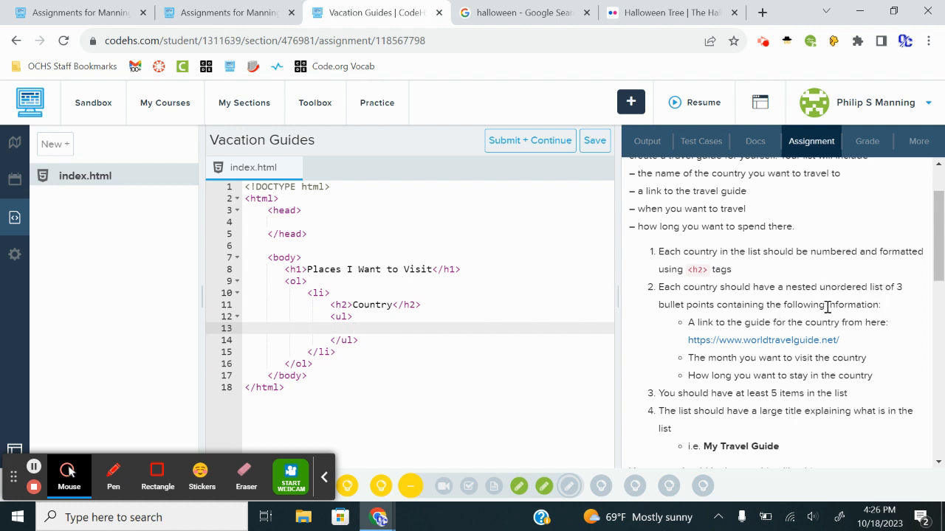
{"action": "mouse_move", "coordinate": [865, 322]}
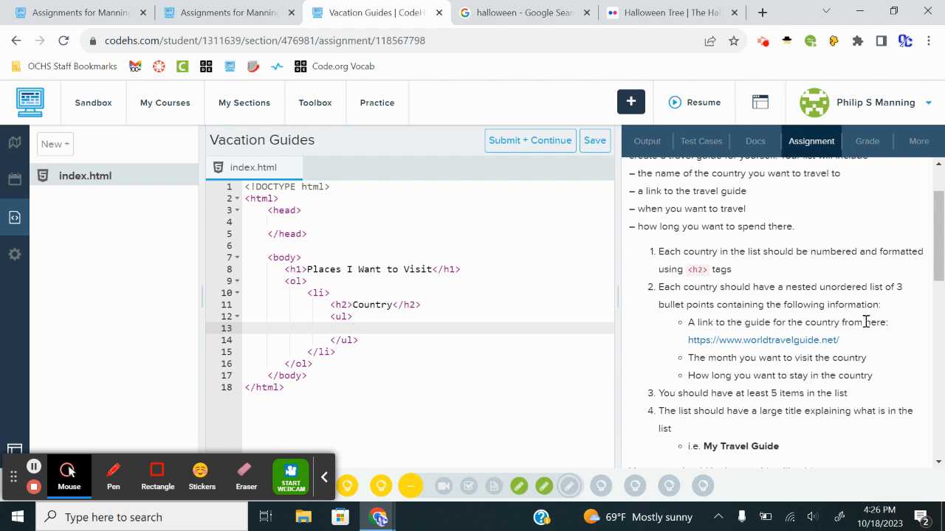
{"action": "type", "text": "<li>link</li>"}
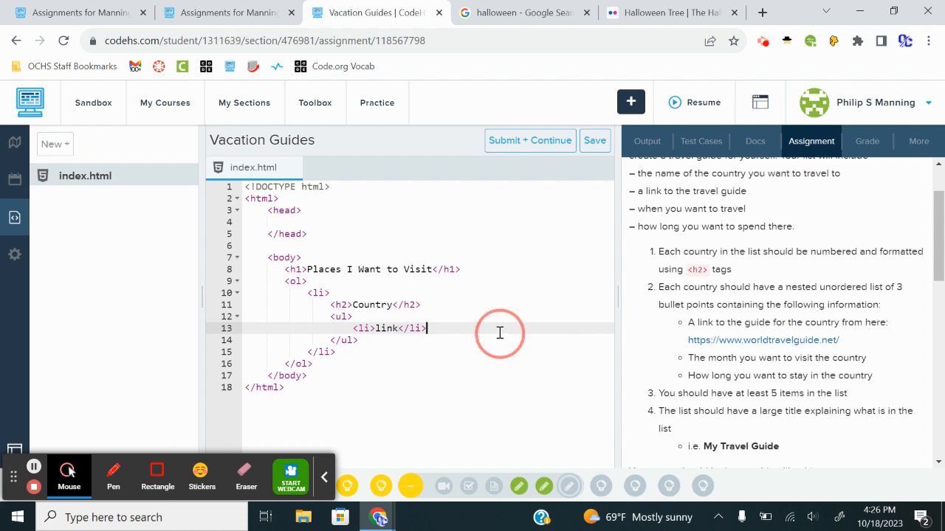
{"action": "key", "text": "Enter"}
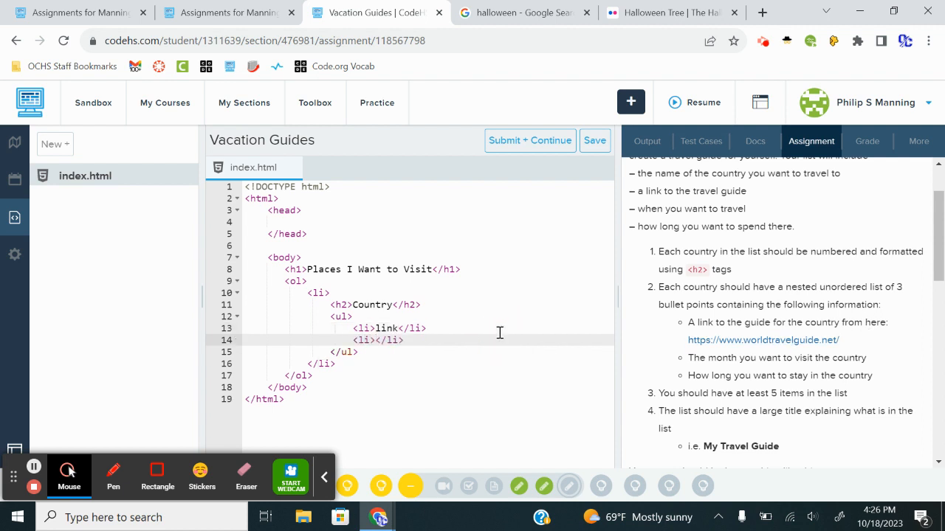
{"action": "type", "text": "mon"}
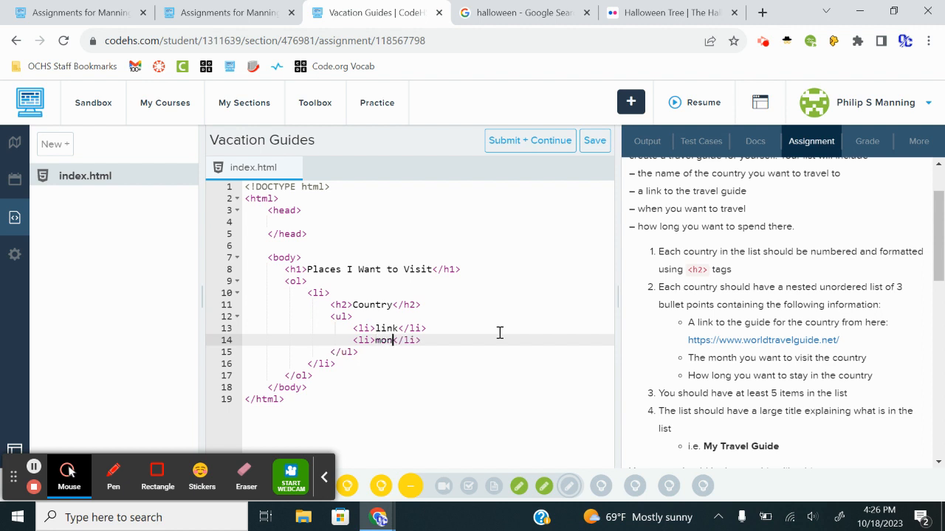
{"action": "type", "text": "th"}
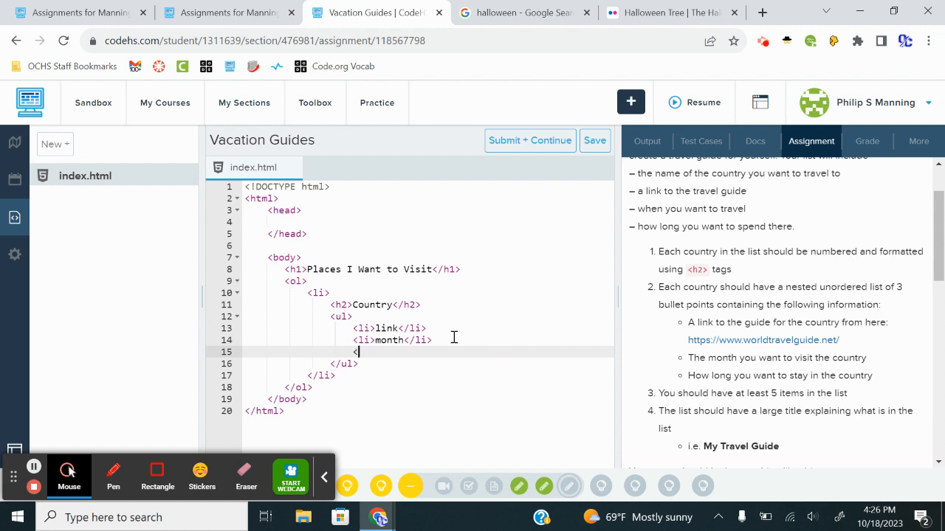
{"action": "type", "text": "li"}
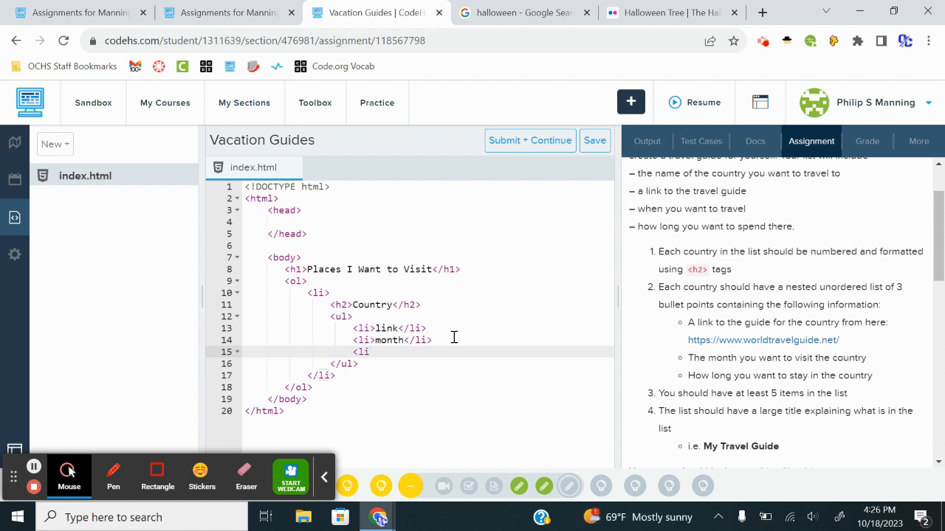
{"action": "type", "text": "duration</li>"}
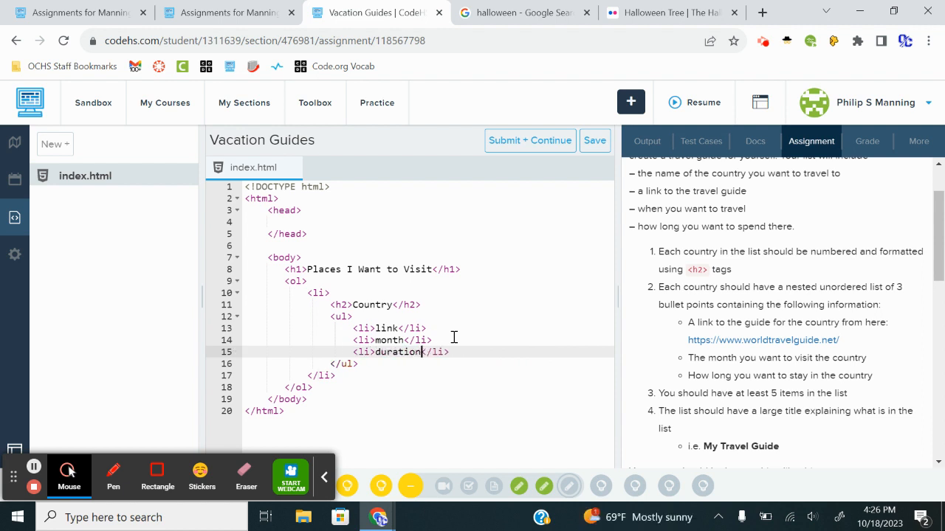
{"action": "mouse_move", "coordinate": [709, 395]}
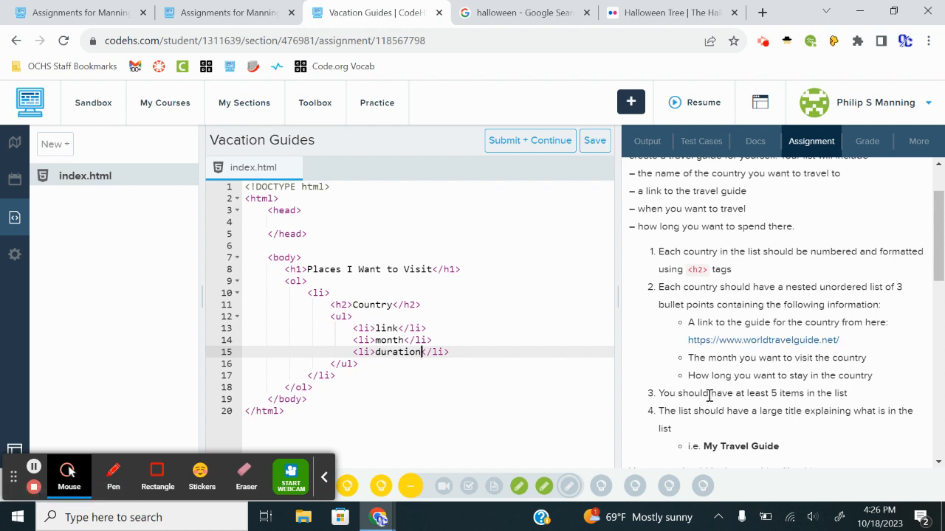
{"action": "mouse_move", "coordinate": [735, 392]}
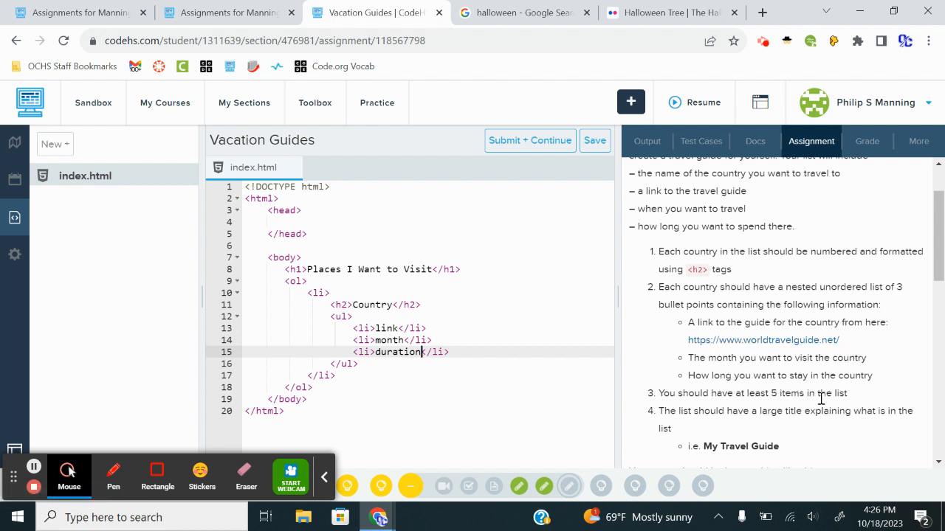
{"action": "mouse_move", "coordinate": [328, 334]}
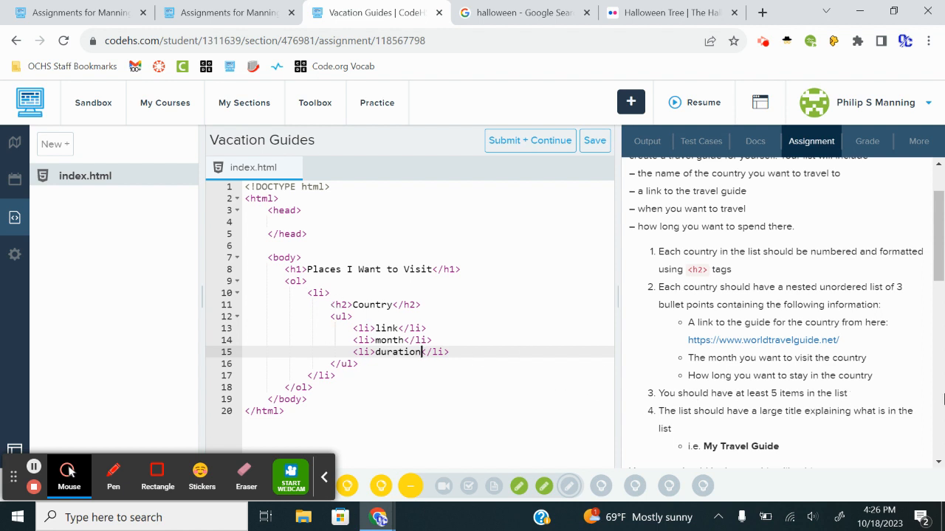
Scroll through the Assignment example to compare against the nested list structure.
{"action": "scroll", "scroll_direction": "down", "scroll_amount": 3}
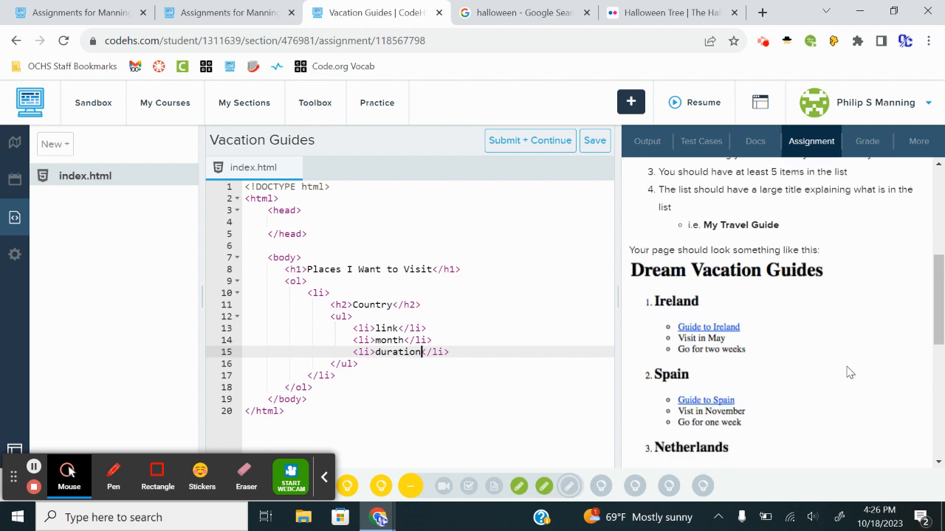
{"action": "scroll", "scroll_direction": "down", "scroll_amount": 3}
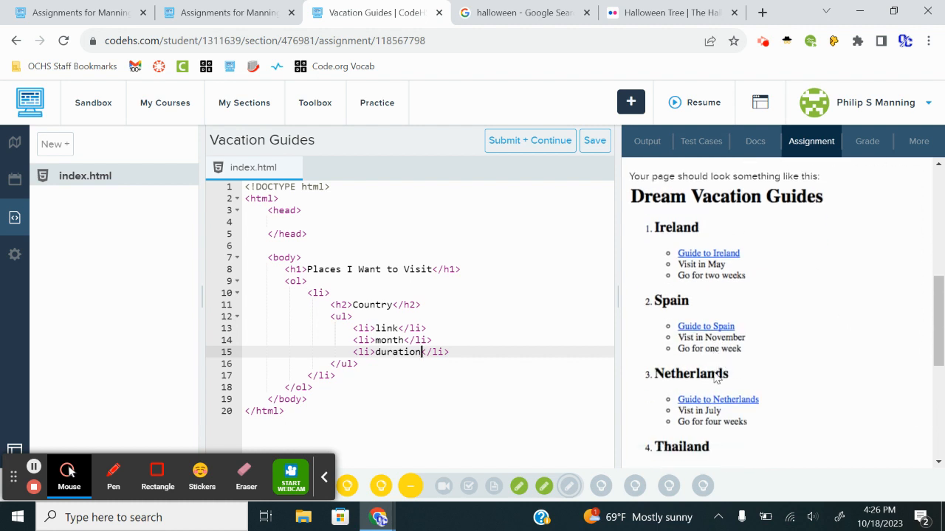
{"action": "scroll", "scroll_direction": "down", "scroll_amount": 3}
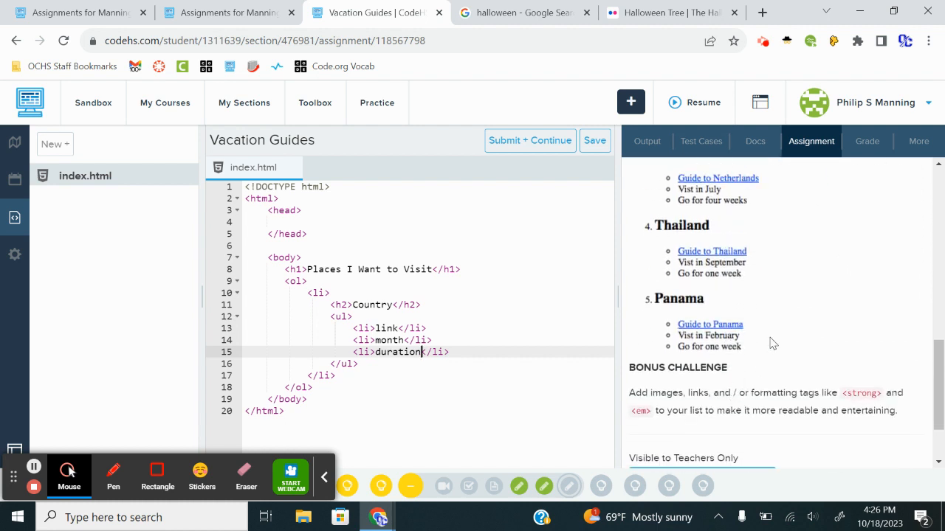
{"action": "scroll", "scroll_direction": "up", "scroll_amount": 3}
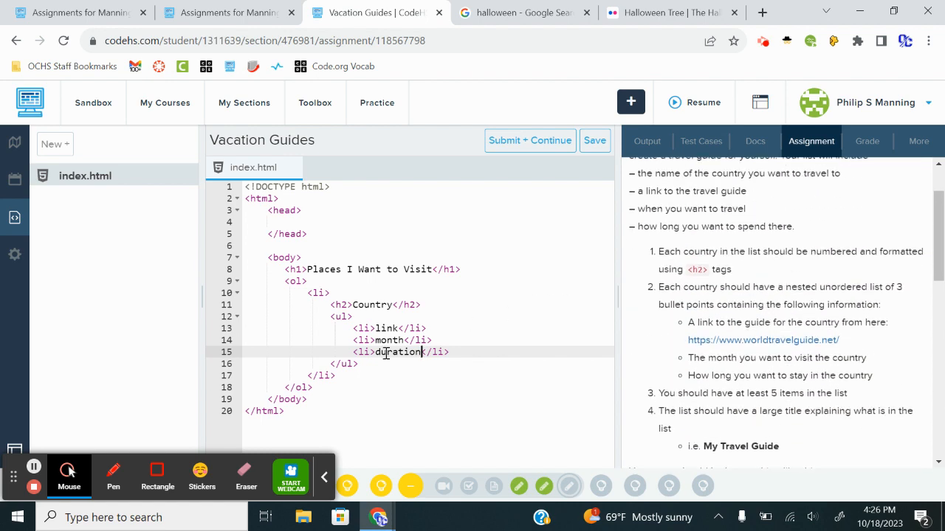
Copy the first Country <li> block and paste it so the list holds five identical entries.
{"action": "left_click", "coordinate": [323, 363]}
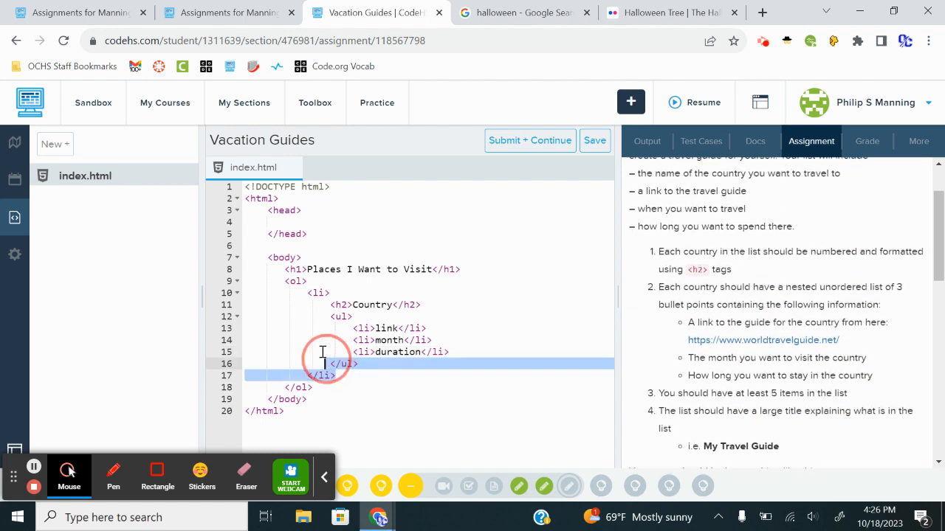
{"action": "left_click_drag", "start_coordinate": [322, 363], "coordinate": [307, 292]}
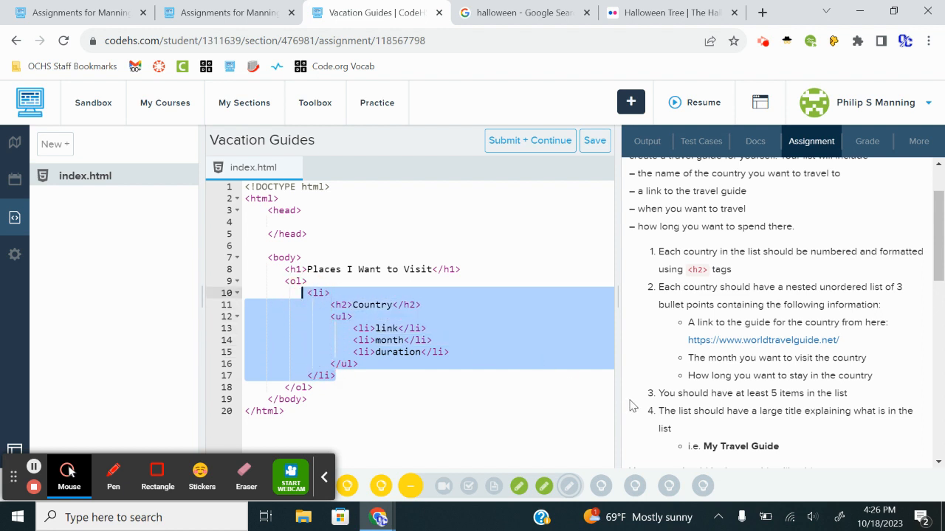
{"action": "mouse_move", "coordinate": [611, 393]}
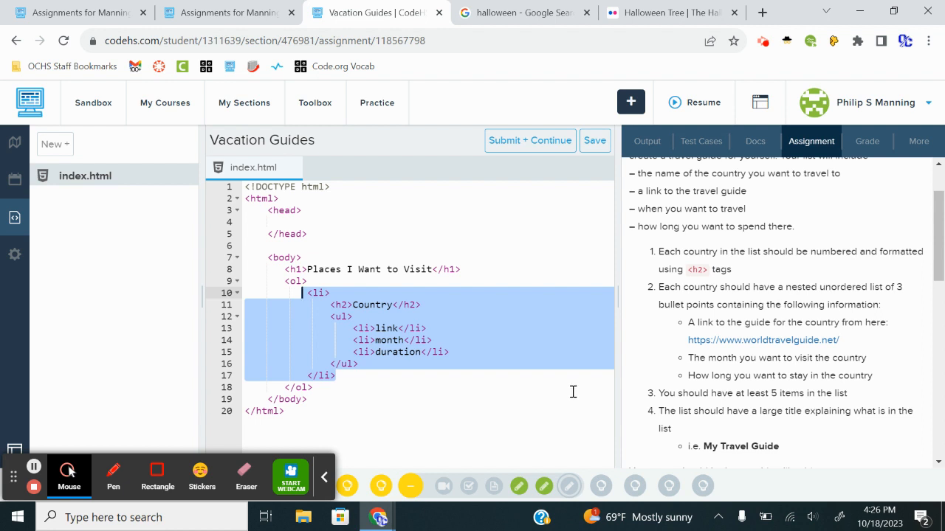
{"action": "mouse_move", "coordinate": [366, 375]}
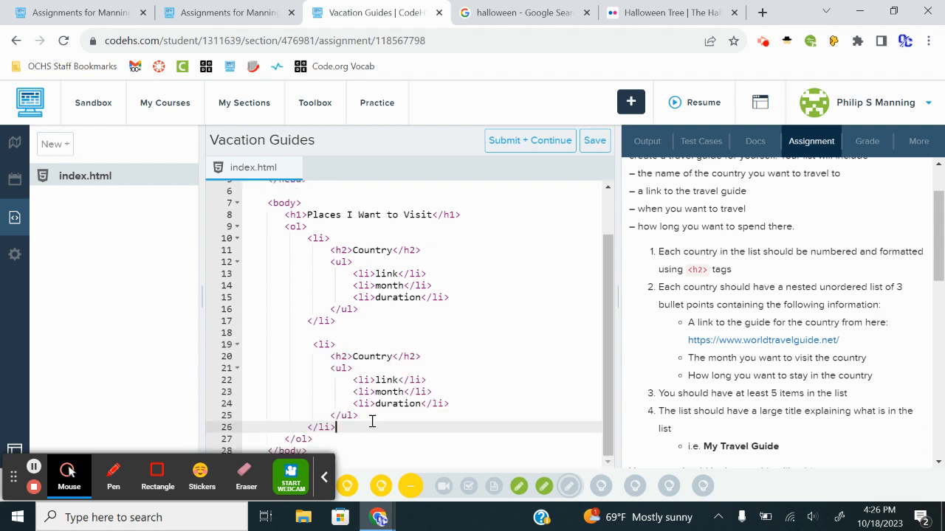
{"action": "scroll", "scroll_direction": "down", "scroll_amount": 3}
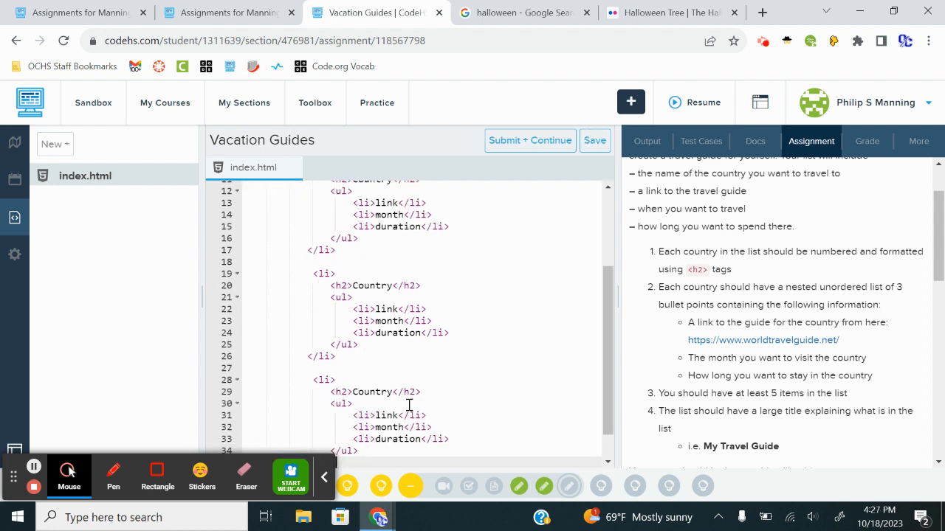
{"action": "scroll", "scroll_direction": "down", "scroll_amount": 3}
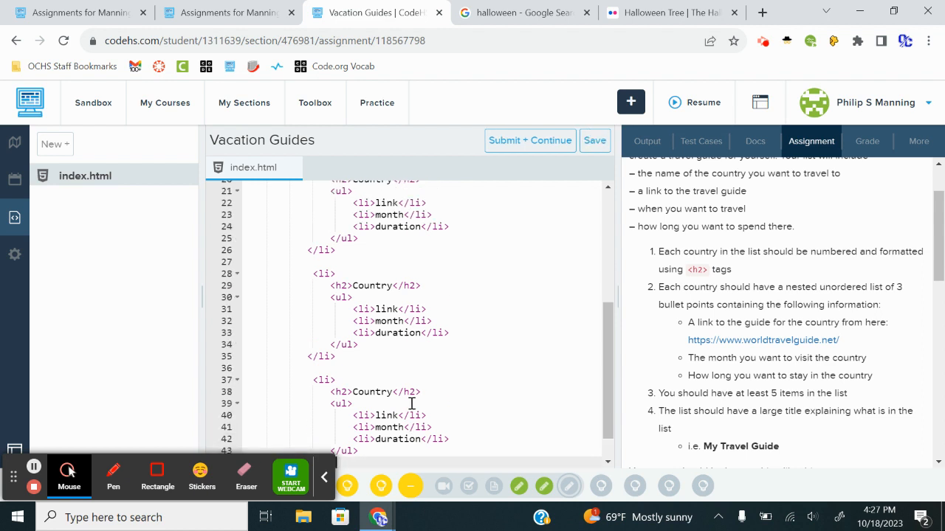
{"action": "scroll", "scroll_direction": "down", "scroll_amount": 3}
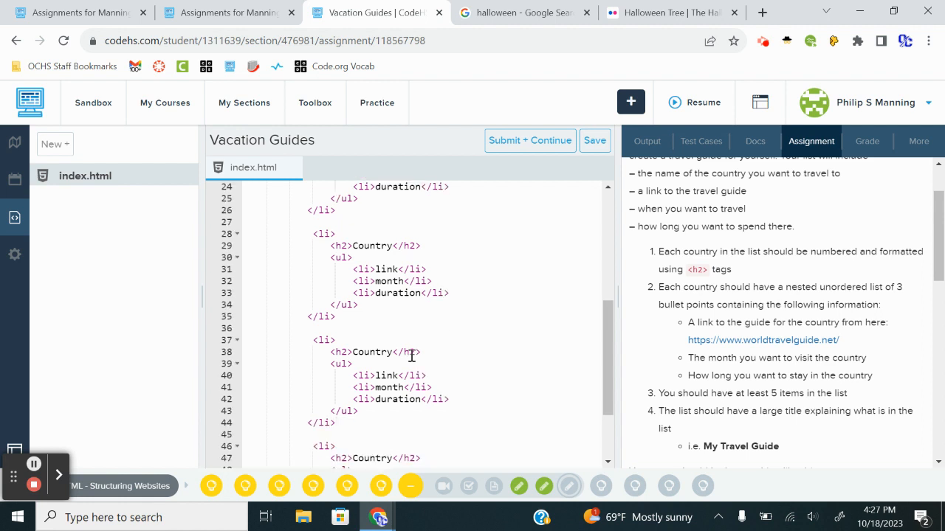
{"action": "scroll", "scroll_direction": "up", "scroll_amount": 3}
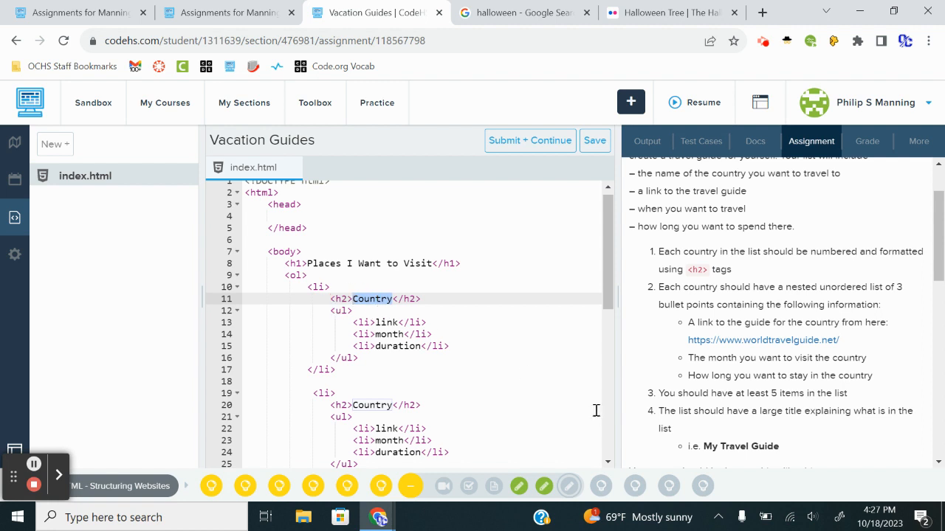
Rename the first three Country headings to Egypt, Iceland and Italy.
{"action": "type", "text": "Egypt"}
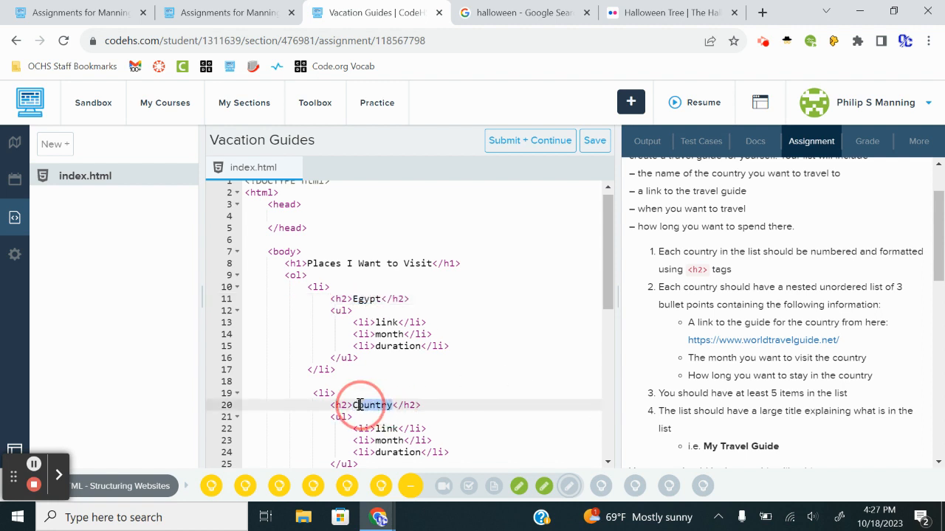
{"action": "type", "text": "Iceland"}
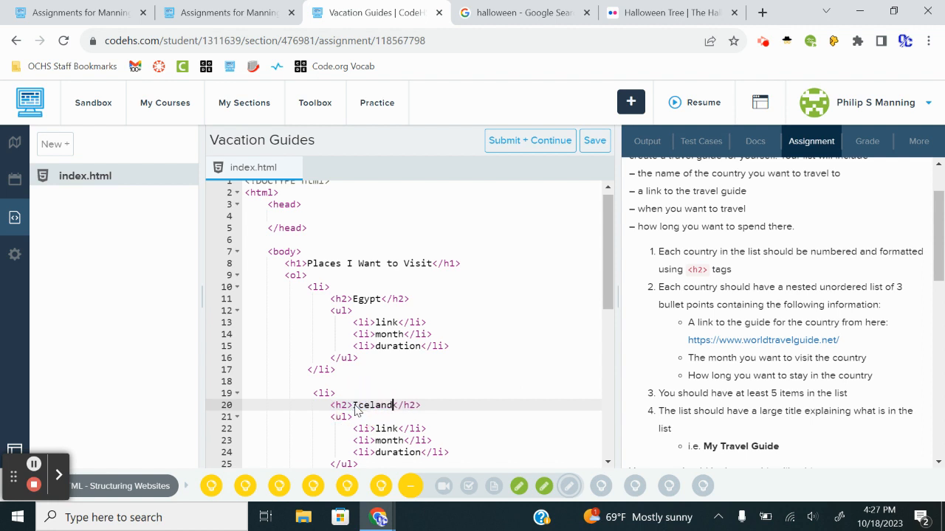
{"action": "scroll", "scroll_direction": "down", "scroll_amount": 3}
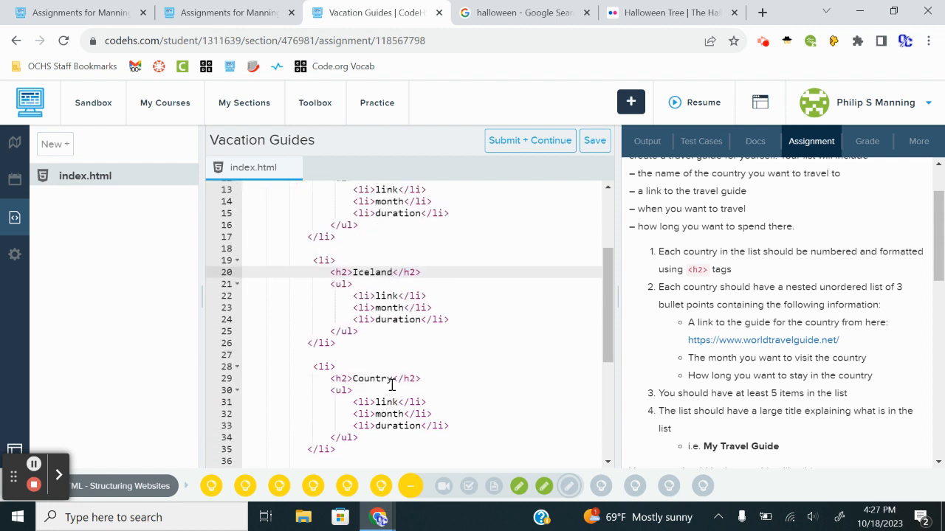
{"action": "double_click", "coordinate": [372, 378]}
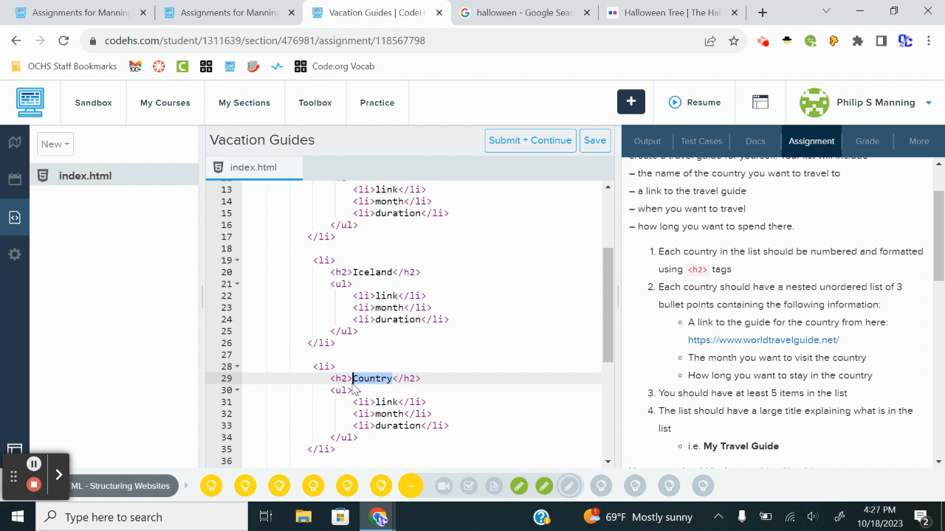
{"action": "type", "text": "Italy"}
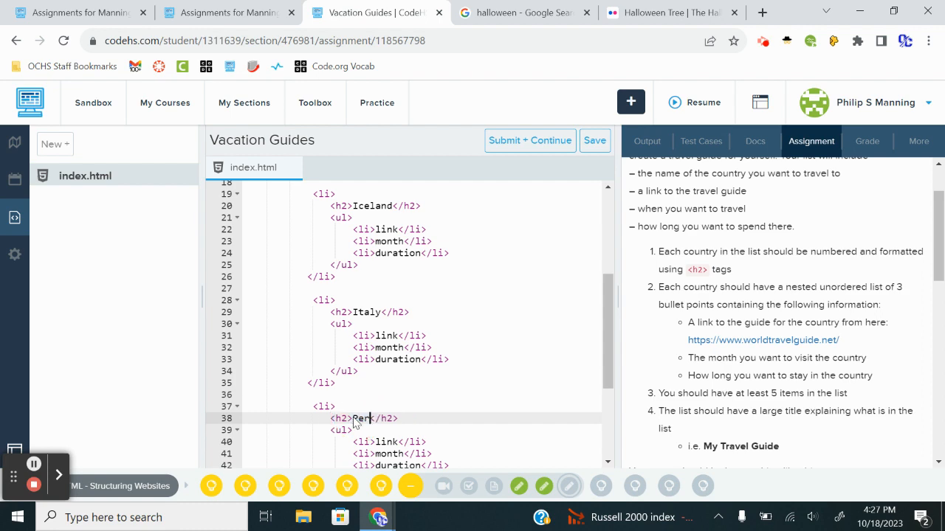
Rename the remaining Country headings to Peru and Greece.
{"action": "scroll", "scroll_direction": "up", "scroll_amount": 3}
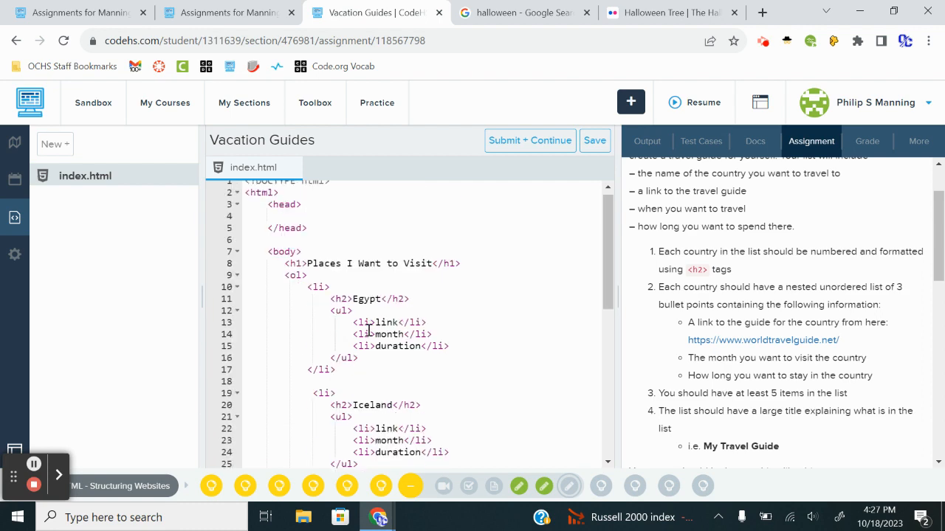
{"action": "scroll", "scroll_direction": "down", "scroll_amount": 3}
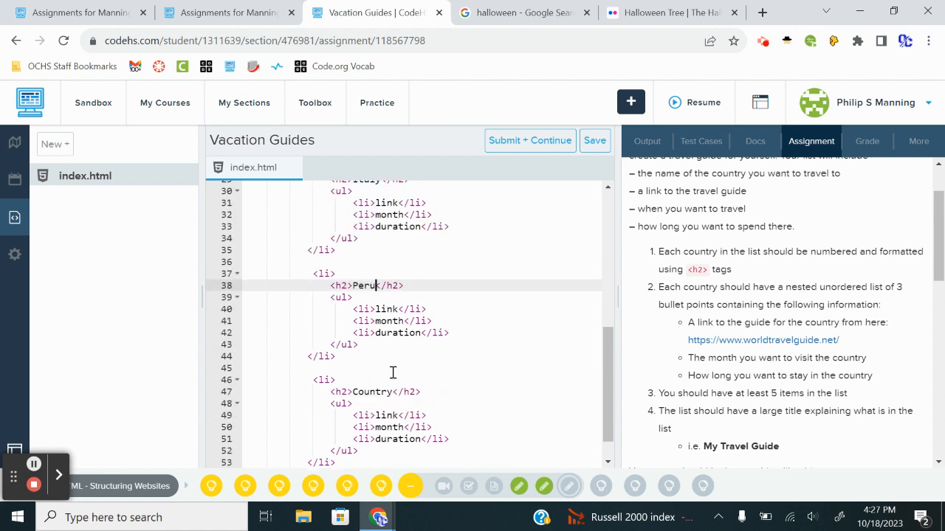
{"action": "left_click", "coordinate": [357, 393]}
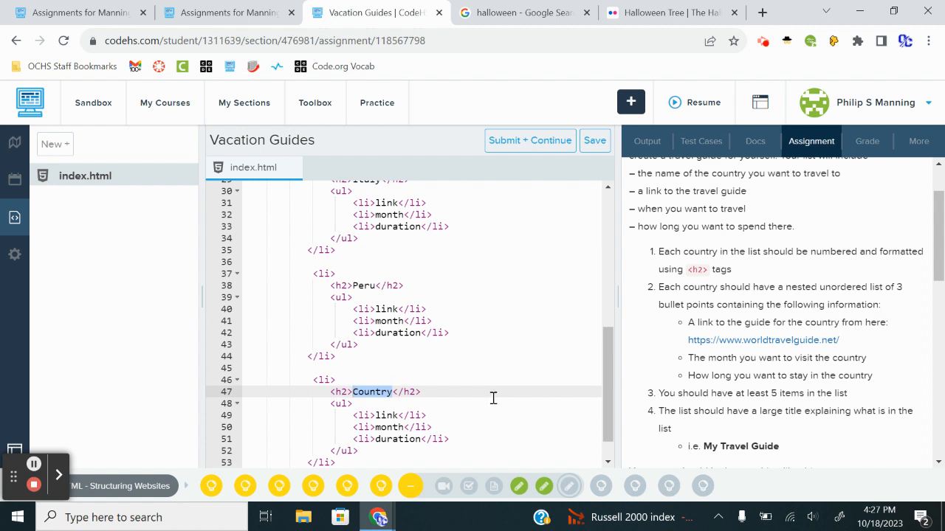
{"action": "type", "text": "Greece"}
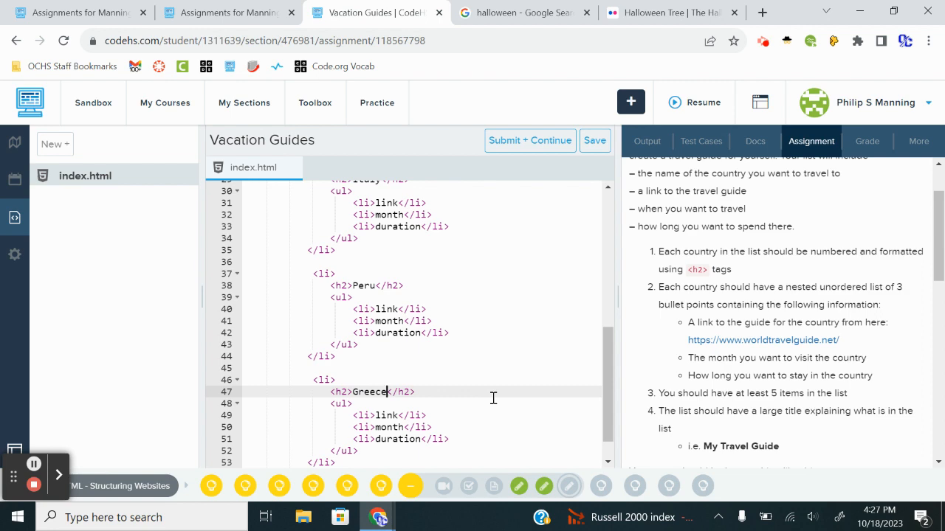
{"action": "scroll", "scroll_direction": "up", "scroll_amount": 3}
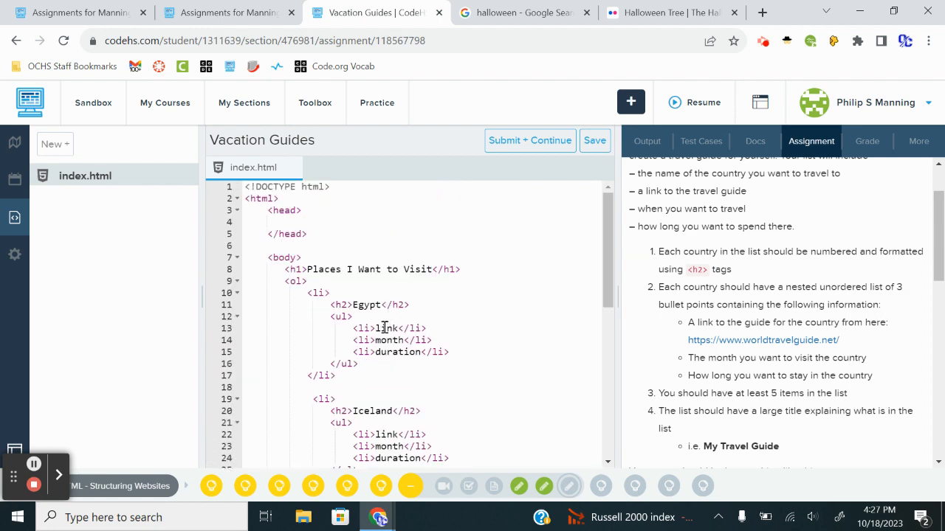
Open the World Travel Guide site in its own tab and go to its country guides section.
{"action": "right_click", "coordinate": [763, 340]}
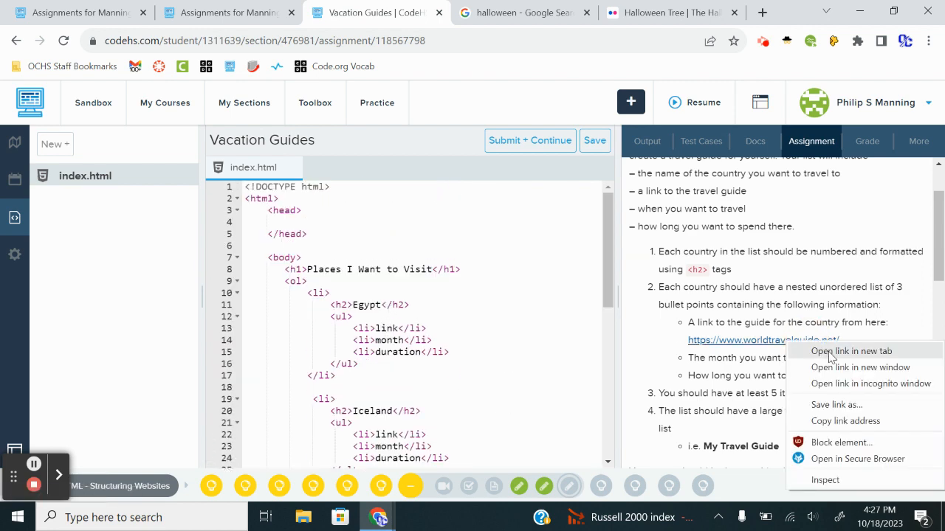
{"action": "left_click", "coordinate": [851, 351]}
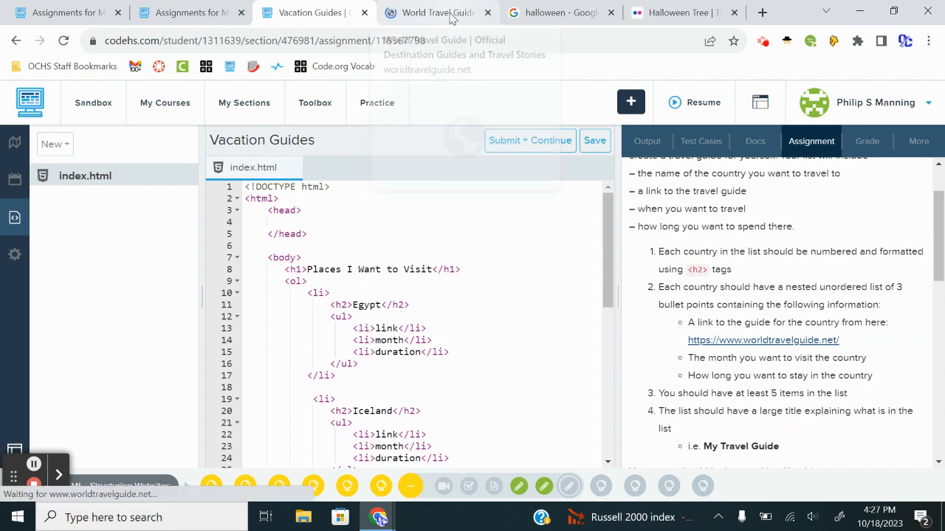
{"action": "left_click", "coordinate": [431, 12]}
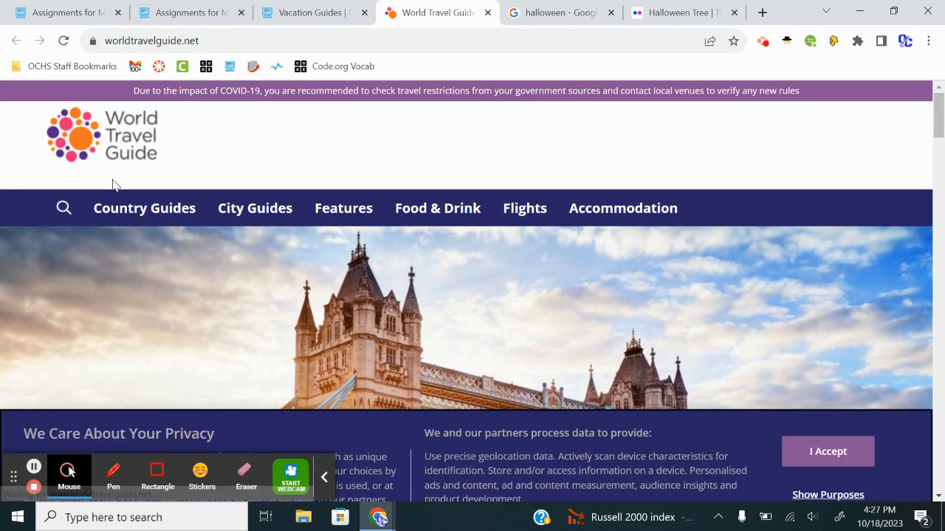
{"action": "left_click", "coordinate": [64, 206]}
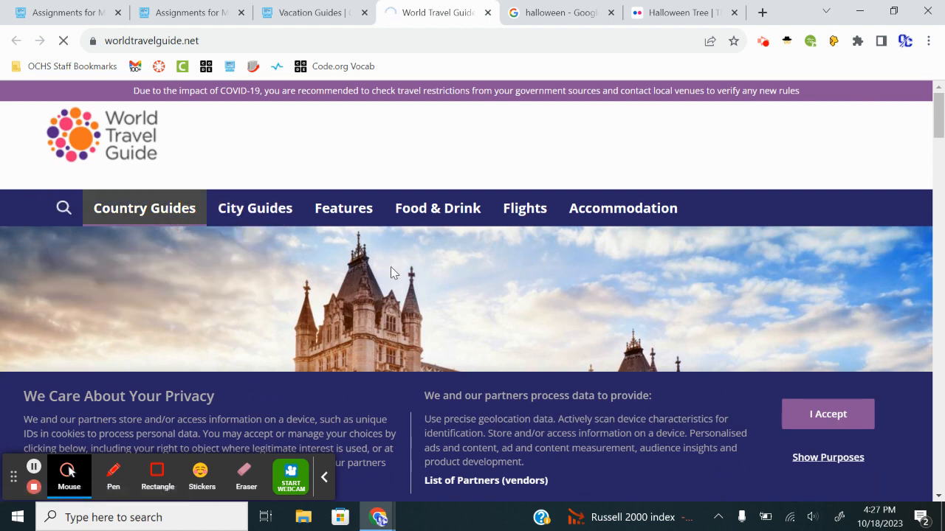
{"action": "left_click", "coordinate": [145, 207]}
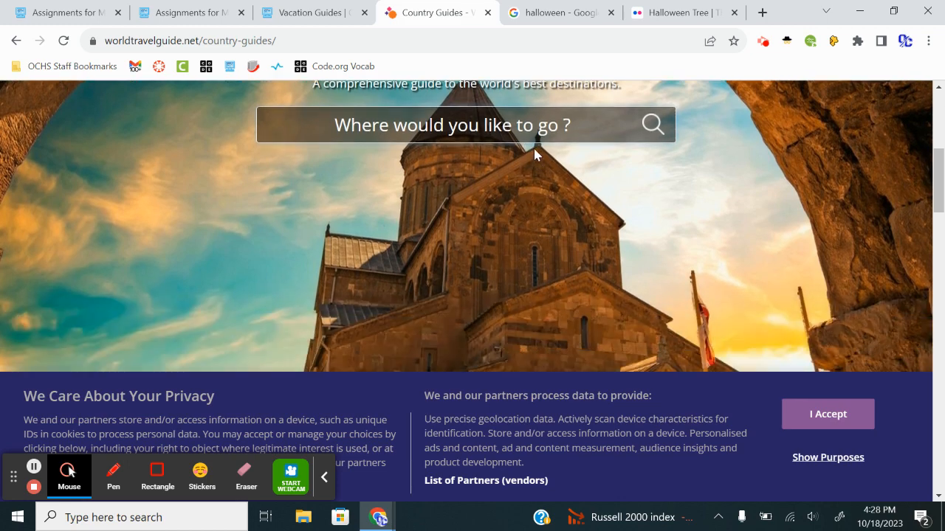
Search the guides for italy, copy the results page URL and return to the CodeHS code.
{"action": "type", "text": "italy"}
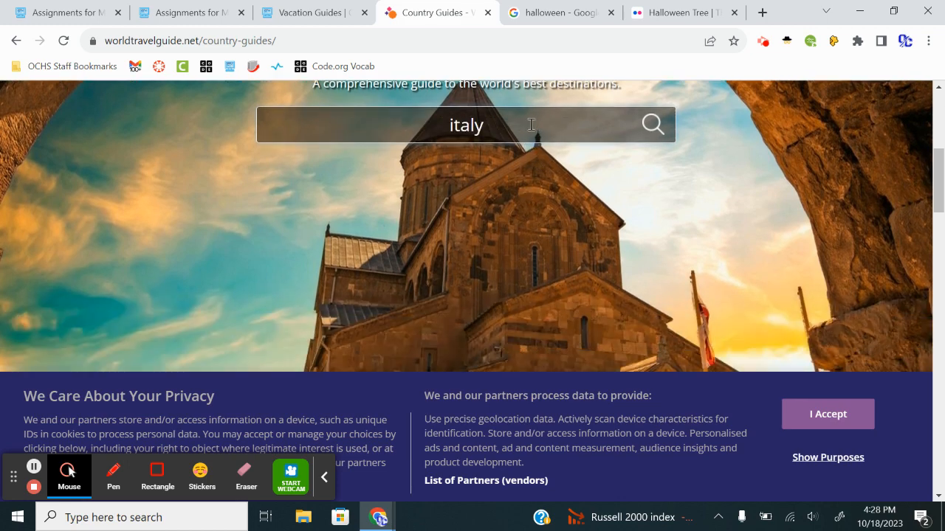
{"action": "left_click", "coordinate": [653, 124]}
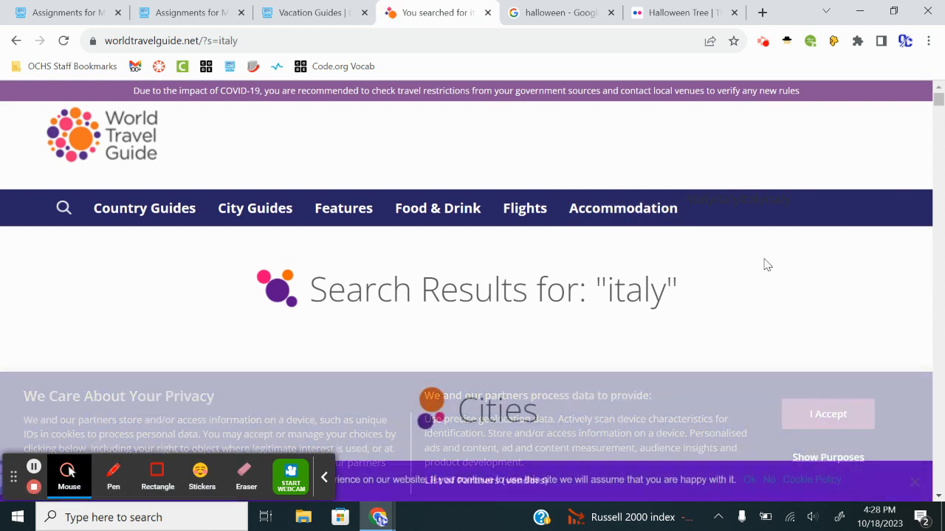
{"action": "scroll", "scroll_direction": "down", "scroll_amount": 3}
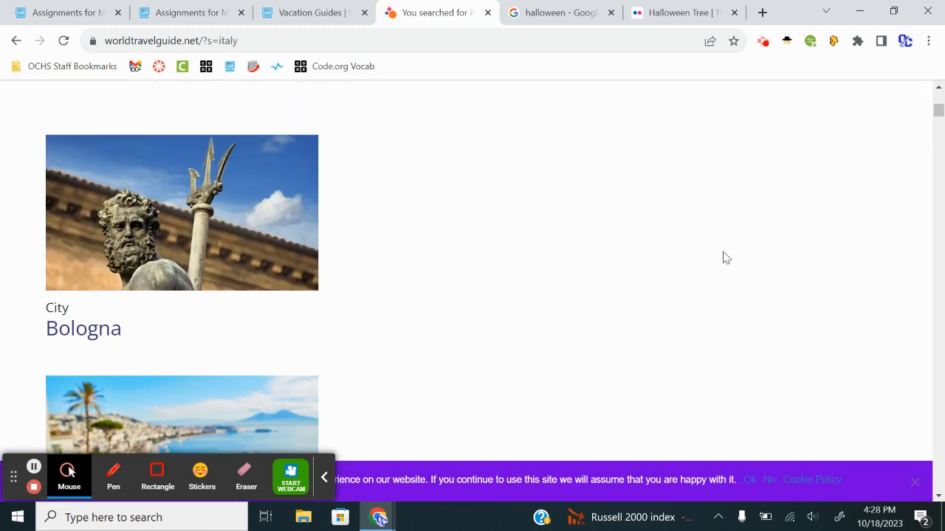
{"action": "scroll", "scroll_direction": "up", "scroll_amount": 3}
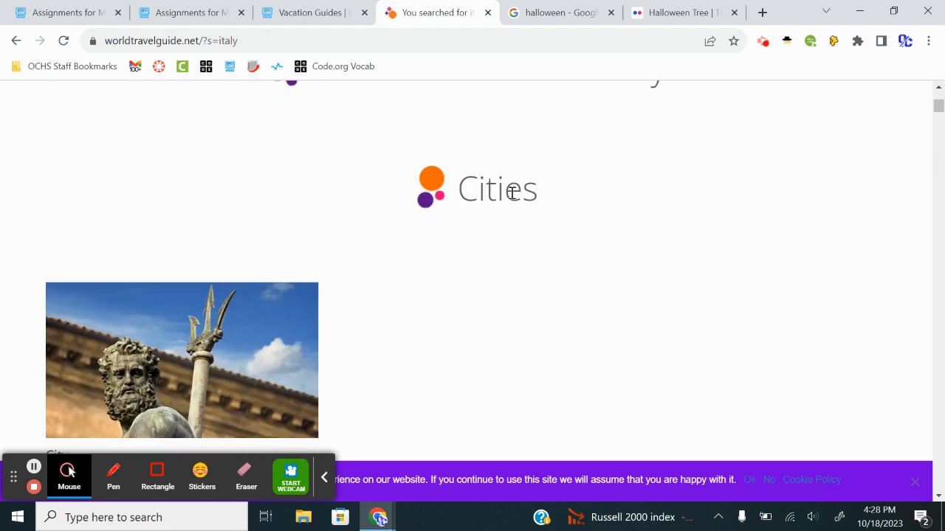
{"action": "scroll", "scroll_direction": "up", "scroll_amount": 3}
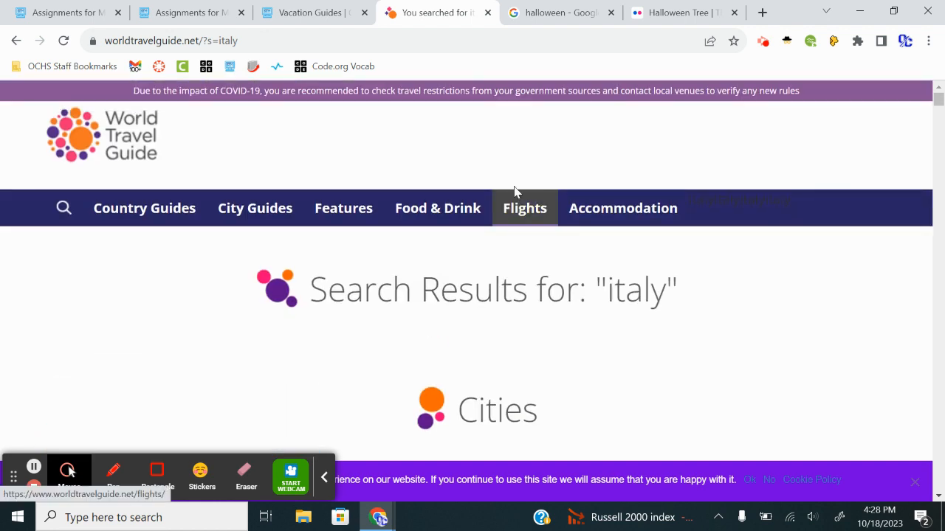
{"action": "right_click", "coordinate": [172, 41]}
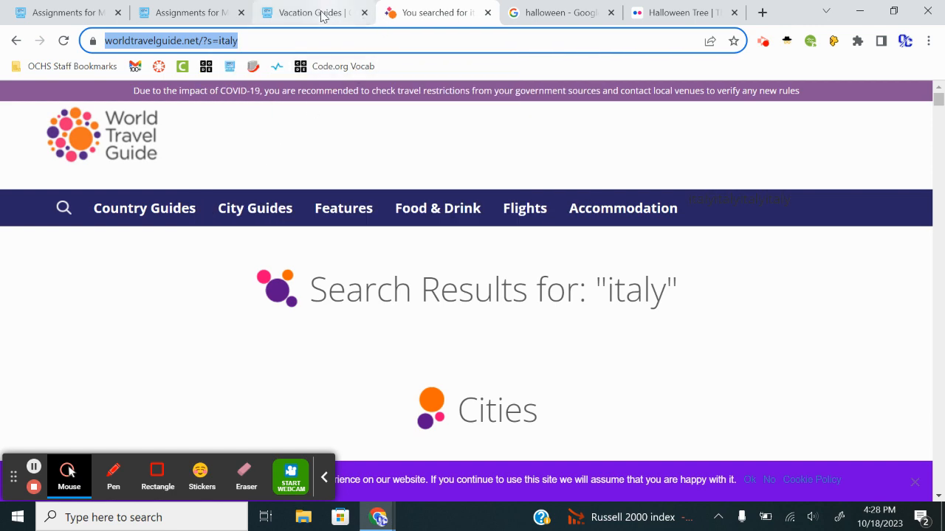
{"action": "left_click", "coordinate": [310, 12]}
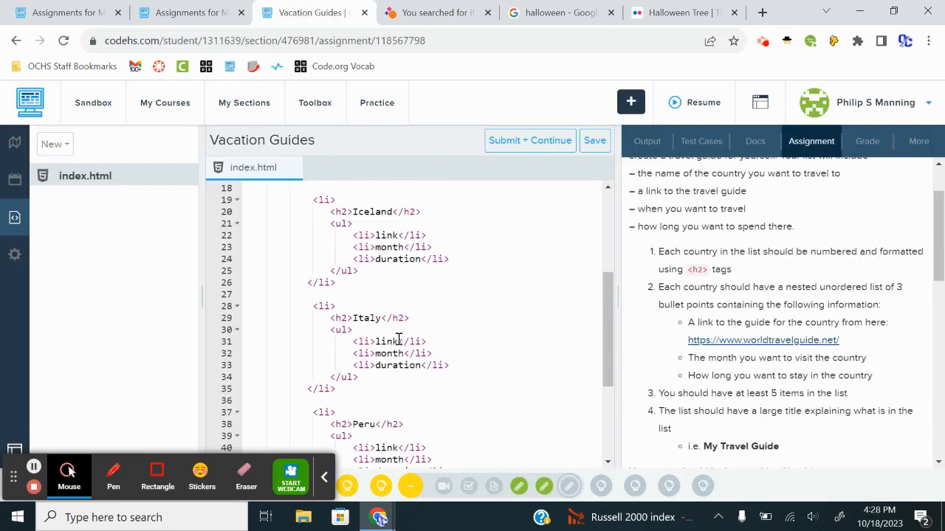
{"action": "double_click", "coordinate": [387, 341]}
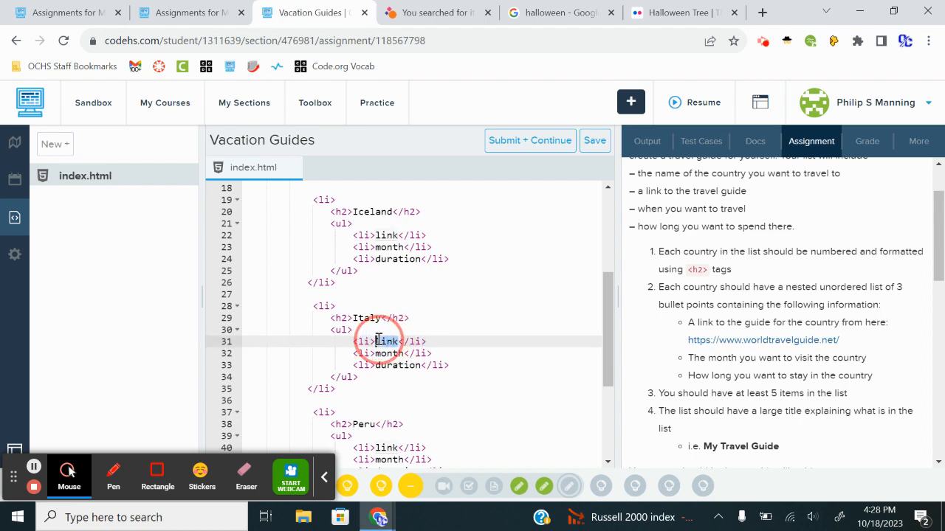
{"action": "scroll", "scroll_direction": "down", "scroll_amount": 3}
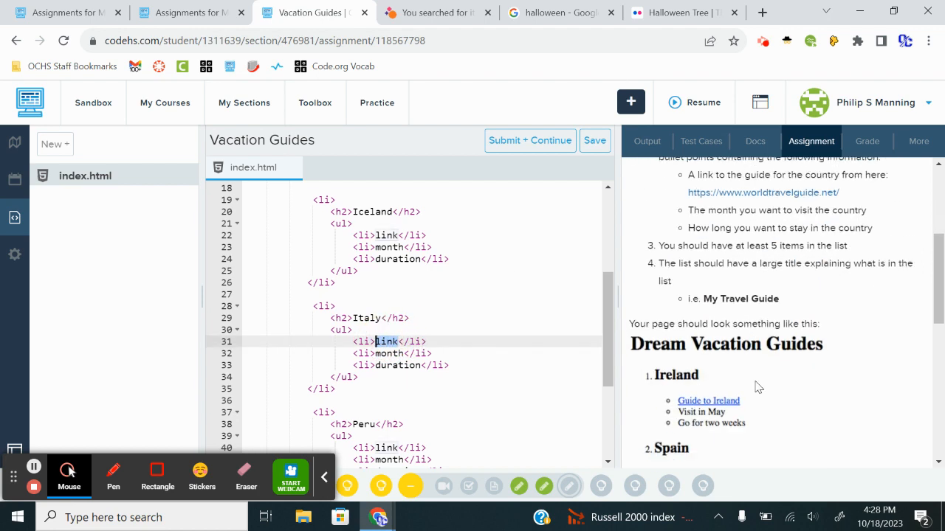
{"action": "type", "text": "Guide"}
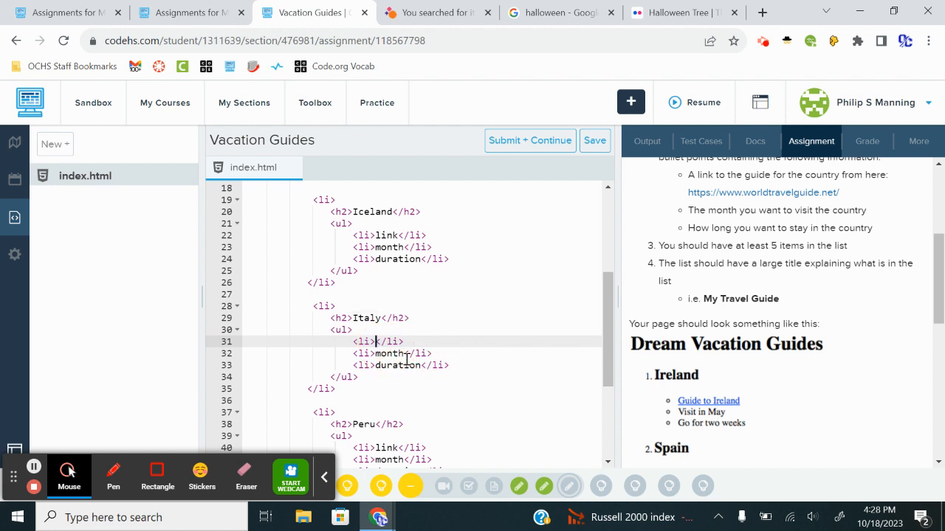
{"action": "type", "text": "a<"}
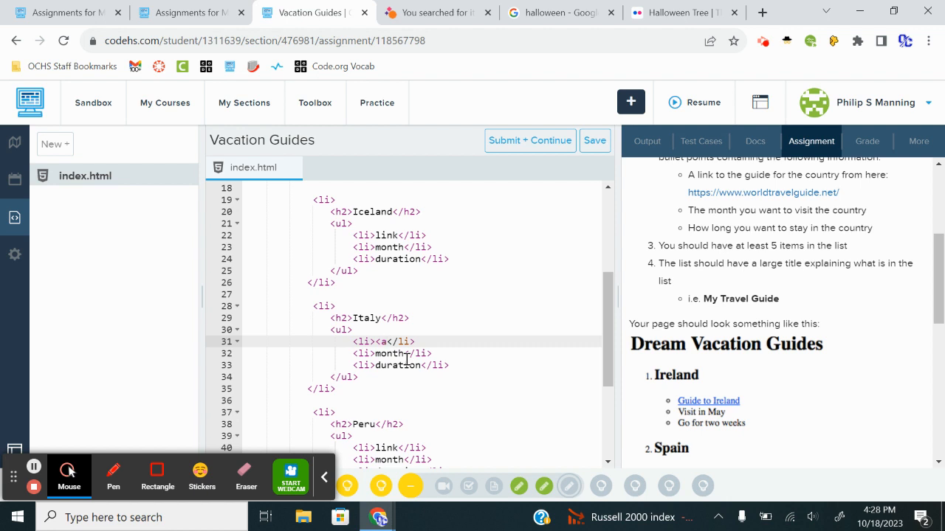
{"action": "type", "text": "href"}
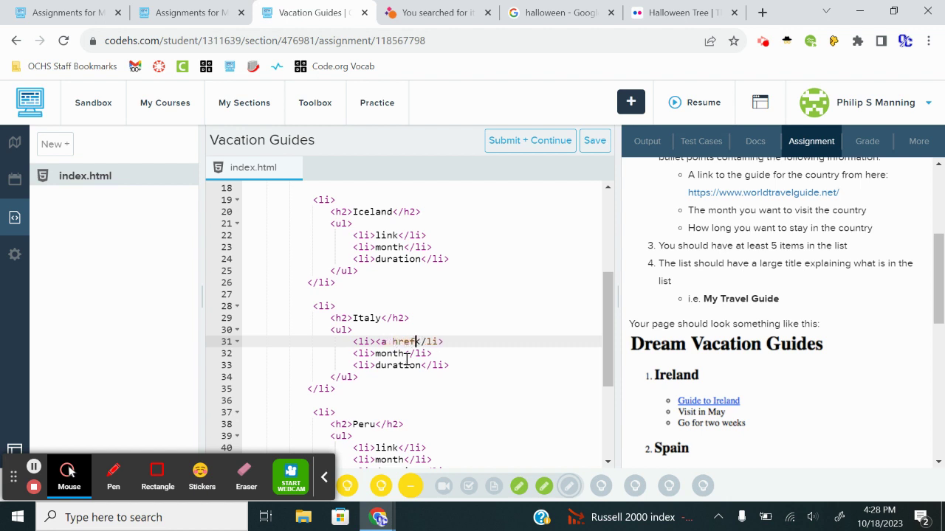
{"action": "type", "text": "=\""}
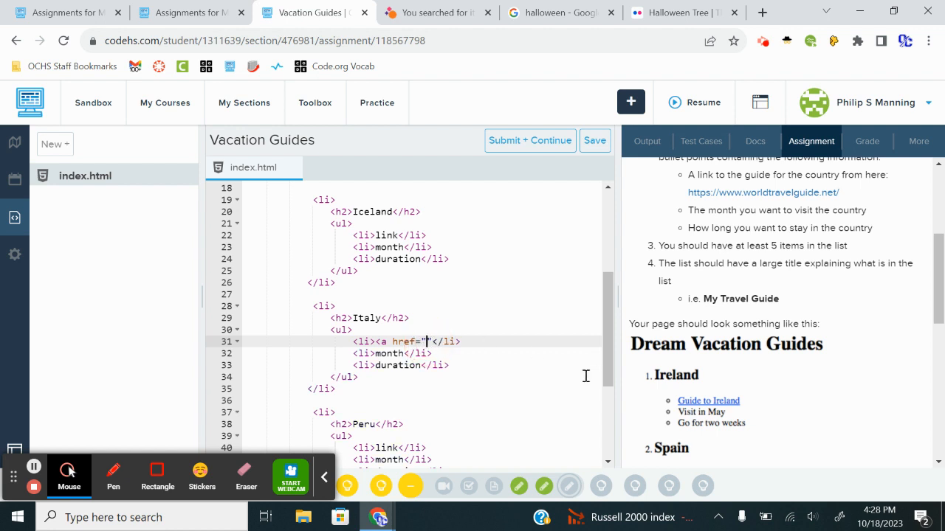
{"action": "type", "text": "https://www.worldtravelguide.net/?s=italy"}
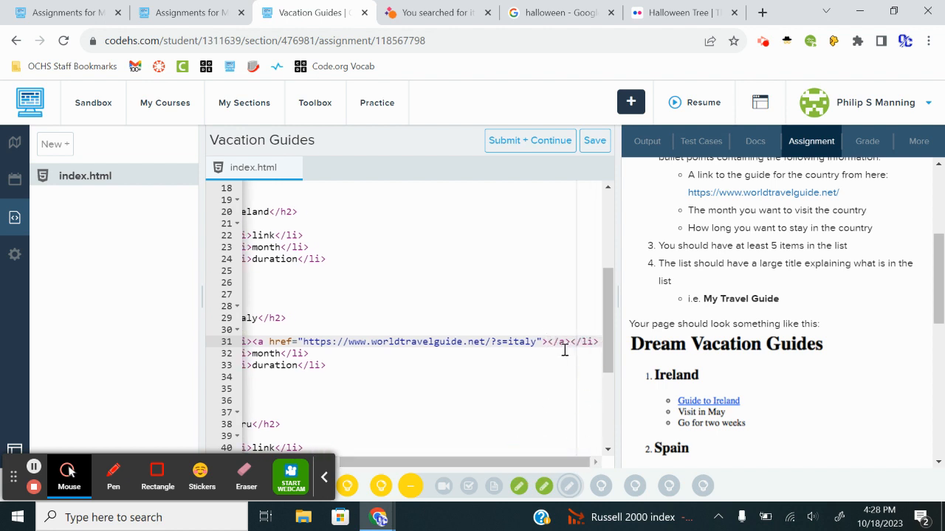
{"action": "type", "text": "Guide To I"}
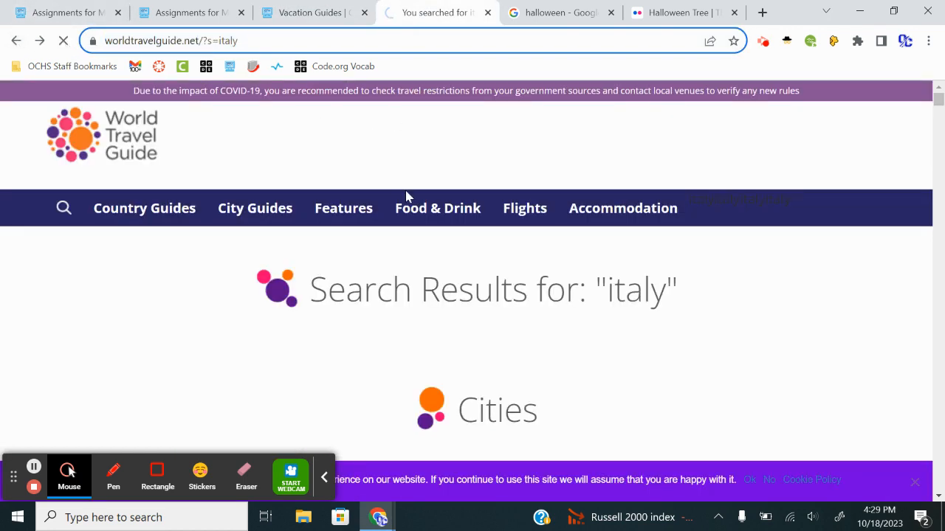
Search World Travel Guide for egypt, copy the results URL and close the site's tab.
{"action": "left_click", "coordinate": [144, 207]}
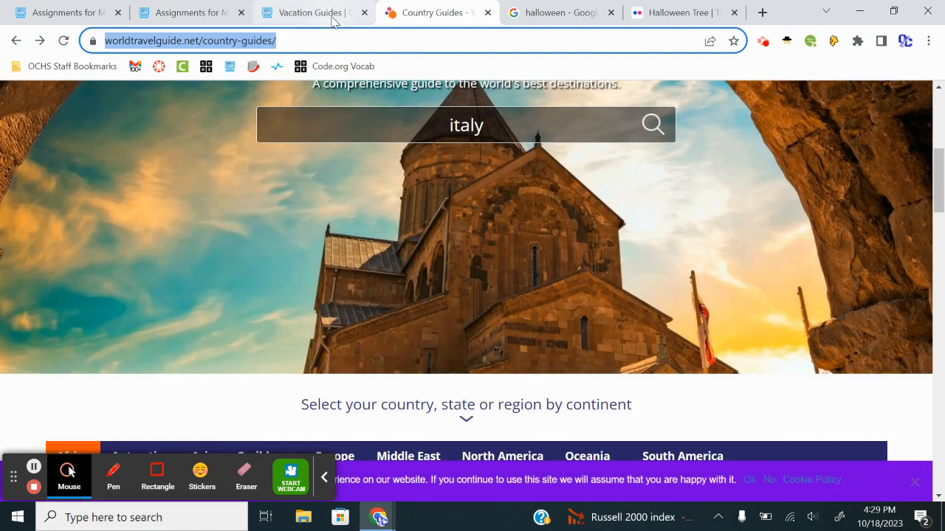
{"action": "left_click", "coordinate": [310, 12]}
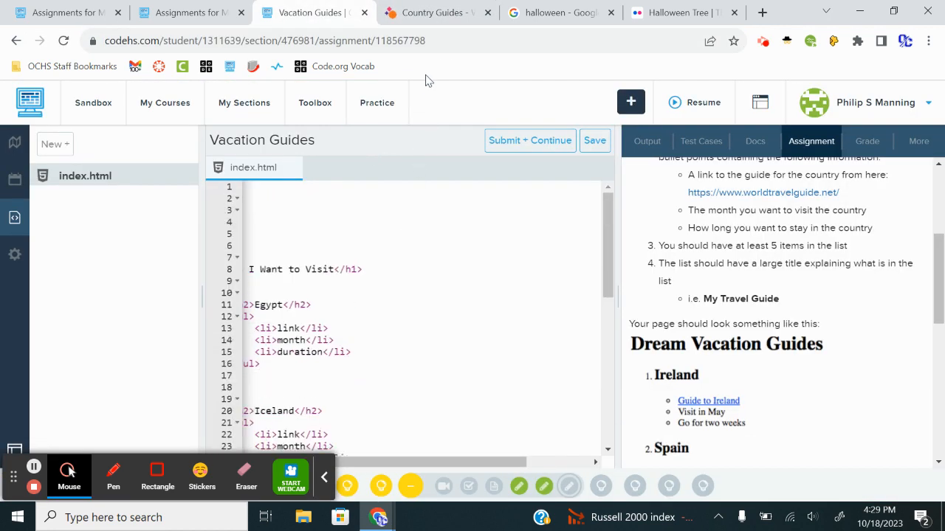
{"action": "left_click", "coordinate": [435, 11]}
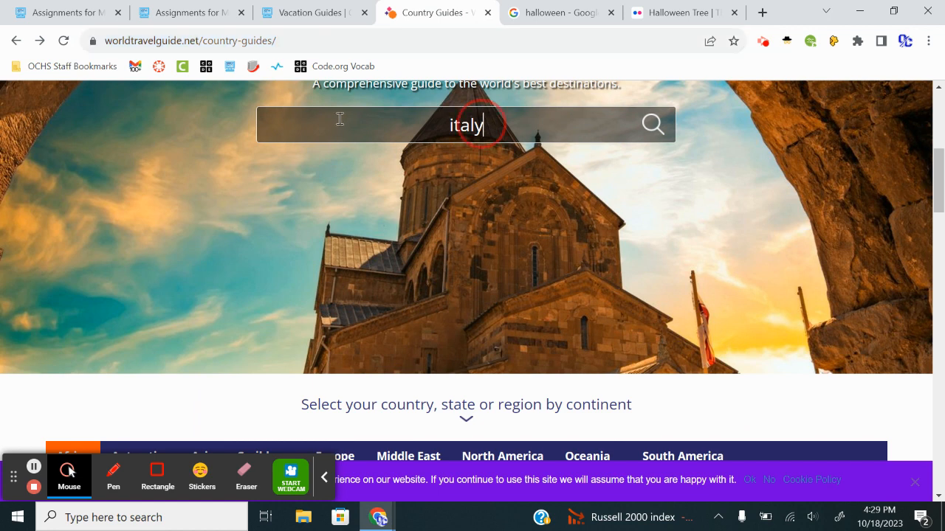
{"action": "type", "text": "eg"}
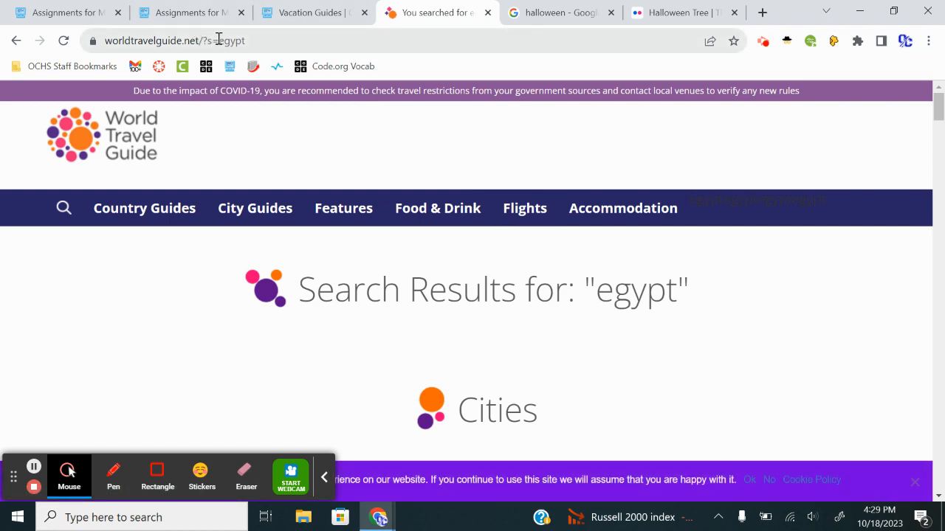
{"action": "left_click", "coordinate": [177, 41]}
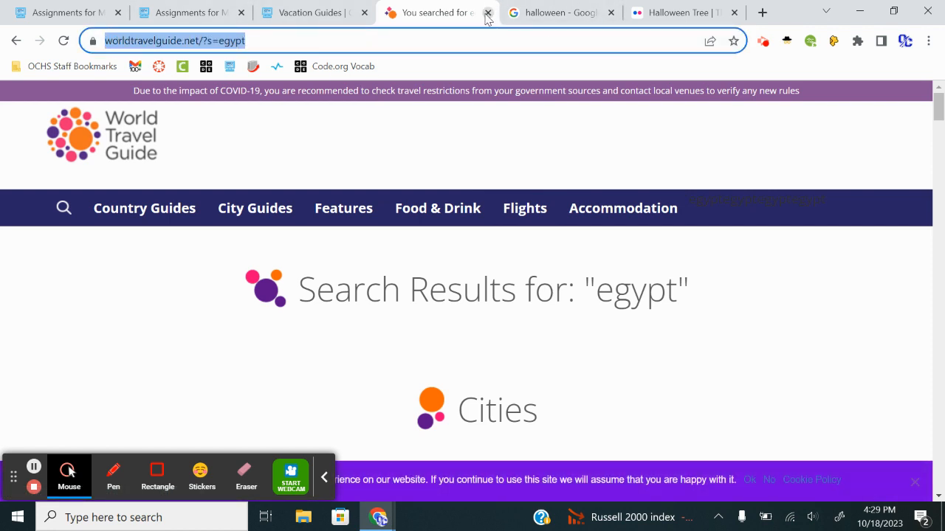
{"action": "left_click", "coordinate": [487, 12]}
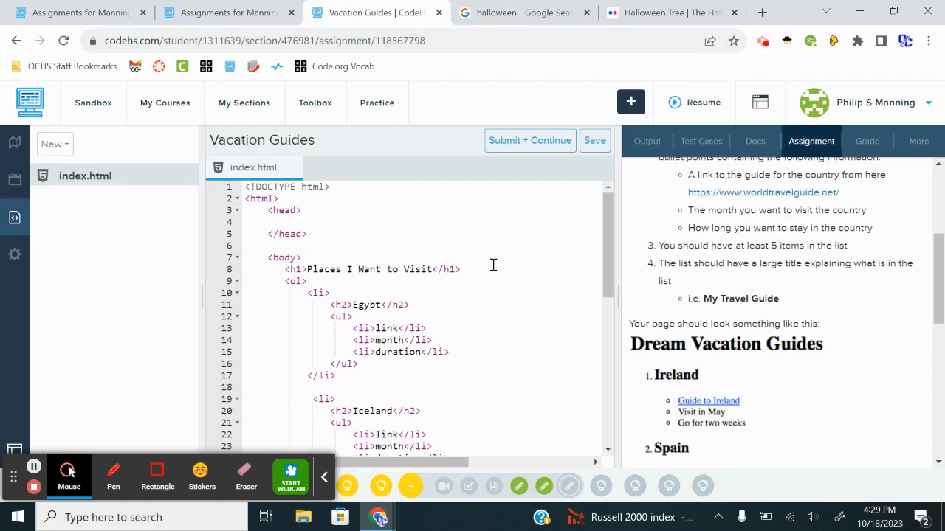
{"action": "scroll", "scroll_direction": "down", "scroll_amount": 3}
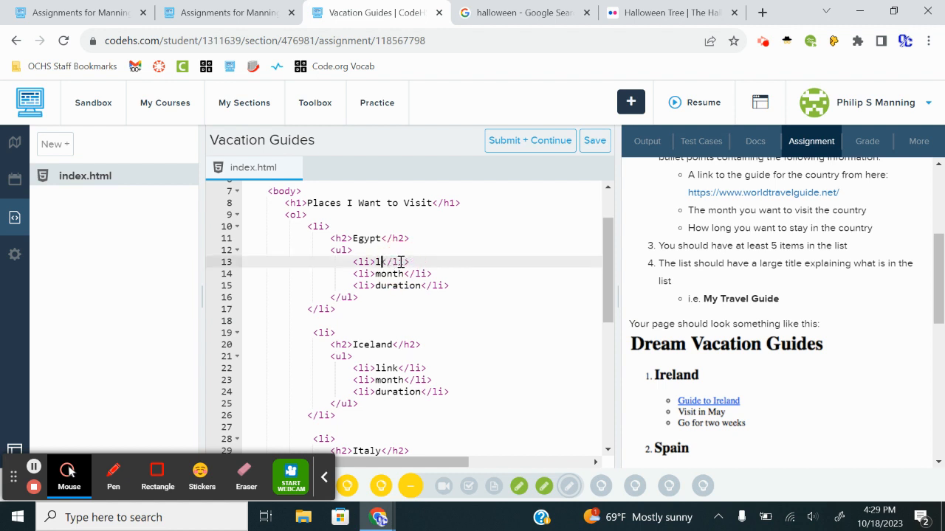
{"action": "type", "text": "a"}
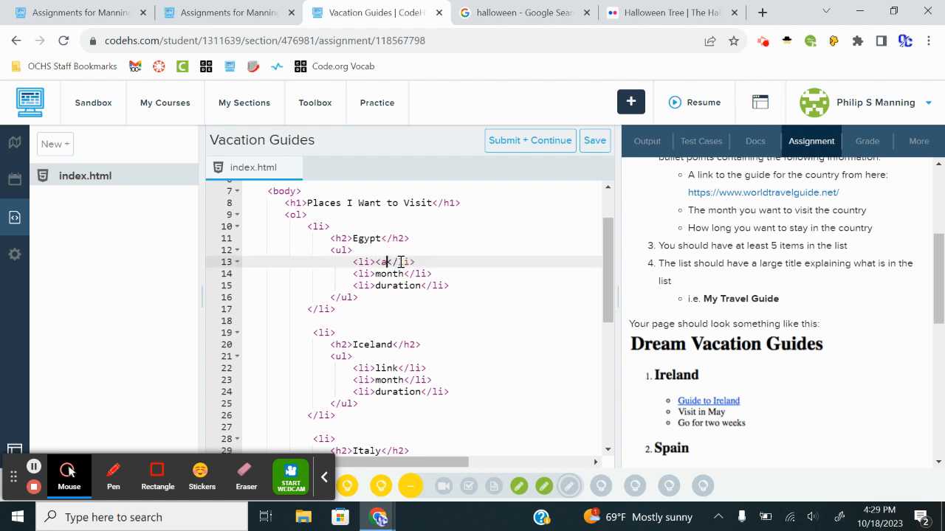
{"action": "type", "text": "href="}
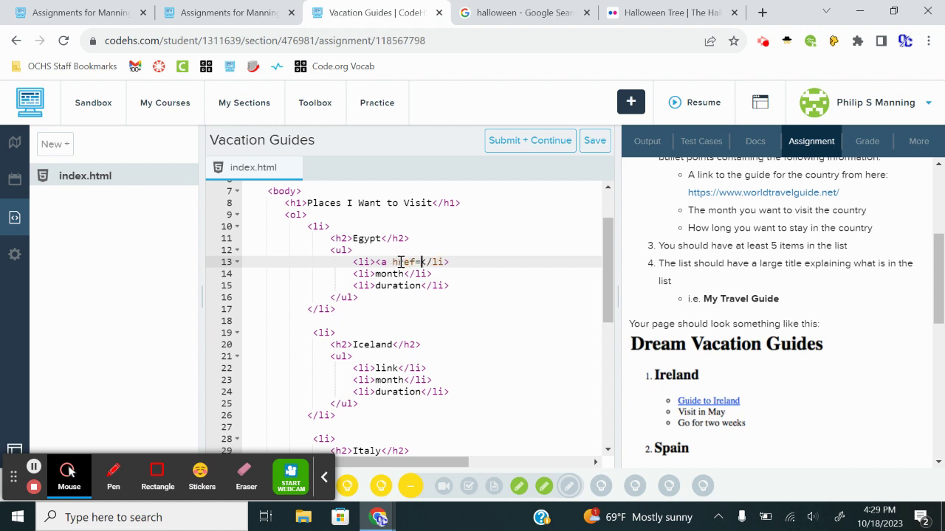
{"action": "type", "text": "\"\""}
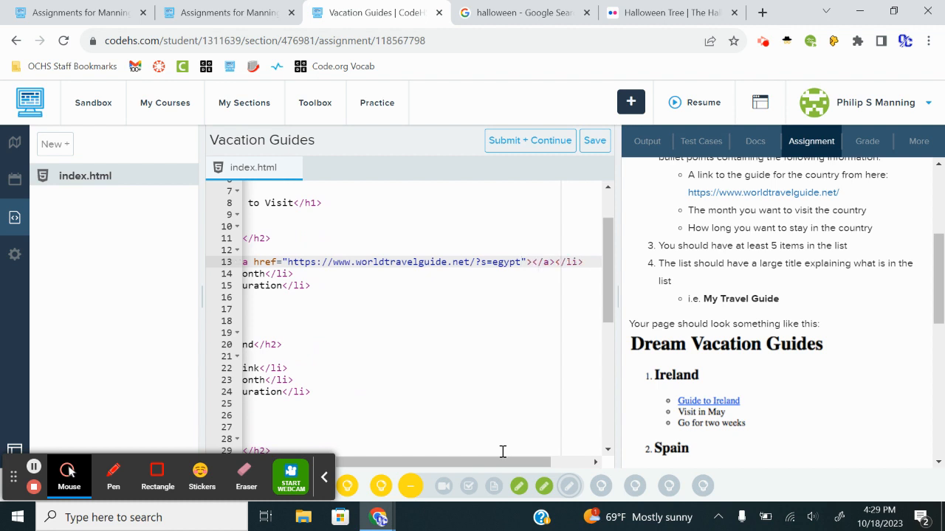
{"action": "mouse_move", "coordinate": [560, 288]}
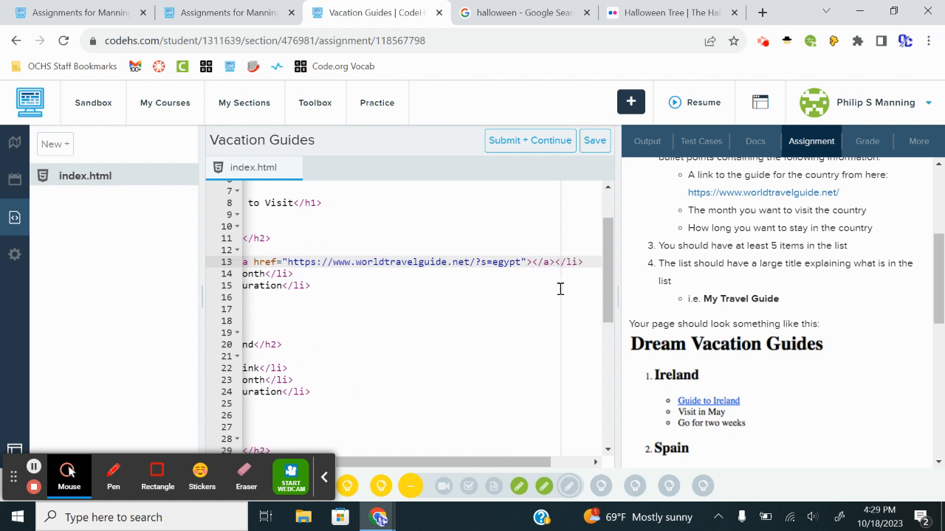
{"action": "type", "text": "G"}
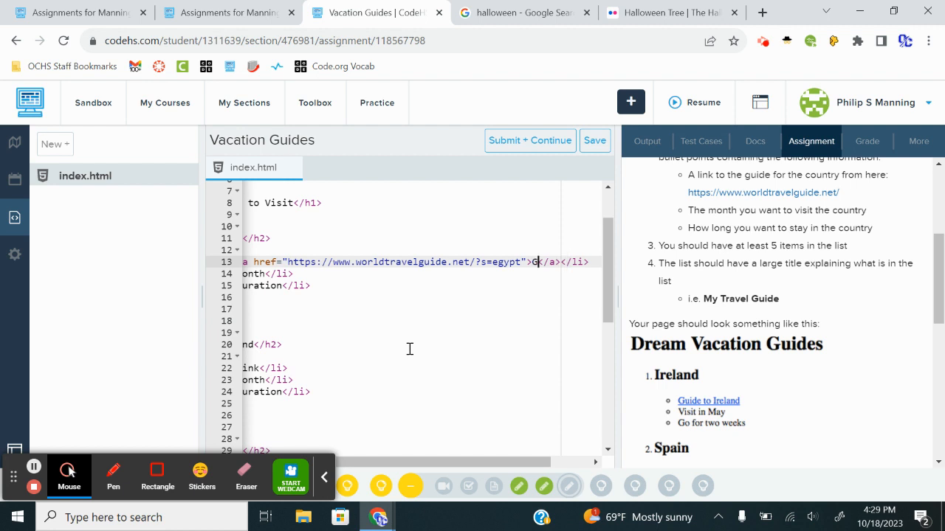
{"action": "type", "text": "uide to Egypt"}
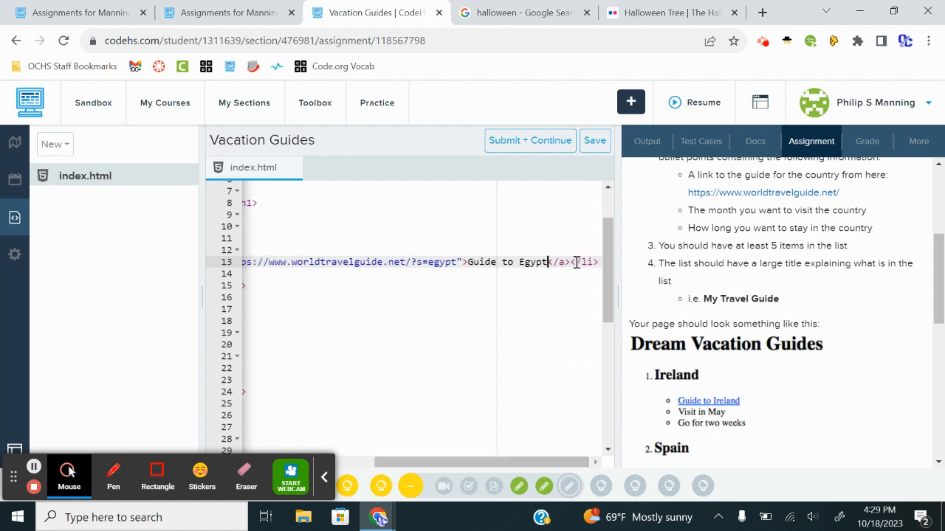
{"action": "left_click", "coordinate": [564, 261]}
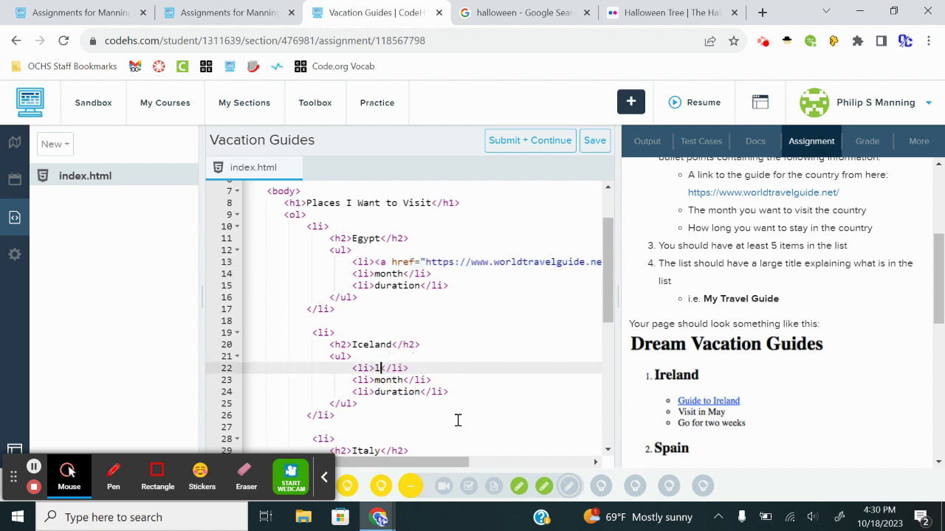
Point Iceland's link bullet to the ?s=iceland guide address with Iceland in its text.
{"action": "key", "text": "Backspace"}
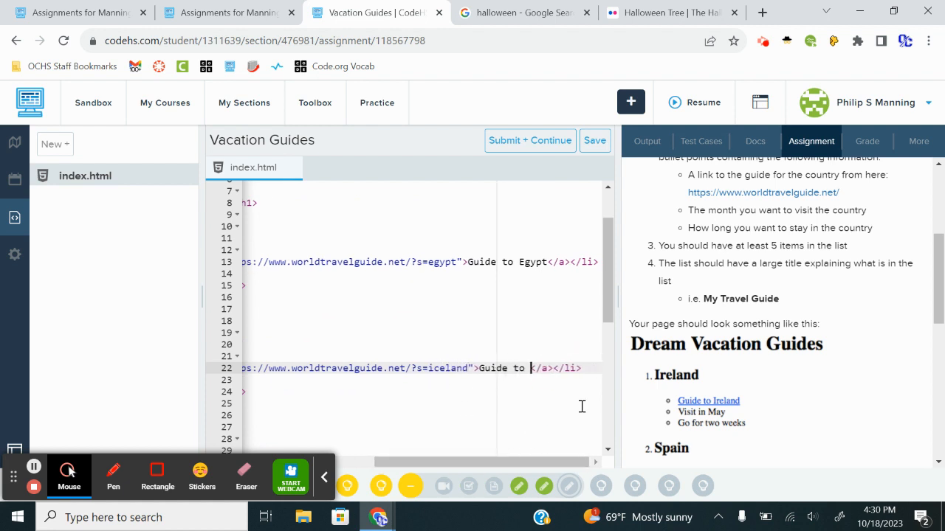
{"action": "type", "text": "Iceland"}
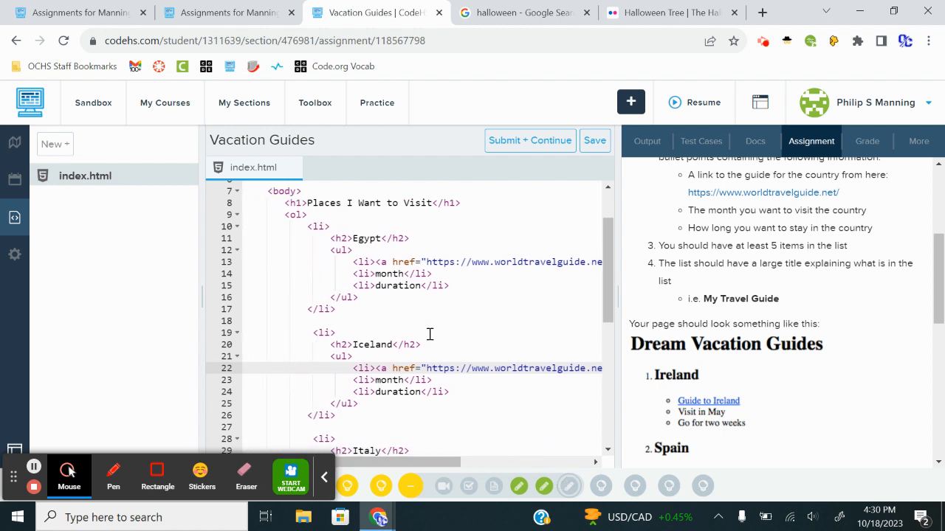
{"action": "scroll", "scroll_direction": "down", "scroll_amount": 3}
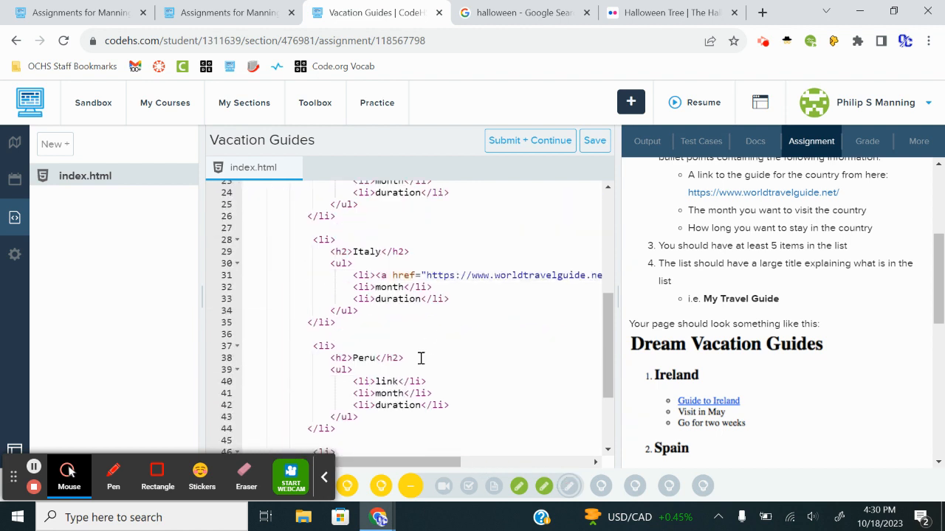
Set the last two anchors to ?s=peru 'Guide to Peru' and ?s=greece 'Guide to Greece'.
{"action": "left_click", "coordinate": [384, 381]}
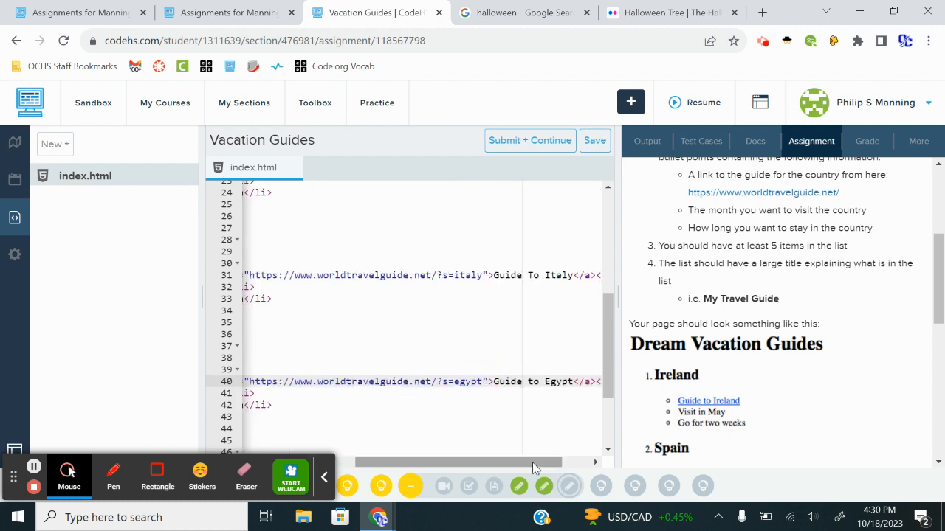
{"action": "type", "text": "peru"}
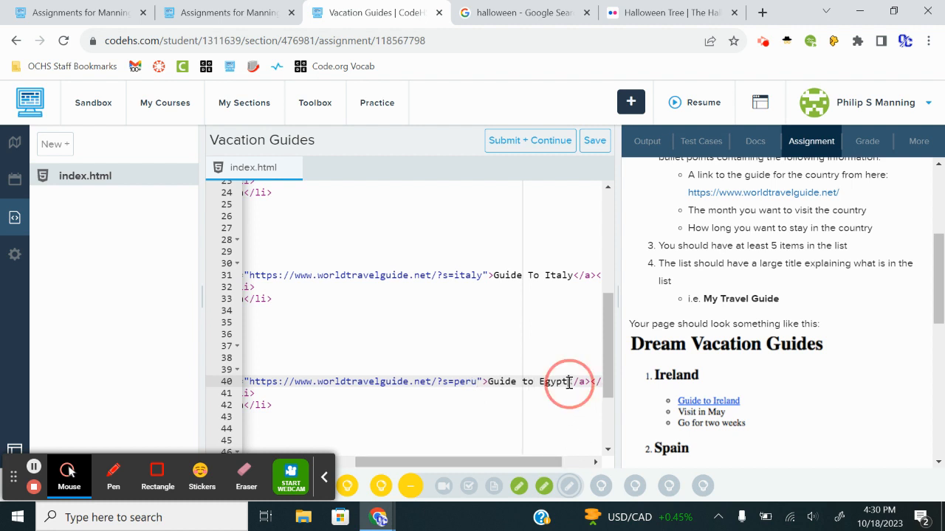
{"action": "type", "text": "Peru"}
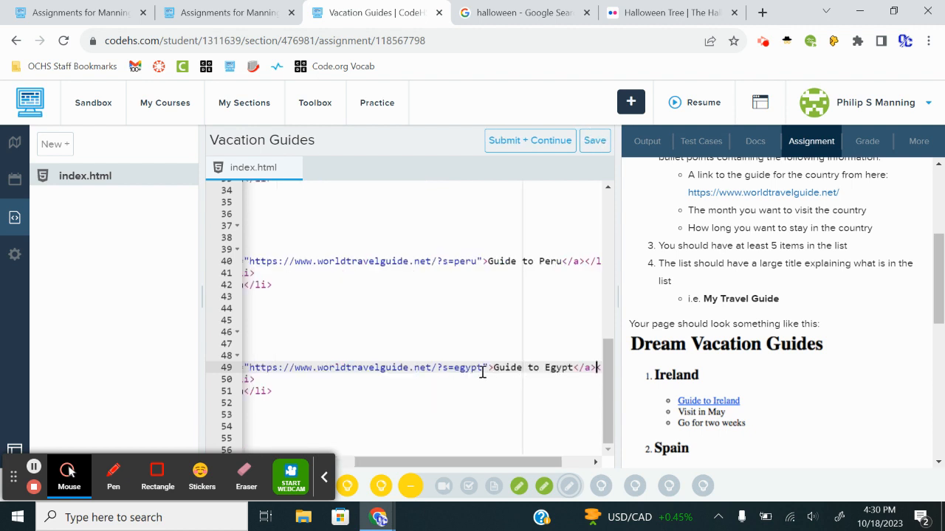
{"action": "type", "text": "greece"}
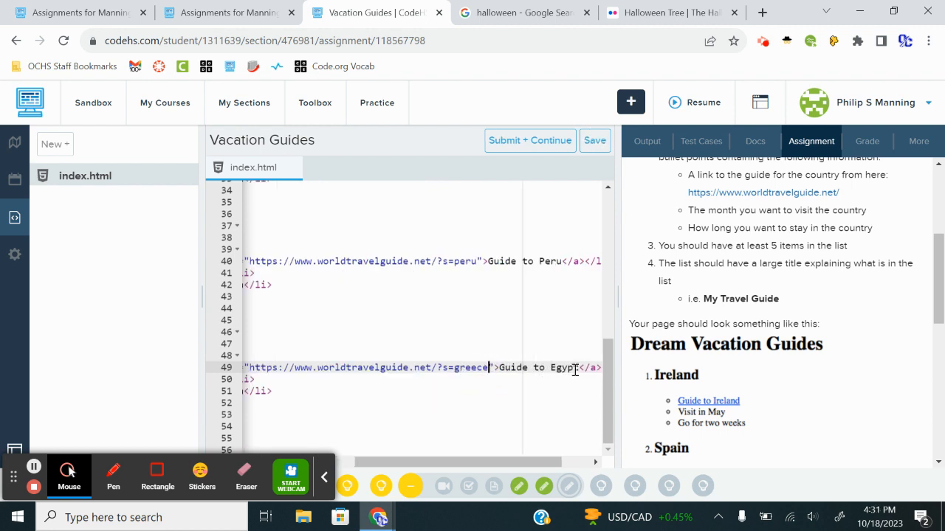
{"action": "type", "text": "Gk"}
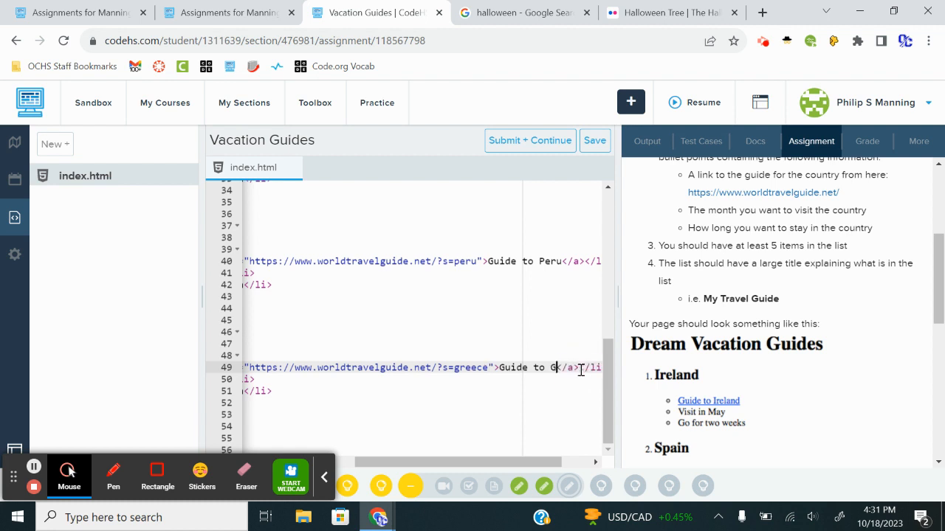
{"action": "type", "text": "eece"}
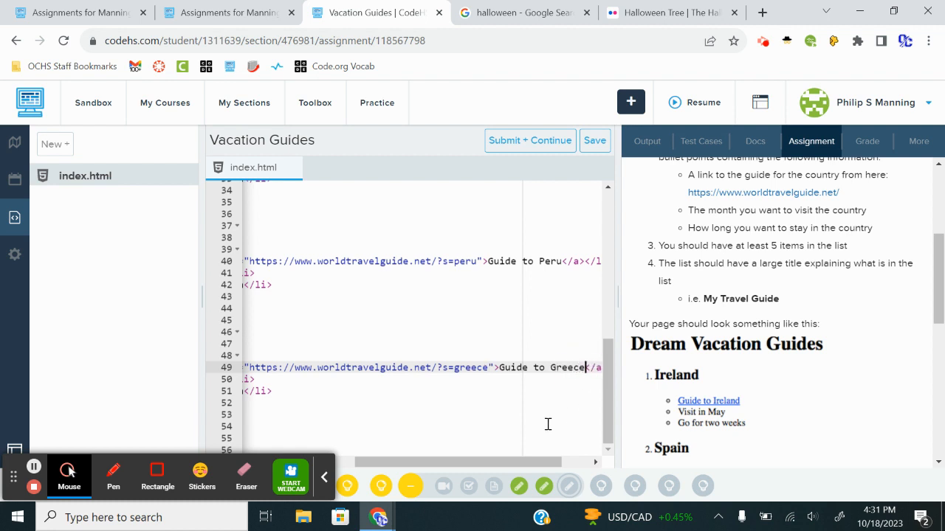
Refresh the output preview and review the five countries with their guide links.
{"action": "left_click", "coordinate": [647, 141]}
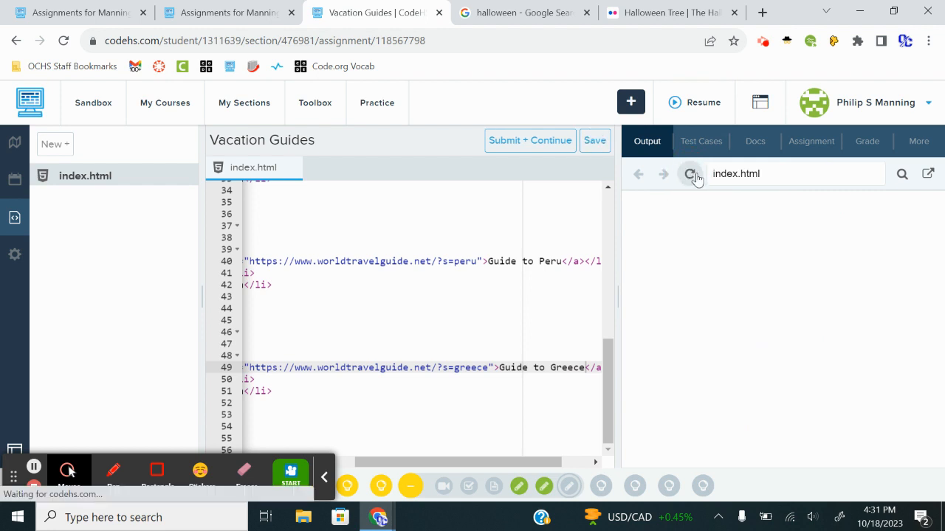
{"action": "left_click", "coordinate": [689, 174]}
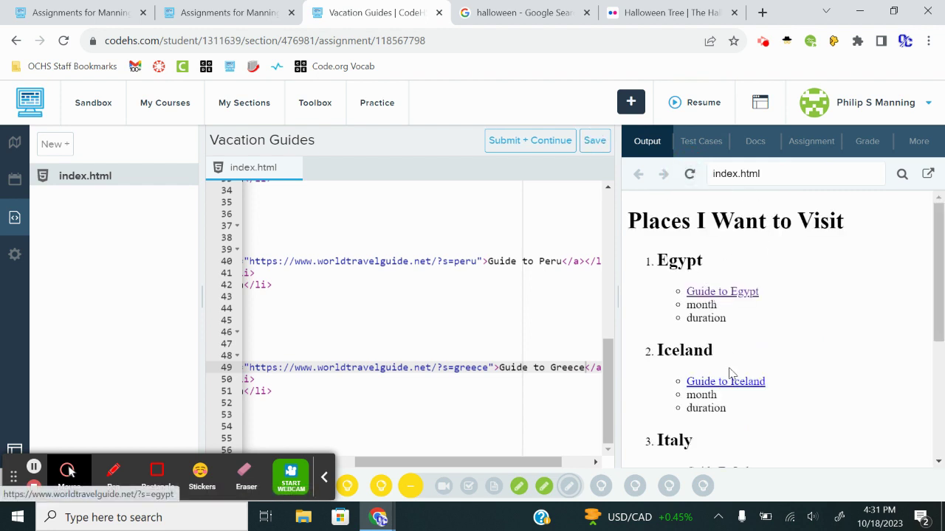
{"action": "scroll", "scroll_direction": "down", "scroll_amount": 3}
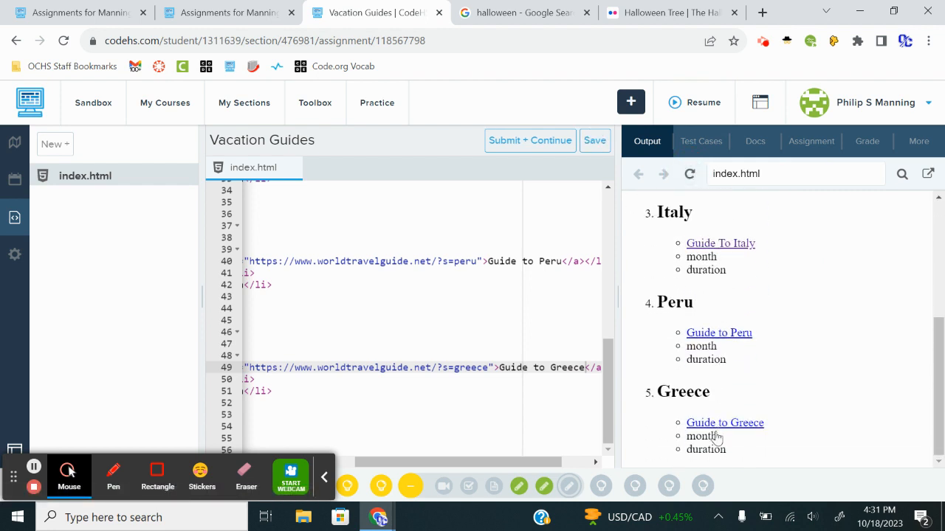
{"action": "scroll", "scroll_direction": "up", "scroll_amount": 3}
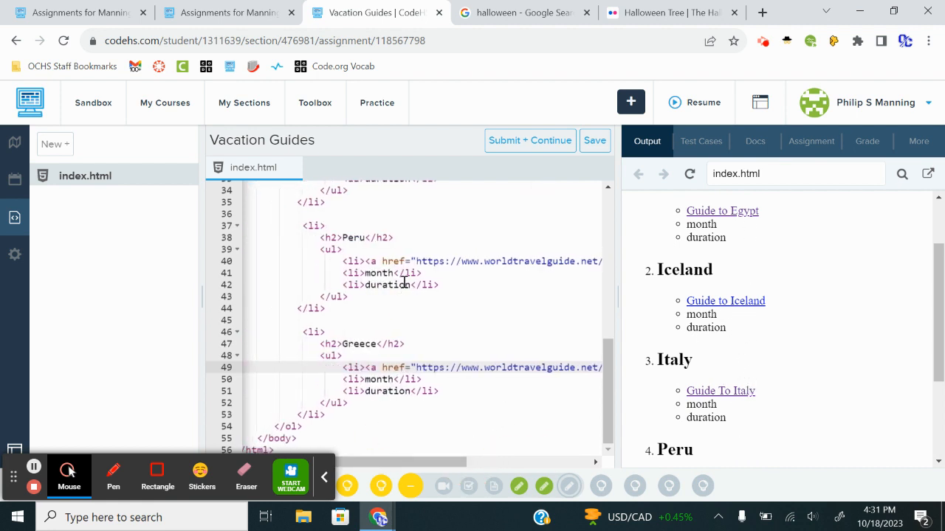
Give Egypt November and 1 week, and Iceland June and 3 weeks.
{"action": "scroll", "scroll_direction": "up", "scroll_amount": 3}
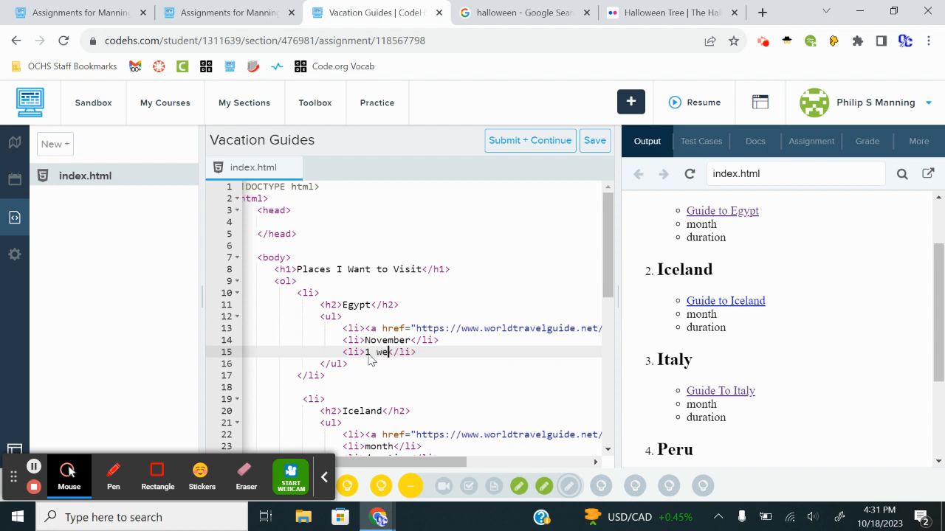
{"action": "type", "text": "ek"}
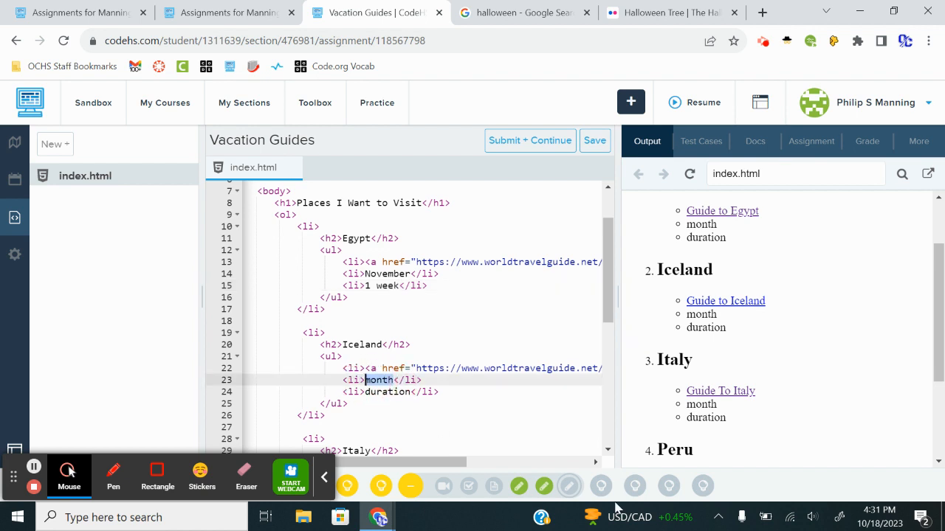
{"action": "type", "text": "June"}
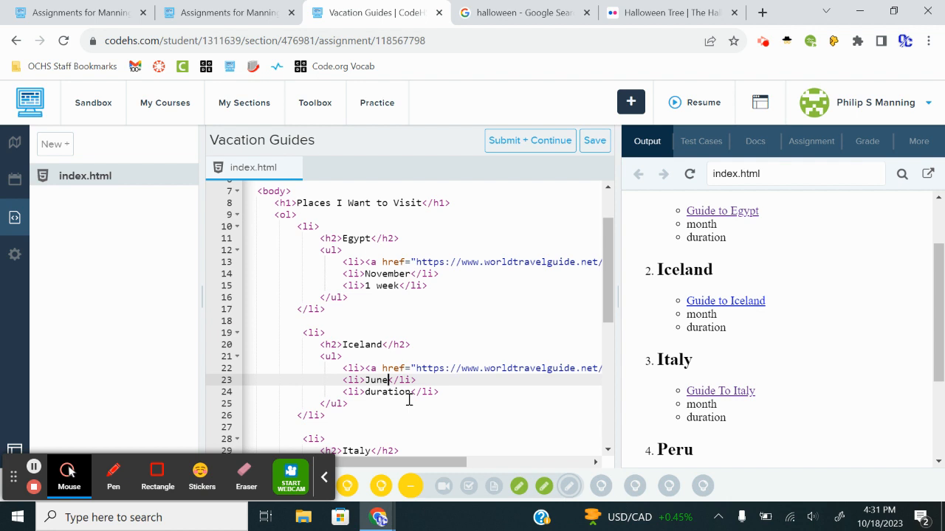
{"action": "left_click", "coordinate": [364, 393]}
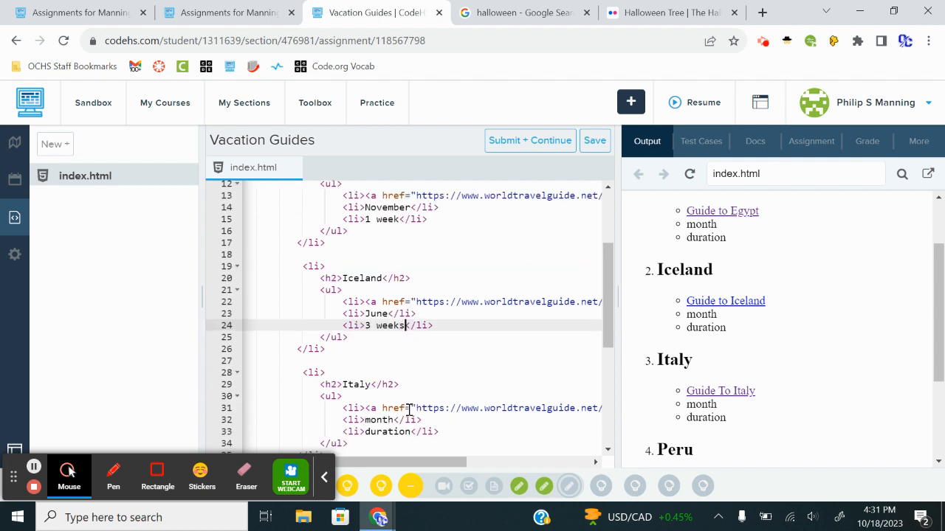
{"action": "mouse_move", "coordinate": [404, 328]}
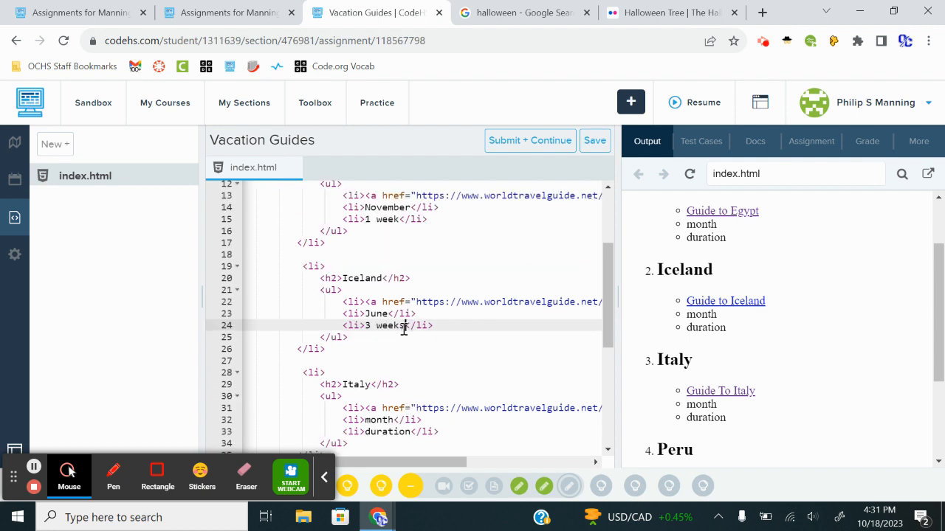
Give Italy July and 2 weeks, and set Peru's month to December.
{"action": "double_click", "coordinate": [381, 419]}
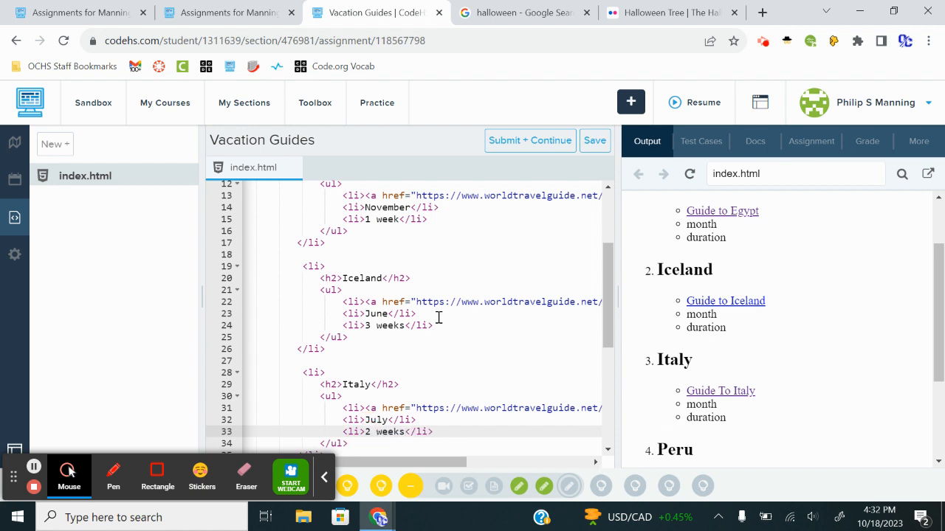
{"action": "scroll", "scroll_direction": "down", "scroll_amount": 3}
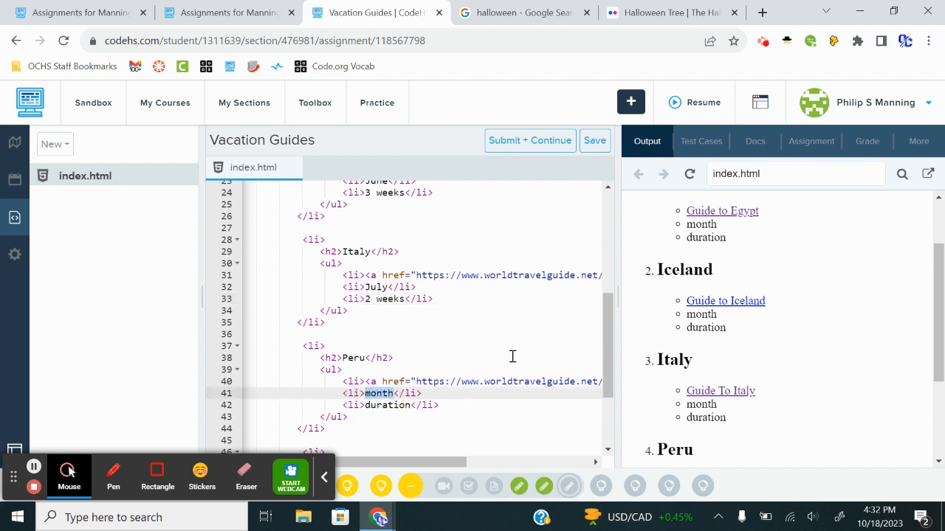
{"action": "mouse_move", "coordinate": [667, 440]}
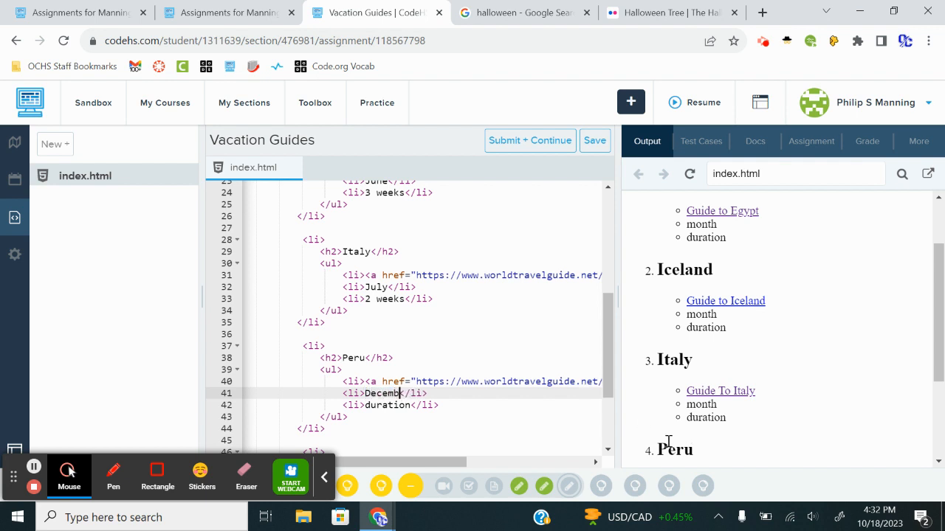
{"action": "key", "text": "Backspace"}
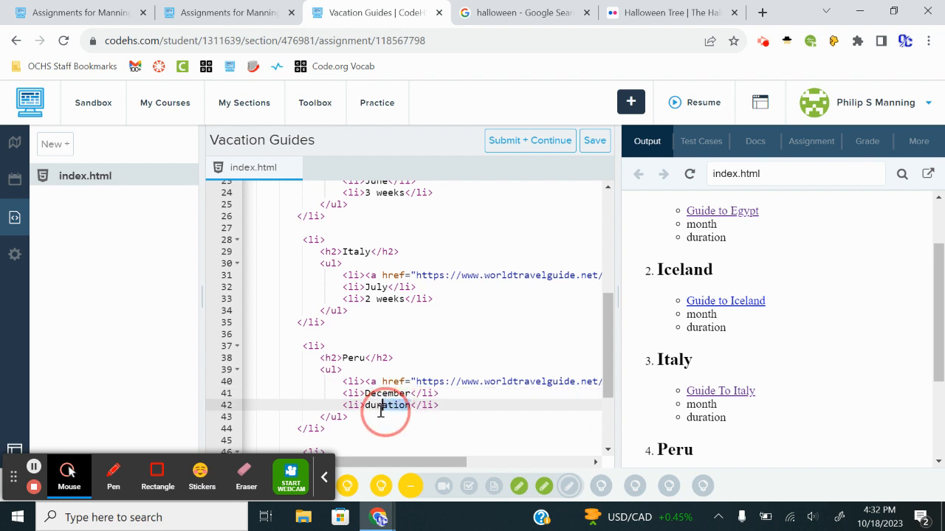
{"action": "mouse_move", "coordinate": [627, 485]}
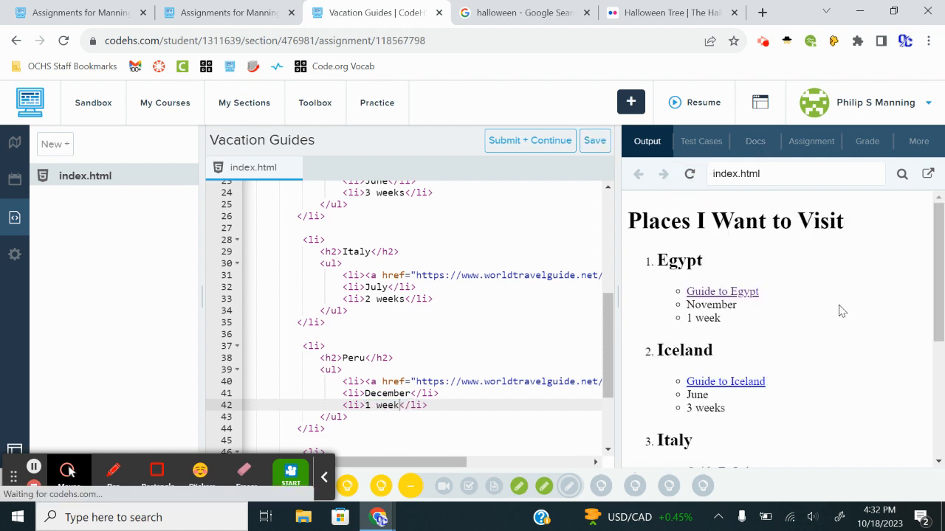
Submit the Vacation Guides page with Submit + Continue and advance to the HTML Tables lesson.
{"action": "scroll", "scroll_direction": "down", "scroll_amount": 3}
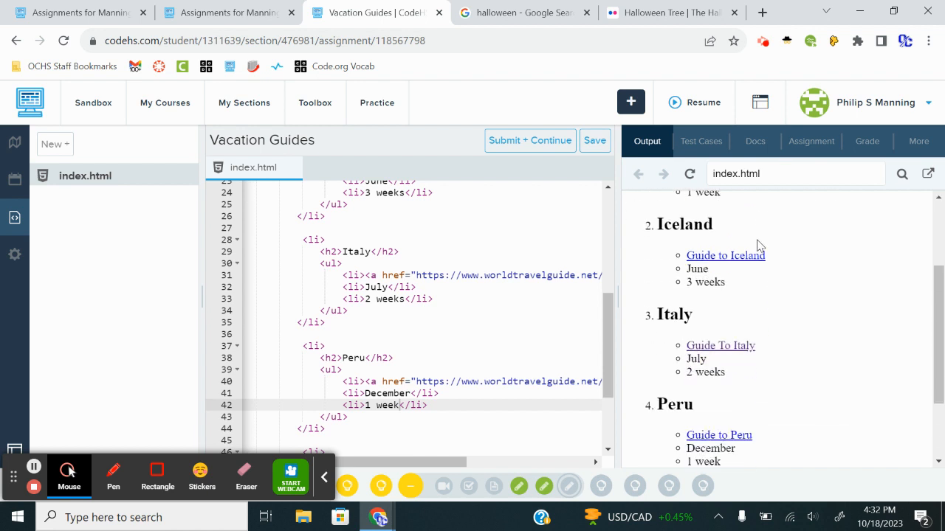
{"action": "scroll", "scroll_direction": "down", "scroll_amount": 3}
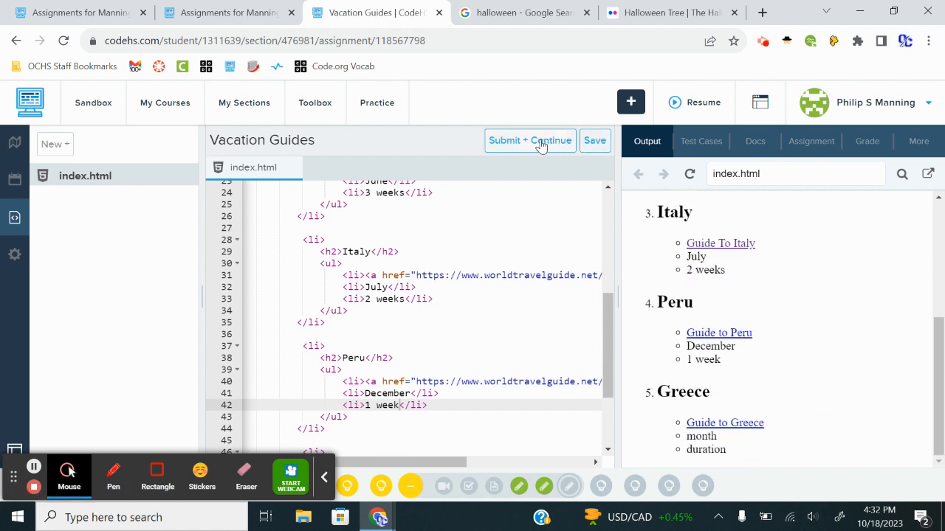
{"action": "scroll", "scroll_direction": "up", "scroll_amount": 3}
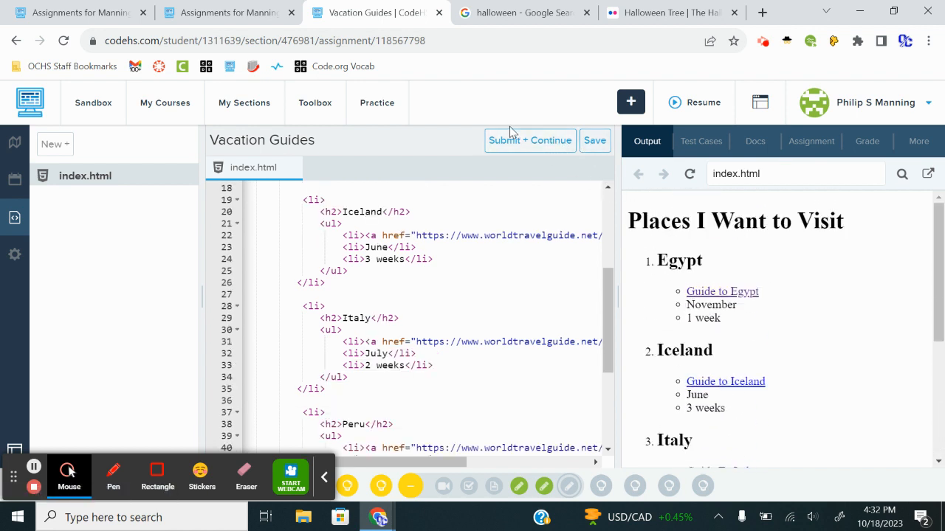
{"action": "left_click", "coordinate": [528, 140]}
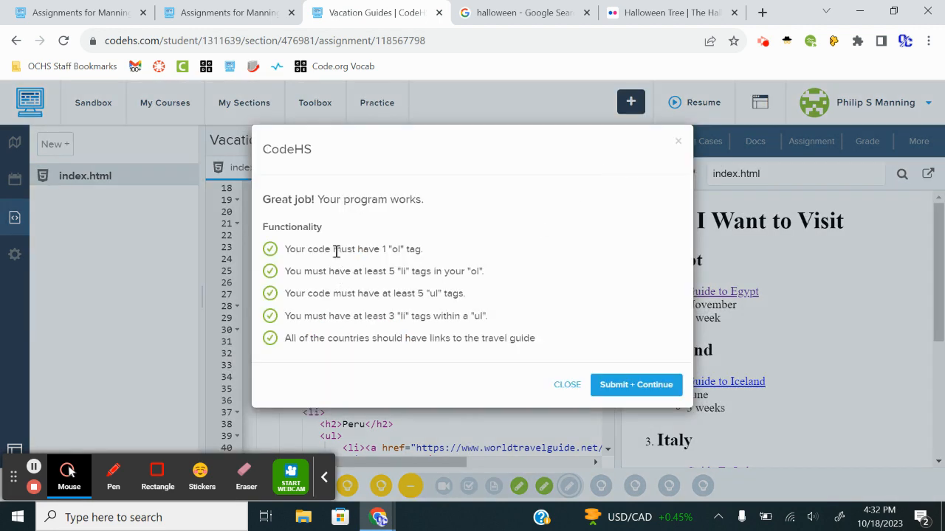
{"action": "left_click", "coordinate": [567, 384]}
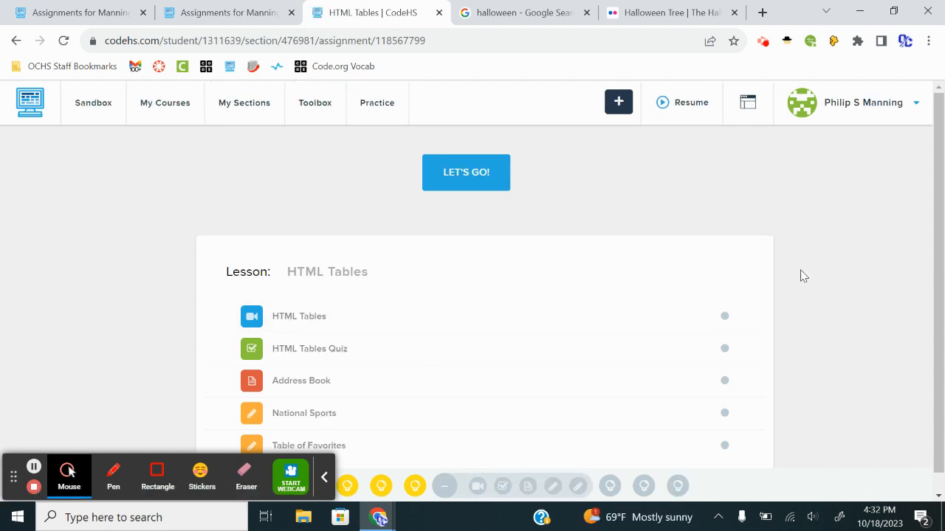
{"action": "mouse_move", "coordinate": [824, 225]}
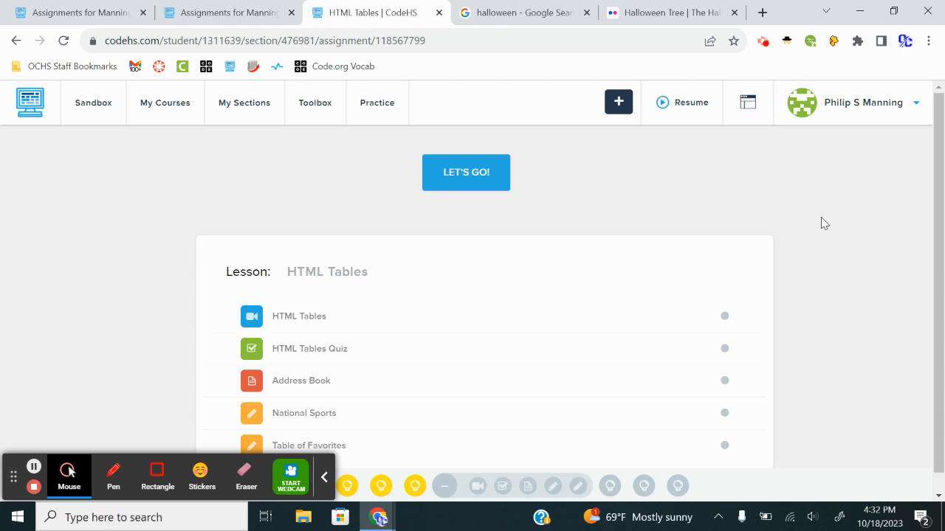
{"action": "mouse_move", "coordinate": [378, 257]}
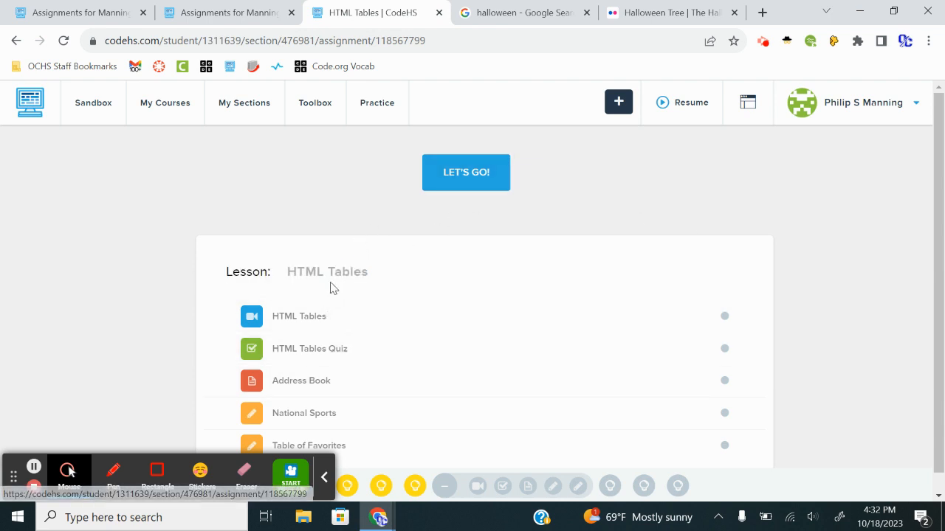
{"action": "mouse_move", "coordinate": [33, 487]}
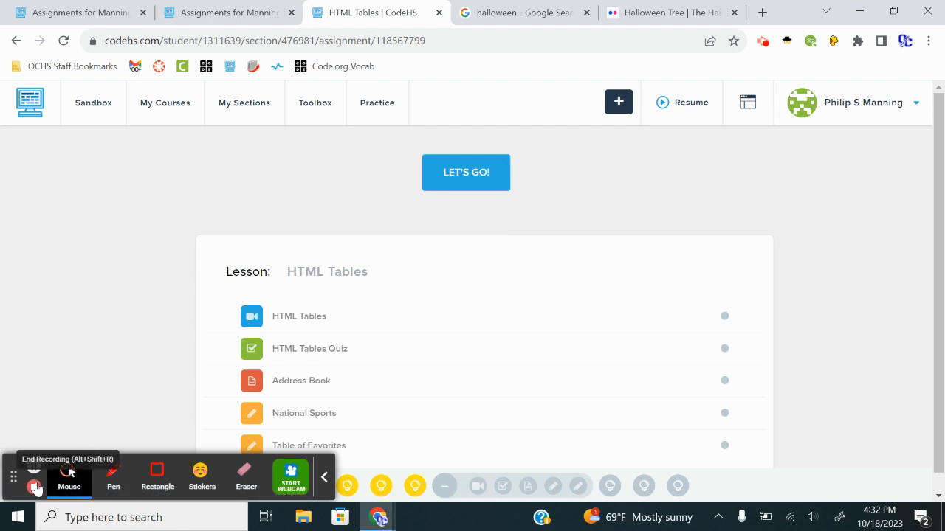